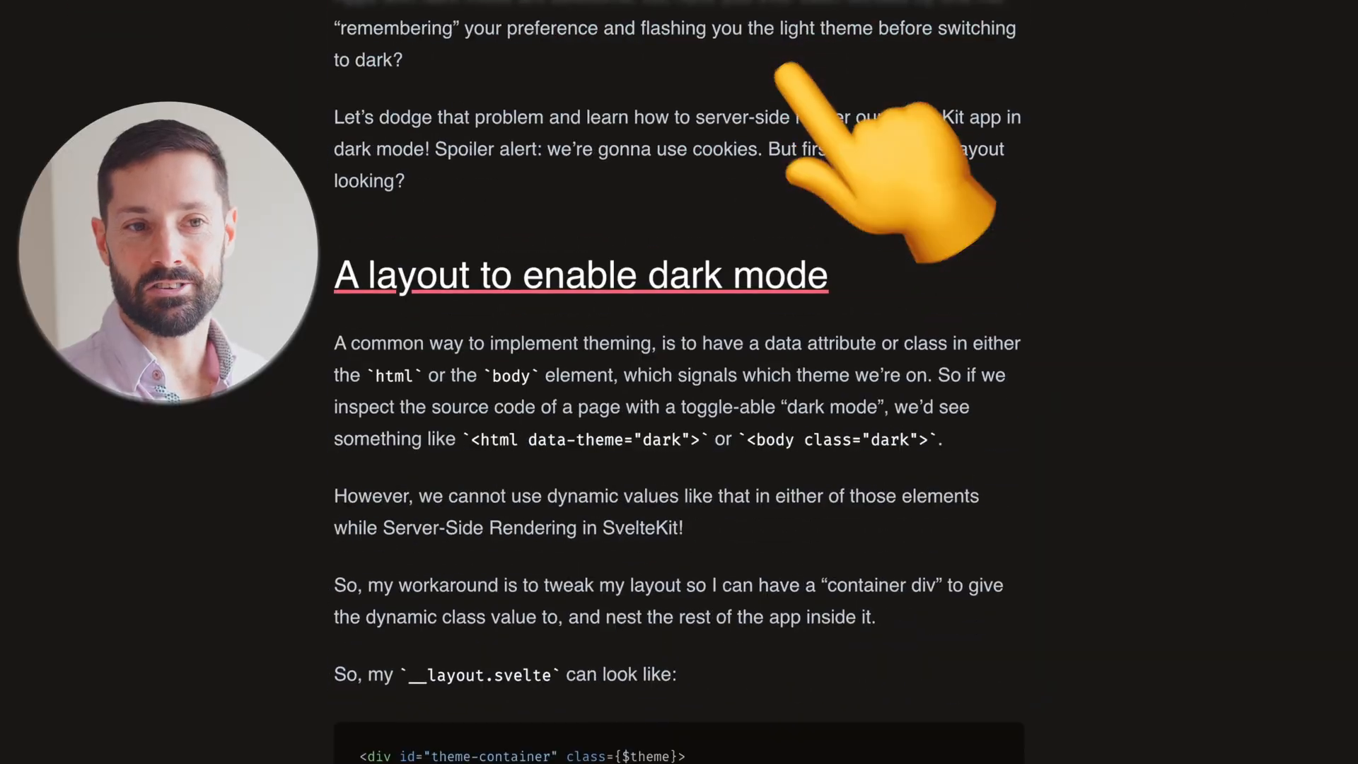
- Browse the v4 repository page down to its src folder listing
scroll(down, 3)
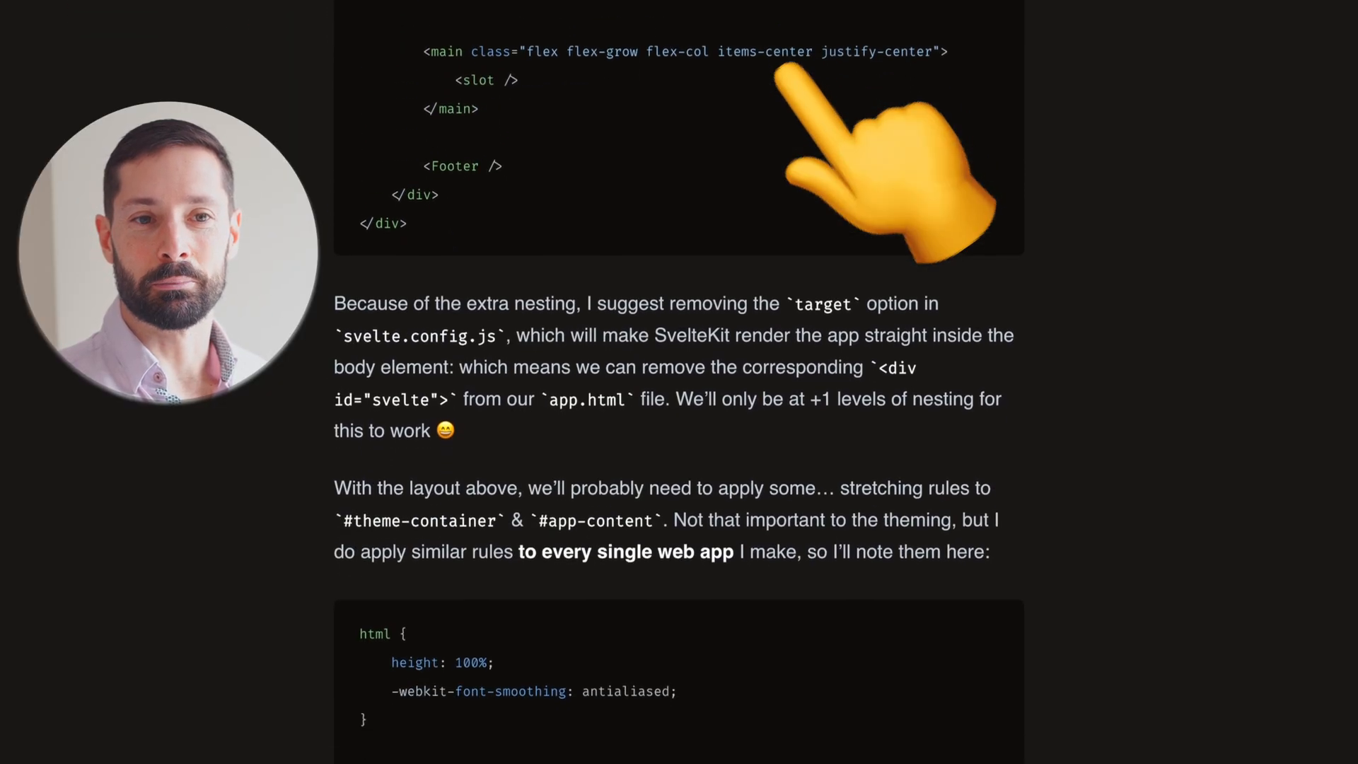
scroll(down, 3)
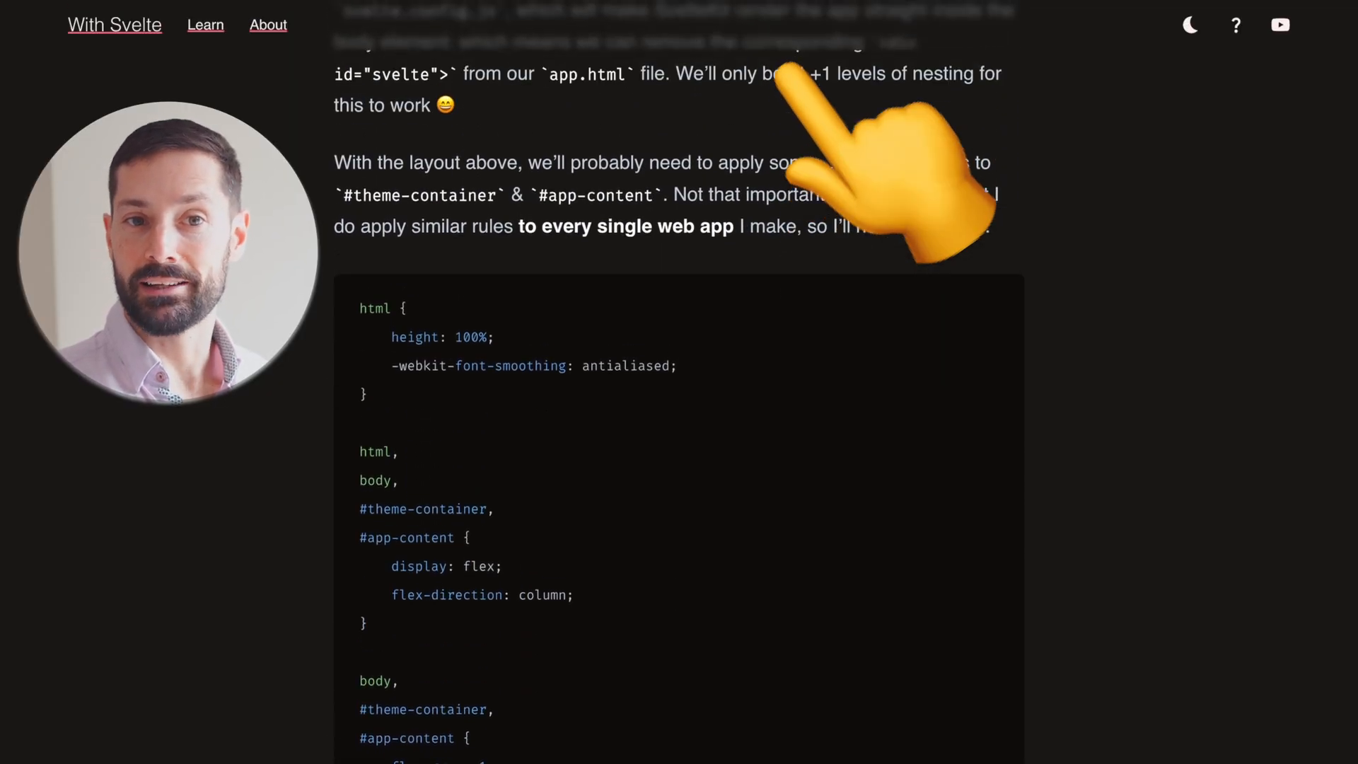
scroll(down, 3)
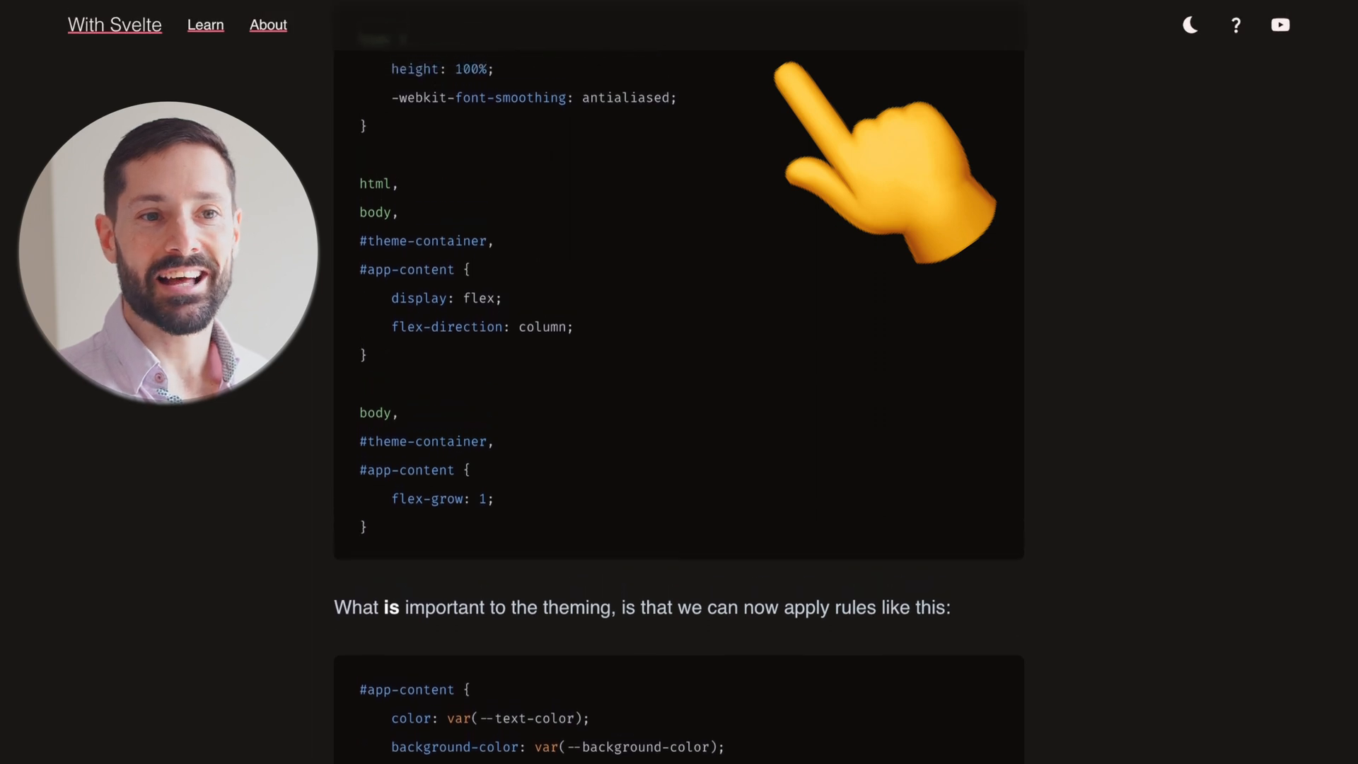
scroll(up, 3)
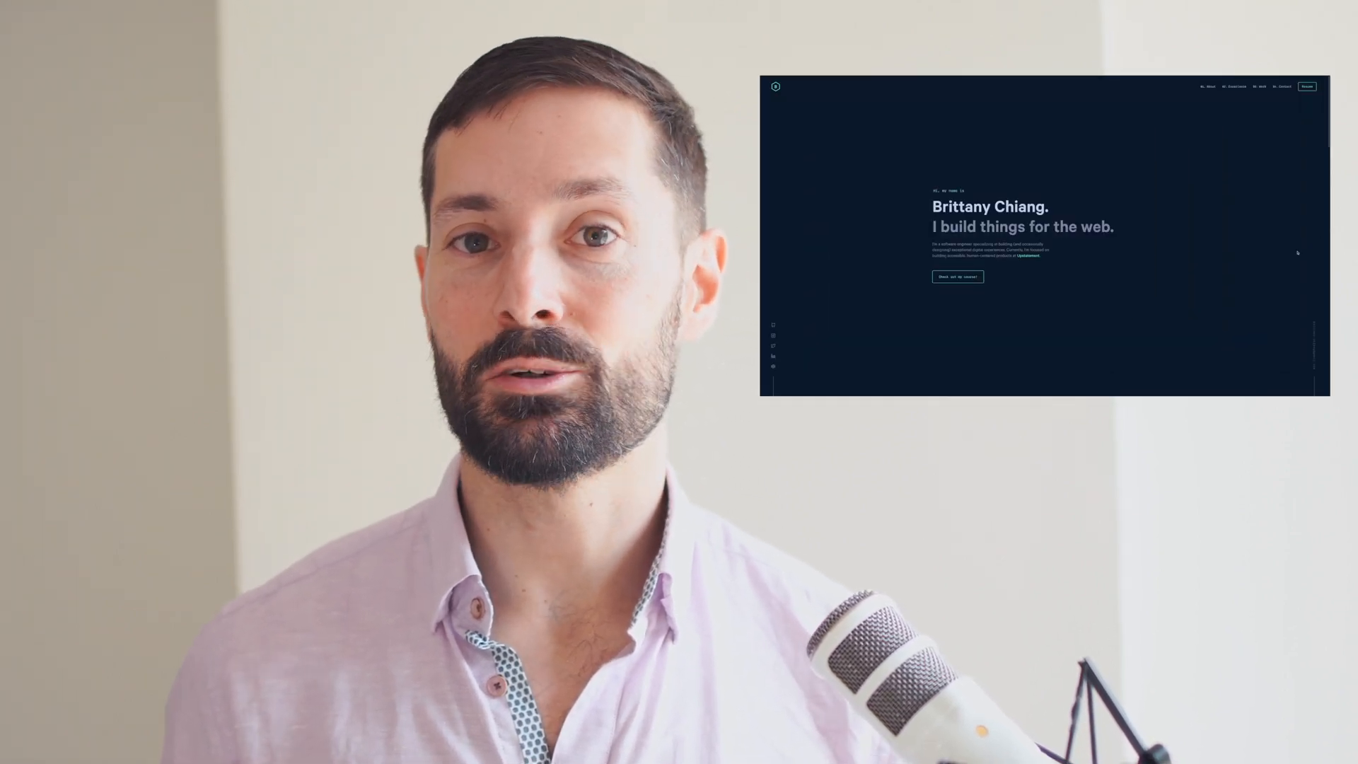
scroll(down, 3)
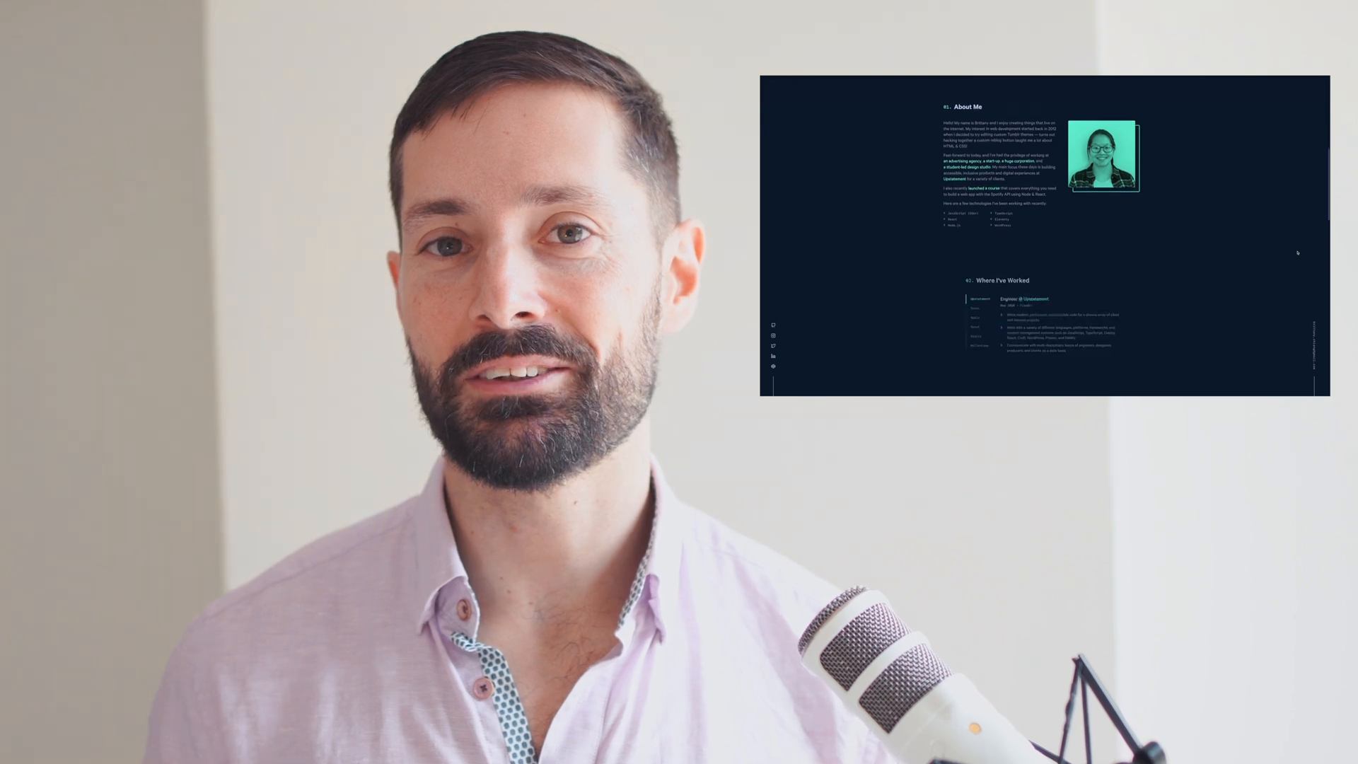
scroll(down, 3)
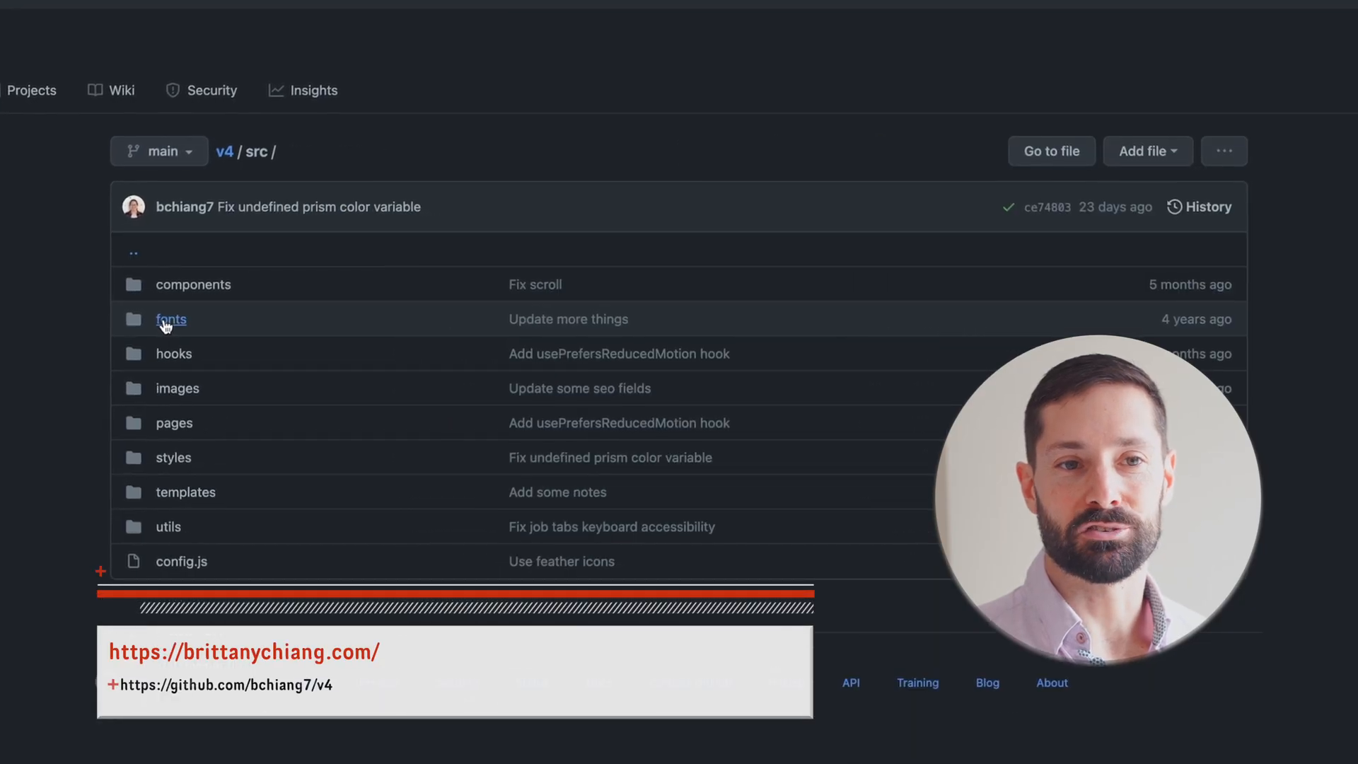
- Open components/nav.js and scroll to its StyledHeader styles
click(194, 284)
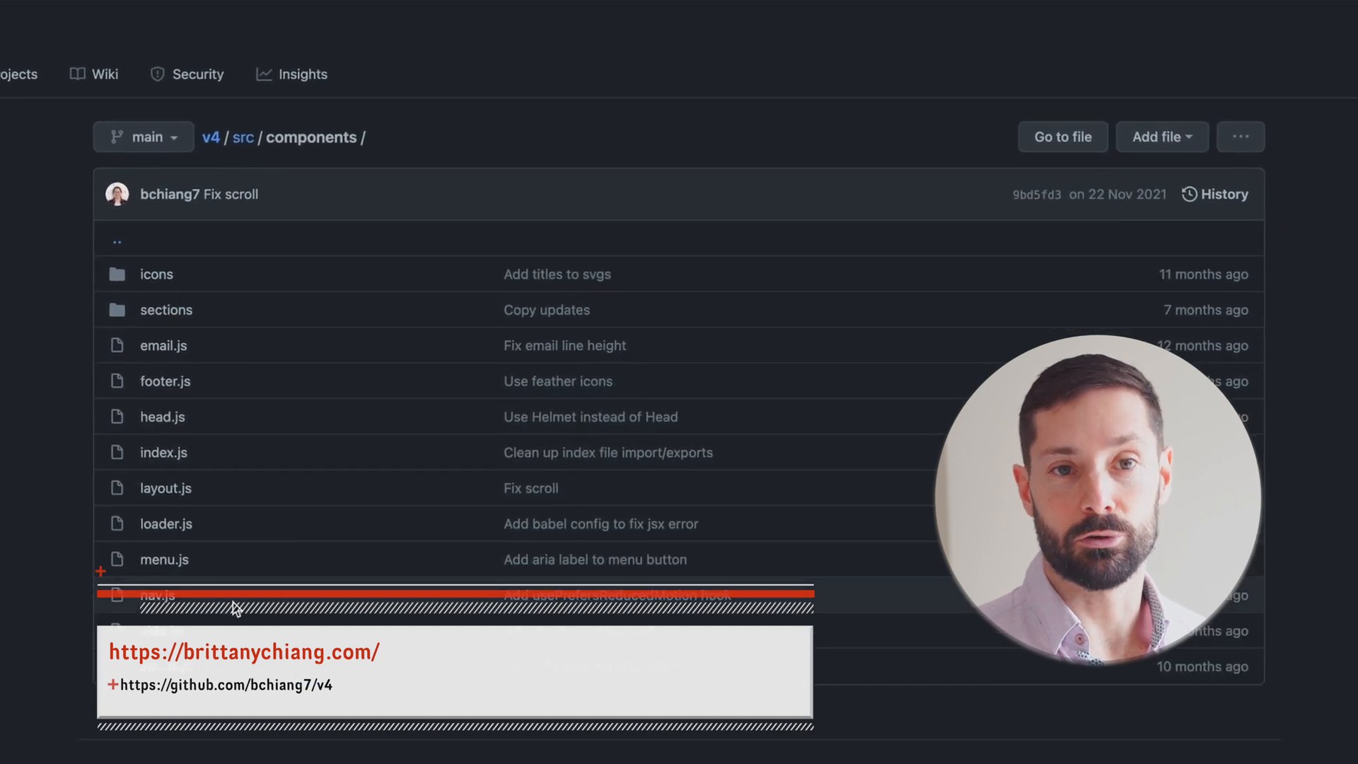
click(158, 595)
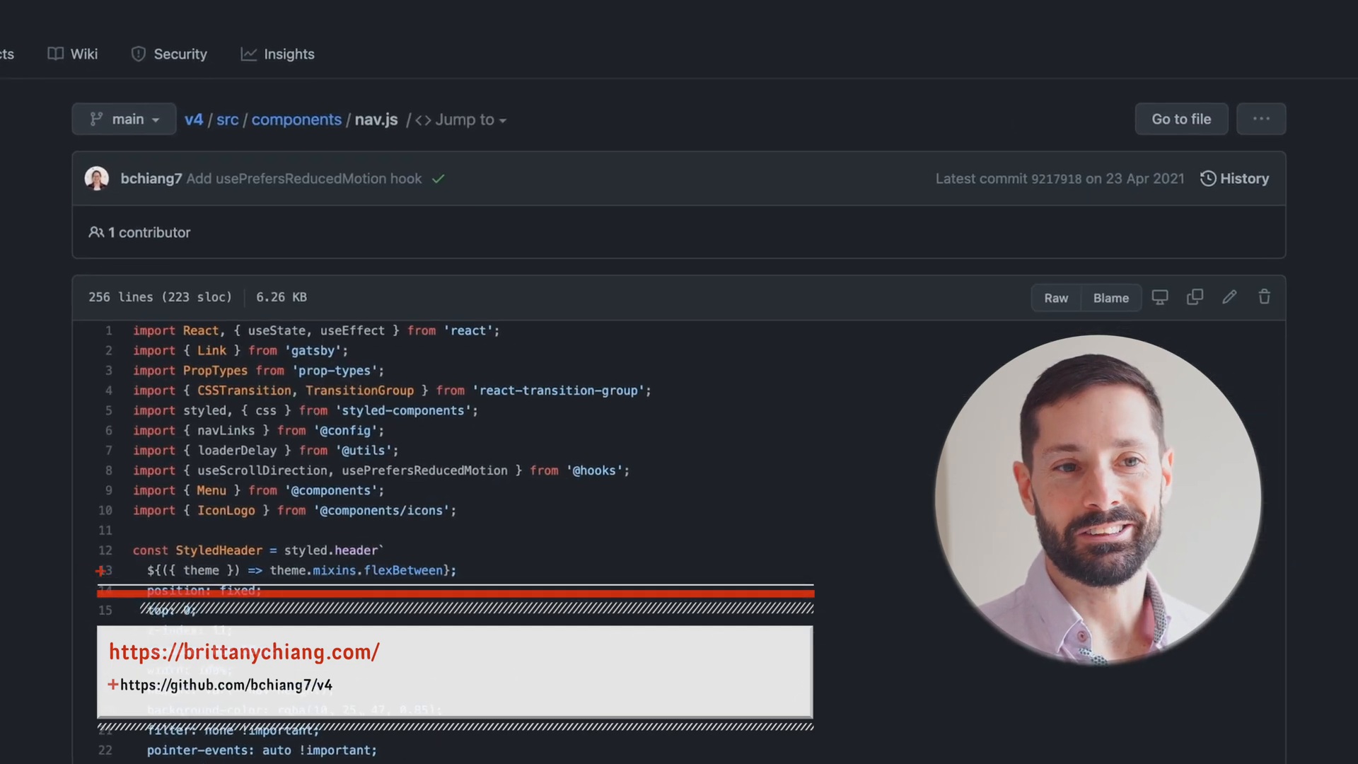
scroll(down, 3)
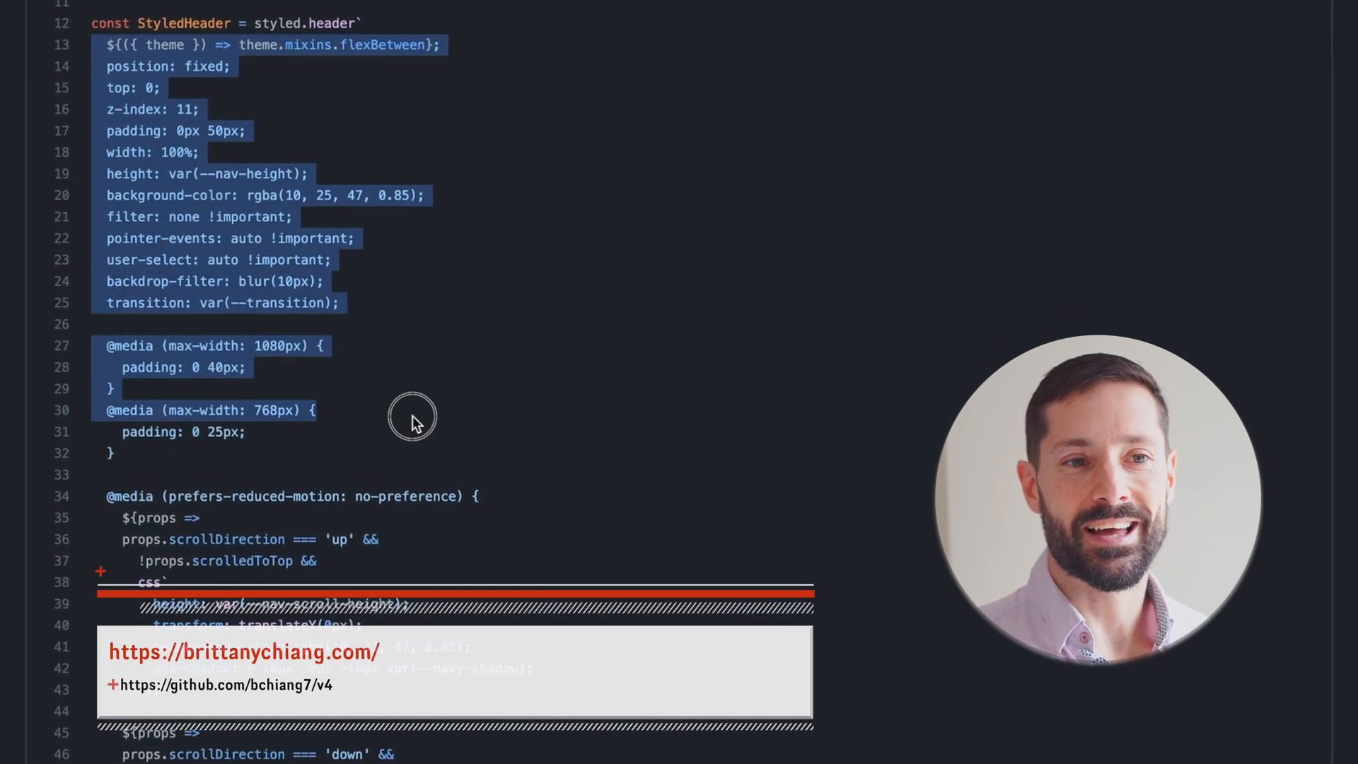
scroll(down, 3)
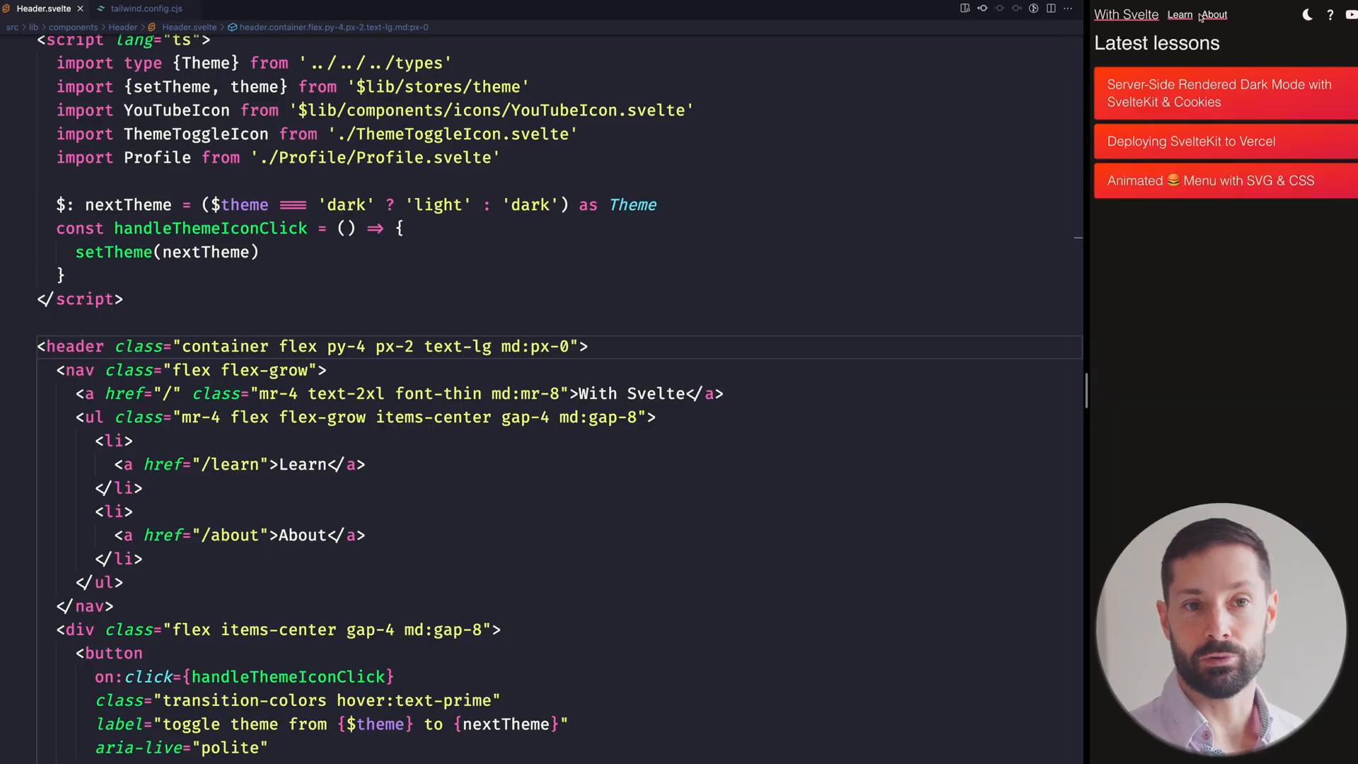
- Open the dark mode lesson card in the preview pane and scroll through the article
click(1218, 93)
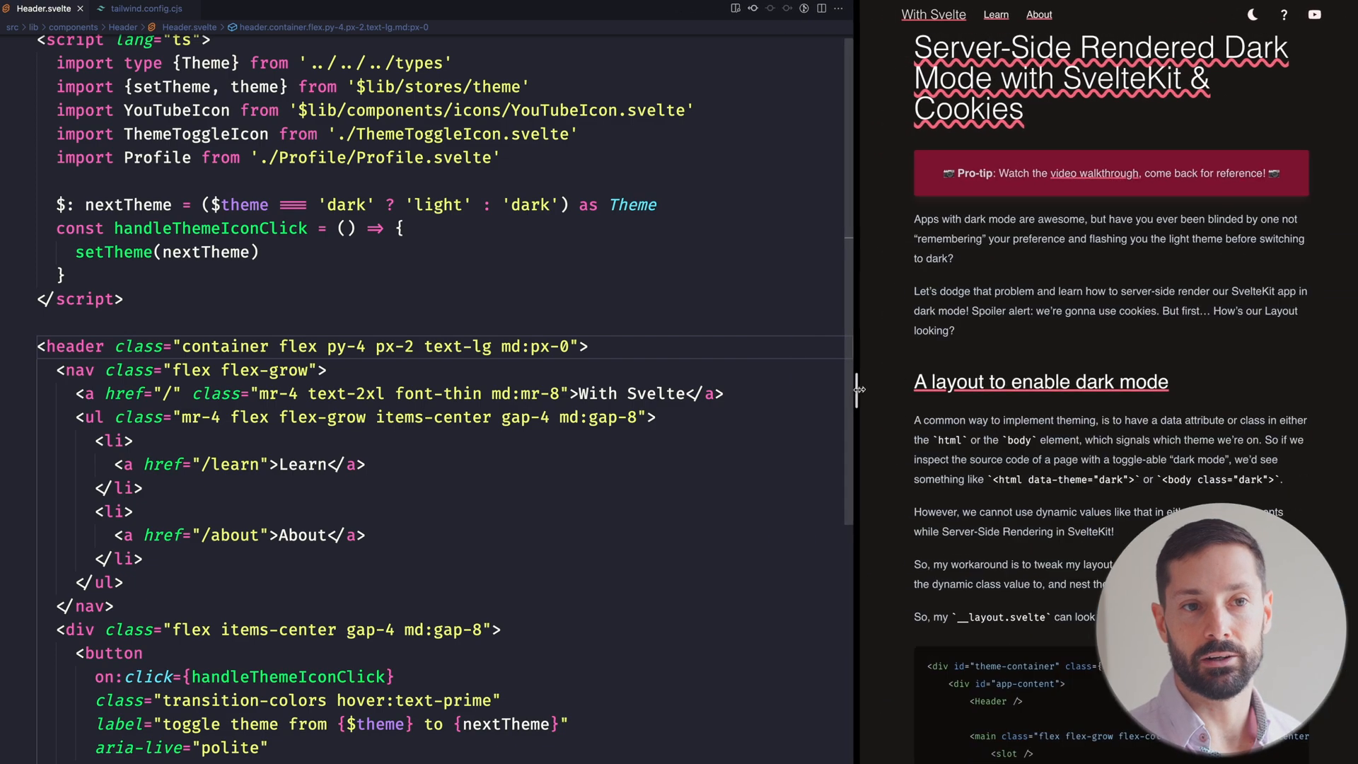
scroll(down, 3)
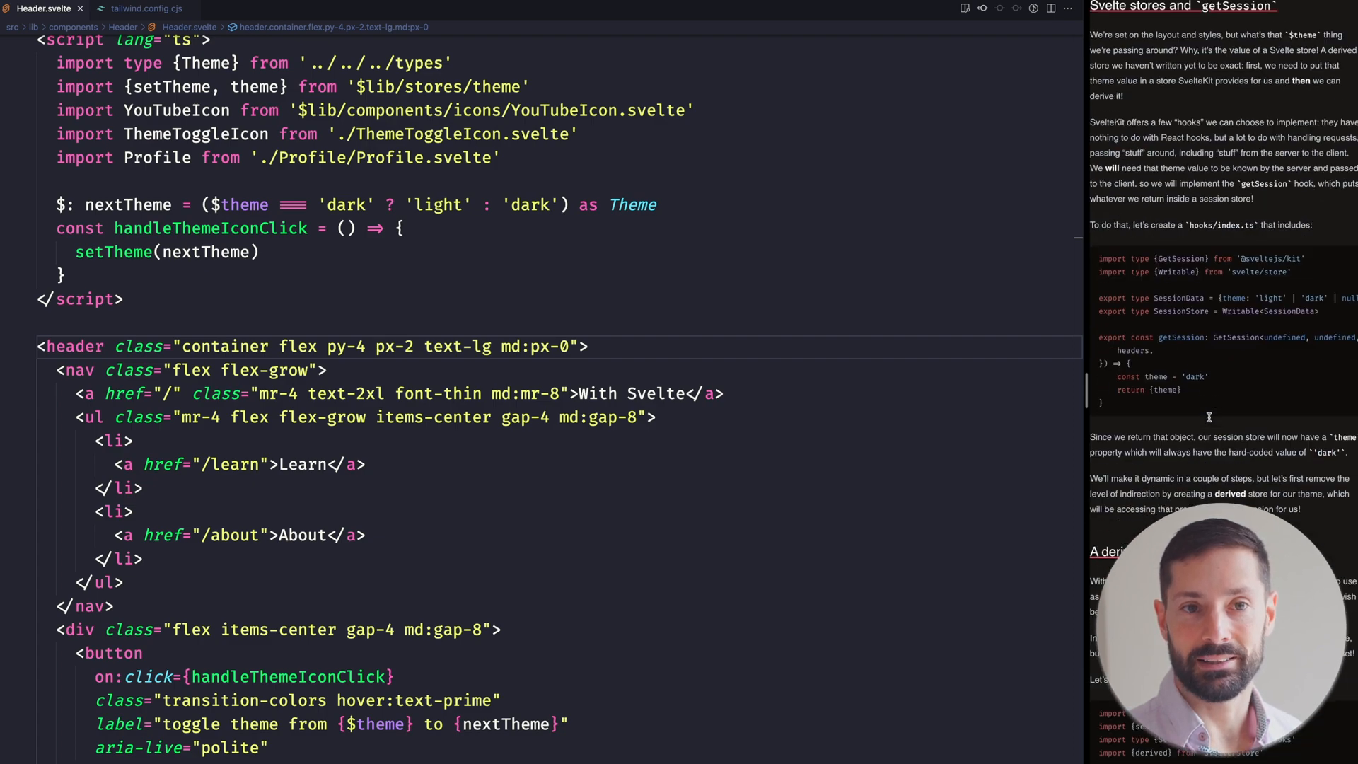
scroll(down, 3)
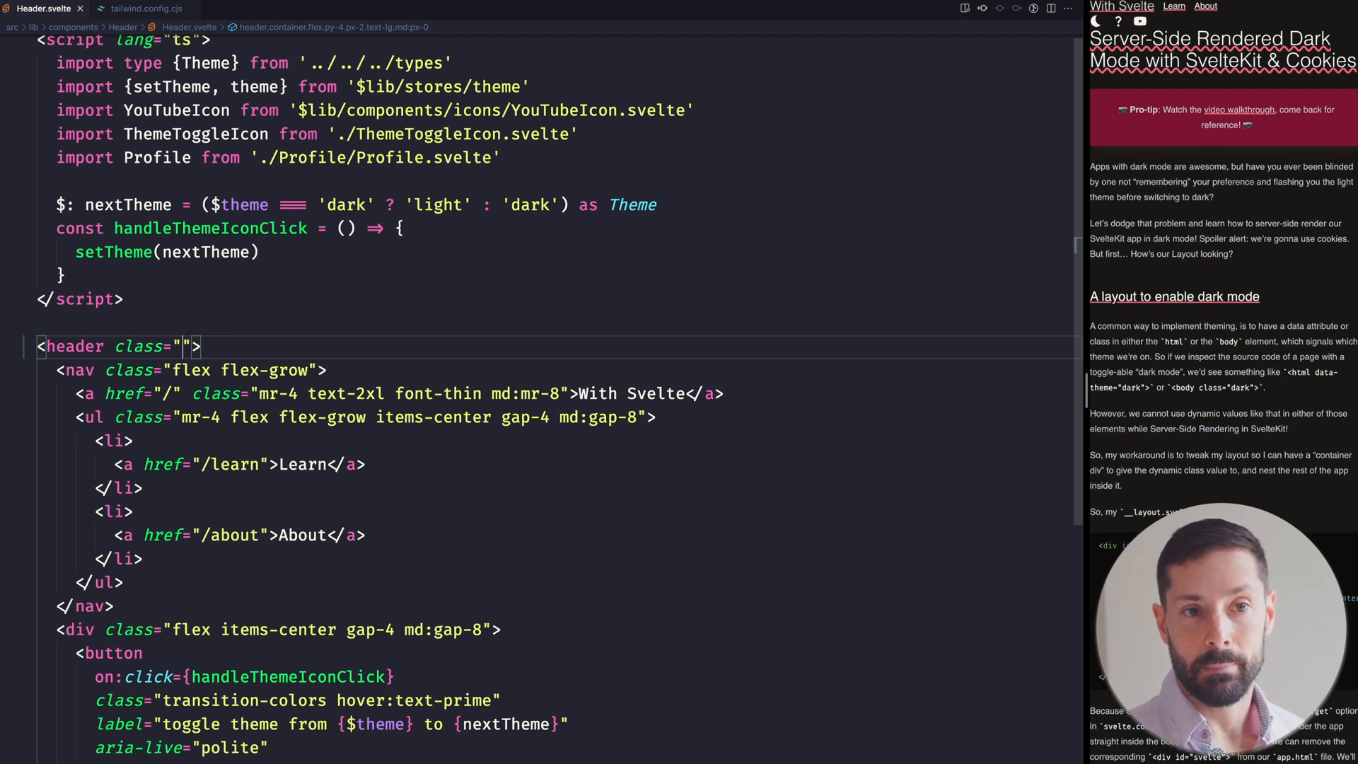
- Start the header classes with flex and check the container setting in tailwind.config.cjs
text(flex)
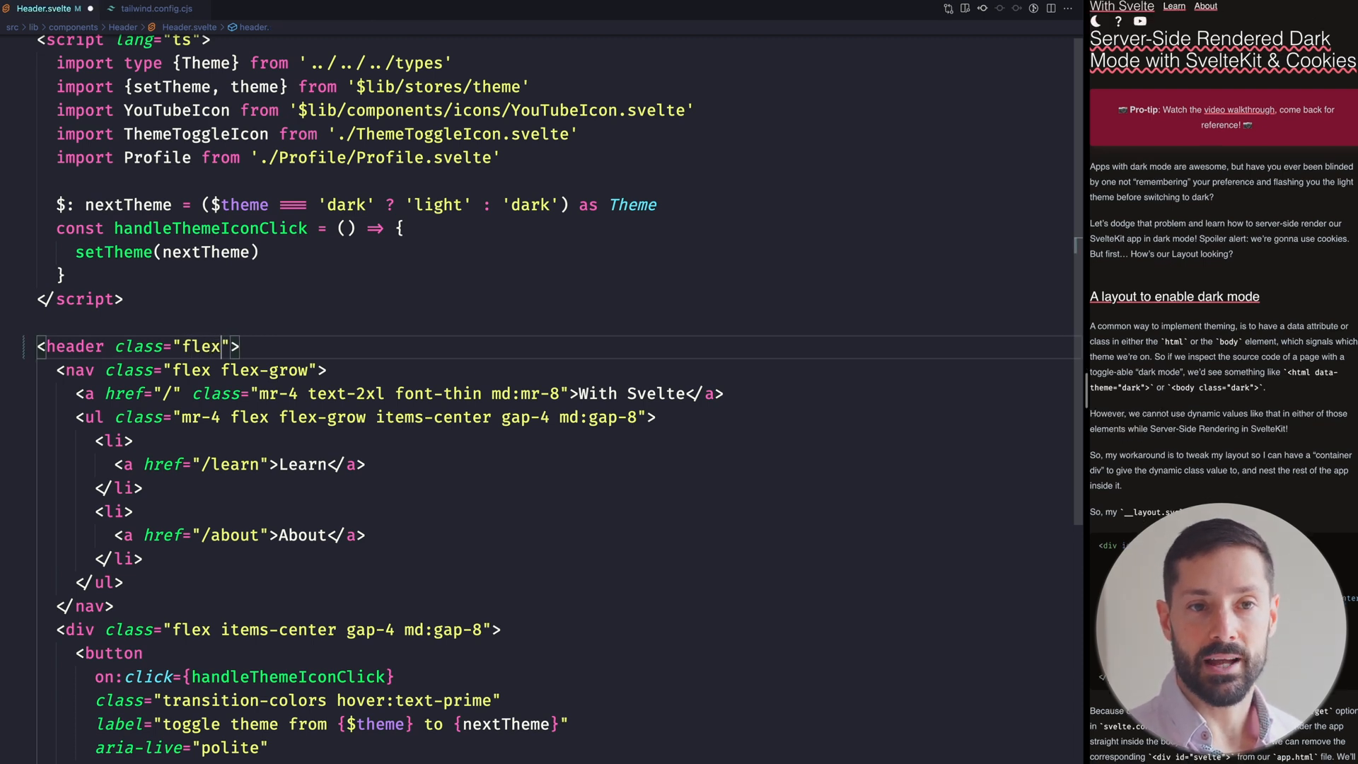
scroll(down, 3)
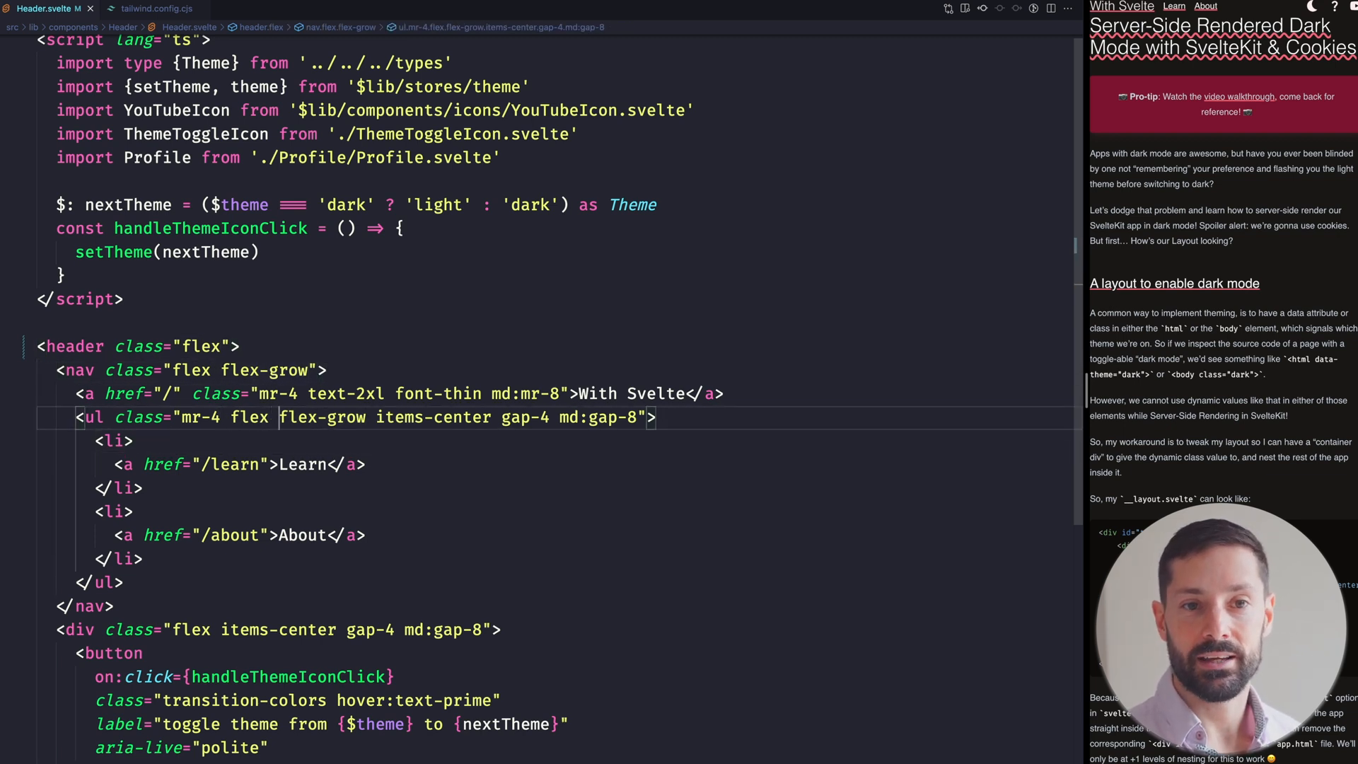
click(130, 442)
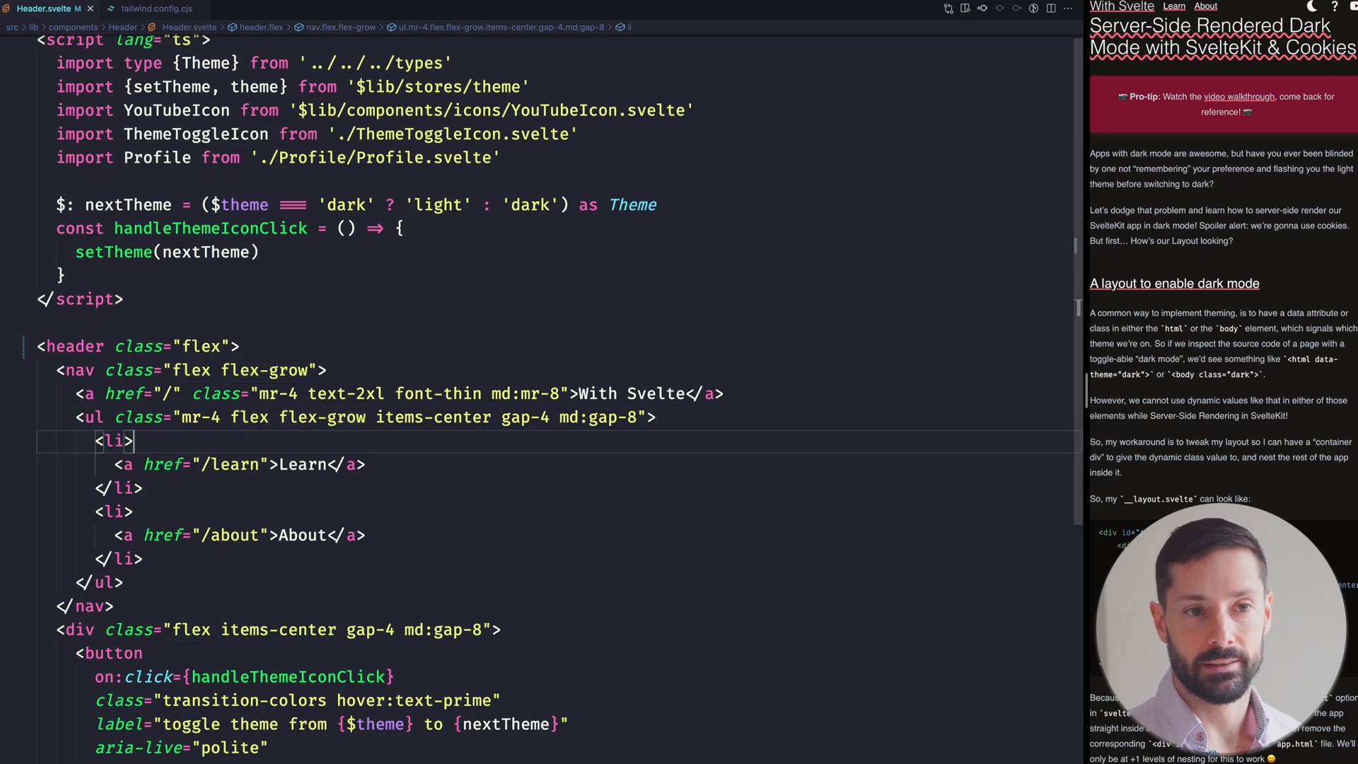
text(conta)
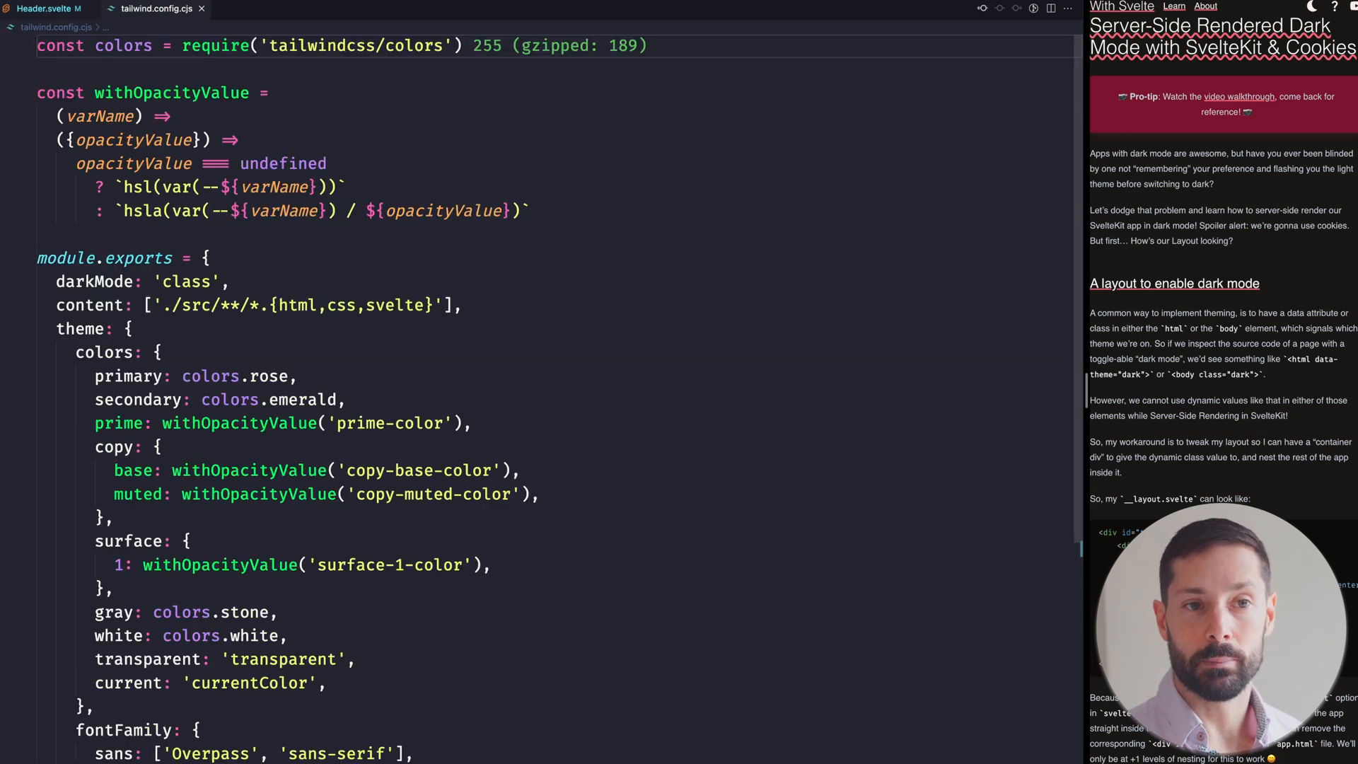
scroll(down, 3)
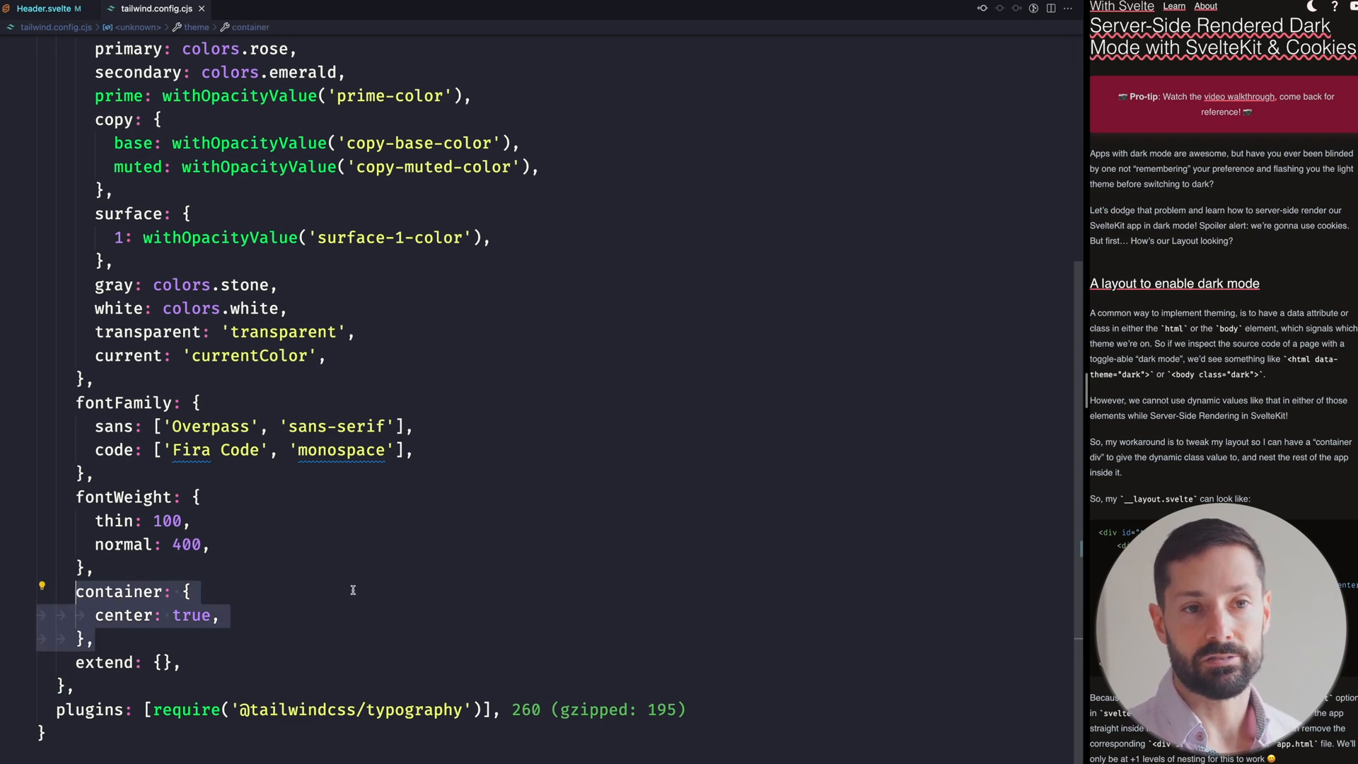
- Complete the header classes with container, px-2 py-4, md:px-0 and text-lg
click(44, 8)
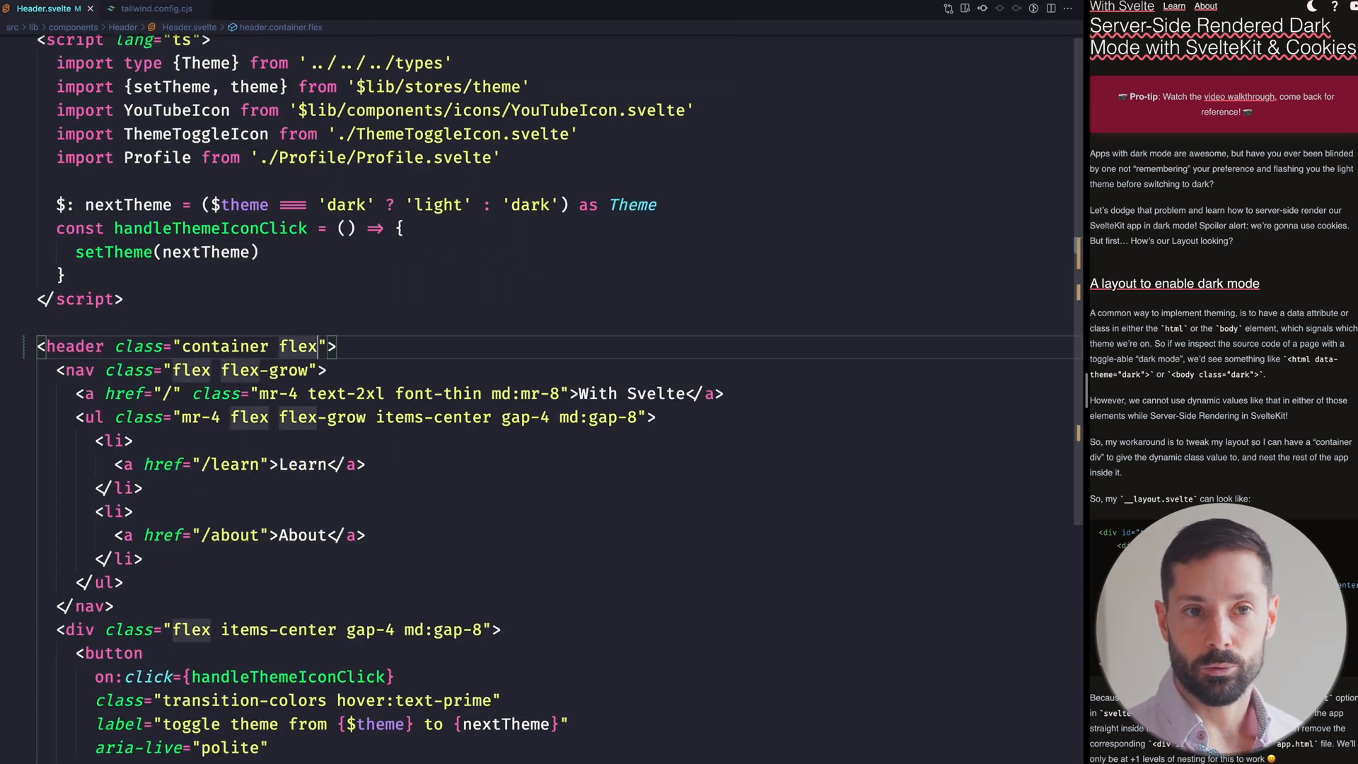
text(px-2 py-4)
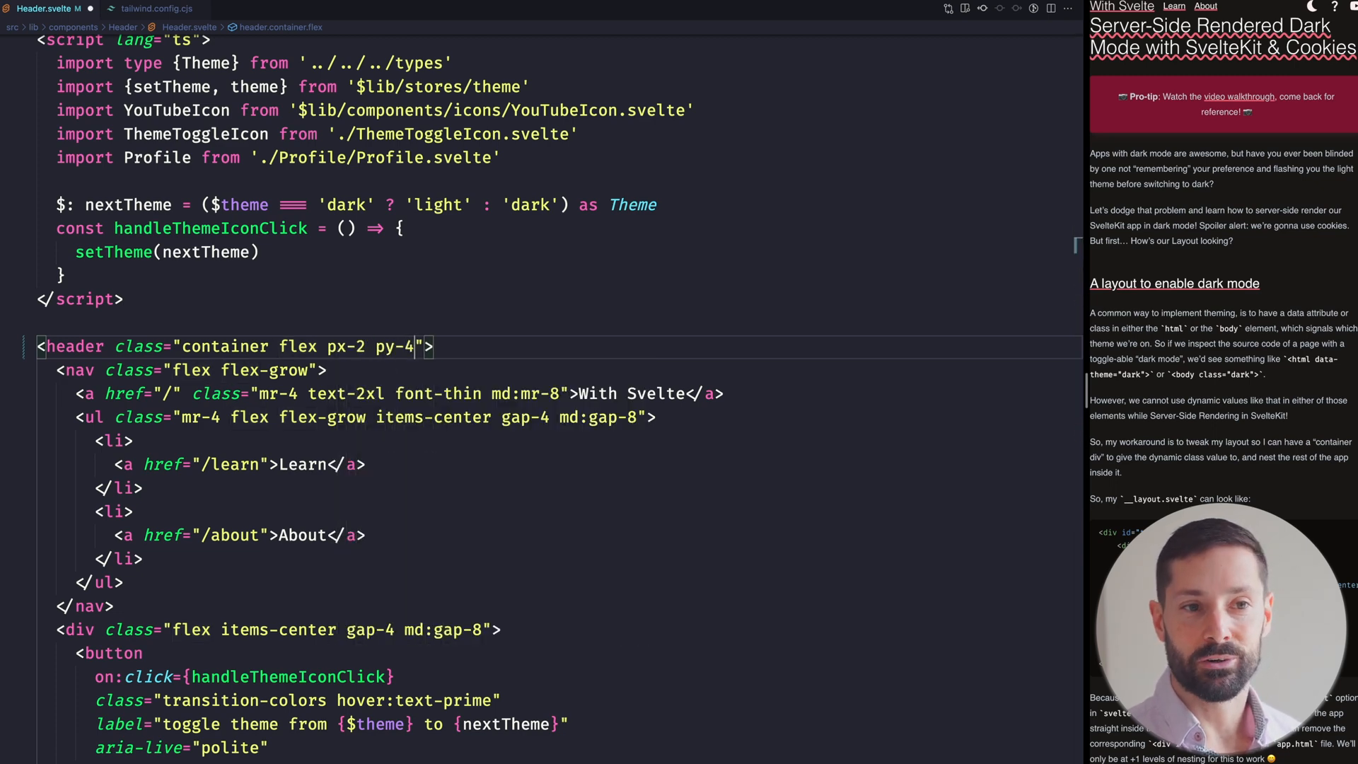
text(md:)
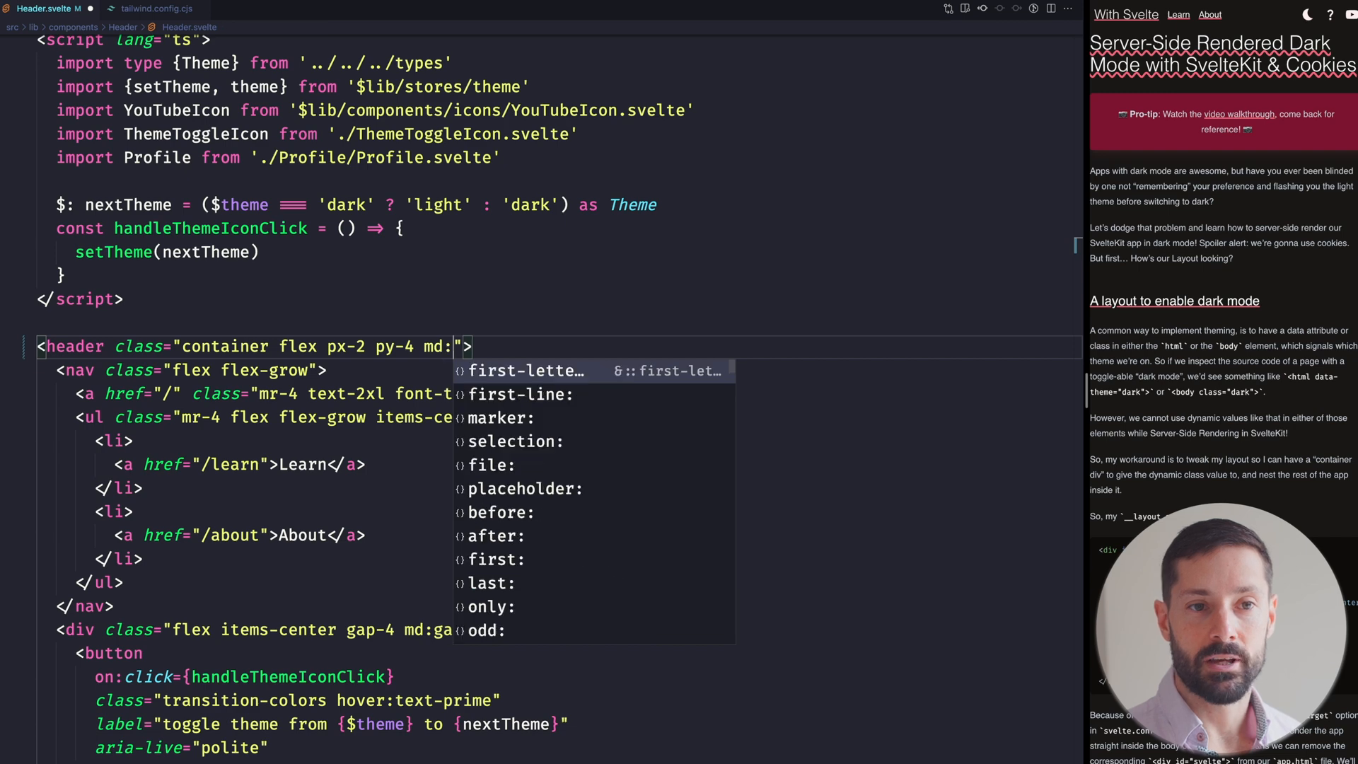
text(px-0)
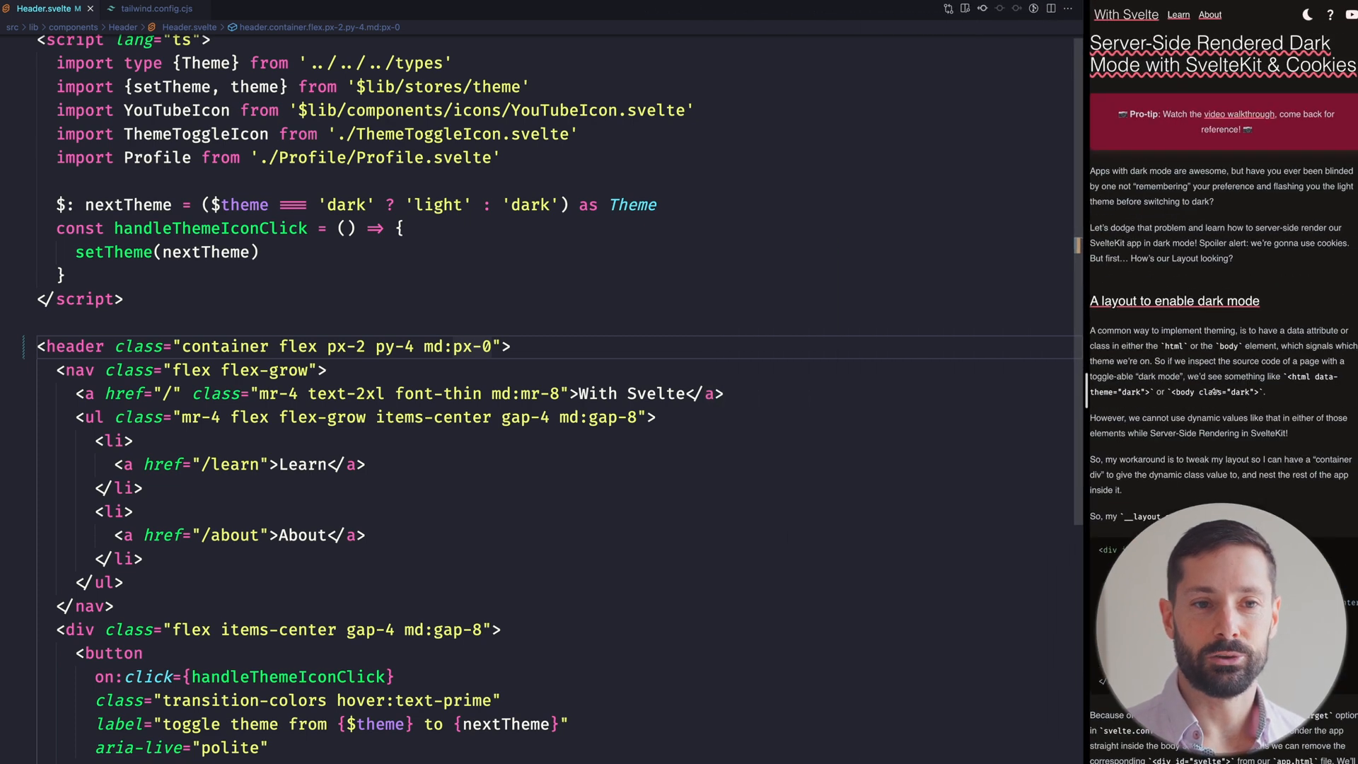
mouse_move(456, 347)
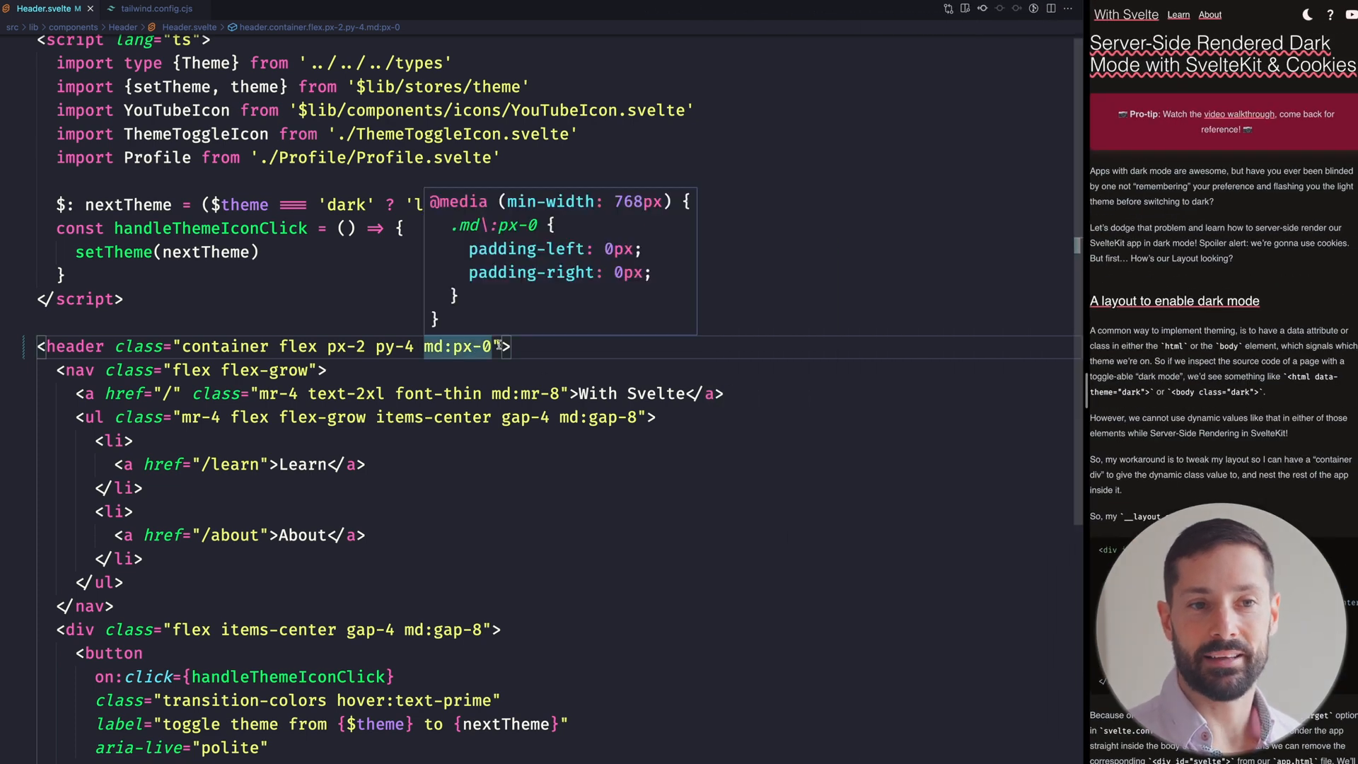
text(text-lg)
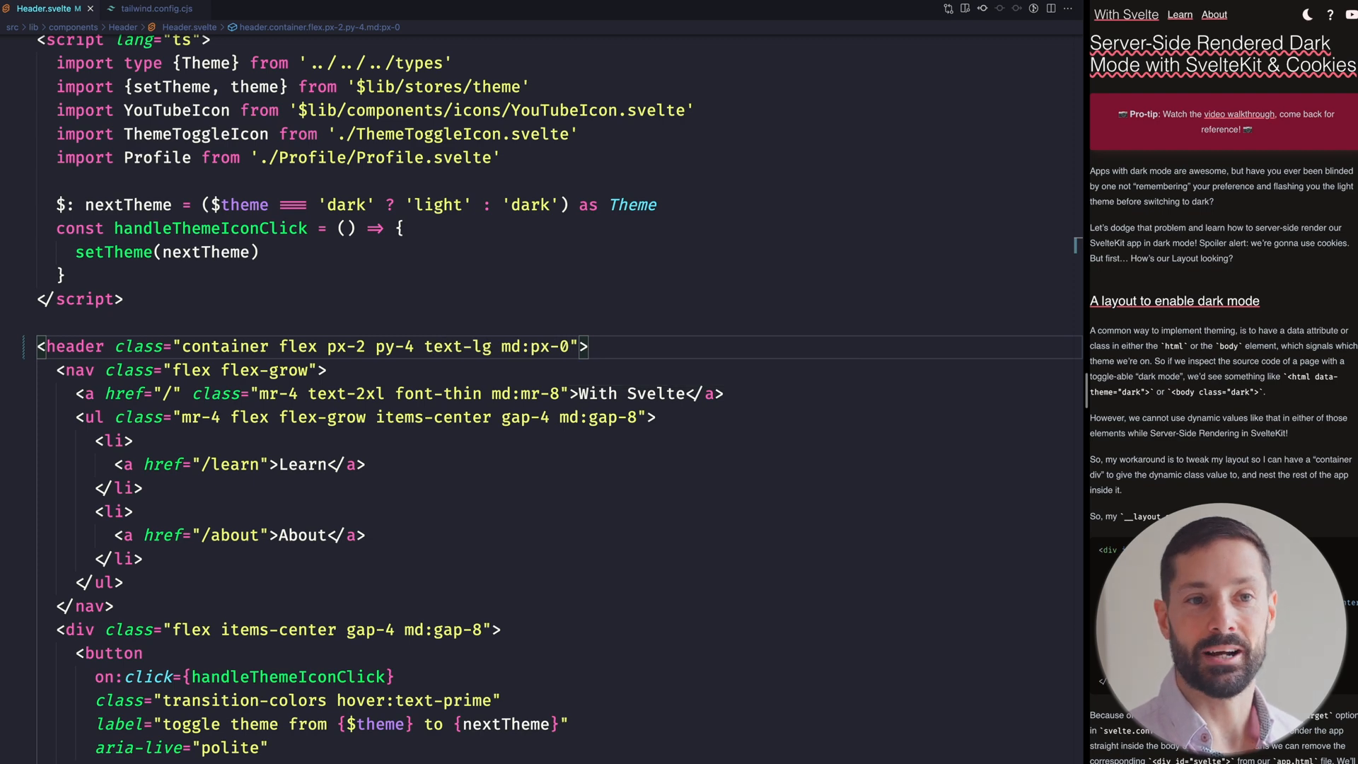
- Add sticky to the header and scroll the Tailwind UI 'With sticky headings' list example
text(stic)
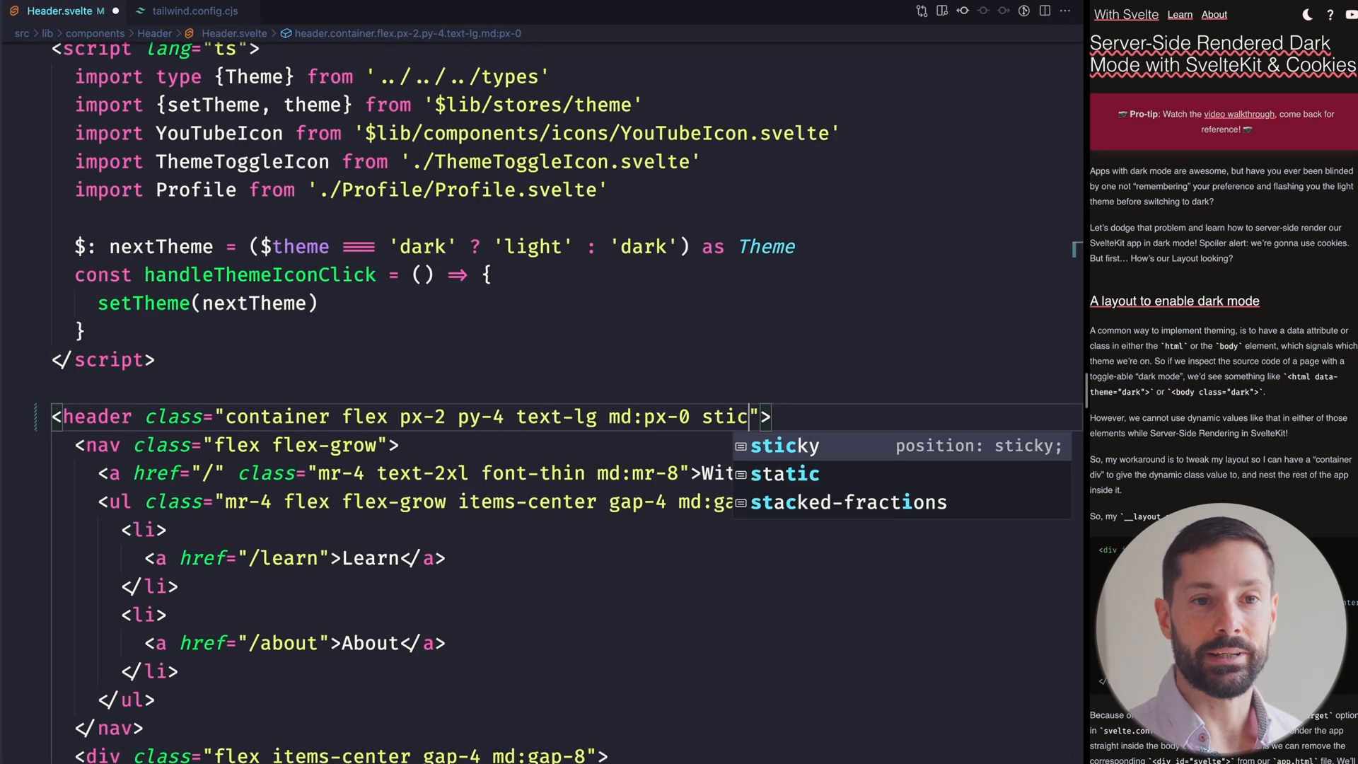
text(ticky top-0)
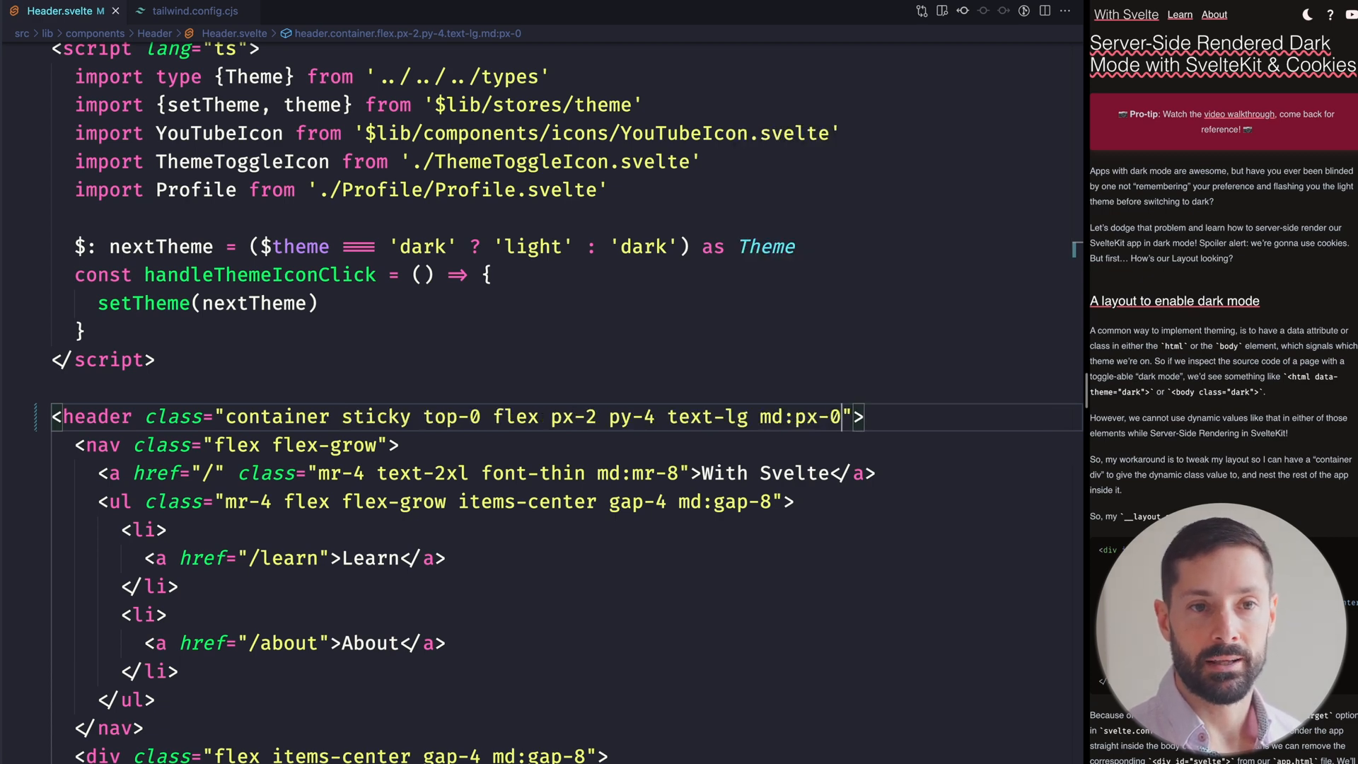
scroll(down, 3)
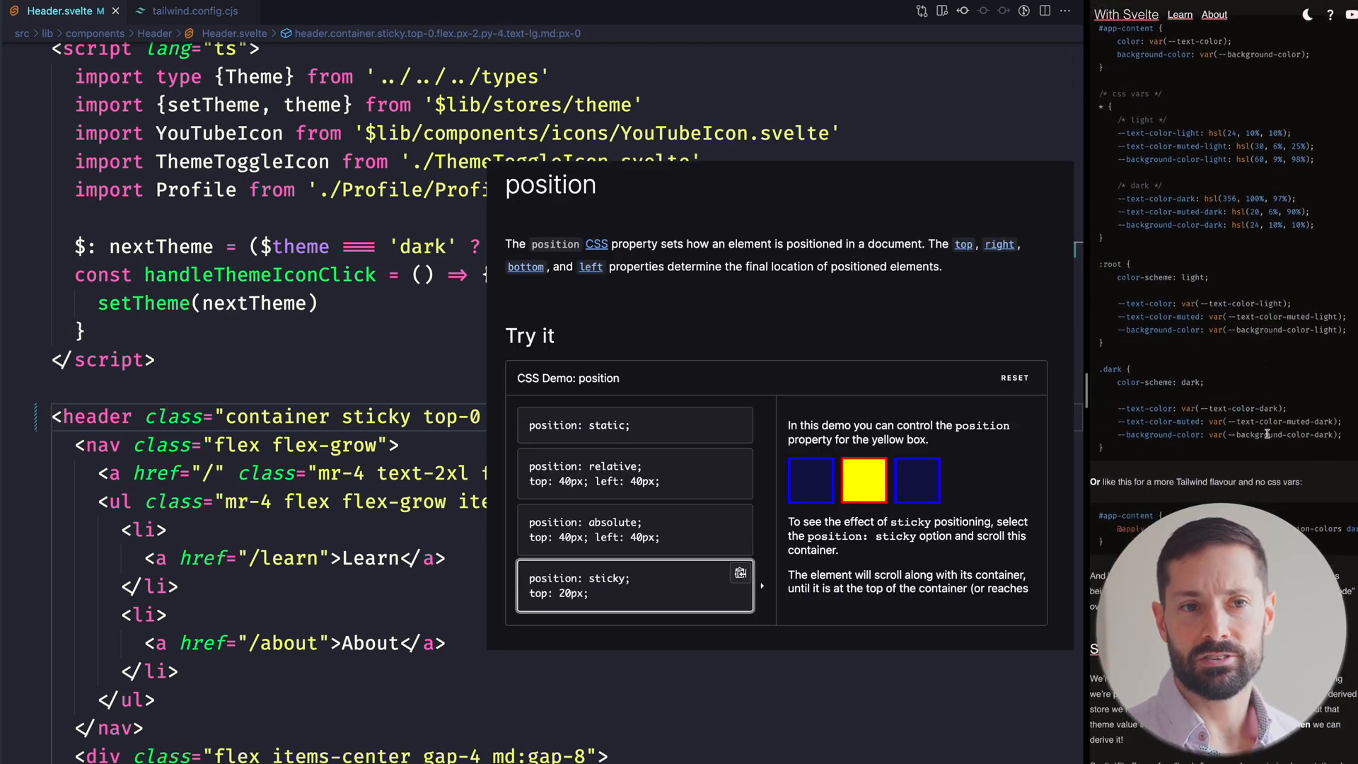
scroll(down, 3)
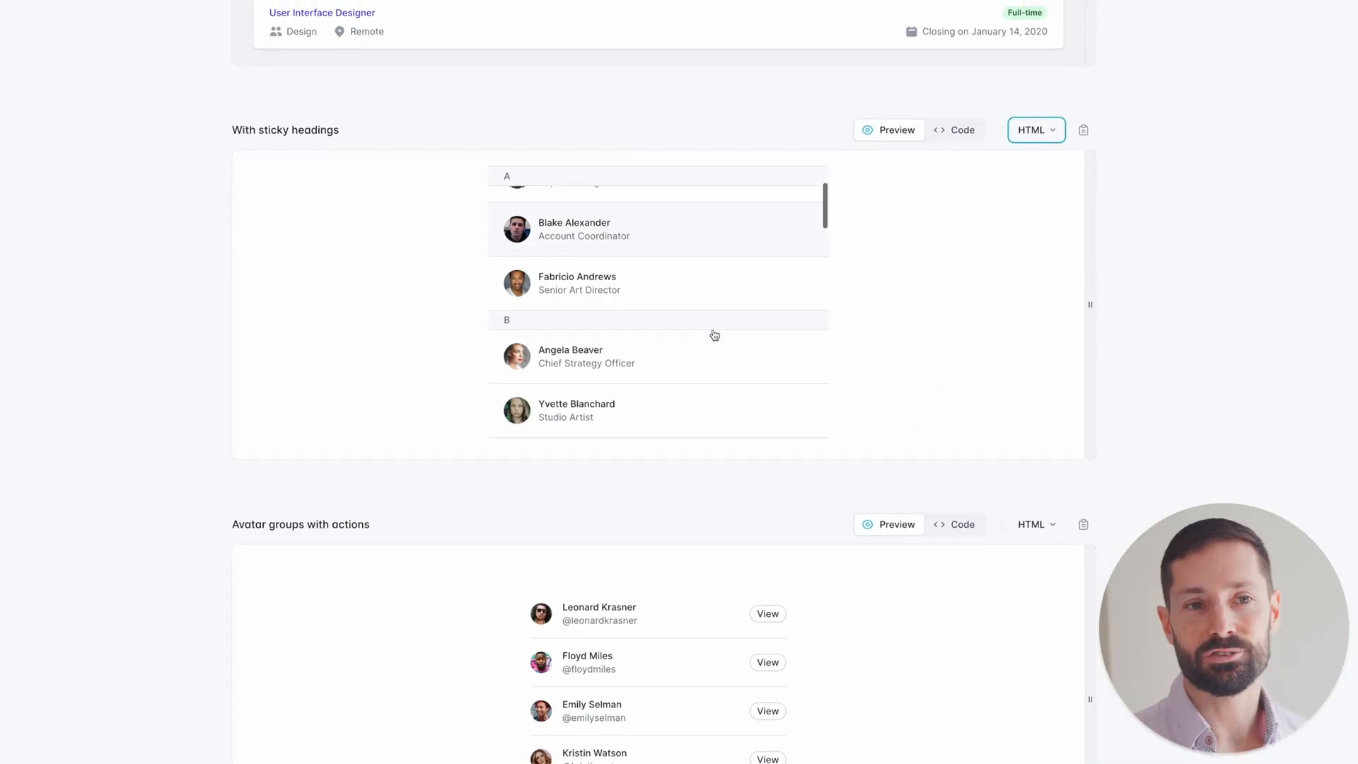
scroll(down, 3)
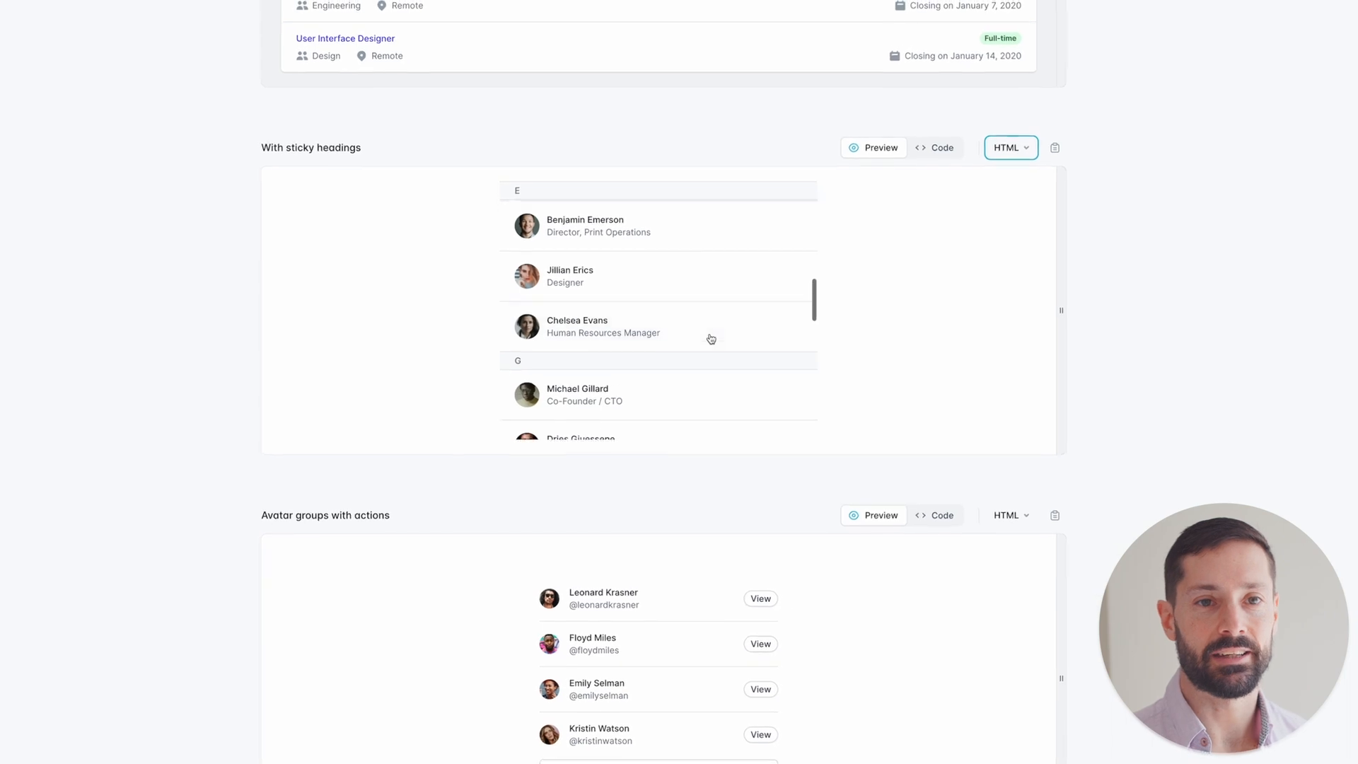
scroll(down, 3)
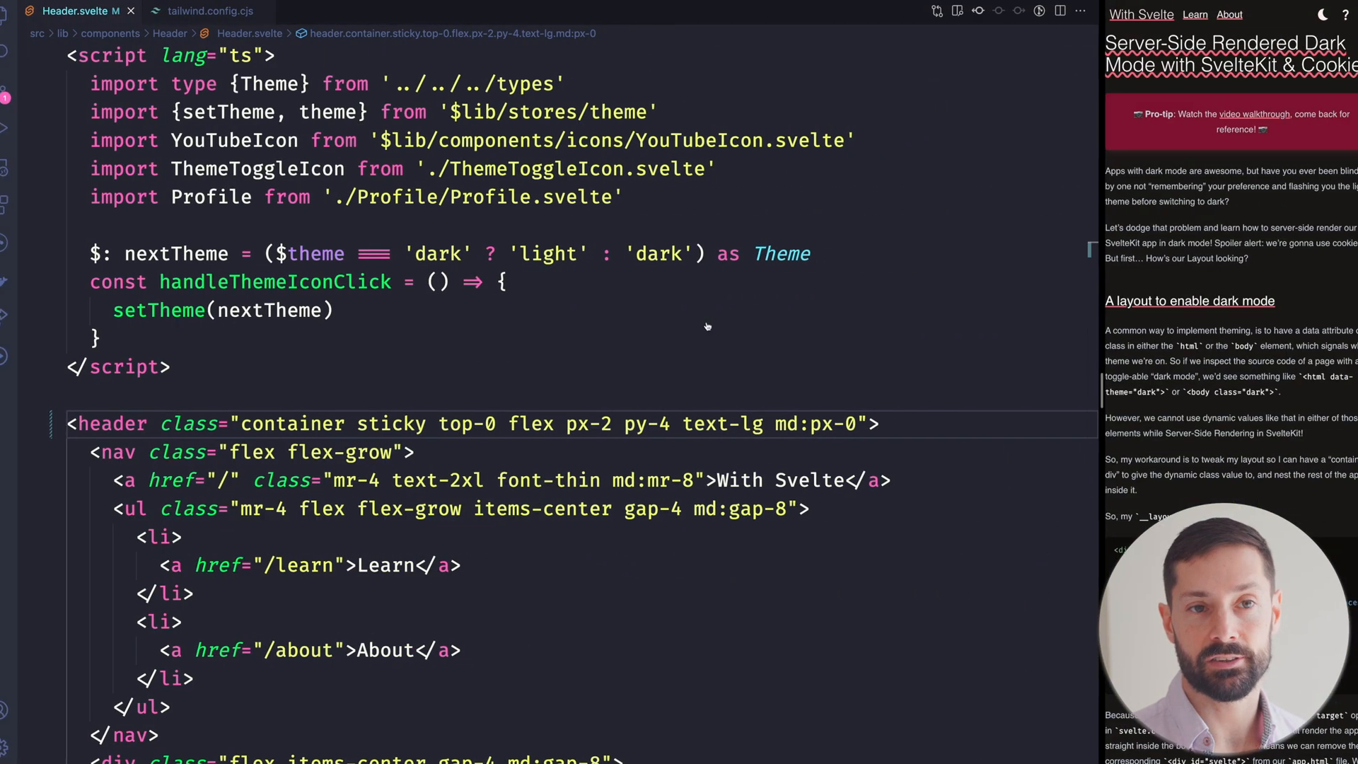
- Give the header a bg-white/50 background chosen from the Tailwind autocomplete list
double_click(376, 423)
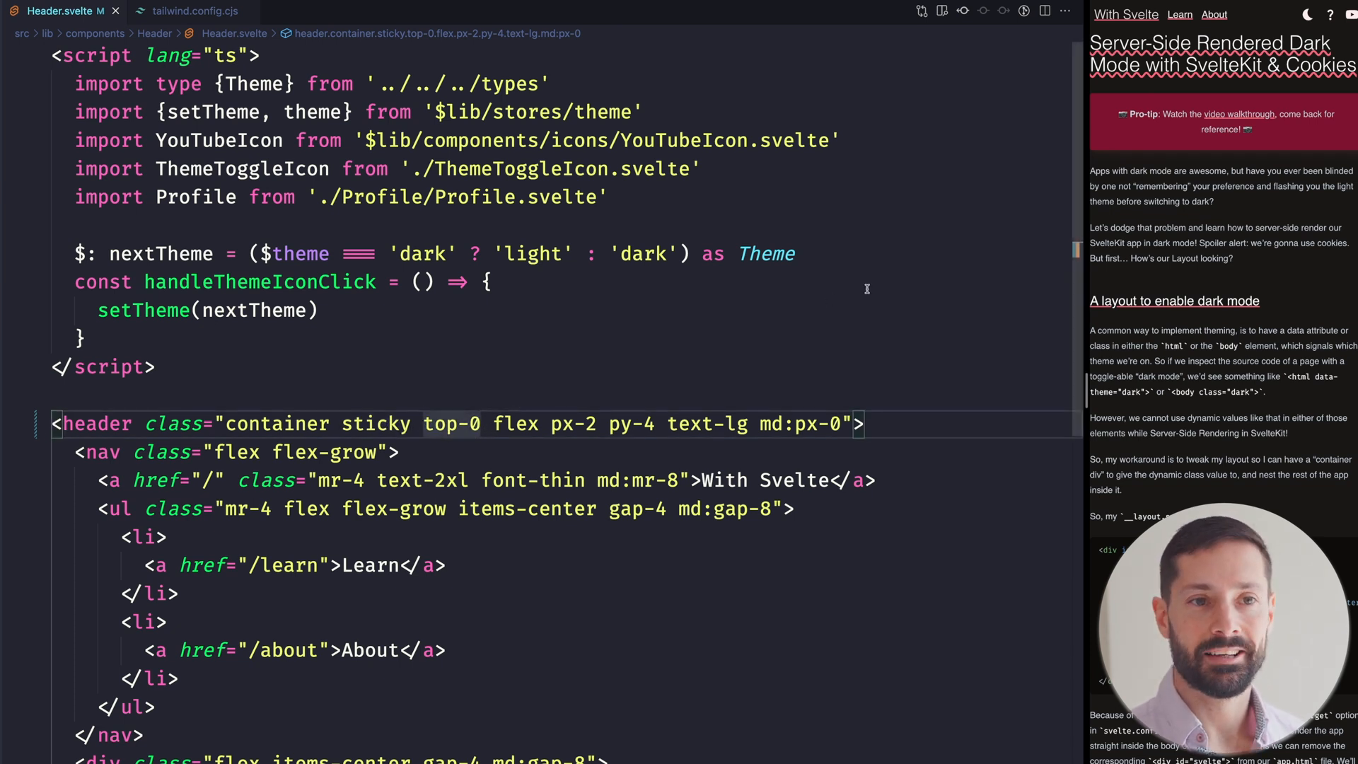
scroll(down, 3)
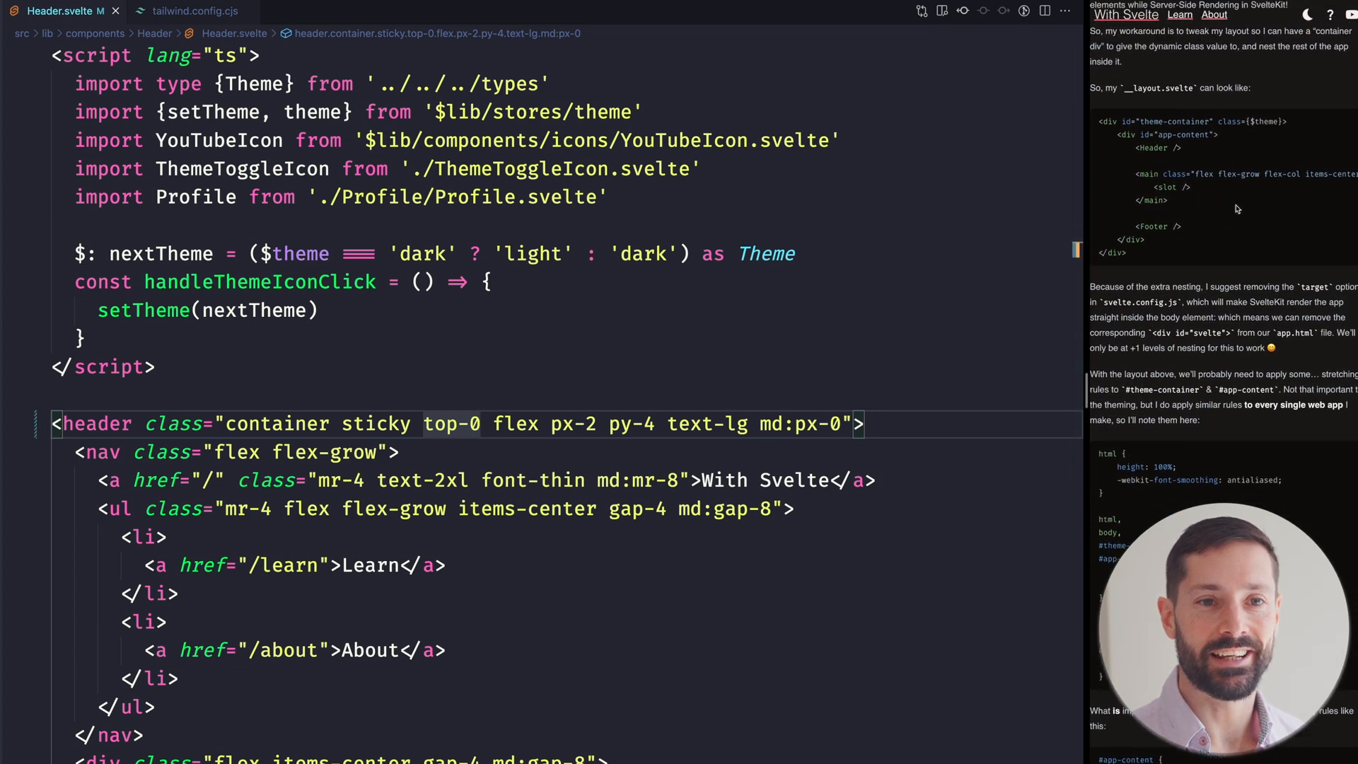
scroll(down, 3)
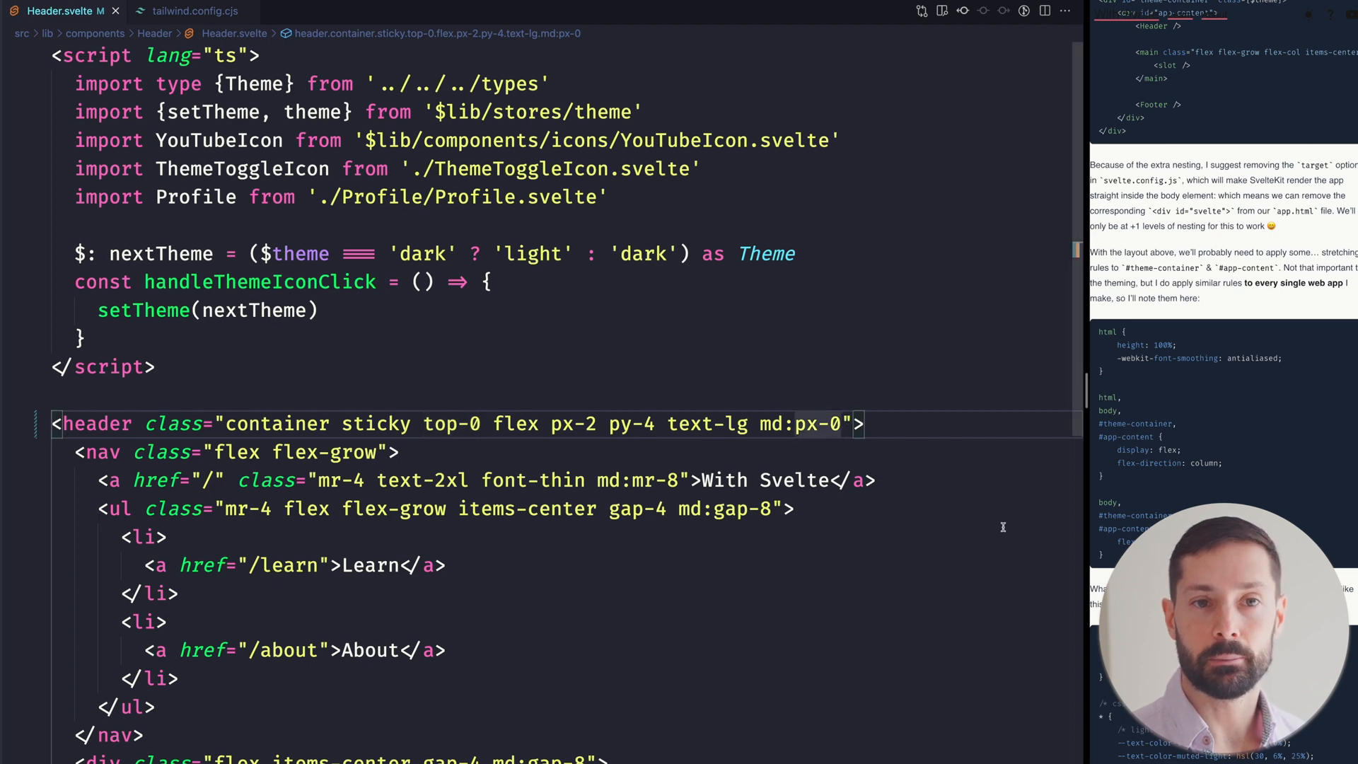
text(bg-white)
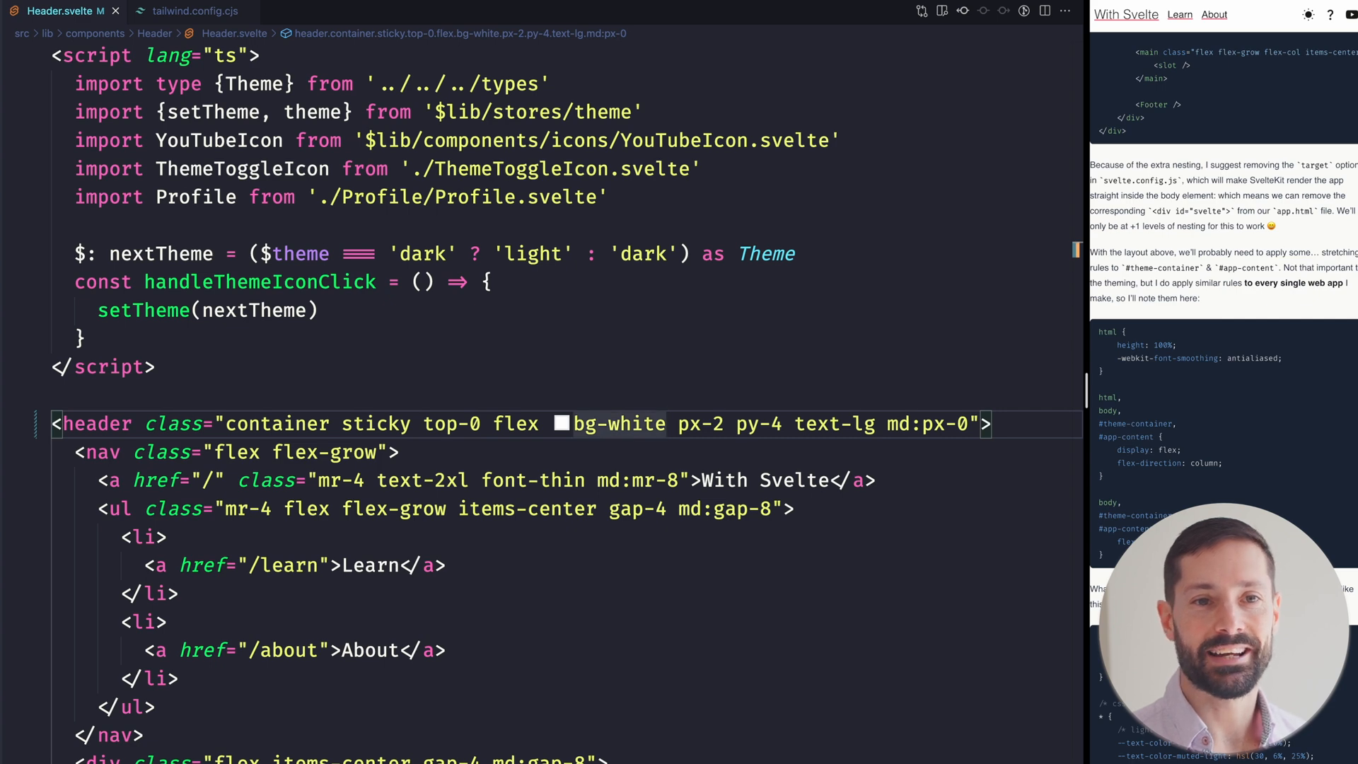
text(/)
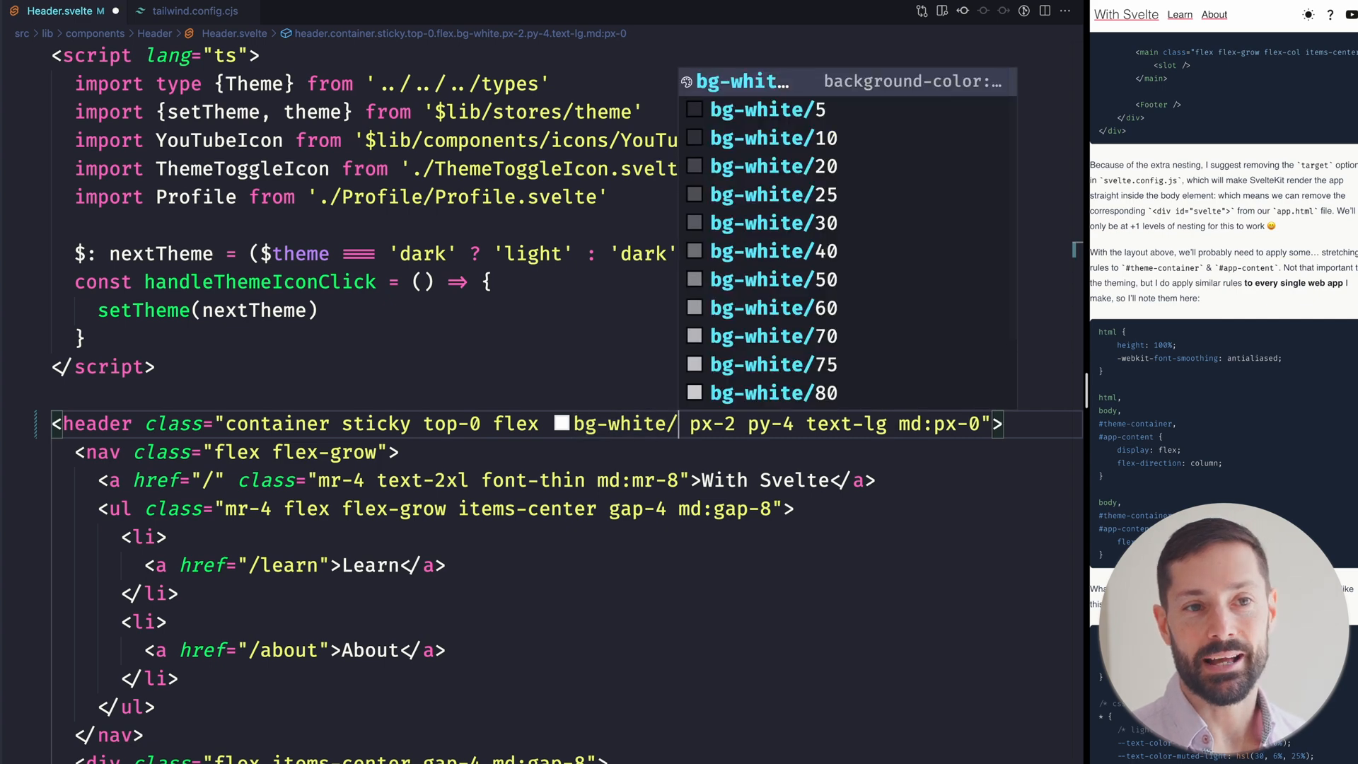
click(774, 279)
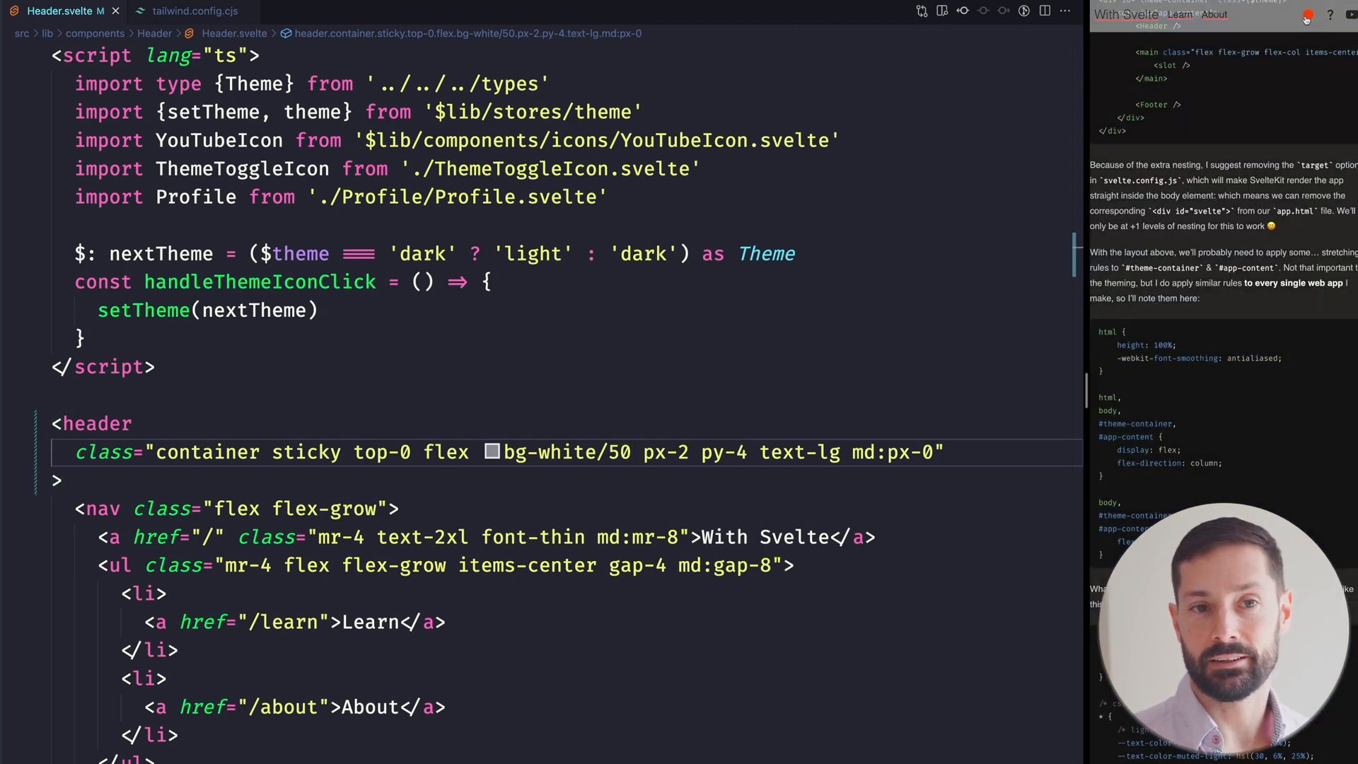
- Review the result and return the cursor to the header's background class
scroll(up, 3)
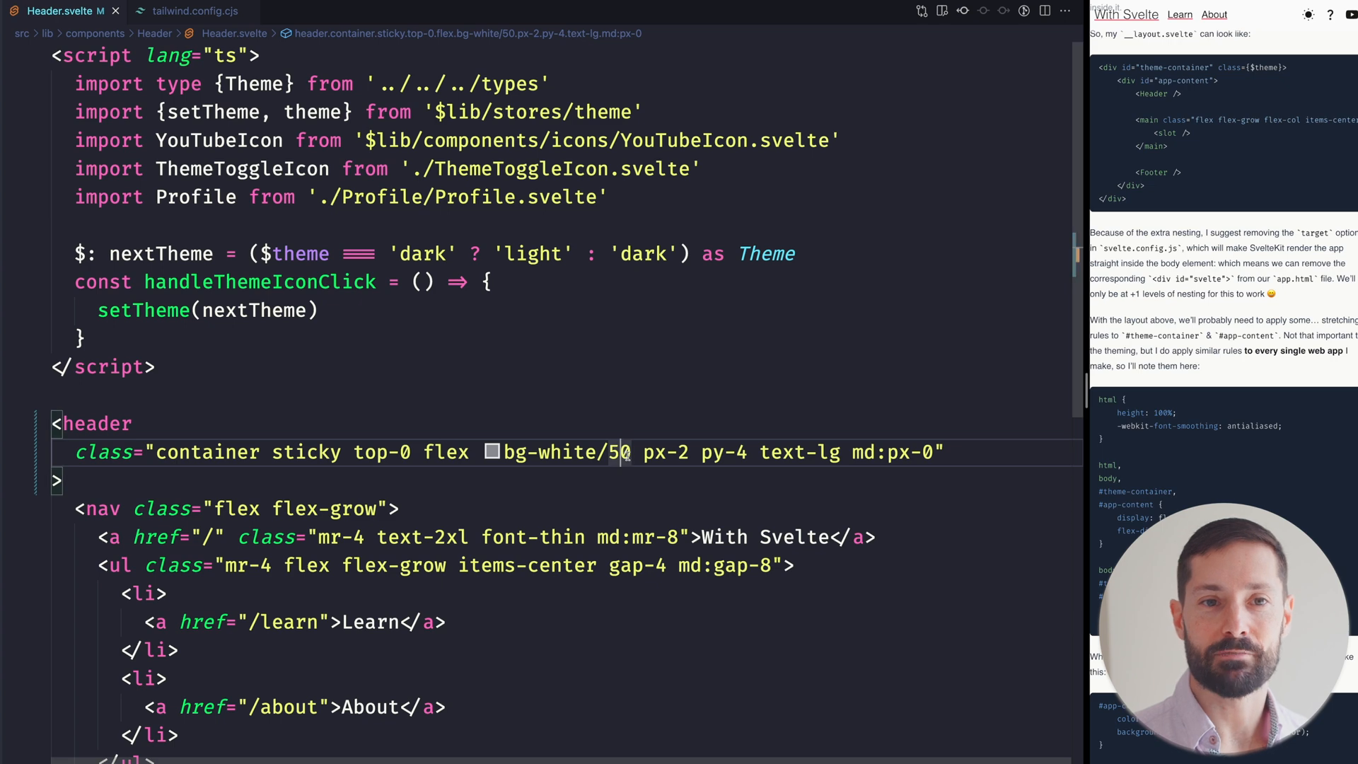
click(163, 11)
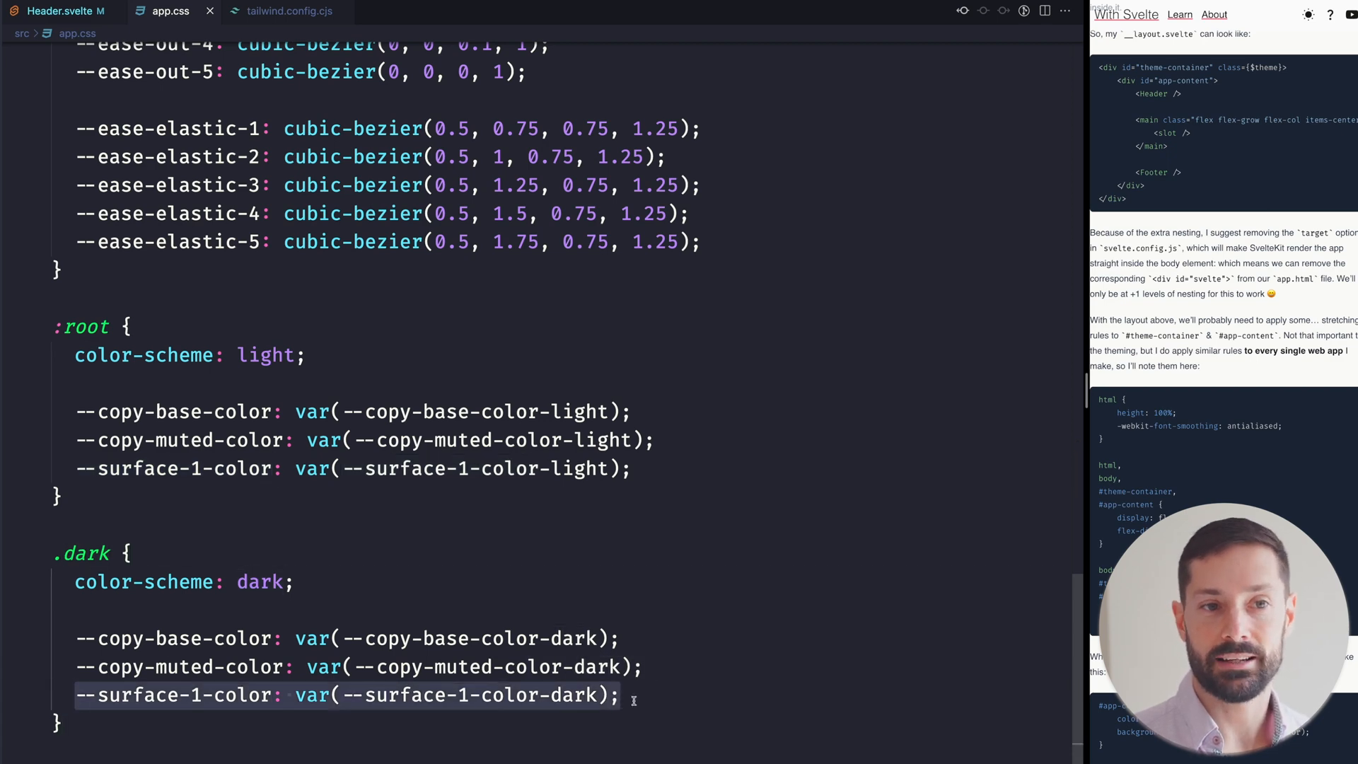
- Quick Open tailwind.config.cjs and mark the theme's surface colour entry
text(tailwin)
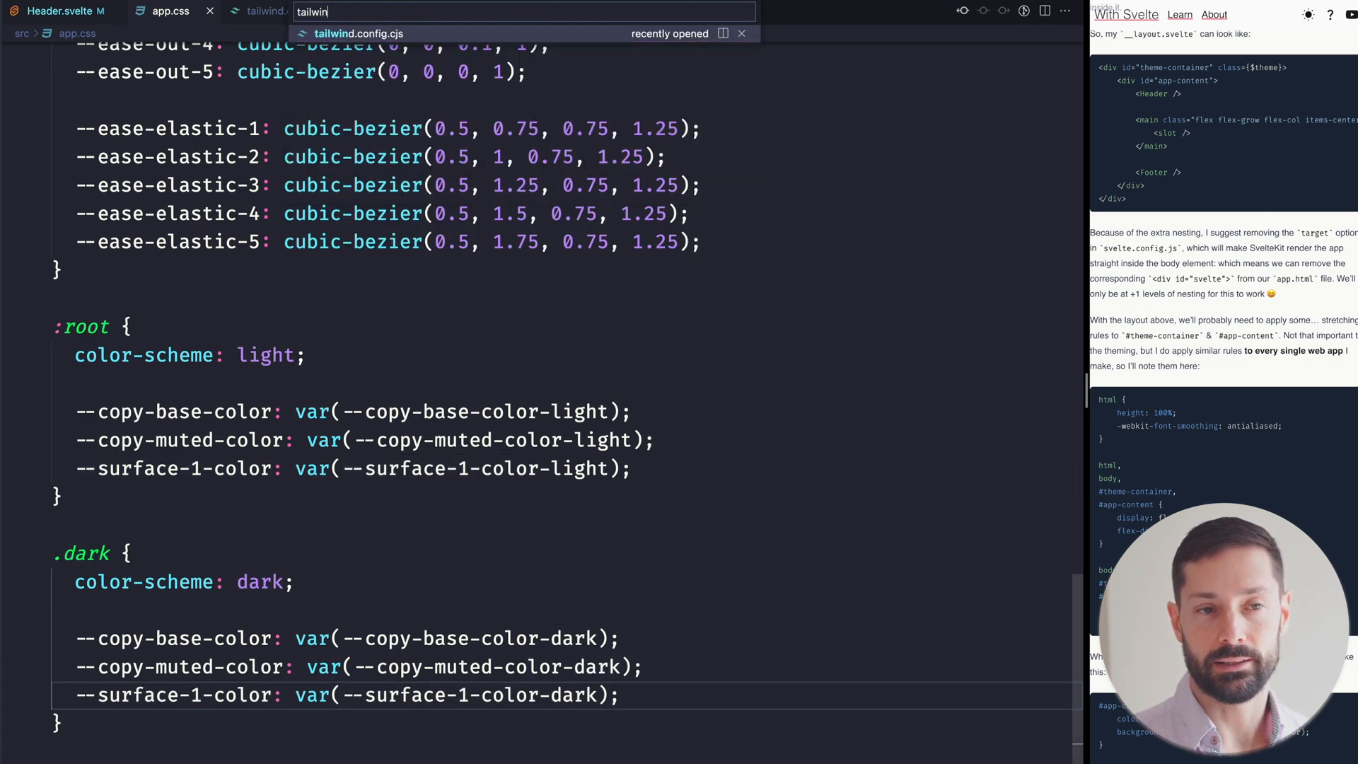
click(358, 33)
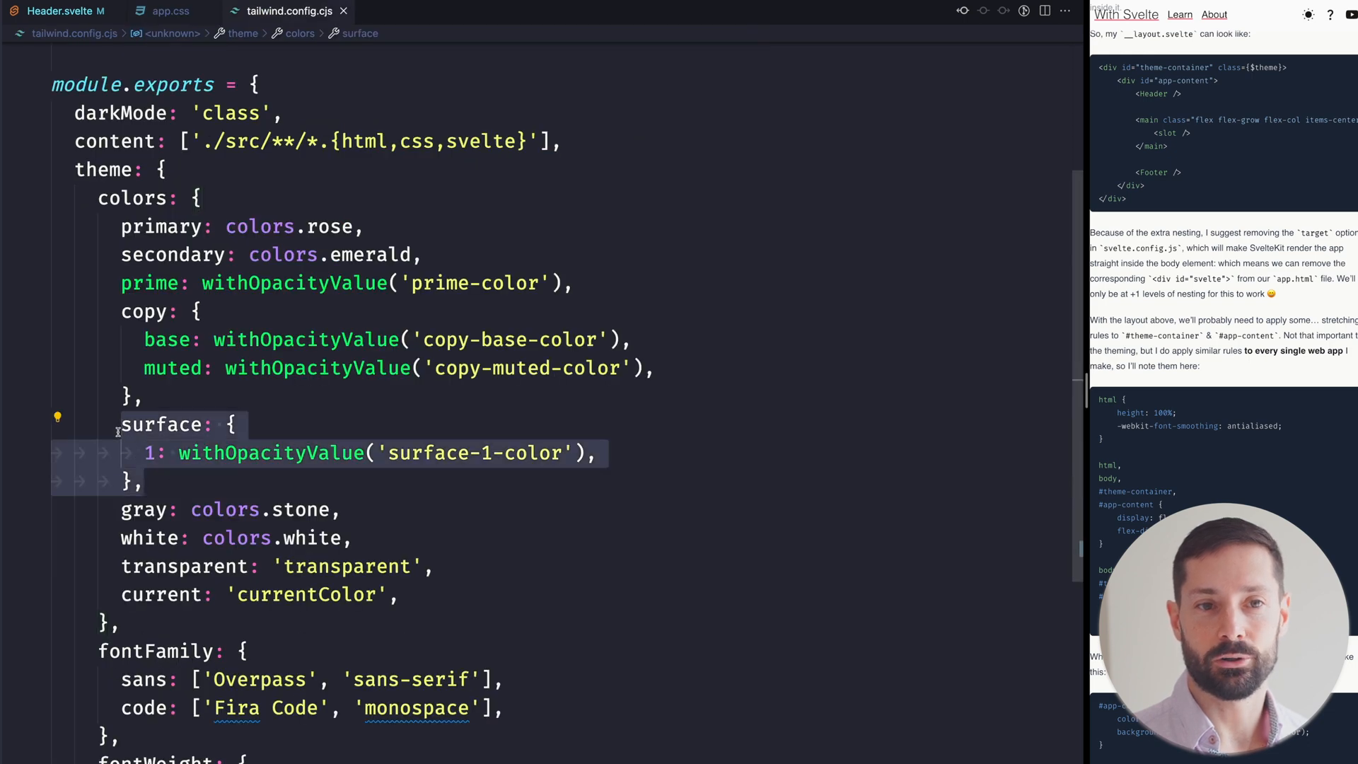
click(57, 10)
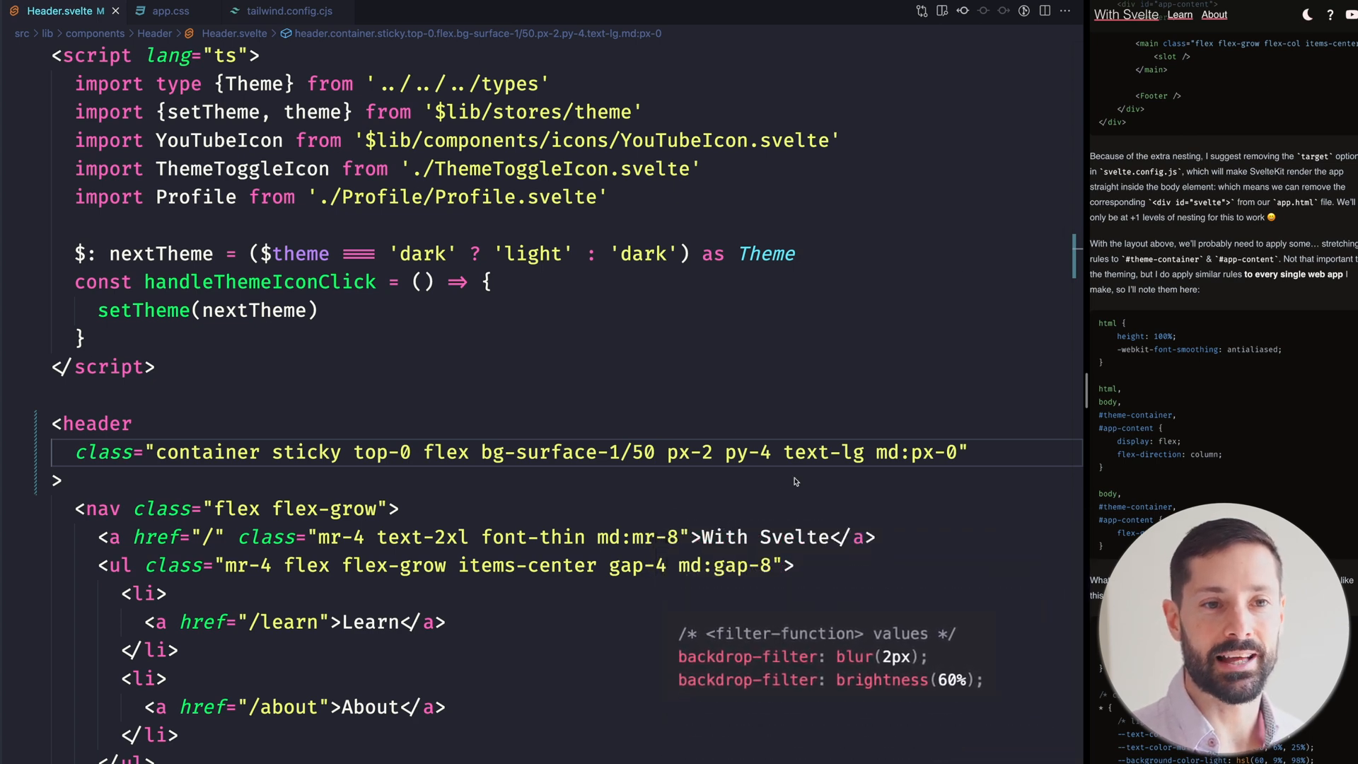
- Use bg-surface-1/50 and add backdrop-blur-sm to the header classes
text(backdrop-blur-sm)
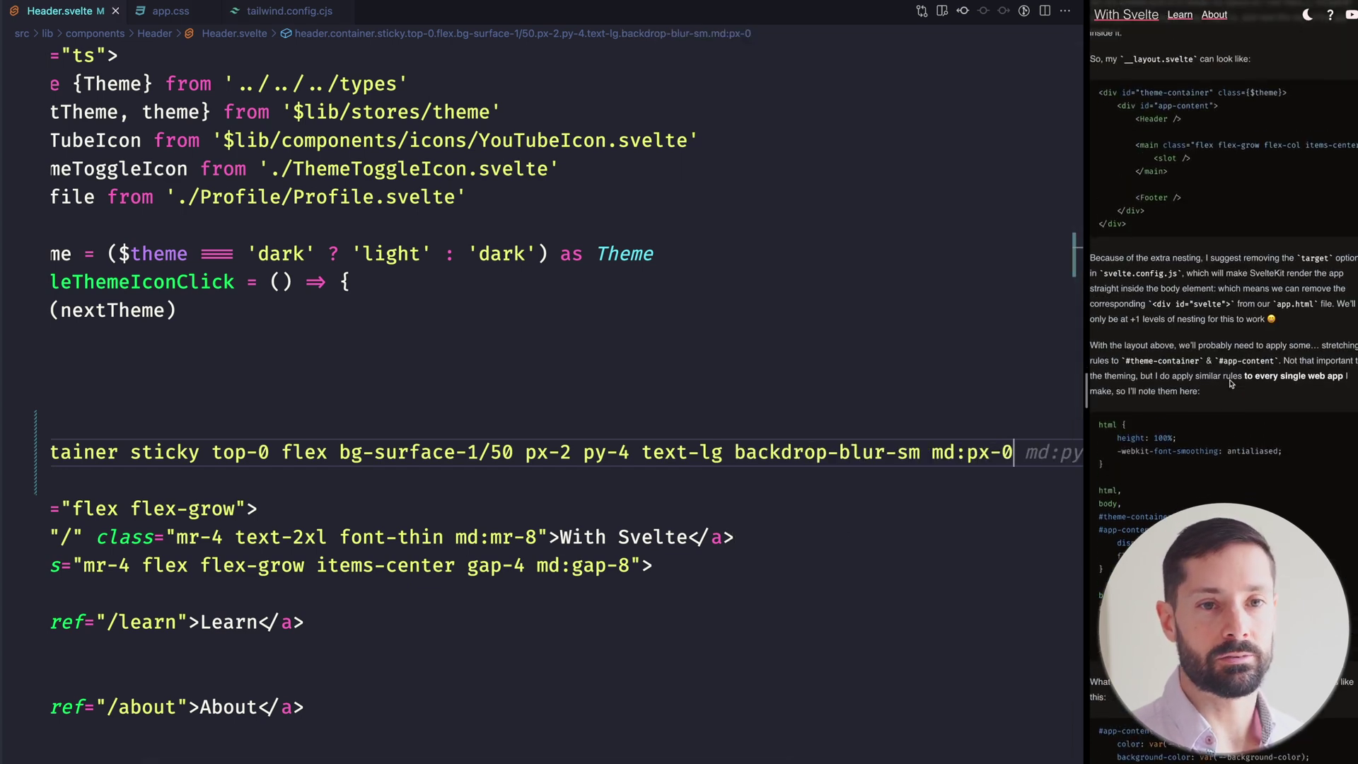
- Scroll the article in Chrome down toward the derived theme store section
scroll(down, 3)
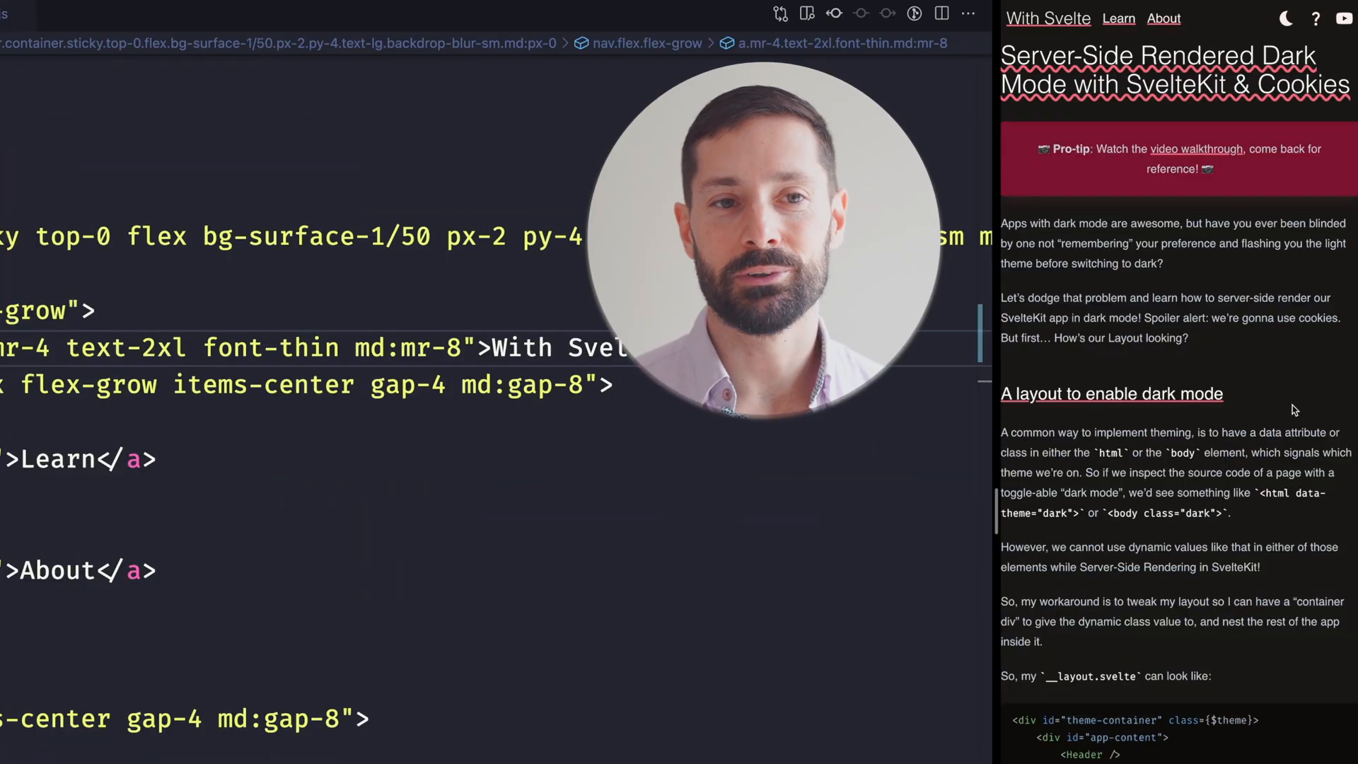
scroll(down, 3)
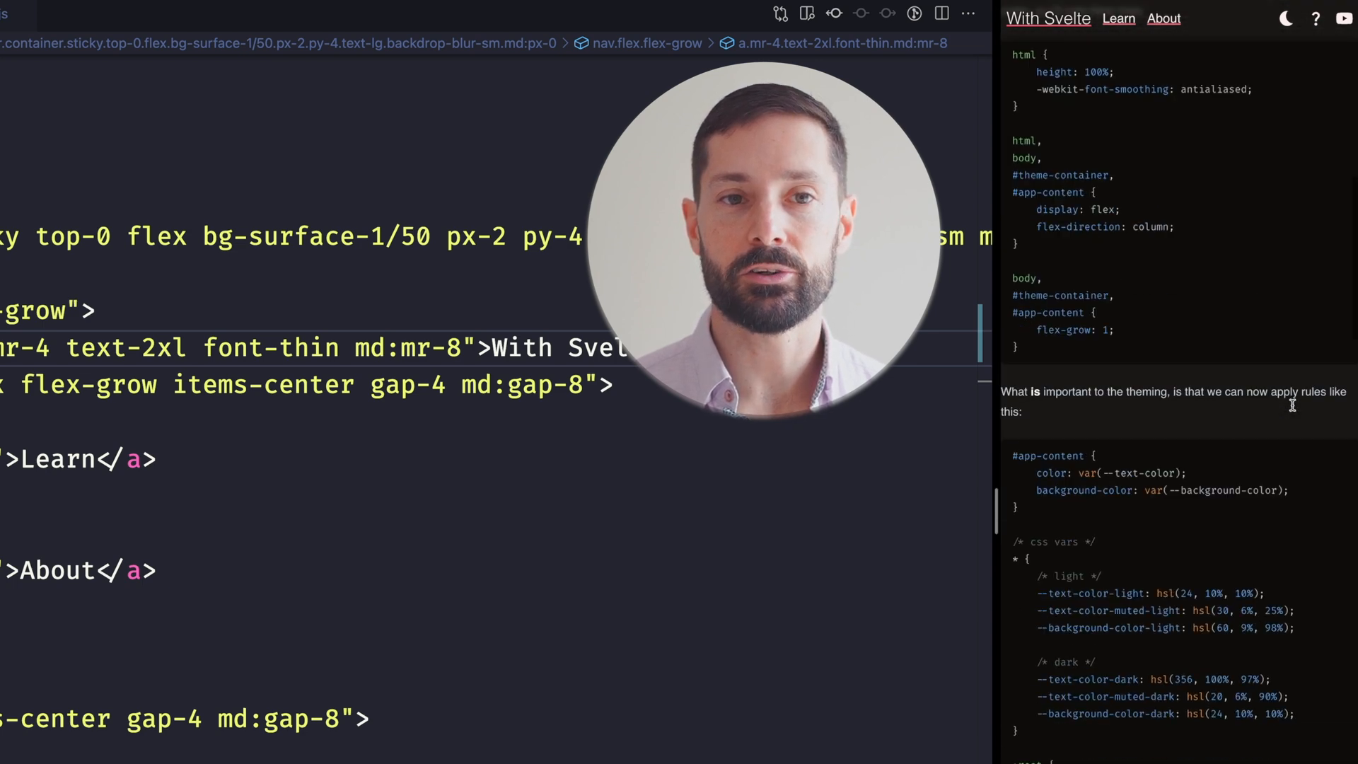
scroll(down, 3)
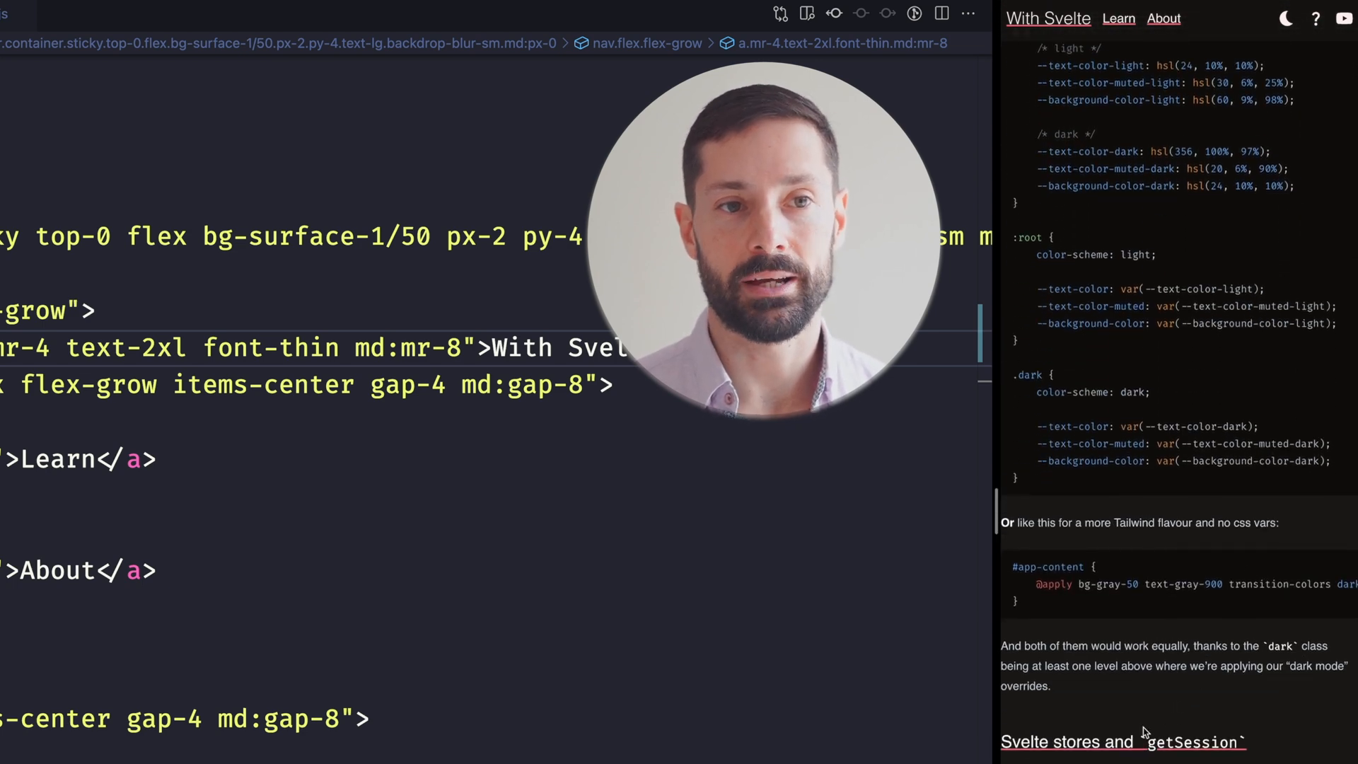
scroll(down, 3)
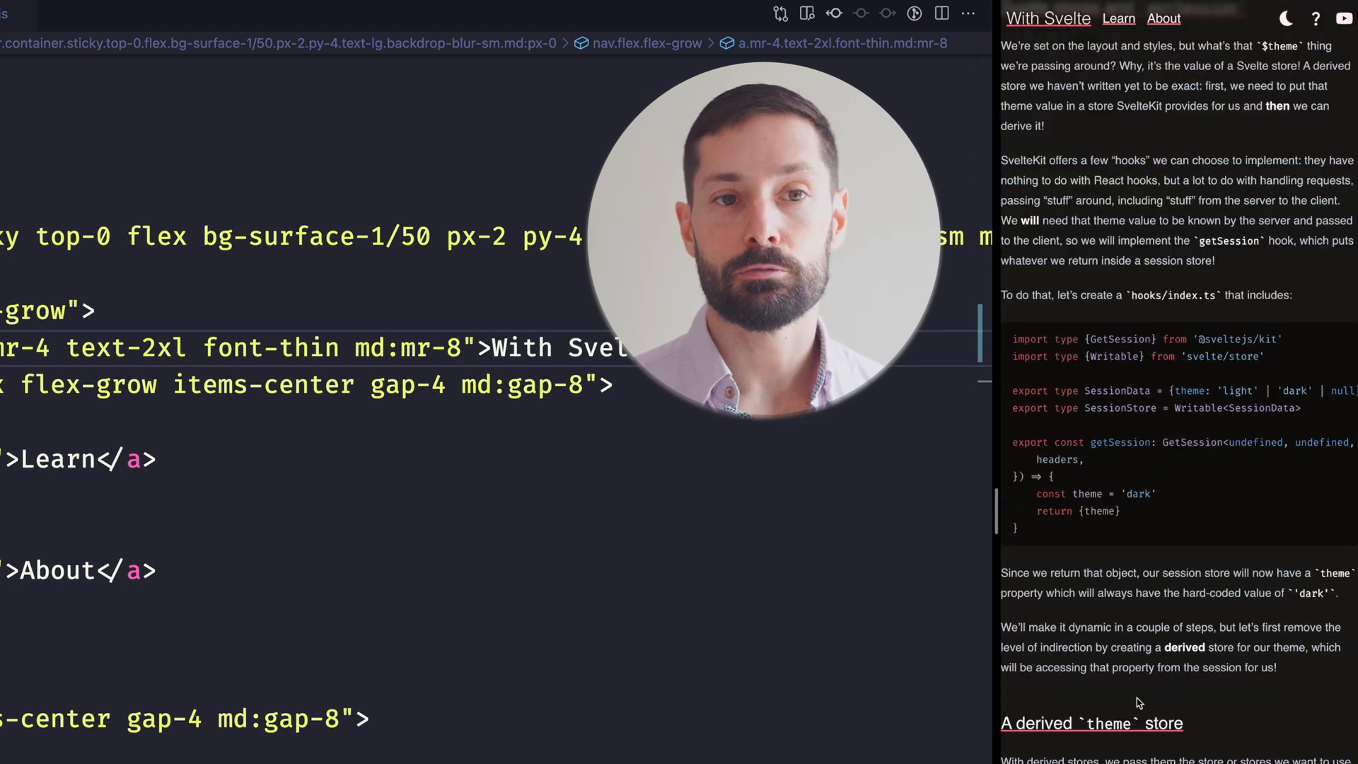
scroll(down, 3)
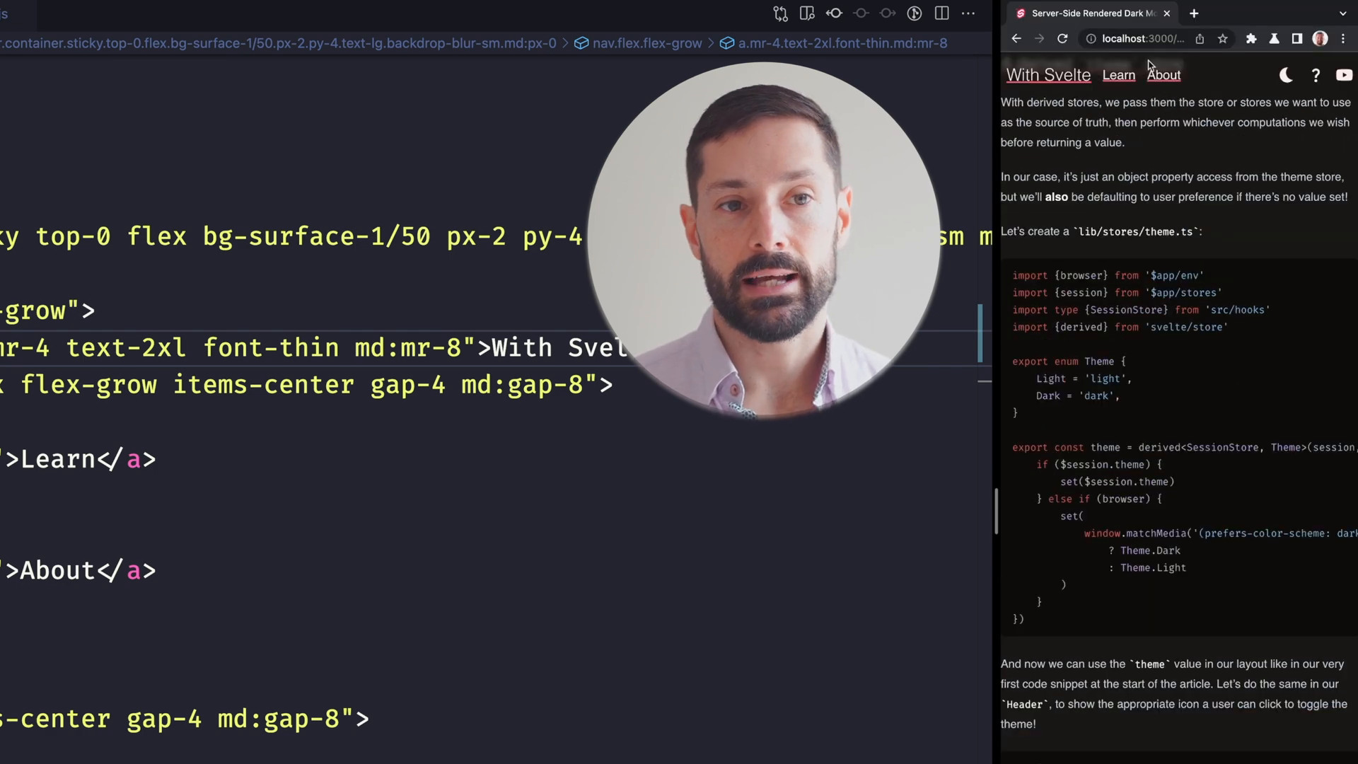
- Reload the URL ending in #derived-theme-store so that heading lands below the sticky header
click(1134, 38)
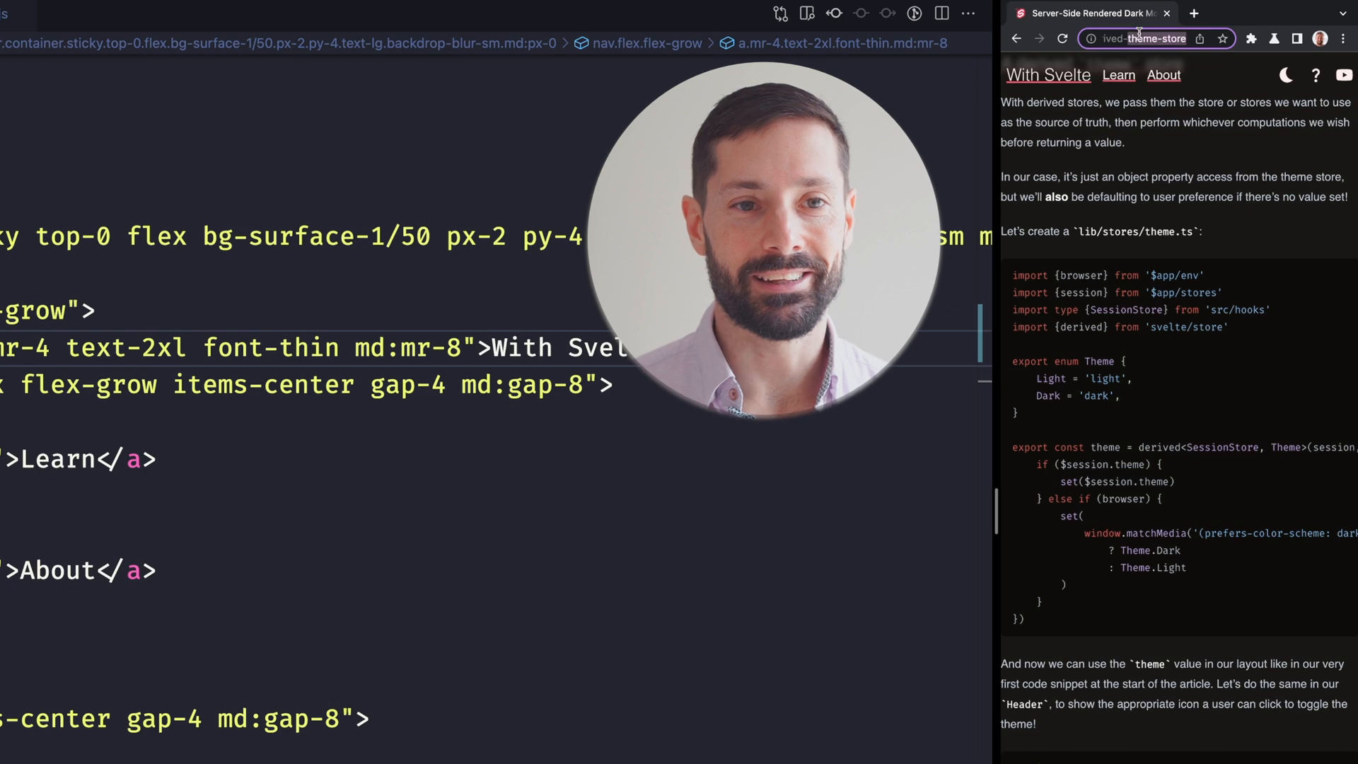
click(1125, 38)
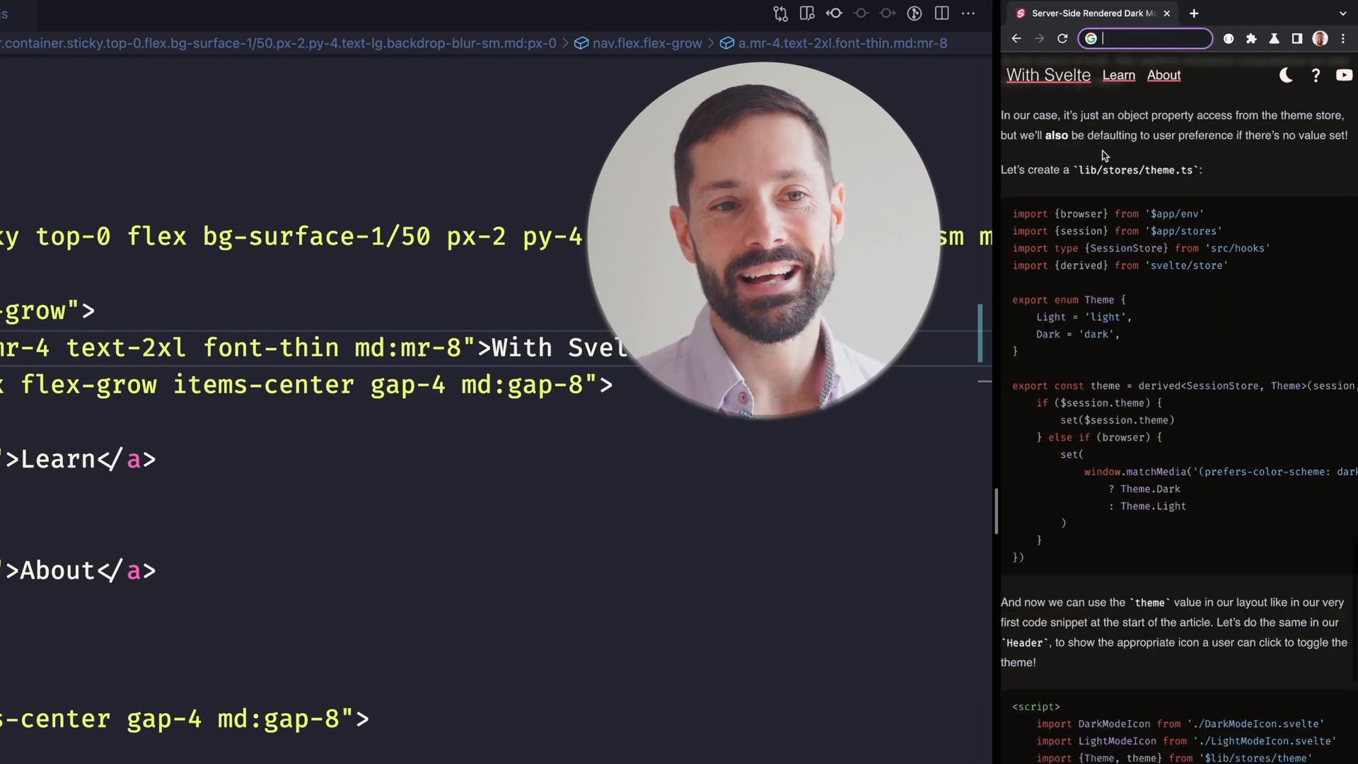
scroll(up, 3)
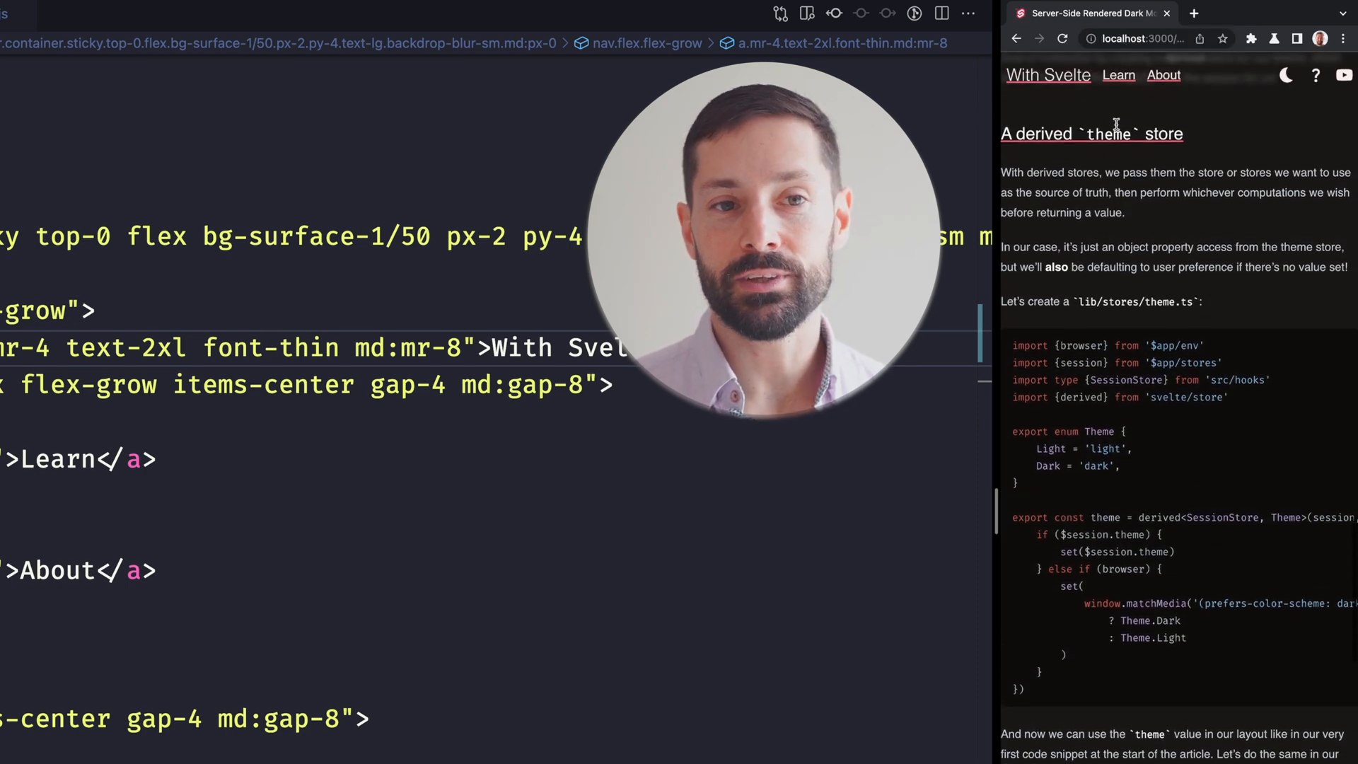
scroll(down, 3)
text(app)
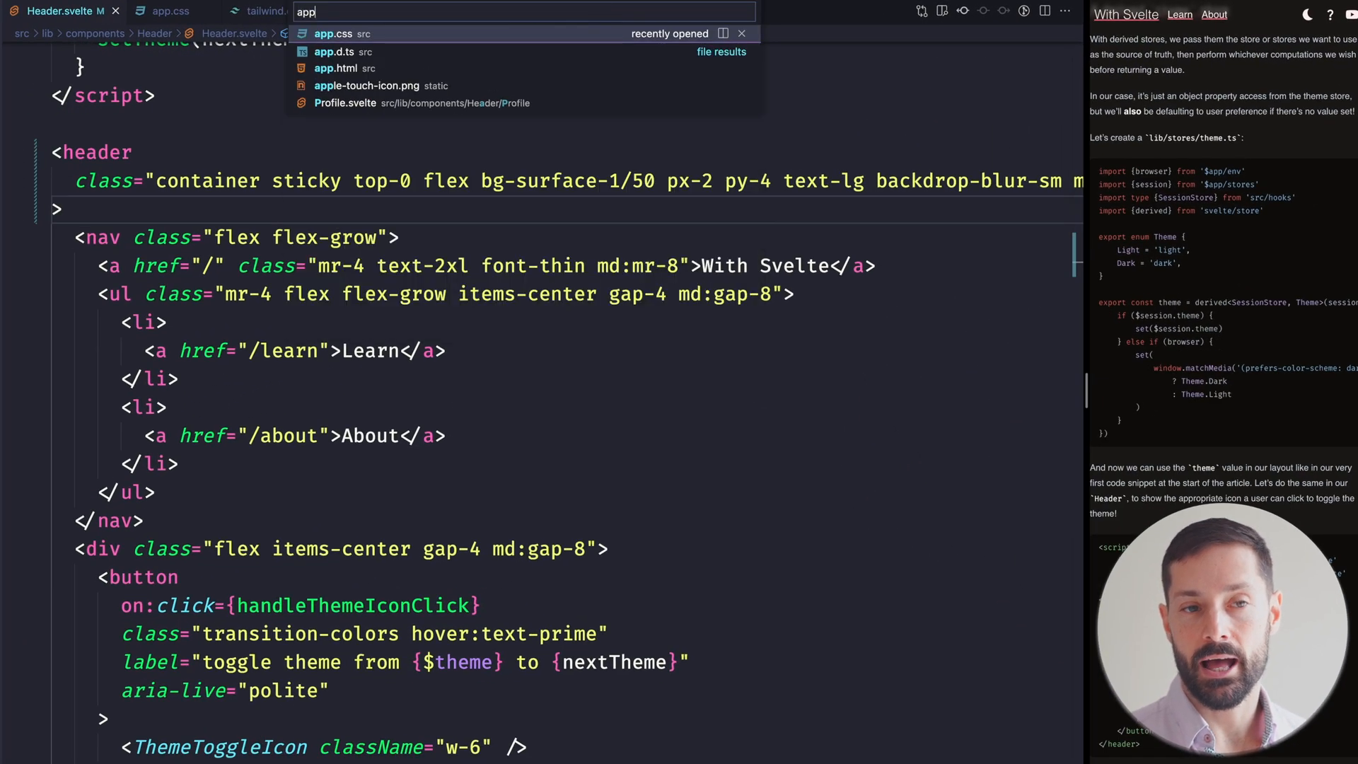
- In app.css, give html a scroll-padding-top in rem
click(332, 32)
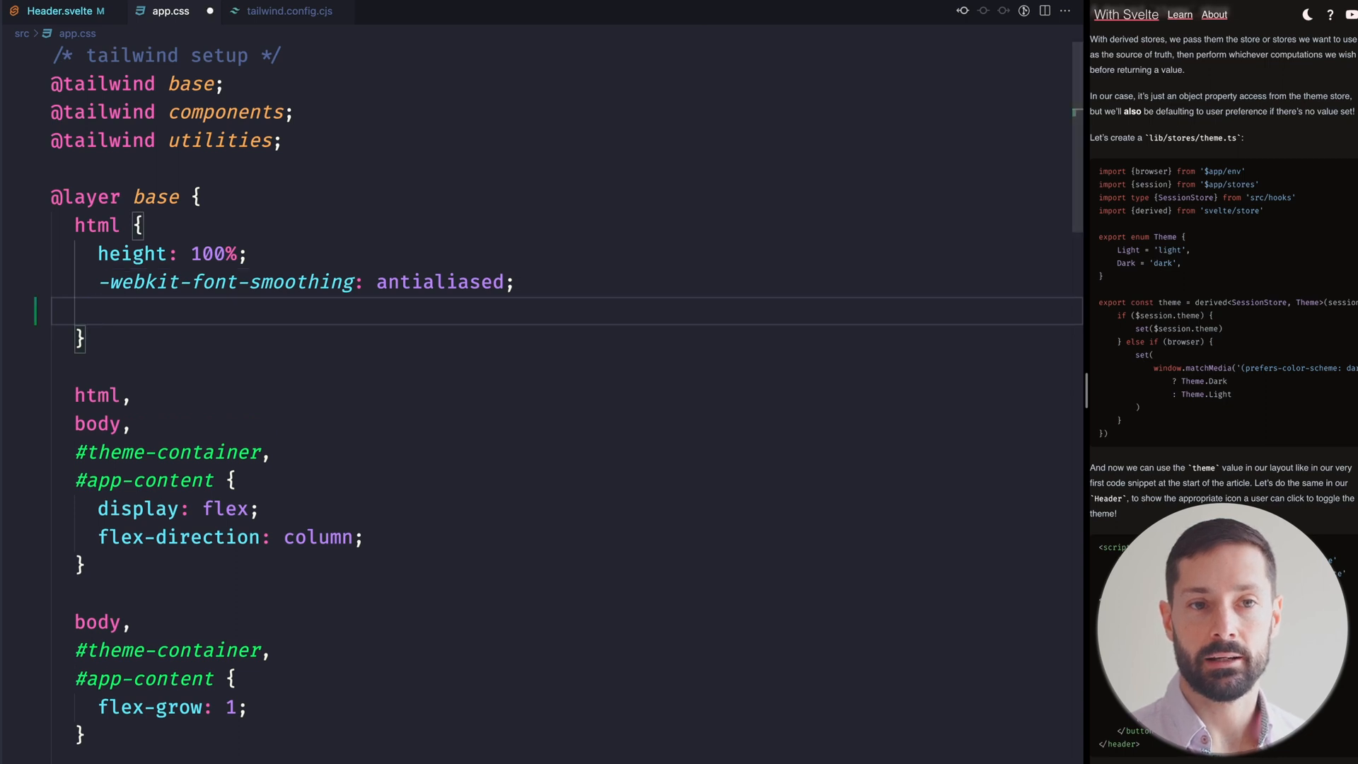
text(scroll-padding-top: 4re)
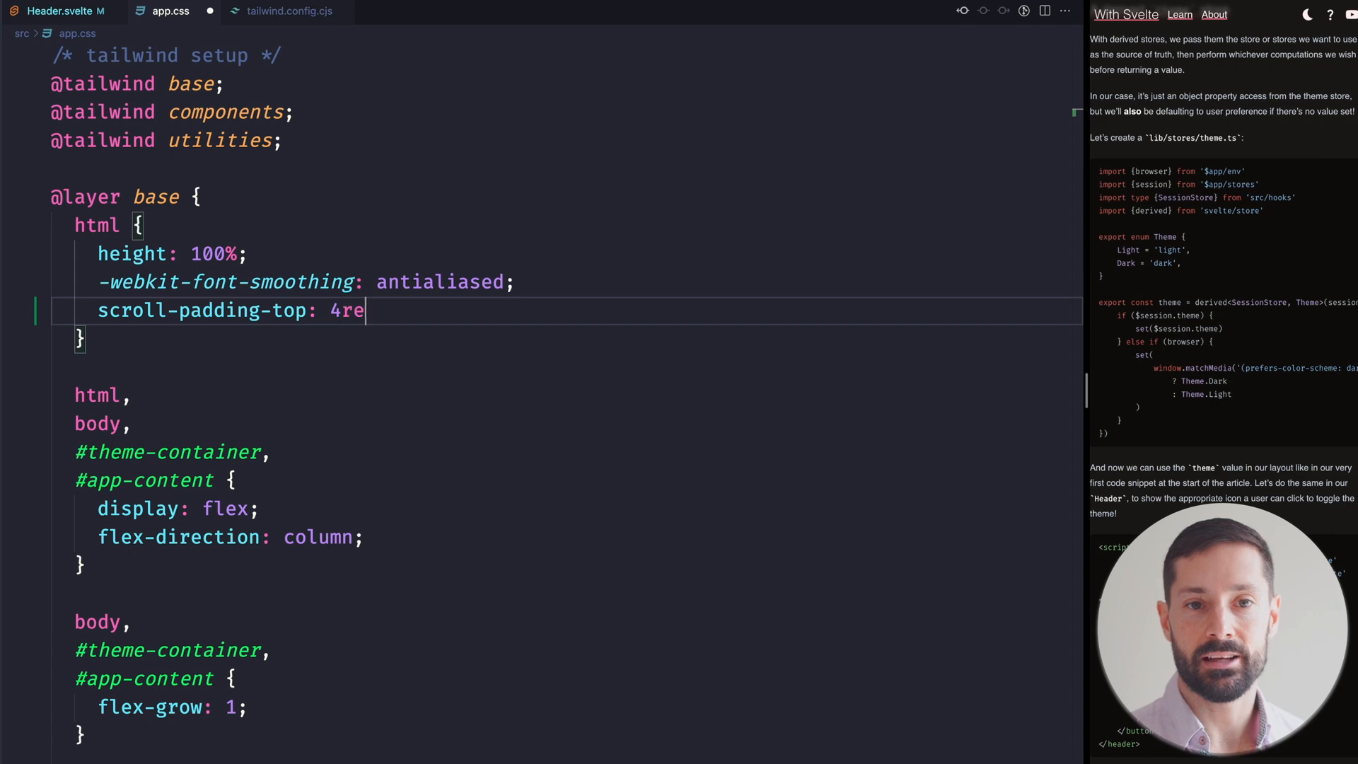
text(m;)
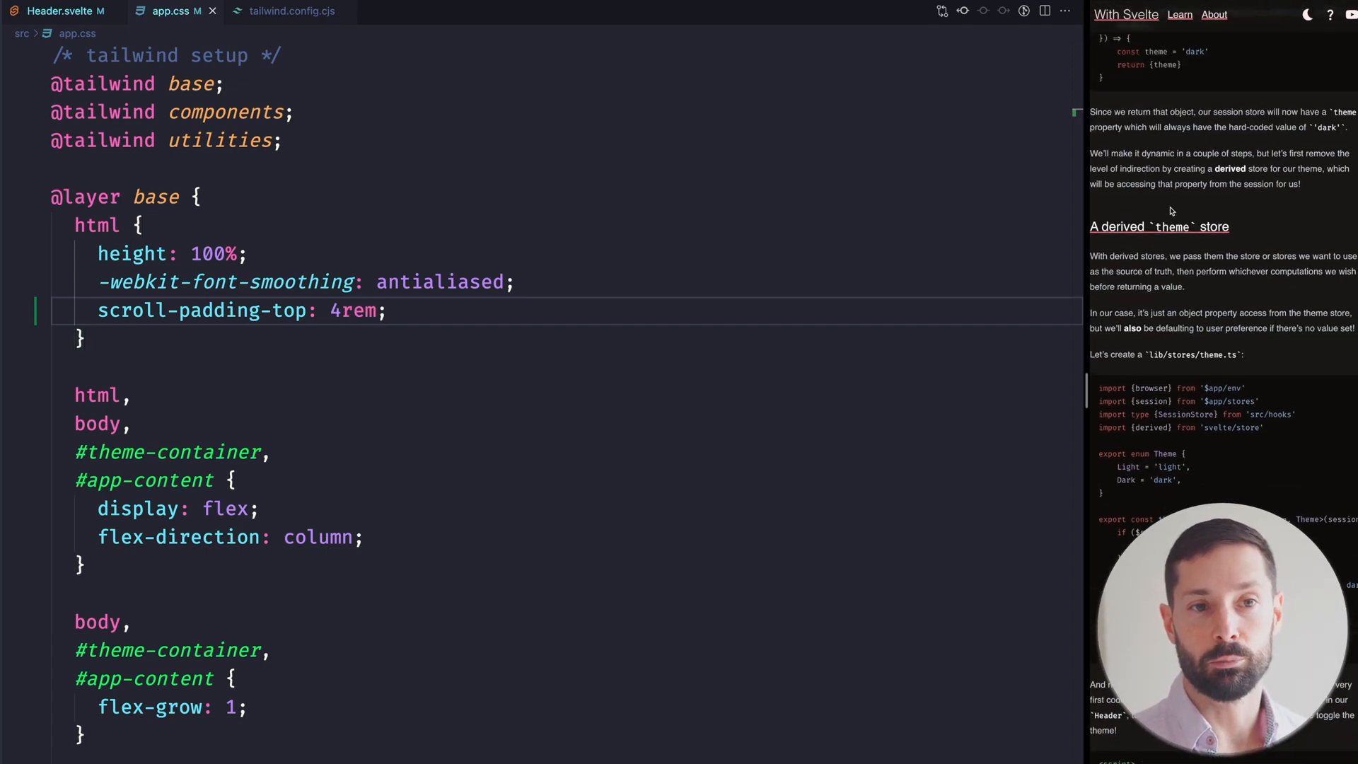
scroll(up, 3)
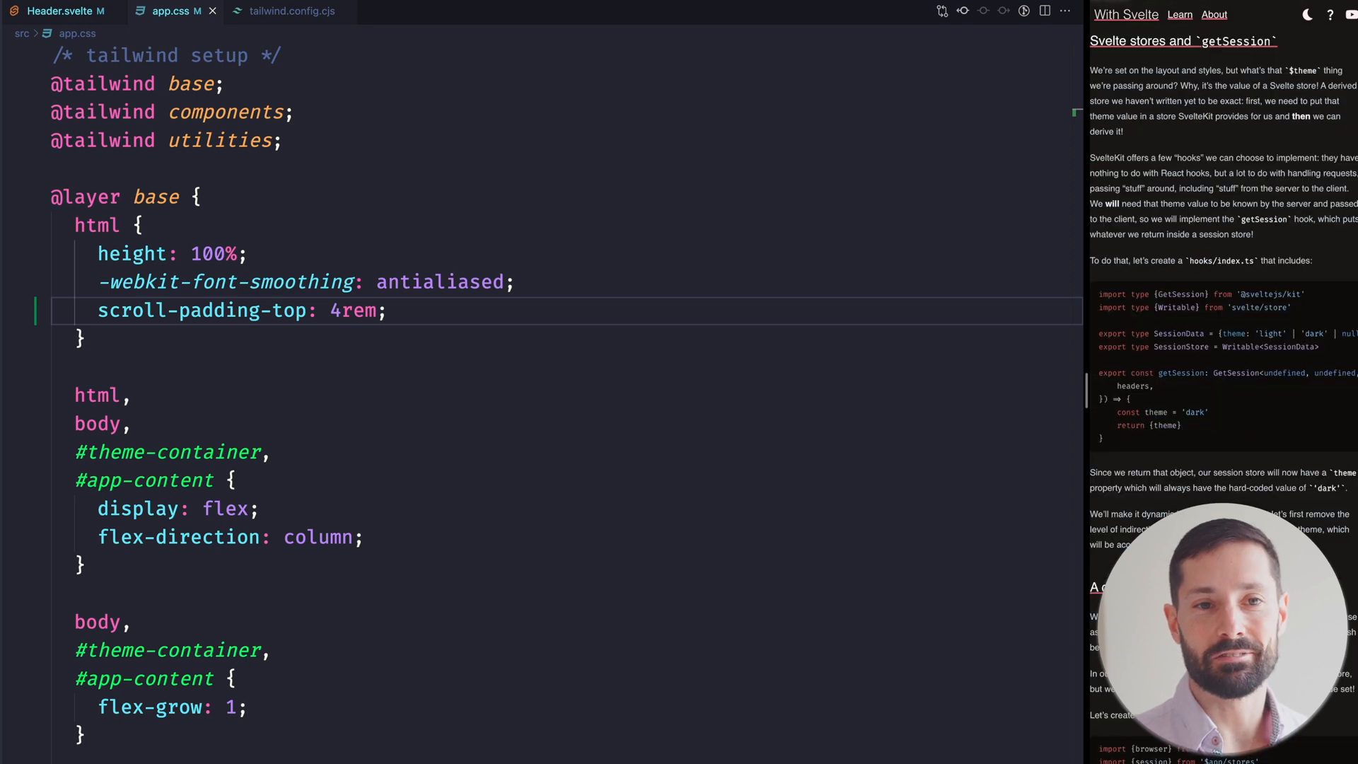
scroll(down, 3)
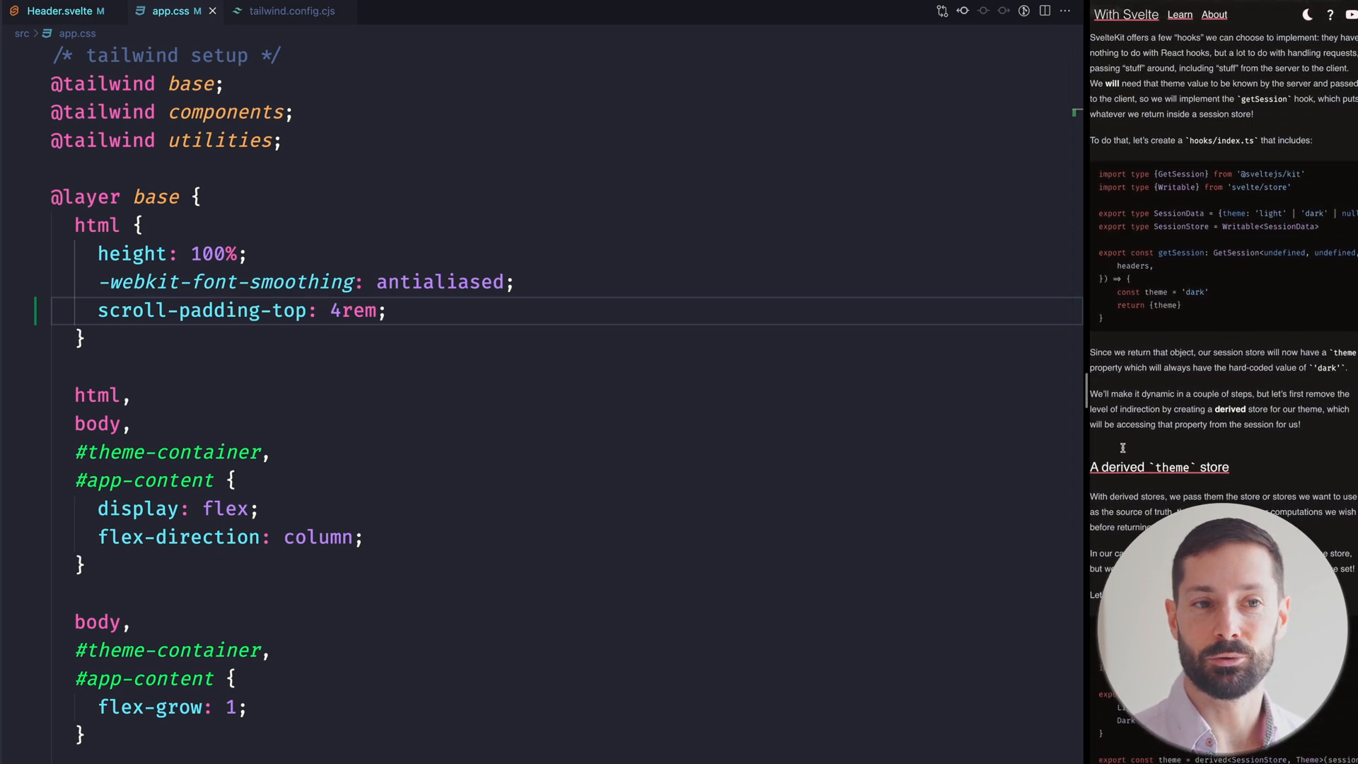
scroll(down, 3)
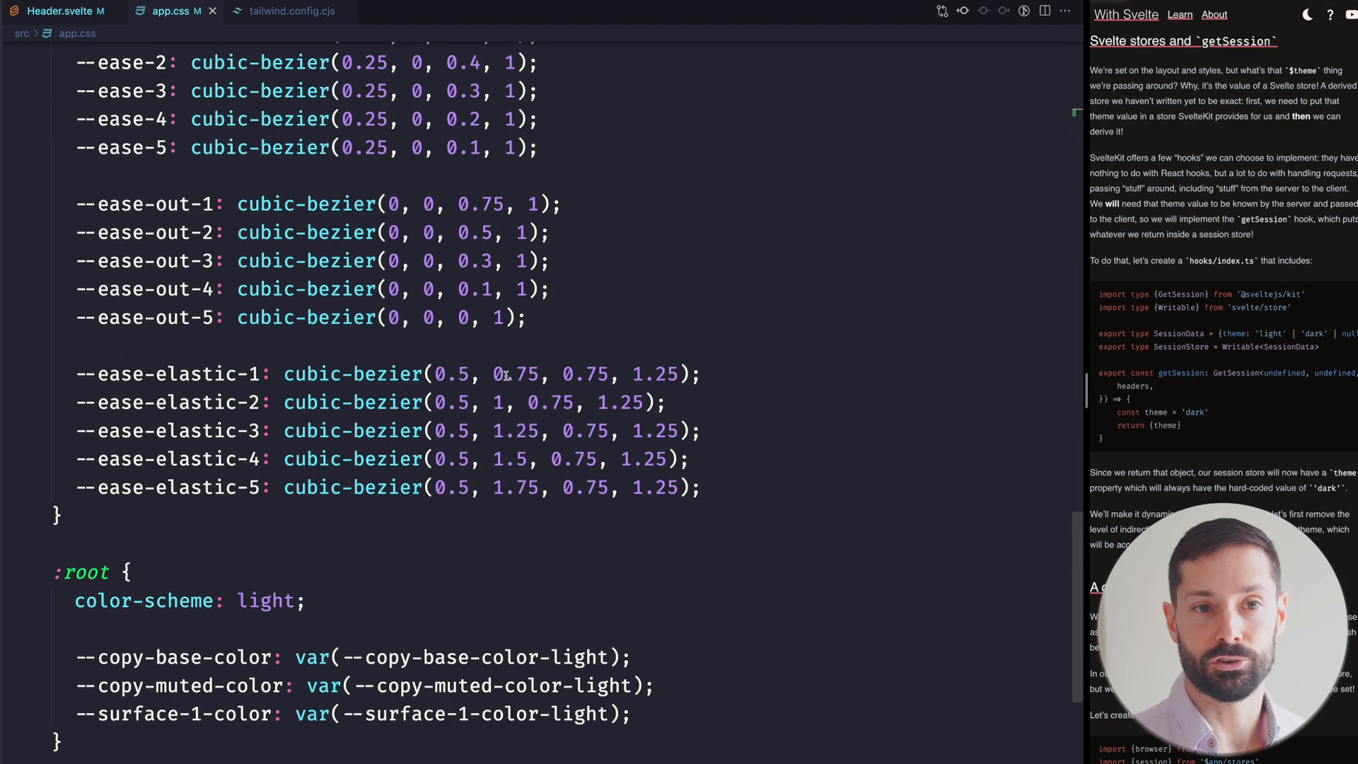
- Define --header-height: 4rem in :root and switch scroll-padding-top to var(--header-height)
text(--)
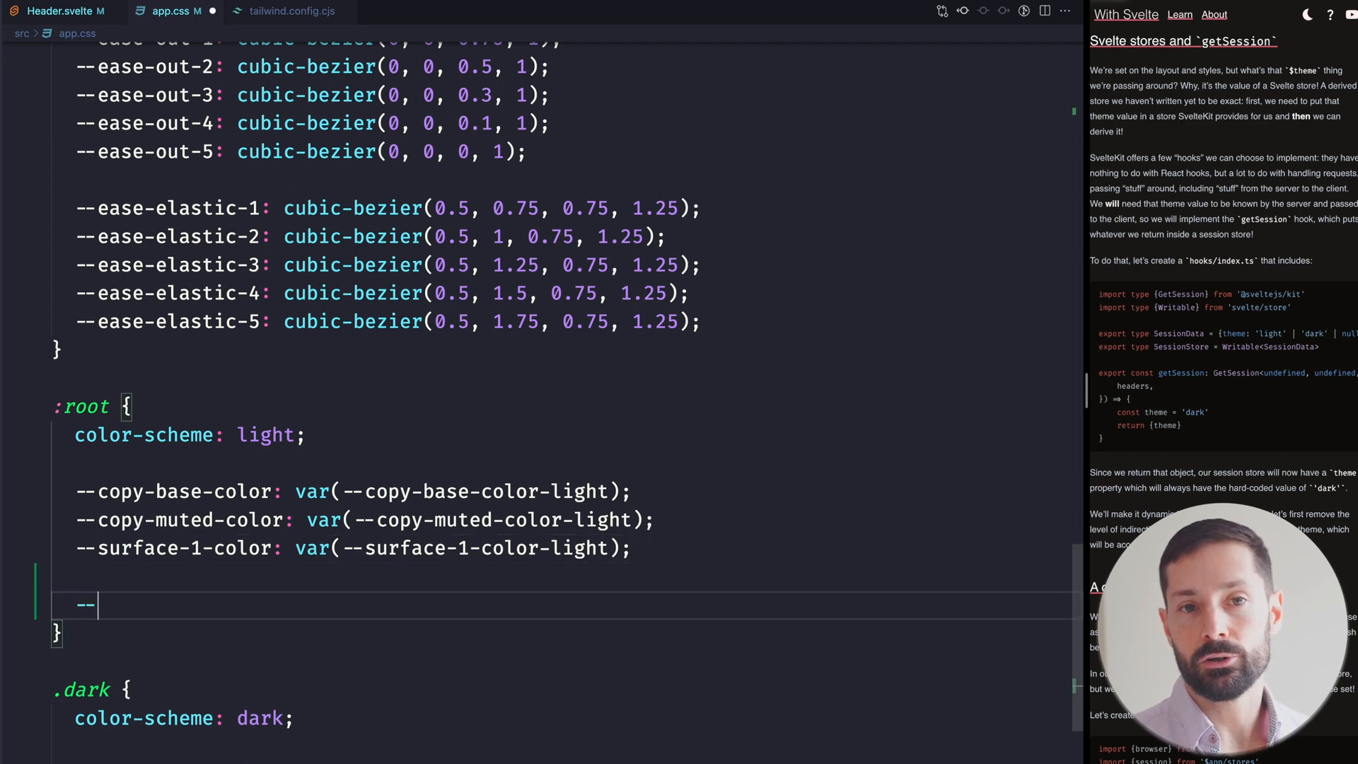
text(header-height)
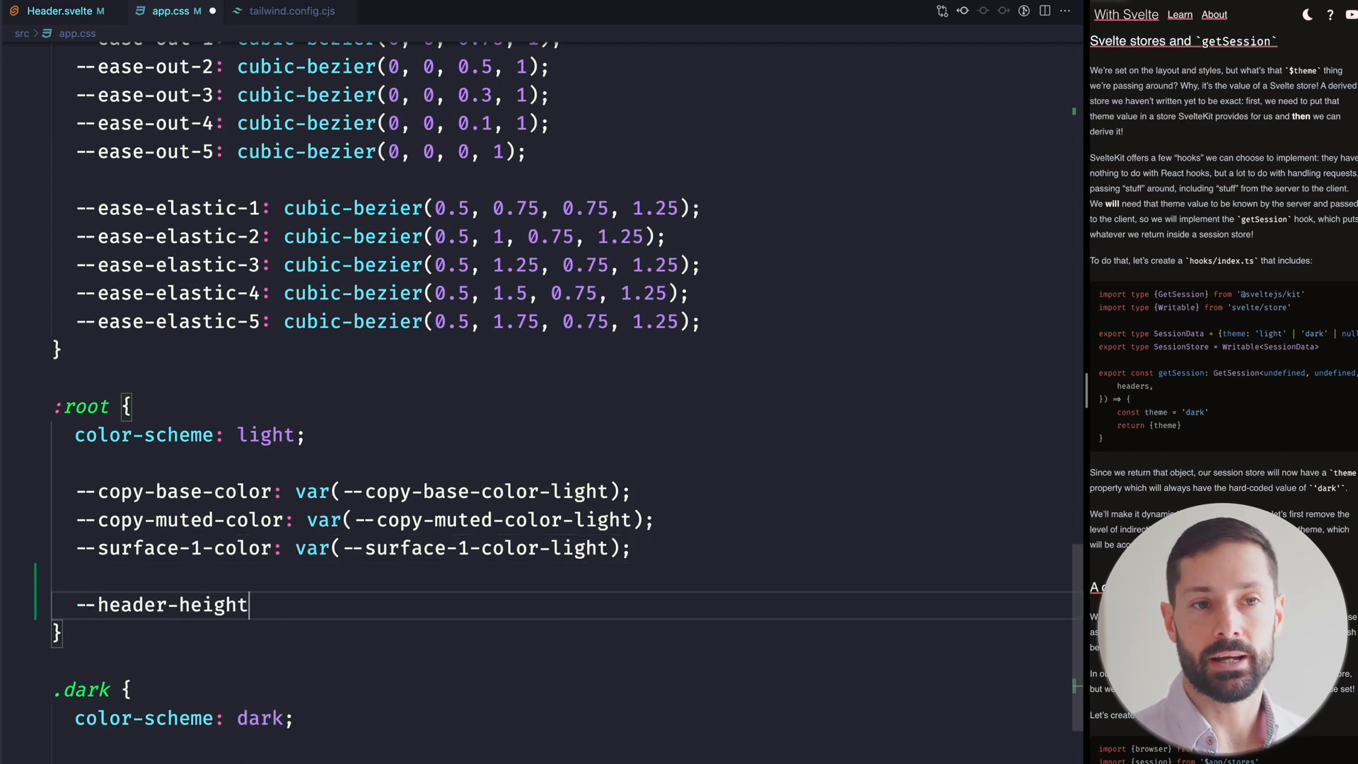
text(: 4rem;)
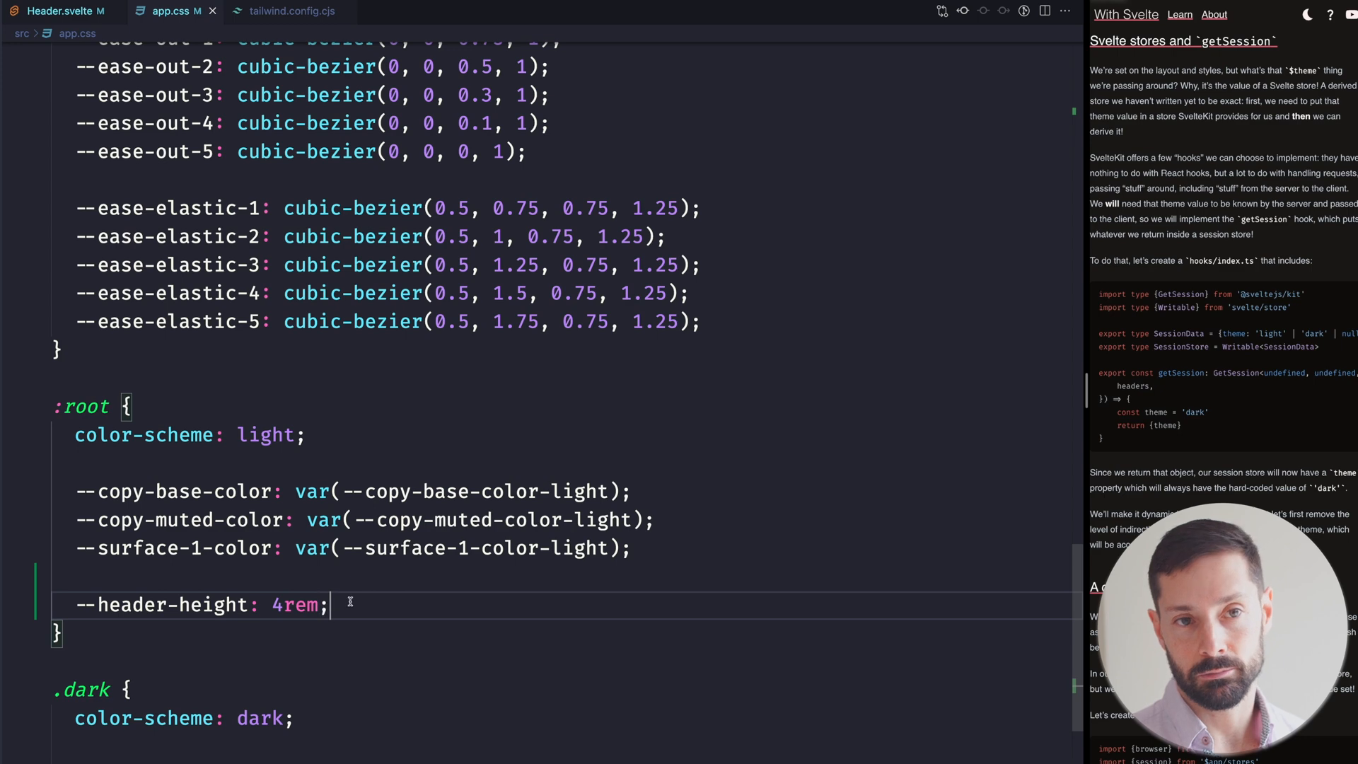
scroll(up, 3)
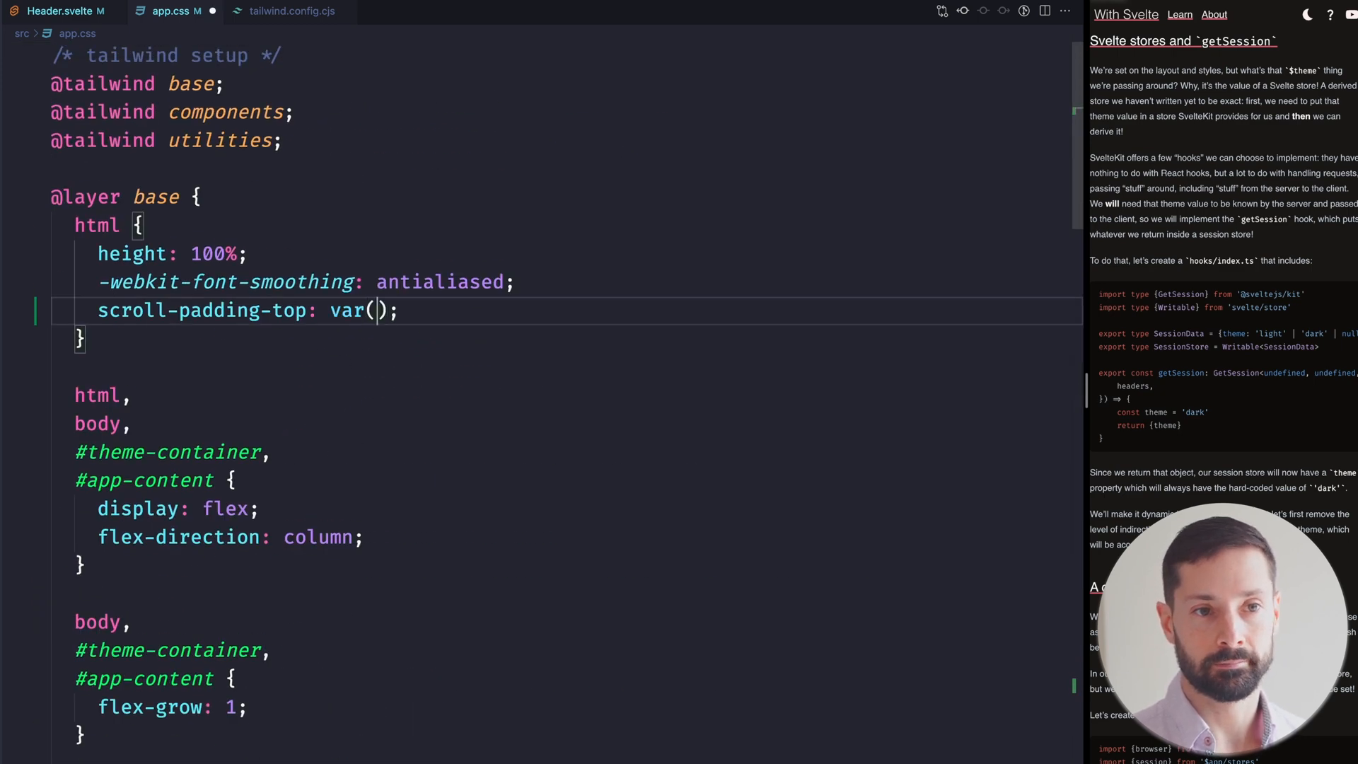
text(--header-)
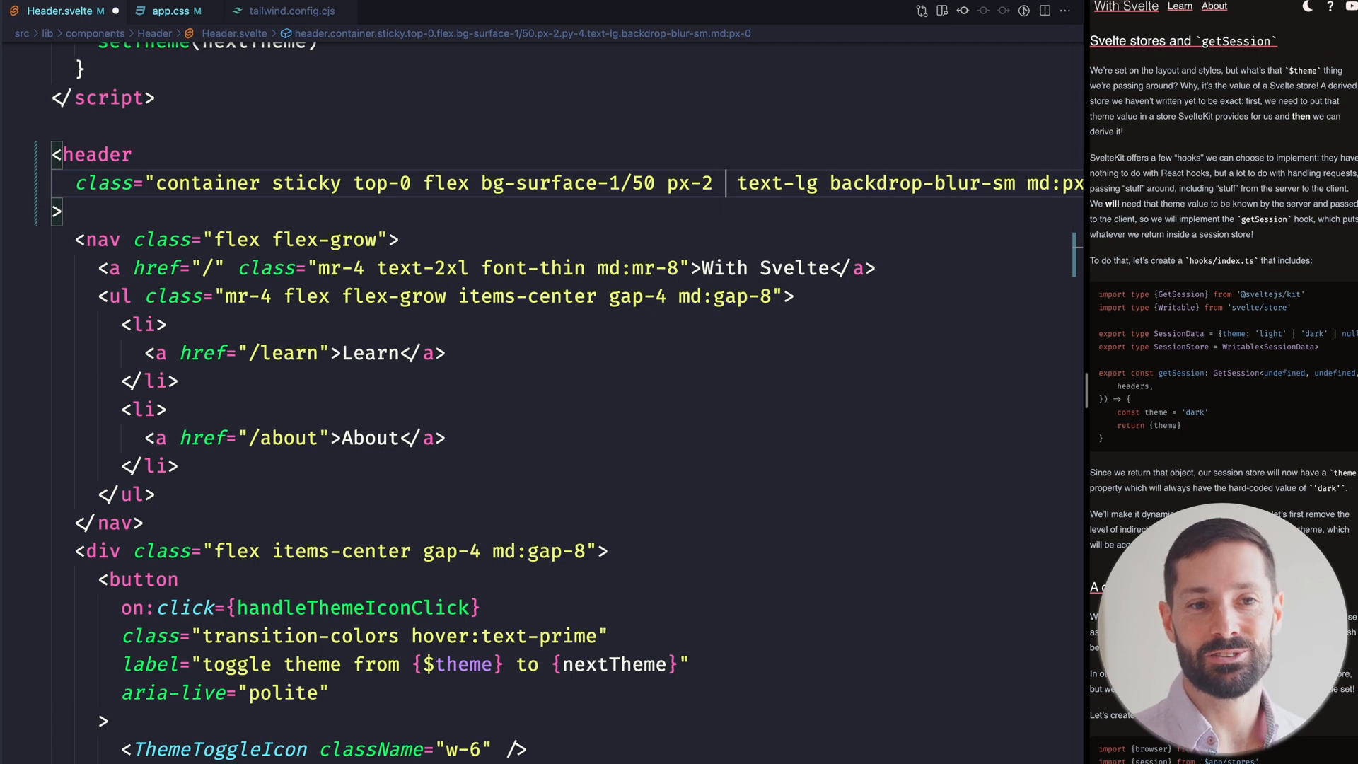
- Add h-[var(--header-height)] and items-center to the header's class list
text(h-)
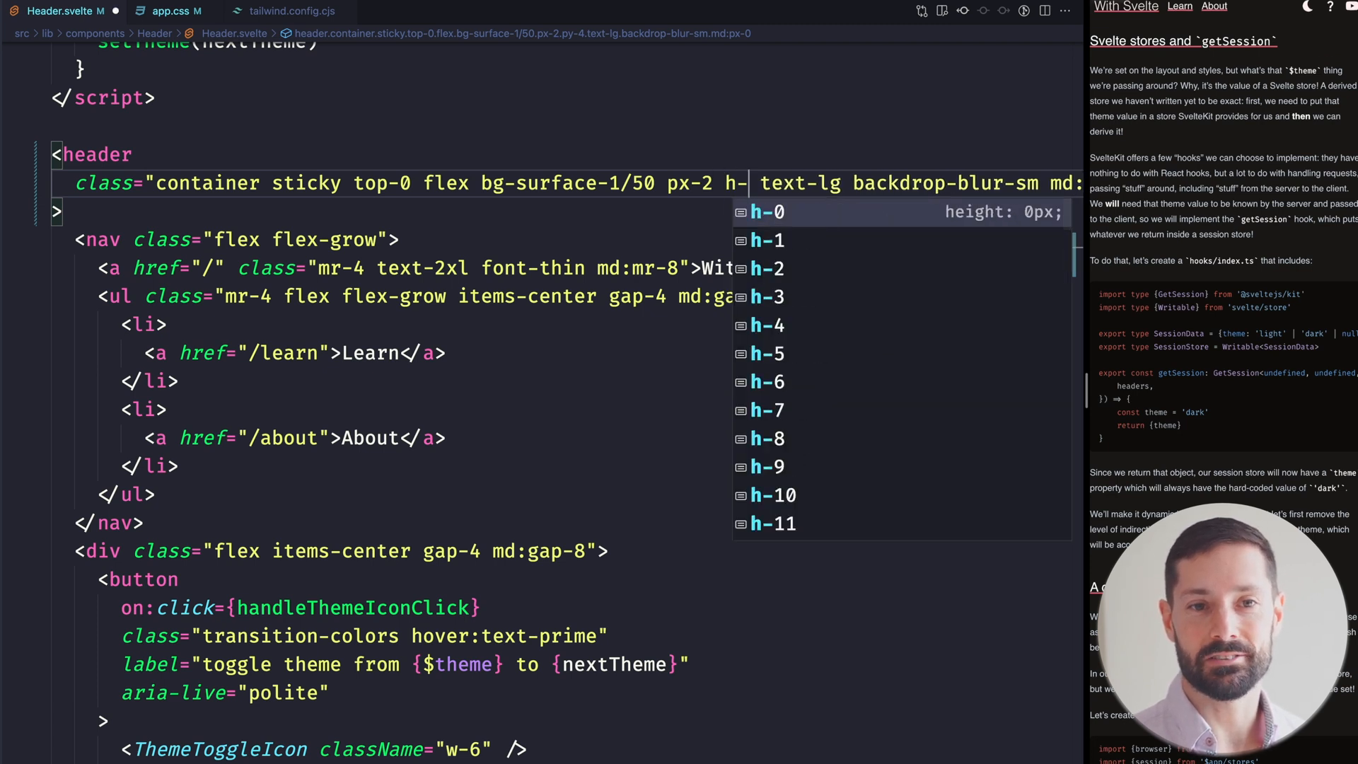
text([var()])
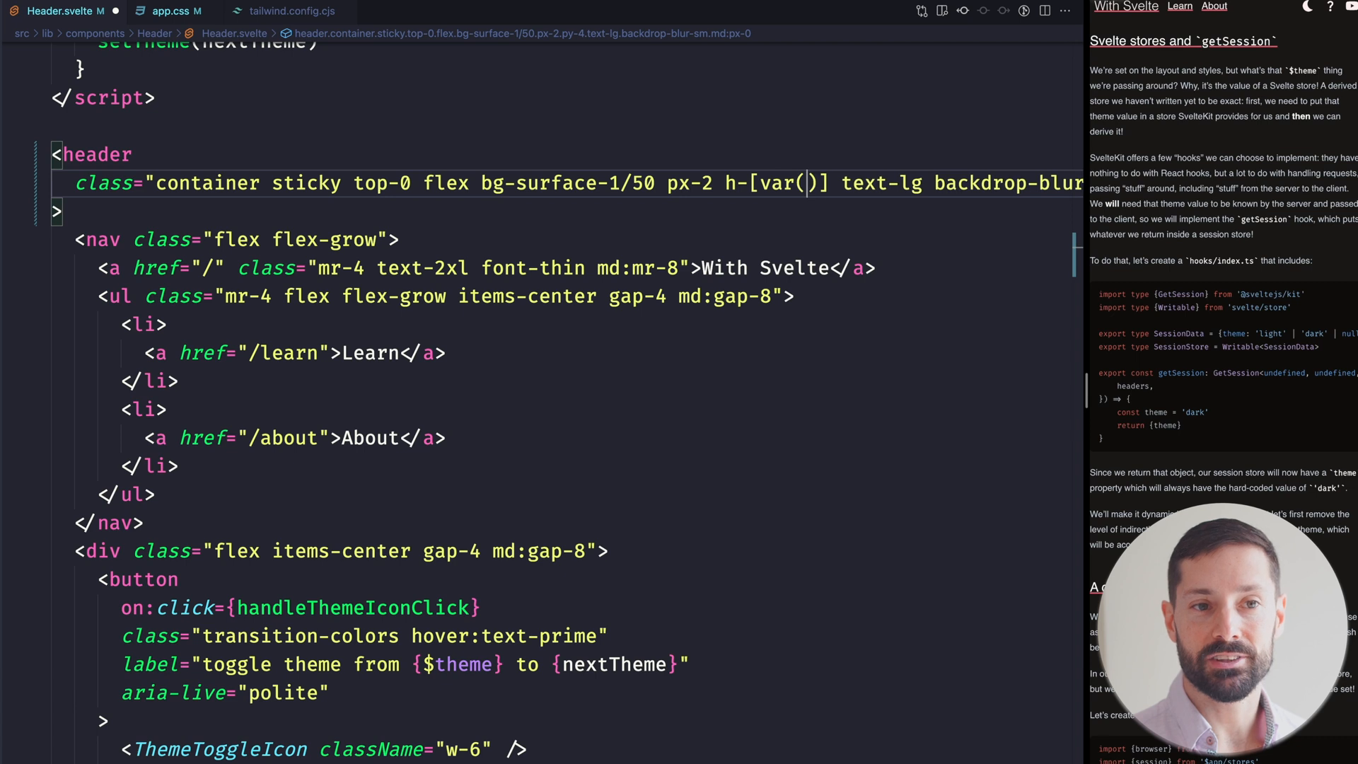
text(--header-height)])
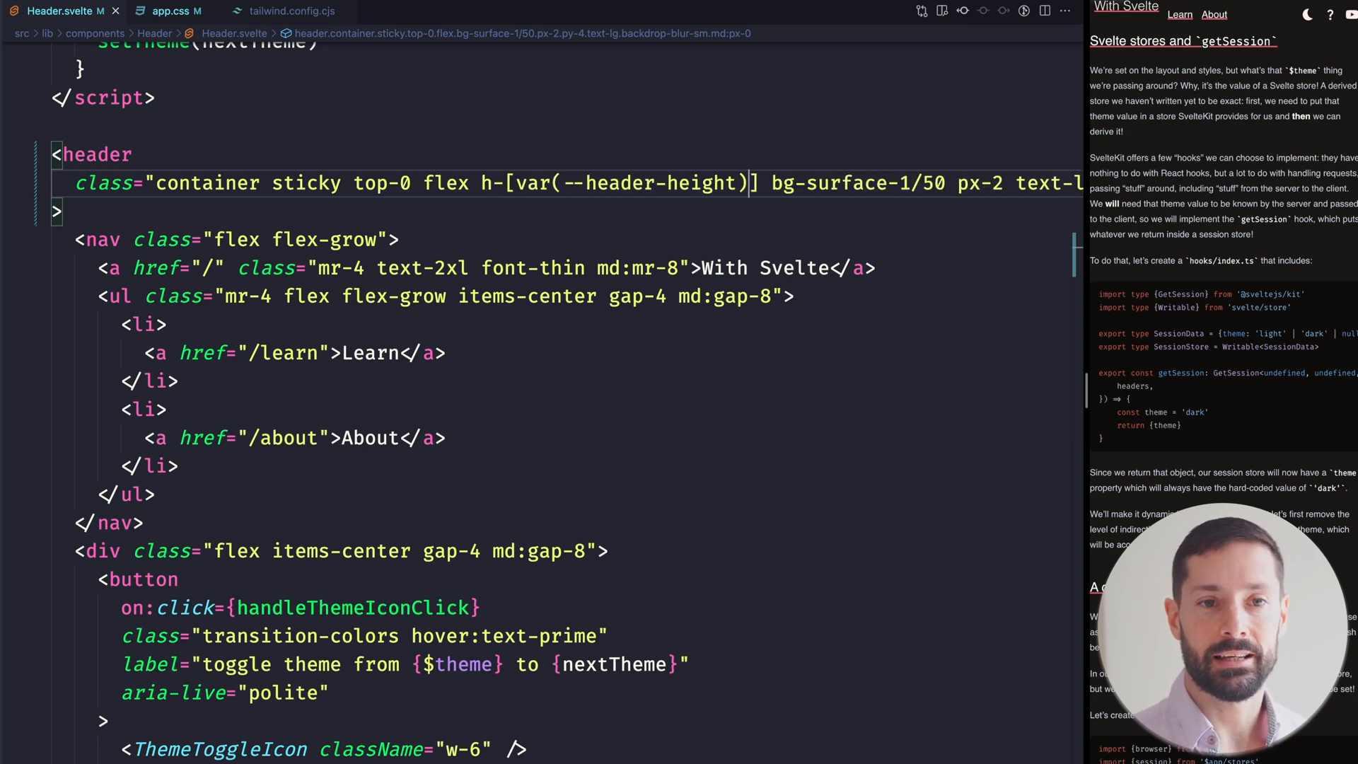
text(items-center)
text(<style)
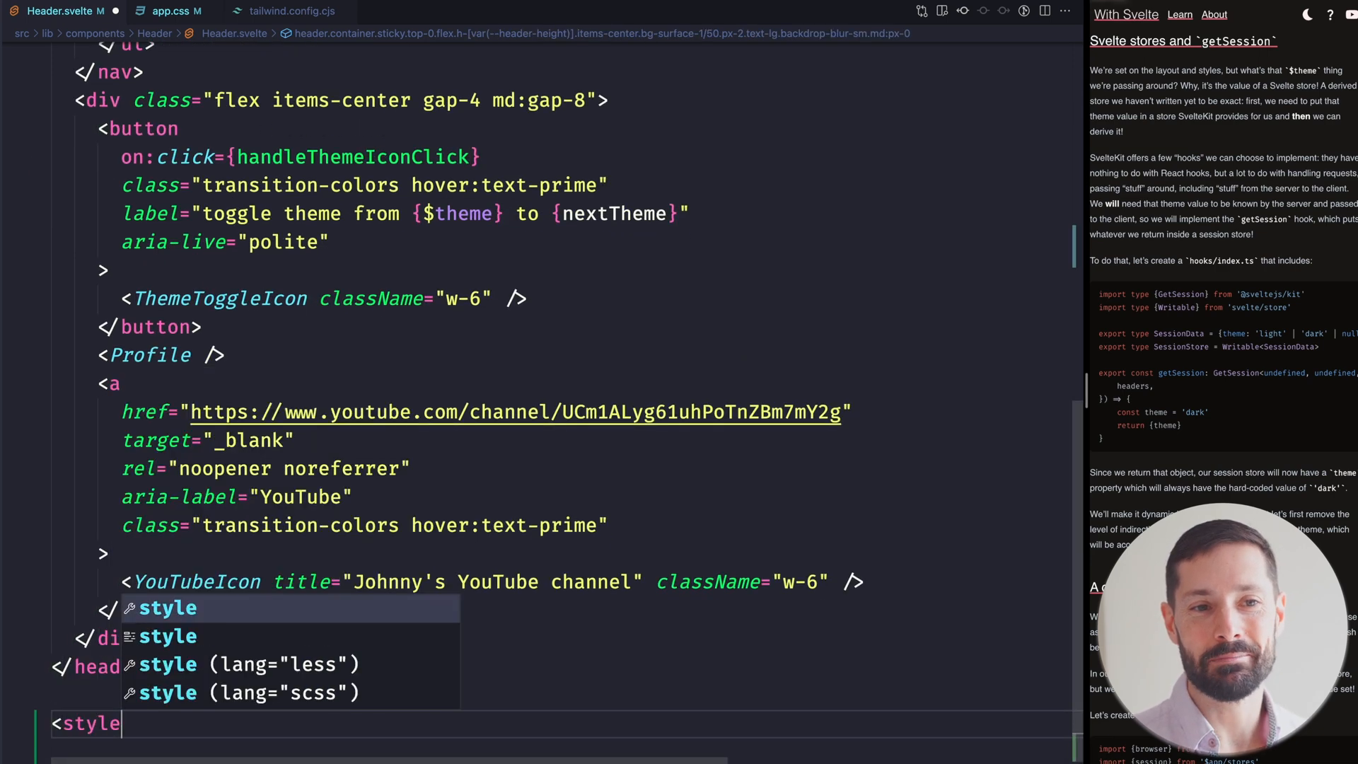
- Add a style block rule setting the header's height from --header-height
text(header)
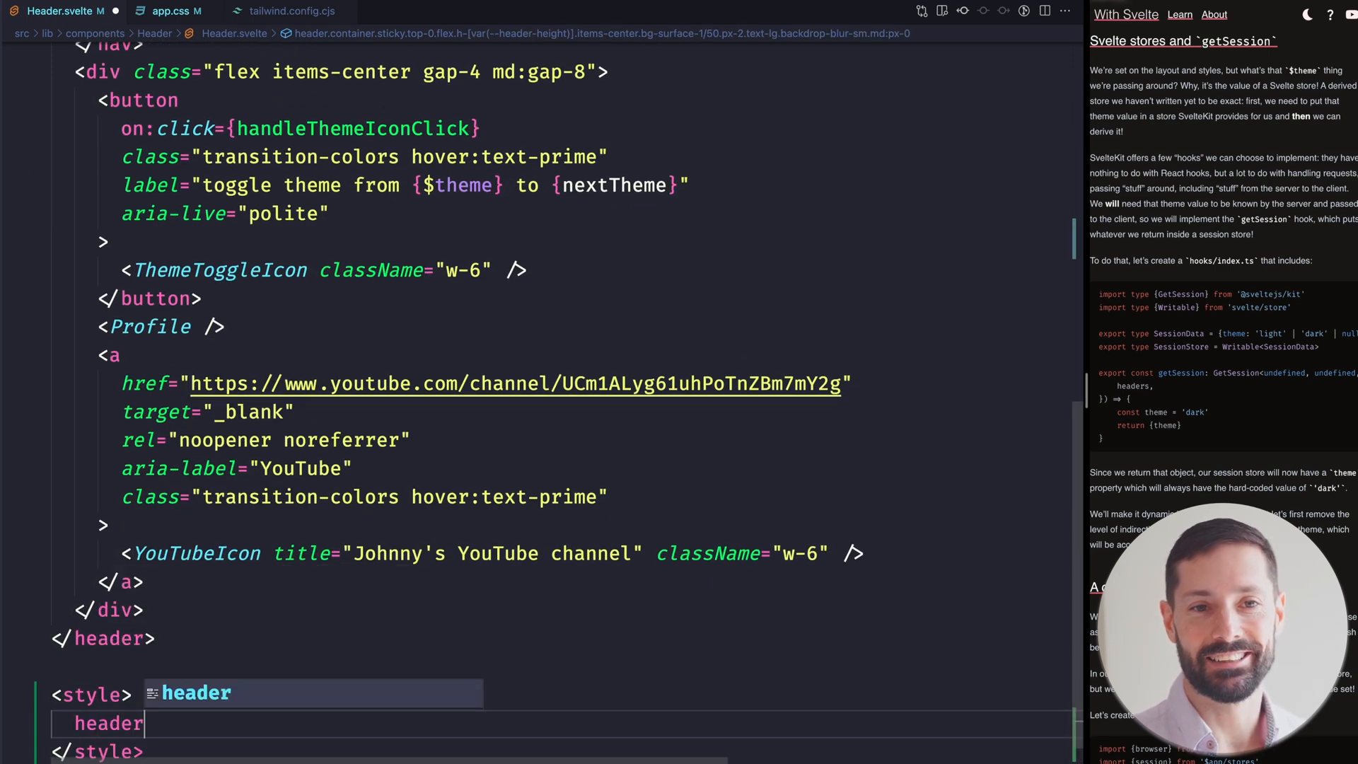
text(height: var(--header-height);)
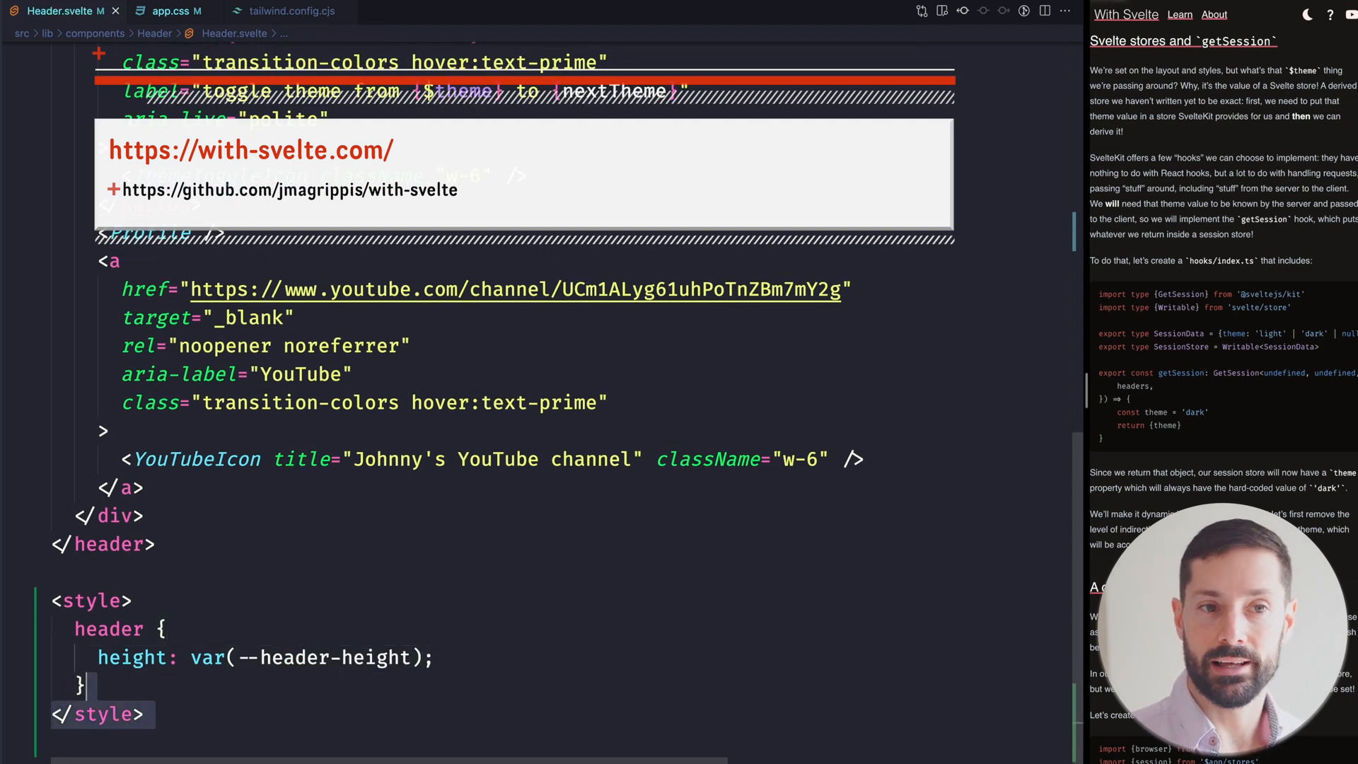
scroll(up, 3)
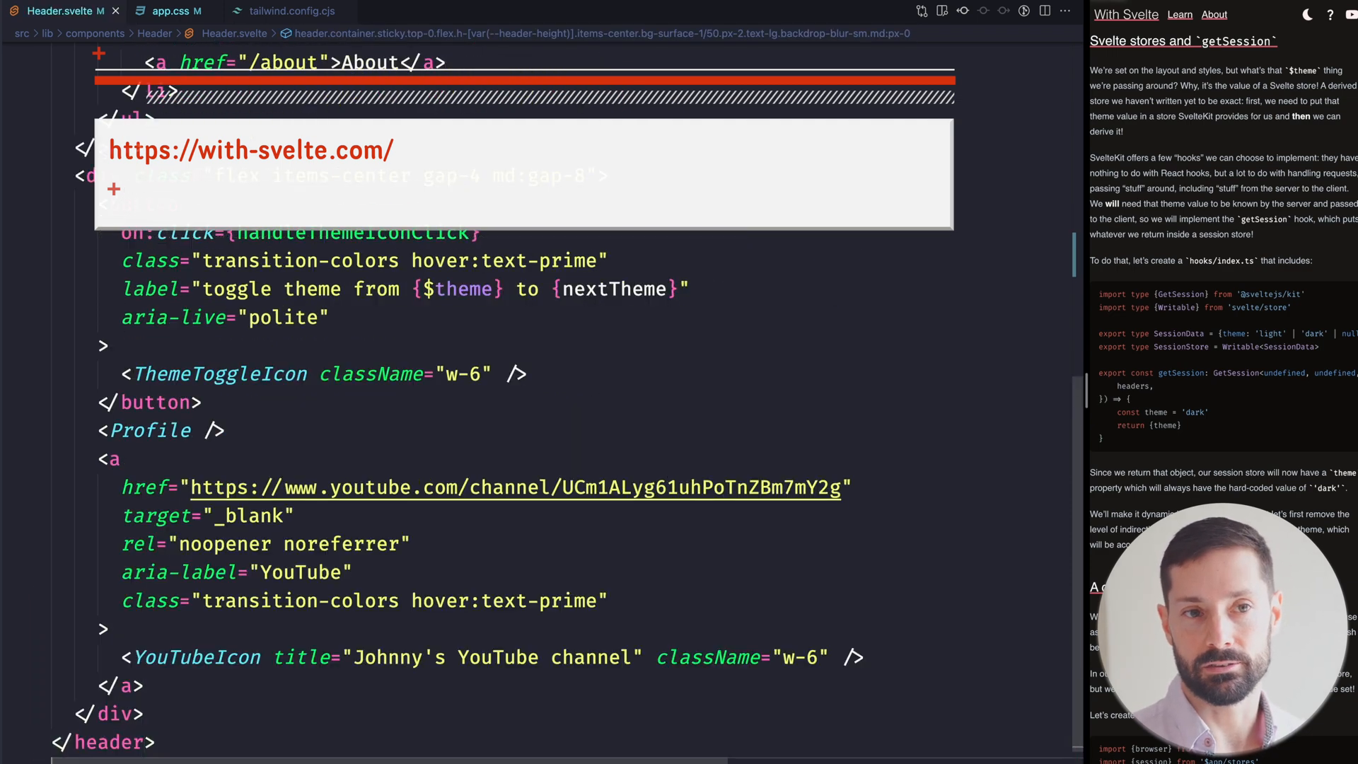
- Experiment with a hidden attribute on the header, trying $theme === 'dark', !$isVisible, false and true
scroll(up, 3)
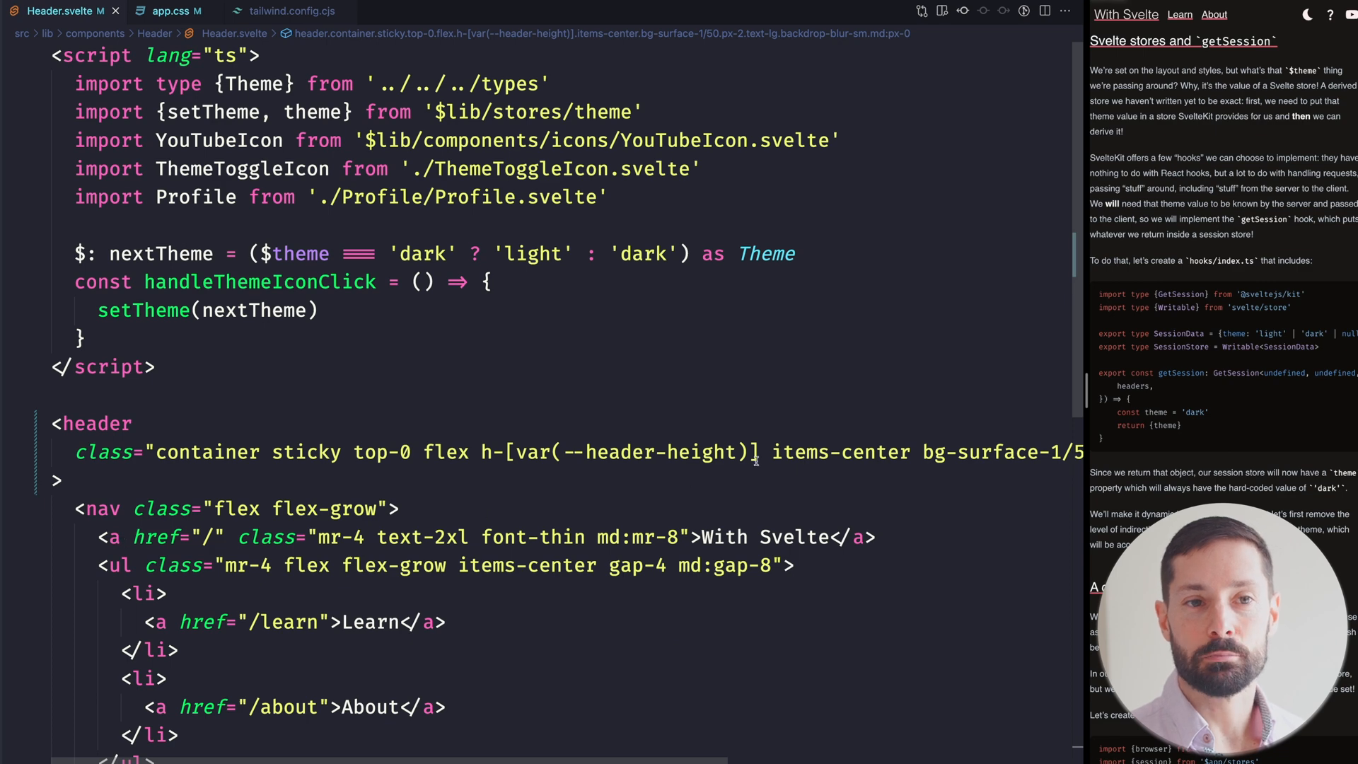
text(hid)
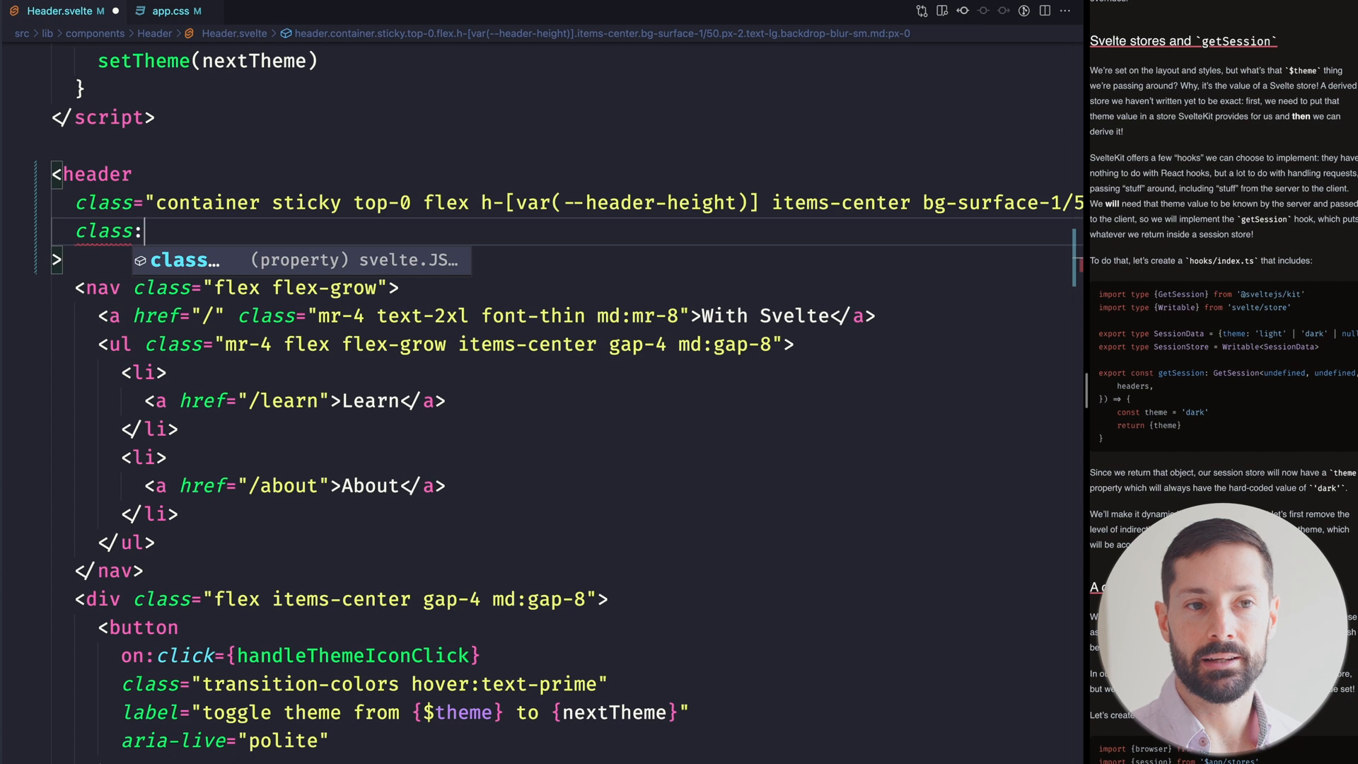
text(hidden="$theme === 'dark'")
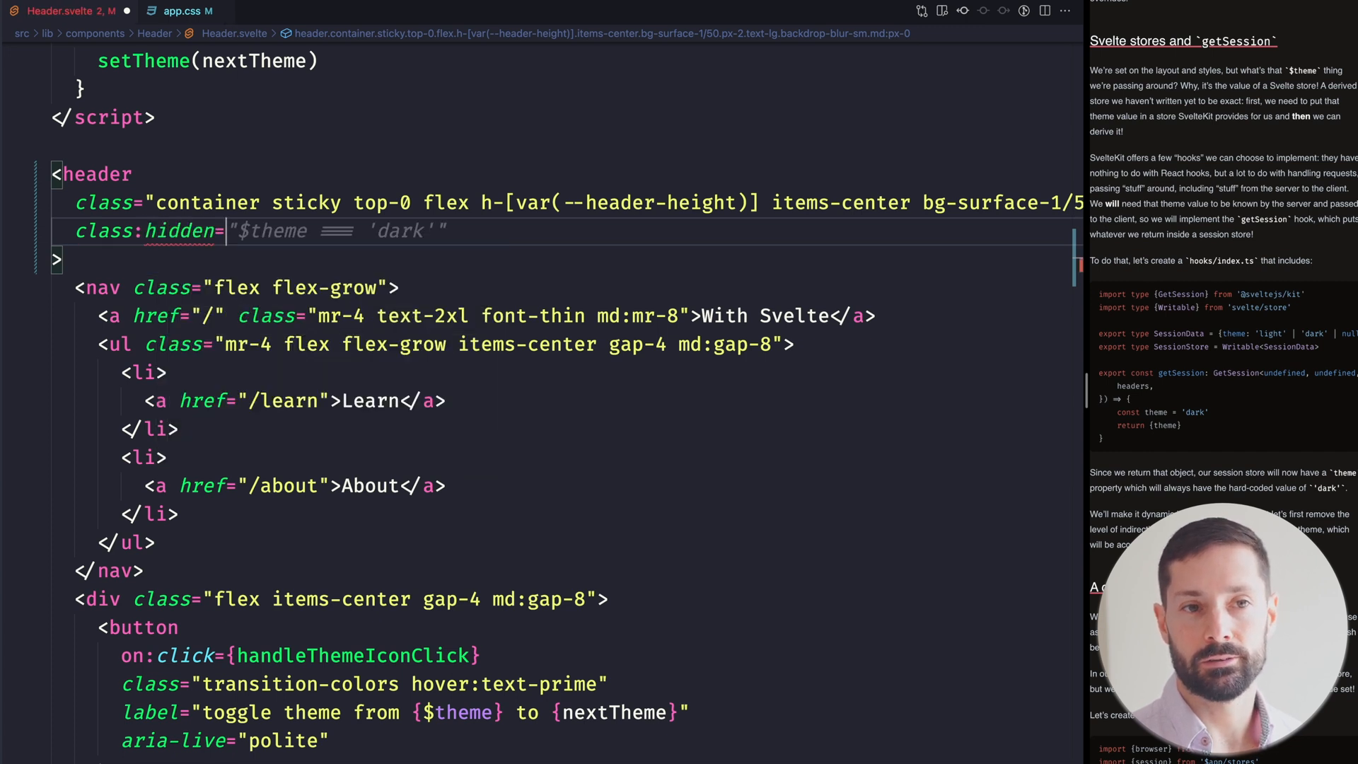
text({!$isVisible})
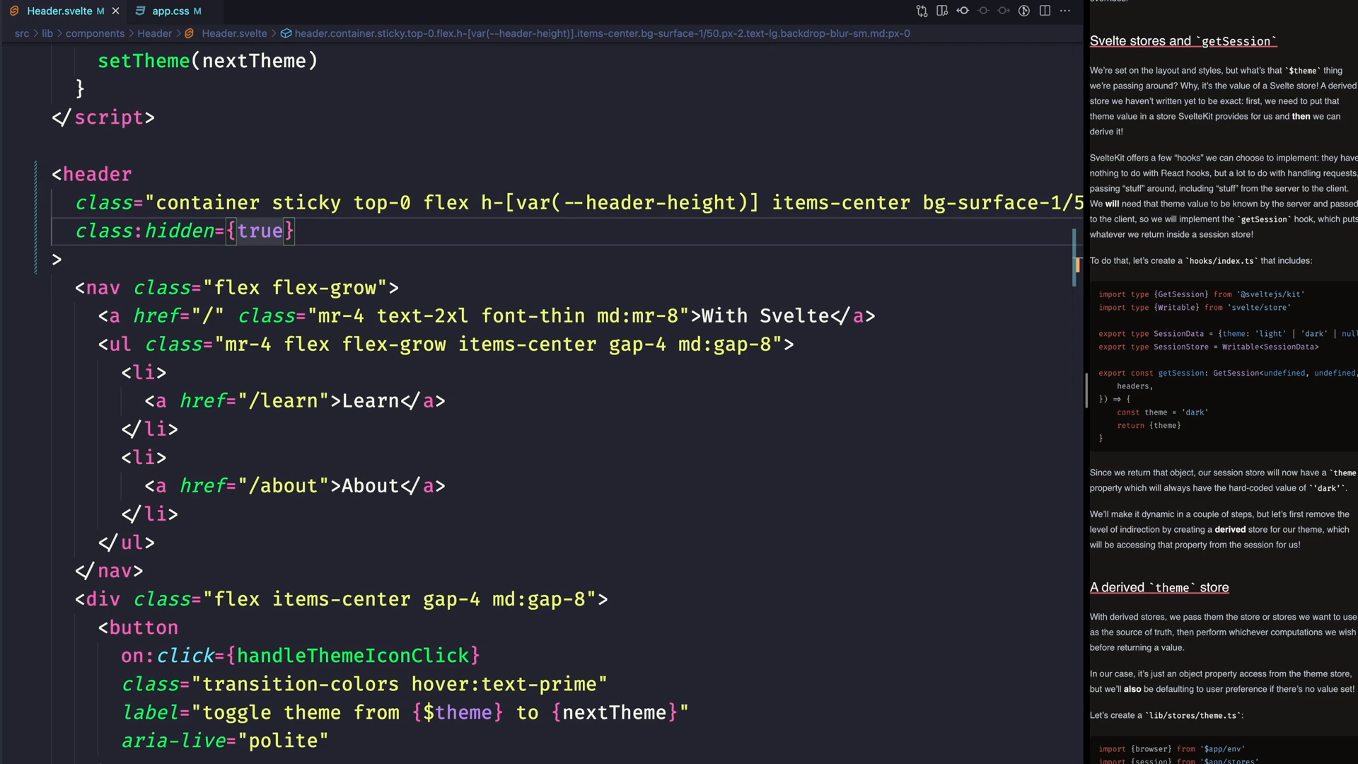
text(false)
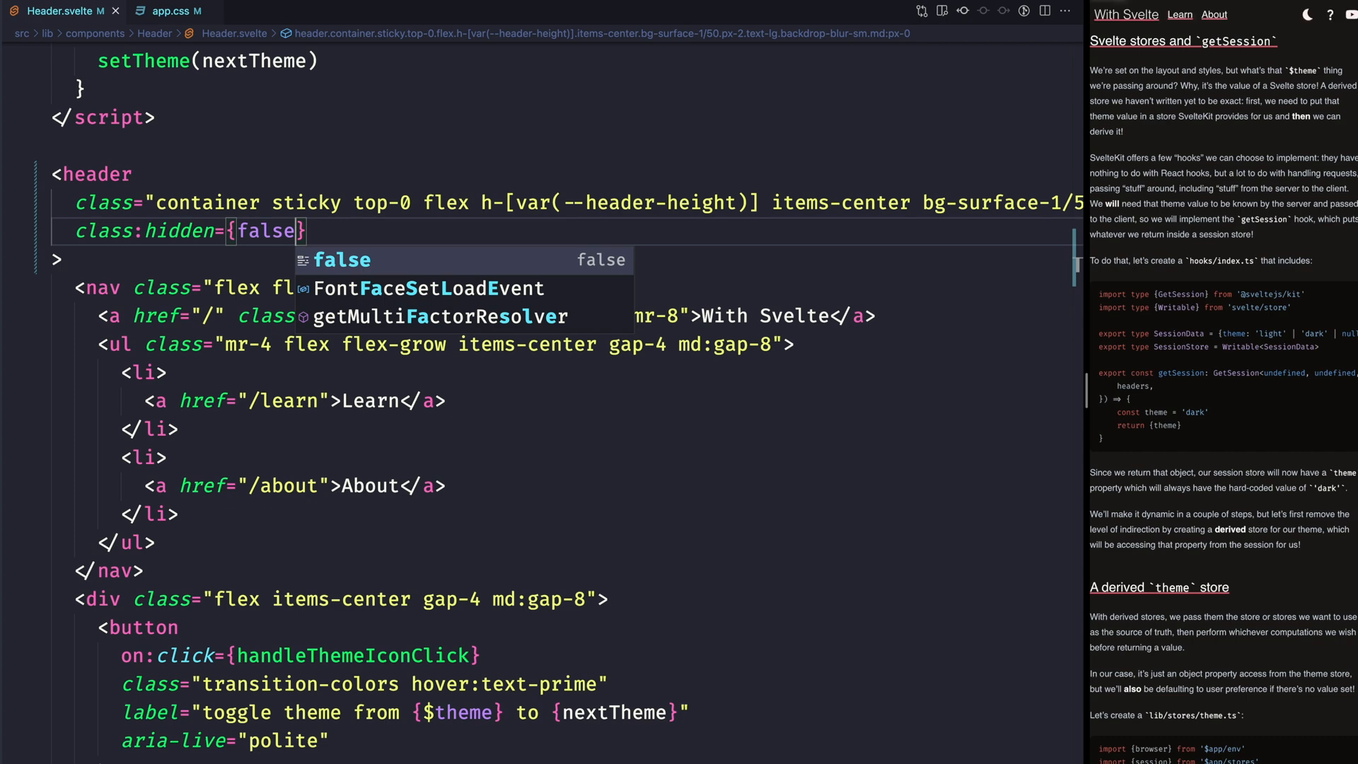
text(true)
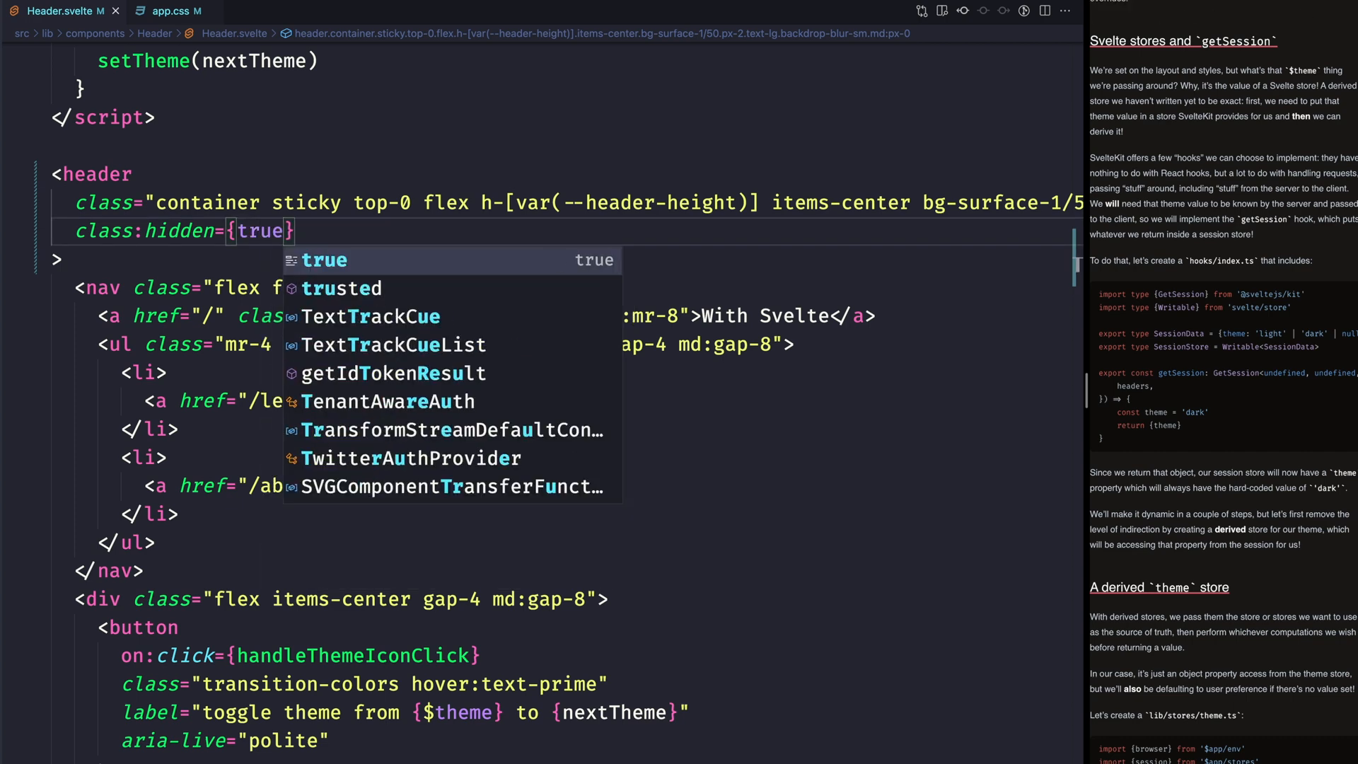
key(Escape)
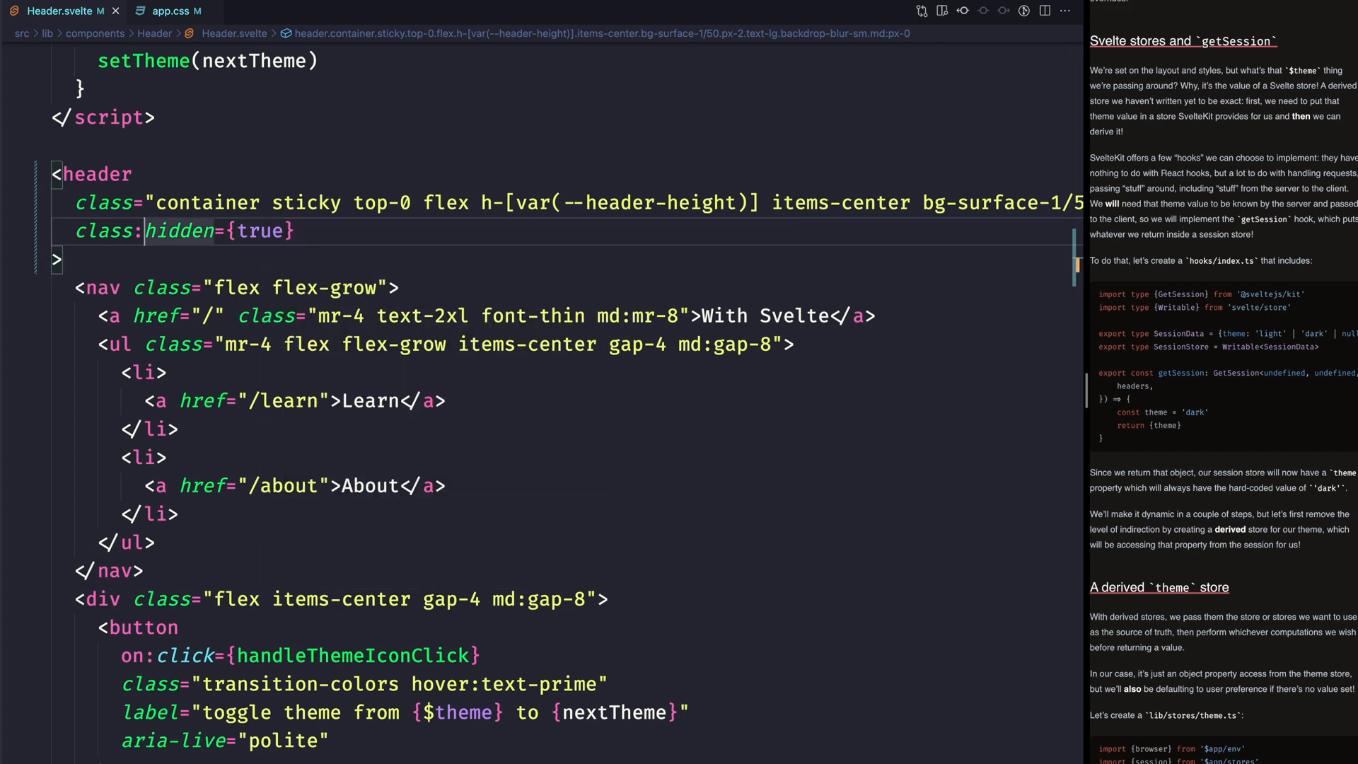
- Add class:-translate-y-full={true} plus transition-transform to the header's classes
text(translate-y)
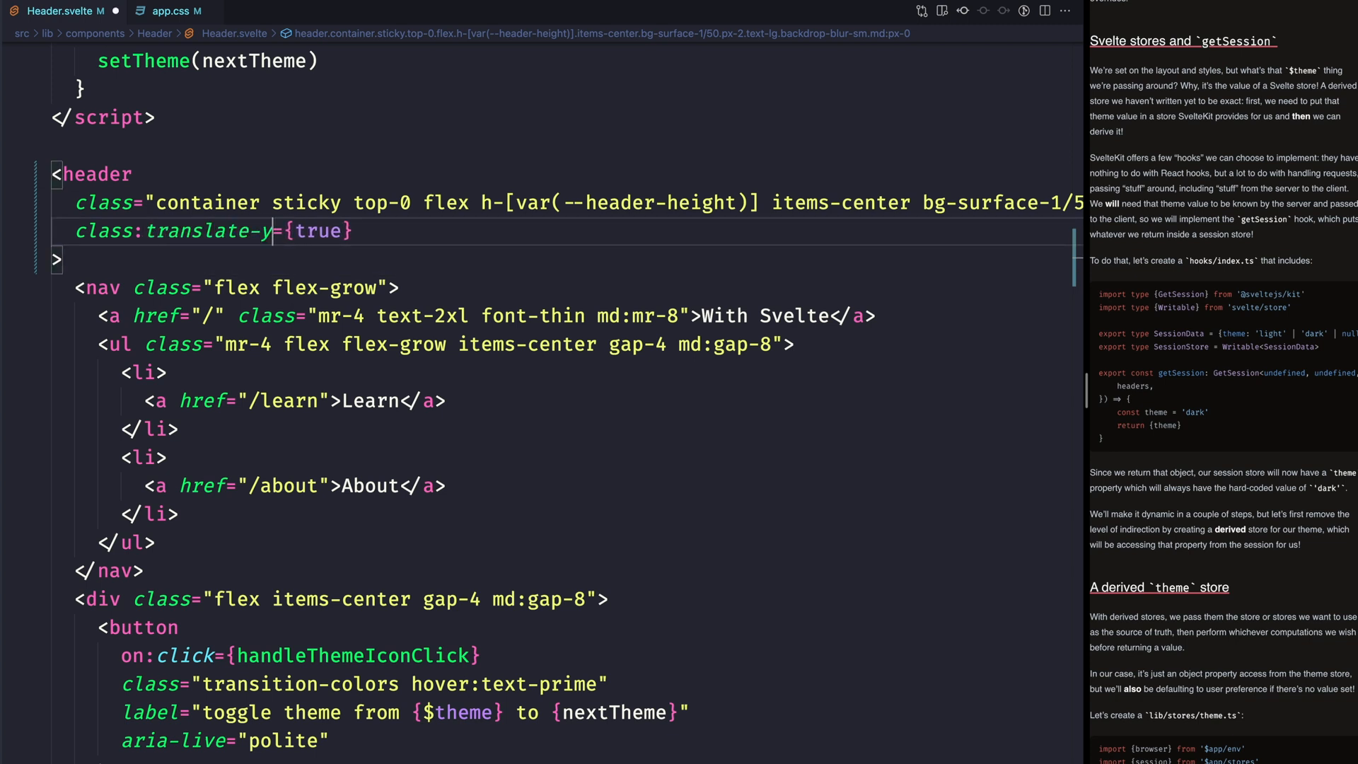
text(-full)
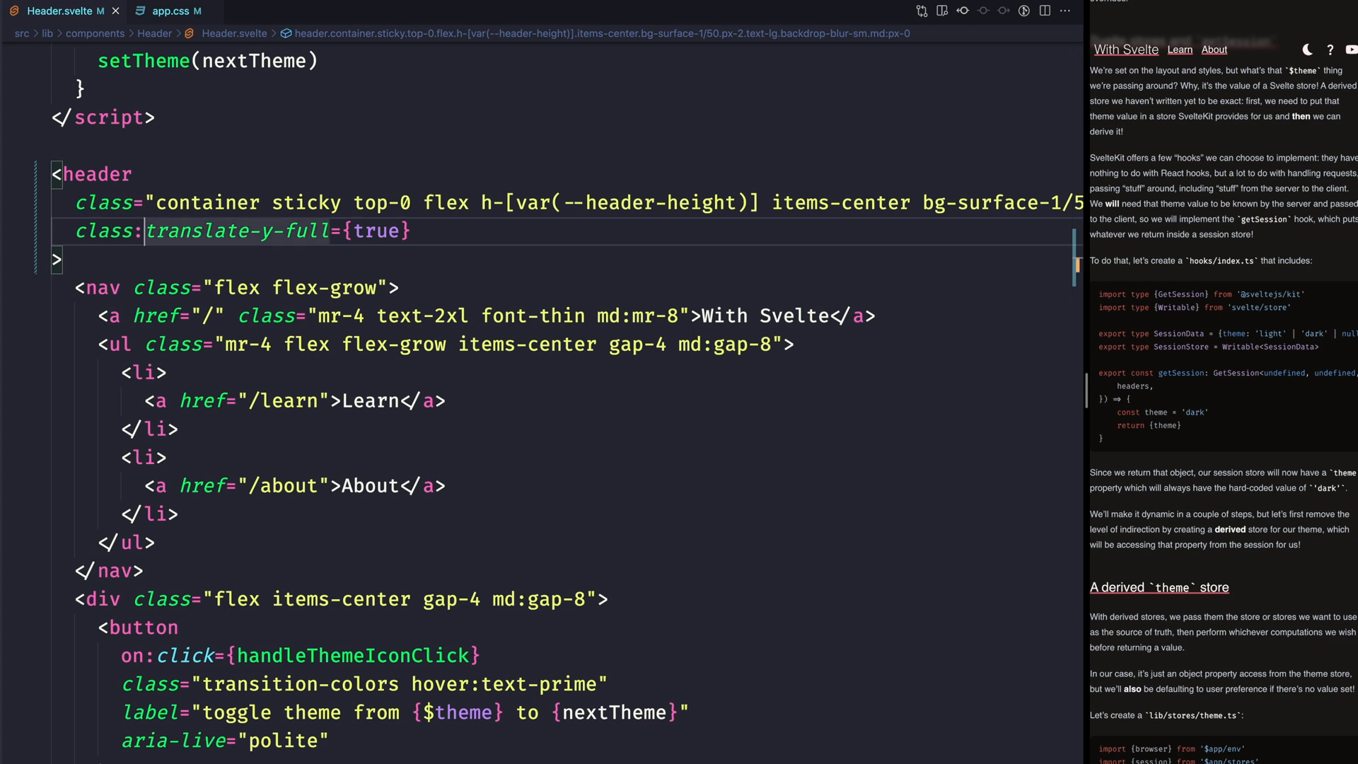
text(-)
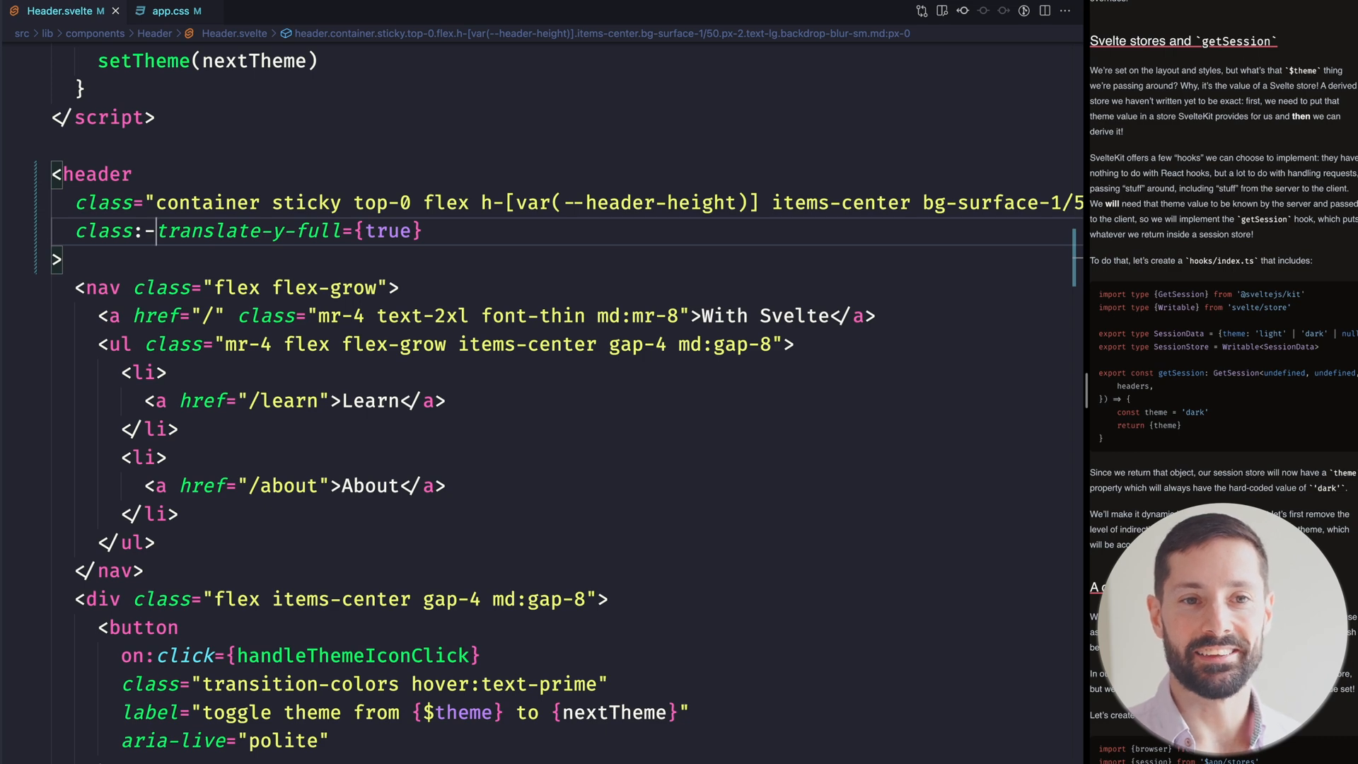
text(tra)
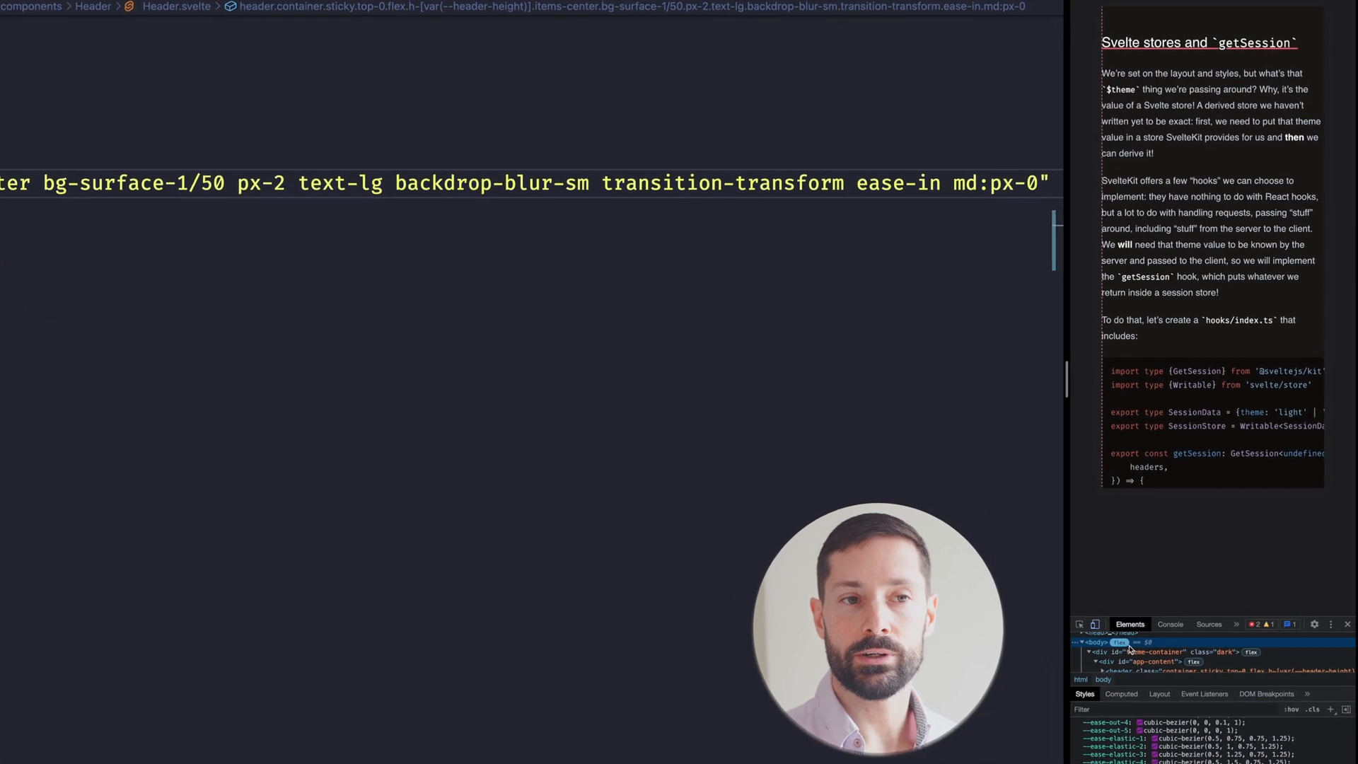
- Inspect the page in Chrome DevTools to confirm the header is translated out of view
click(1169, 669)
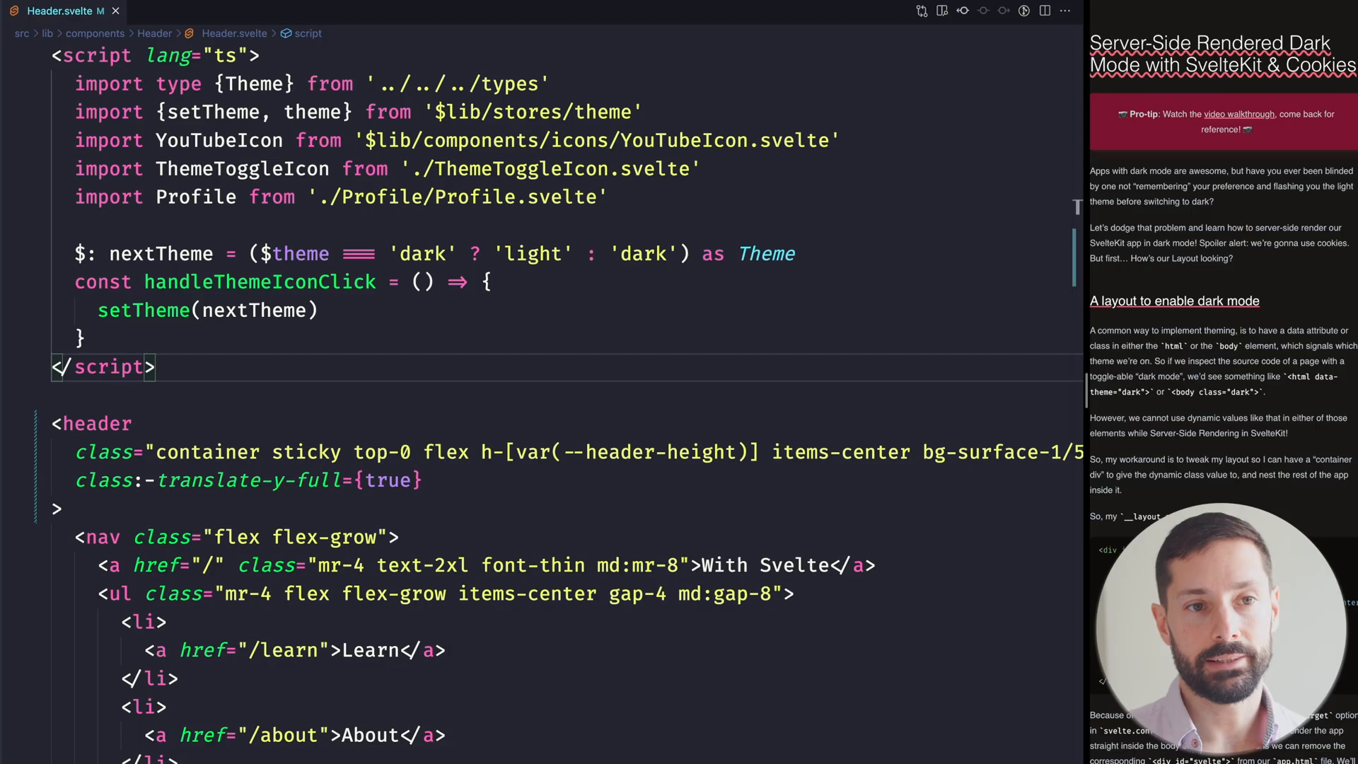
- Add <svelte:window bind:scrollY={y} /> and declare let y: number in the script
text(sv)
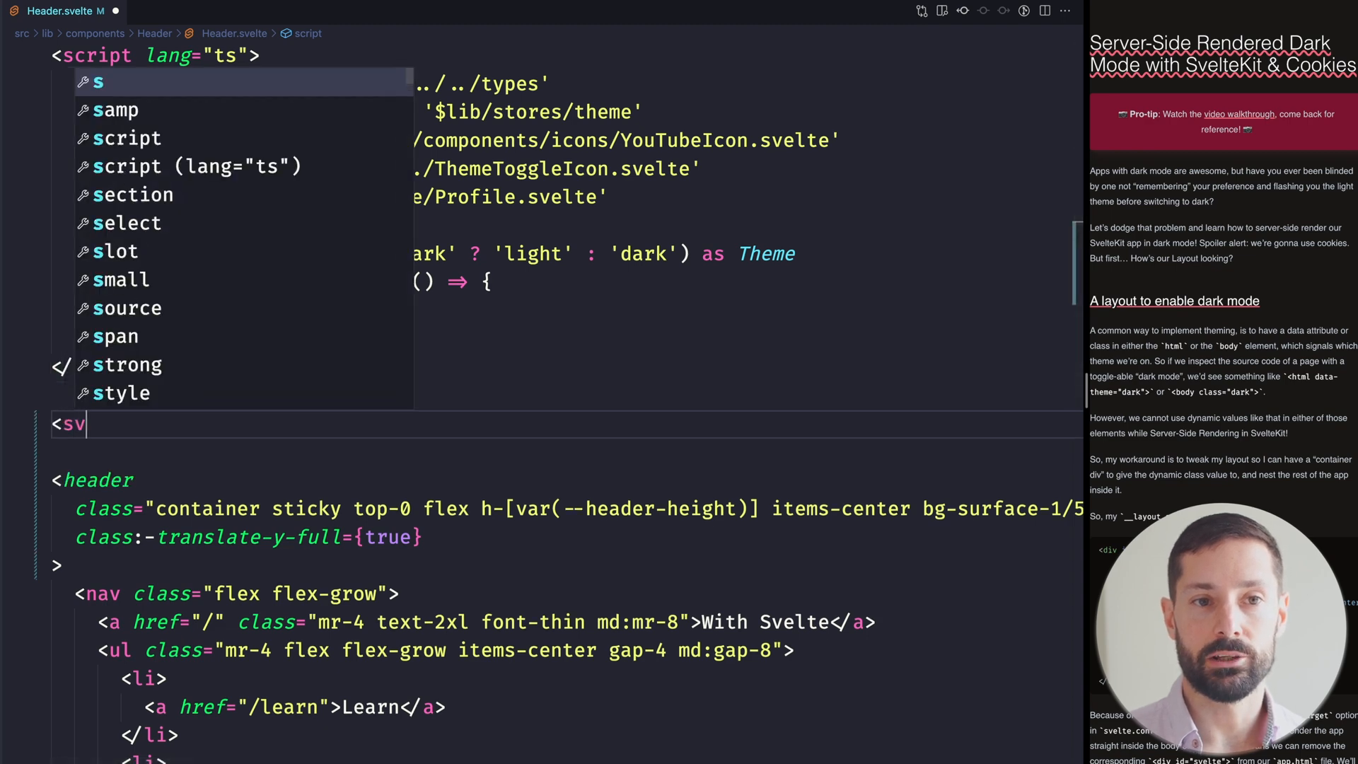
text(elte:window)
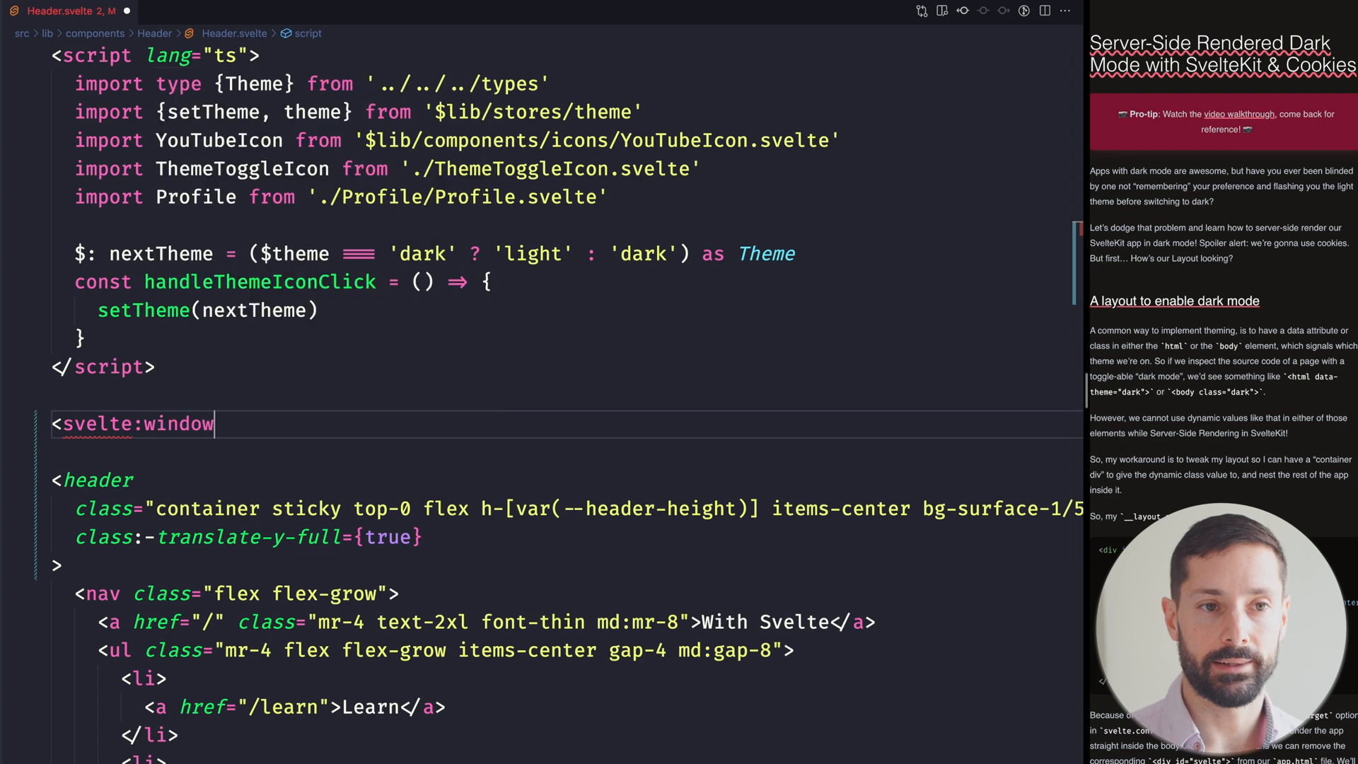
text(/>)
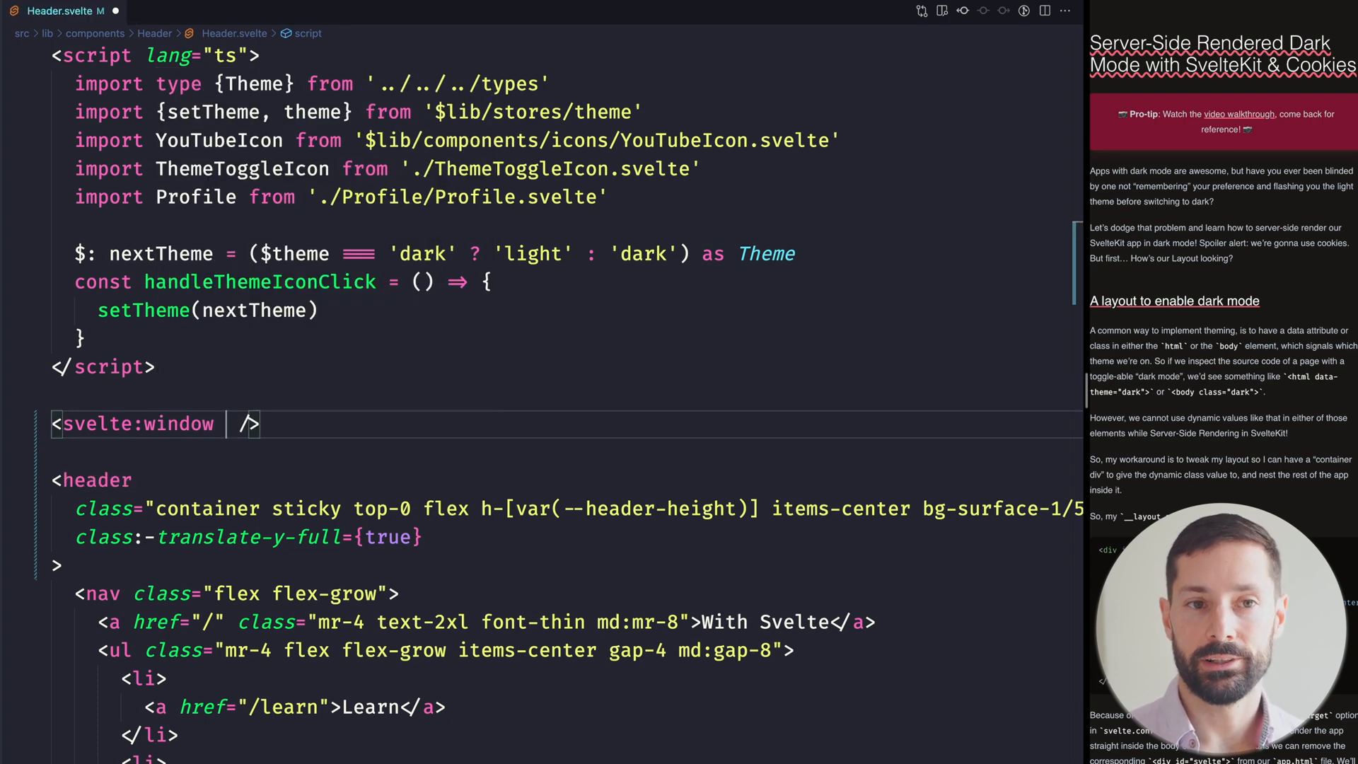
text(bind:scrollY=")
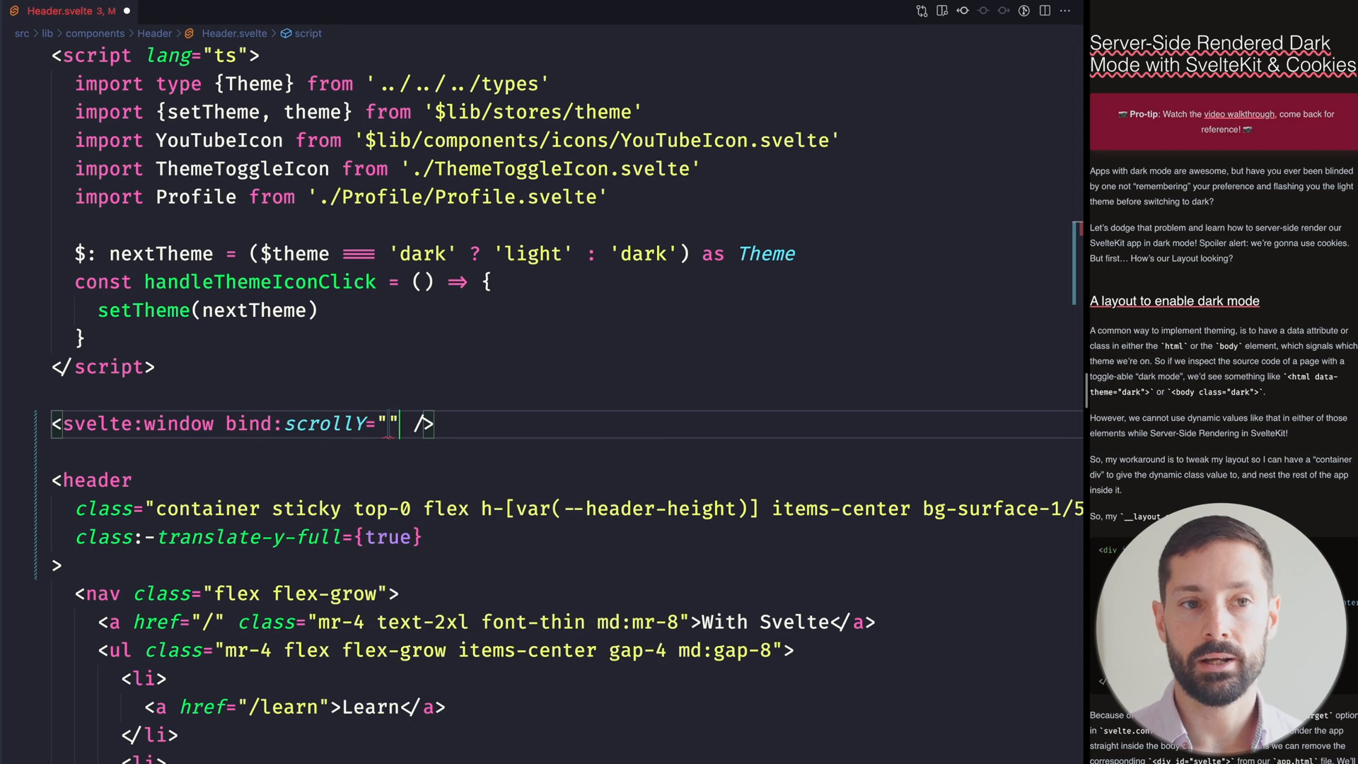
text({y})
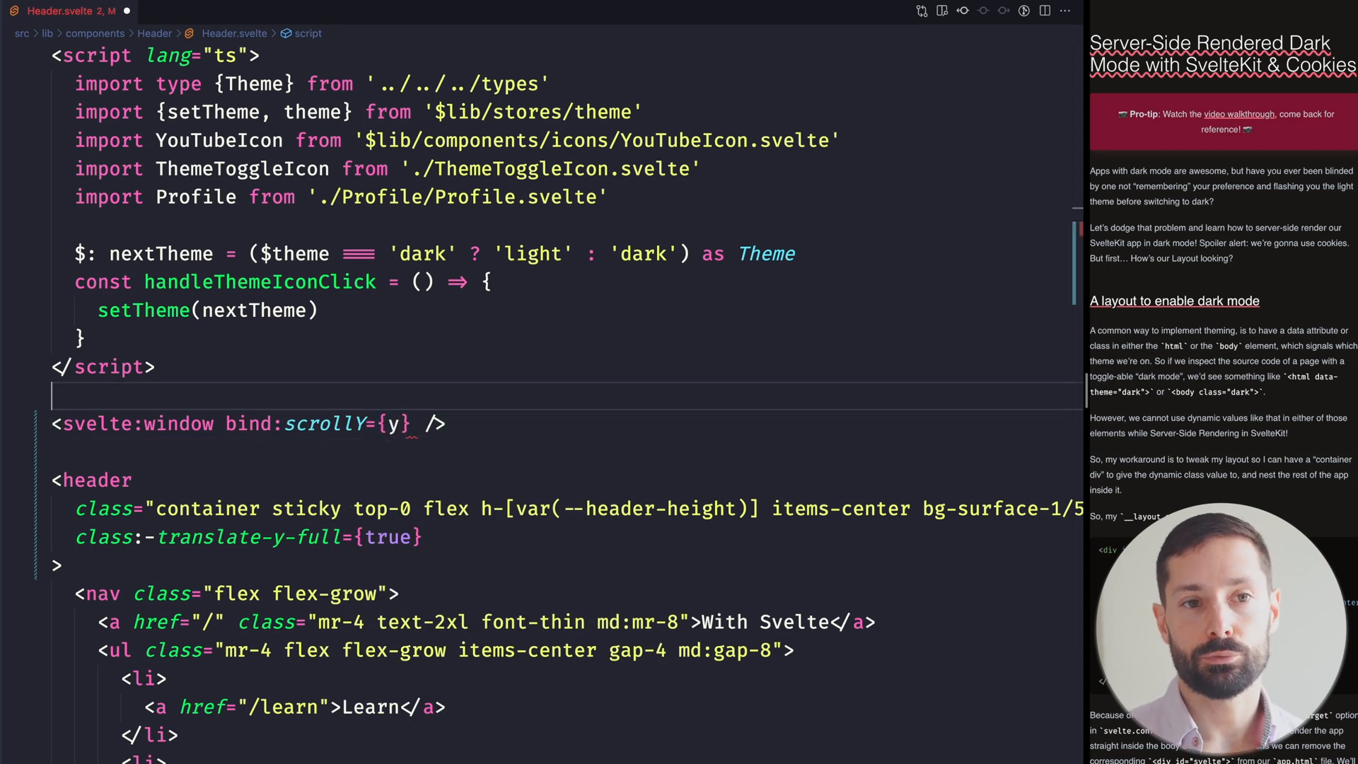
text(let y)
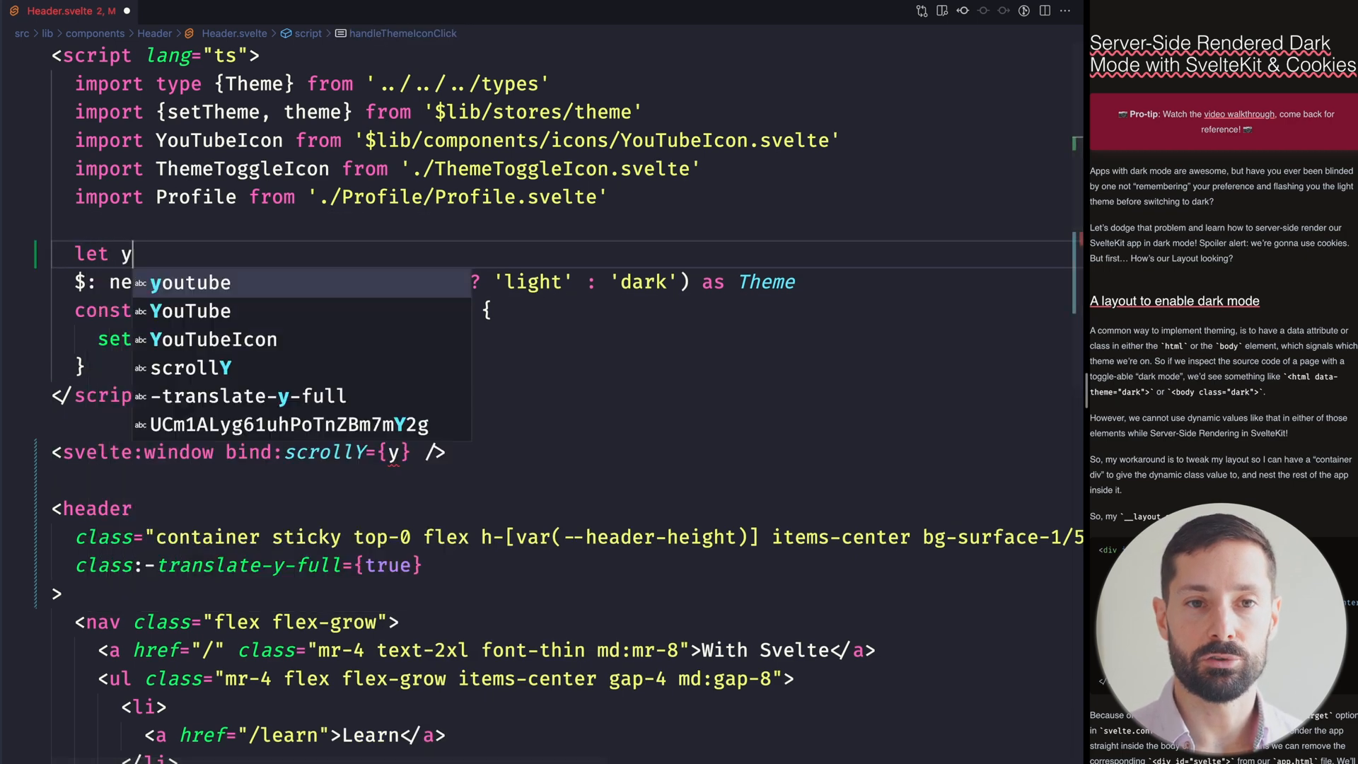
text(: number)
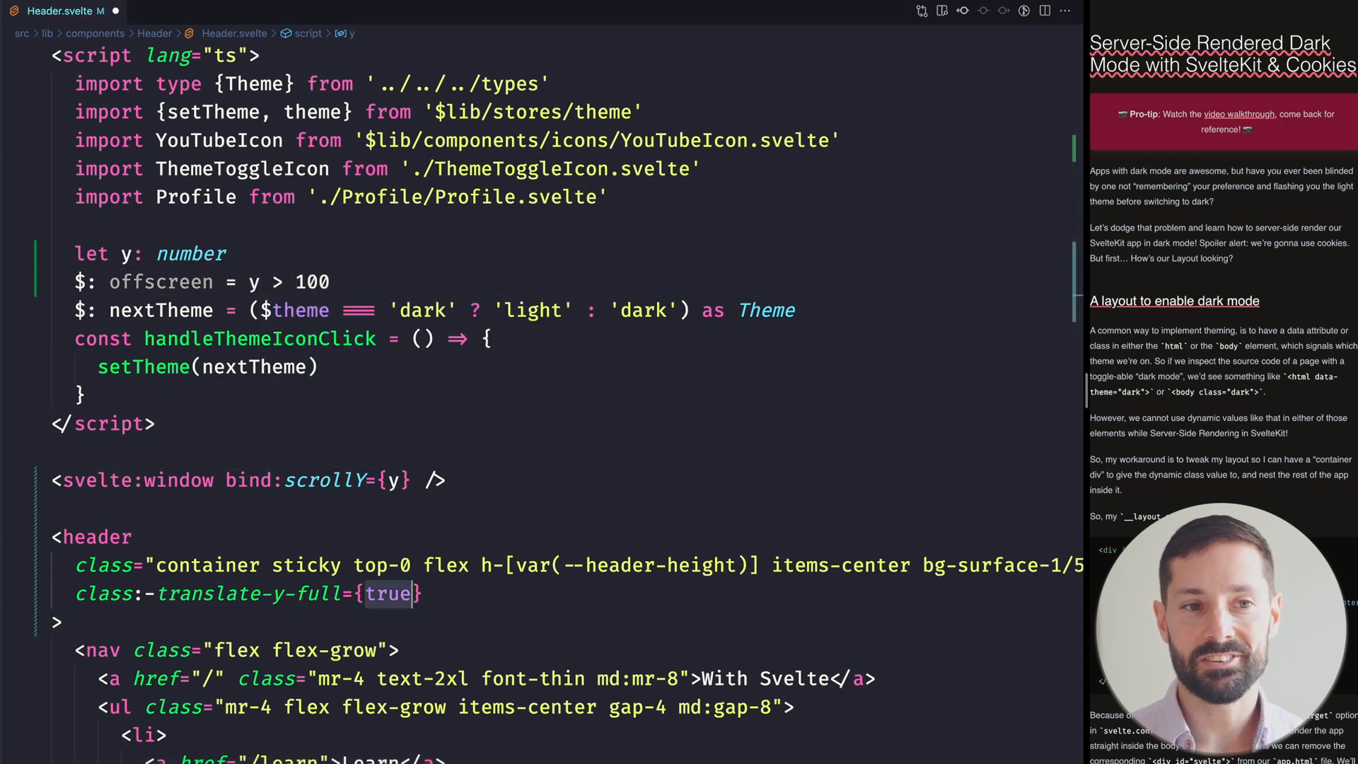
- Drive class:-translate-y-full with offscreen and scroll the preview to check the header hides
text(offscreen)
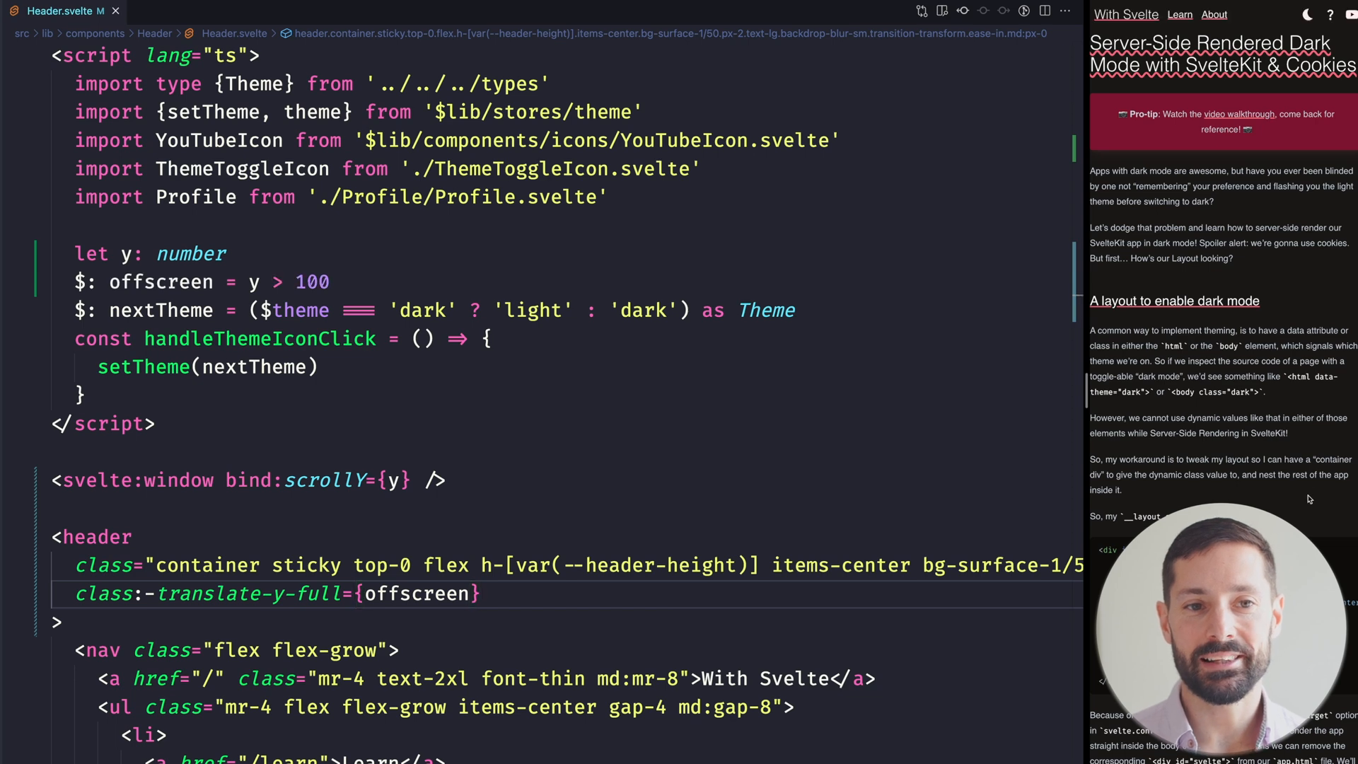
scroll(down, 3)
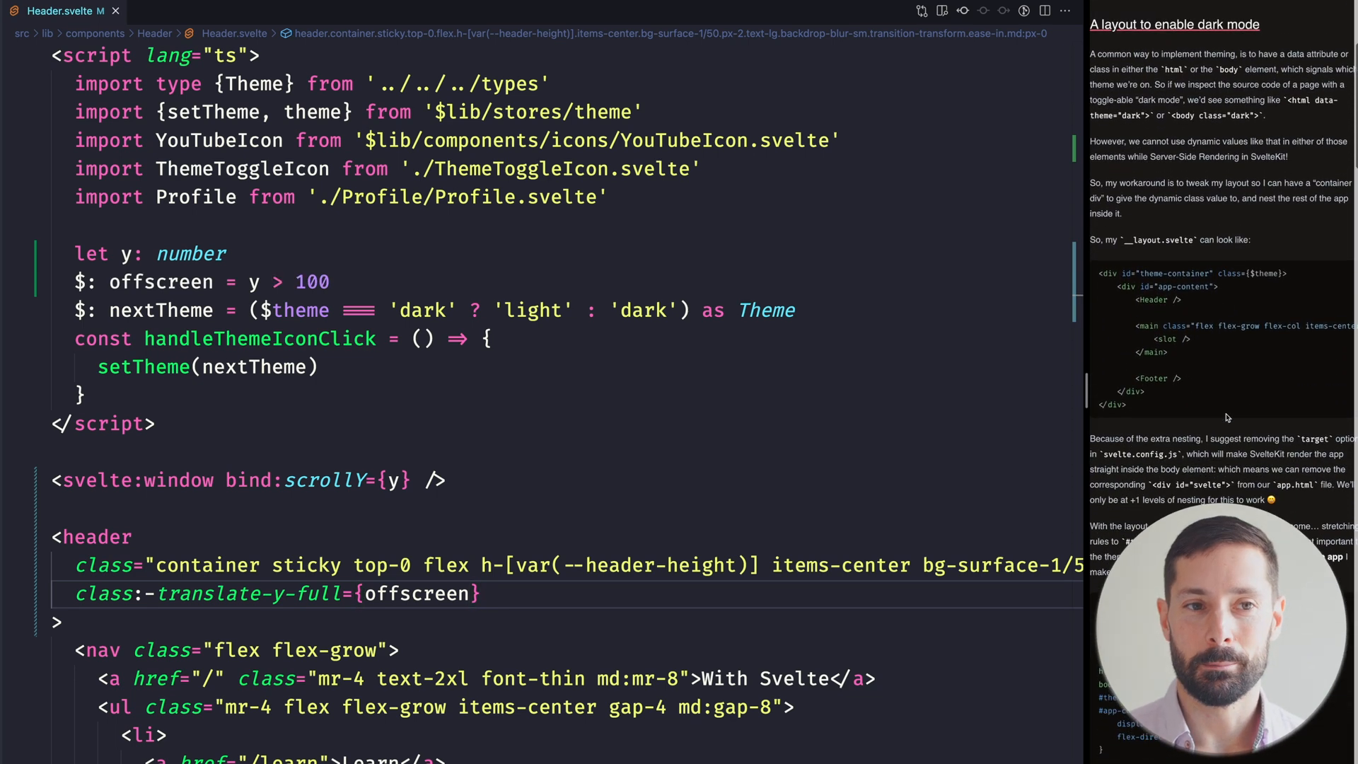
scroll(up, 3)
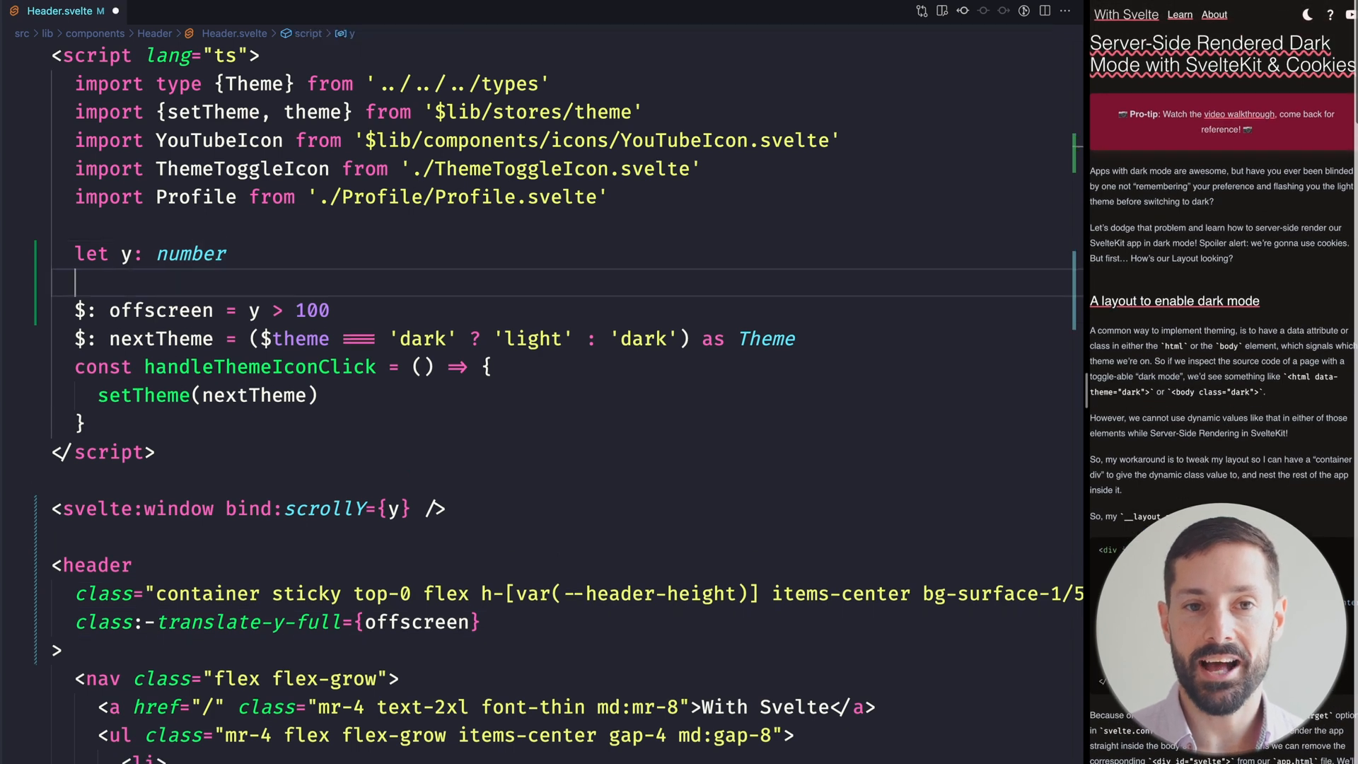
- Declare let clientHeight, bind it on the header, and use y > clientHeight * 4 for offscreen
text(let clientHeight: number)
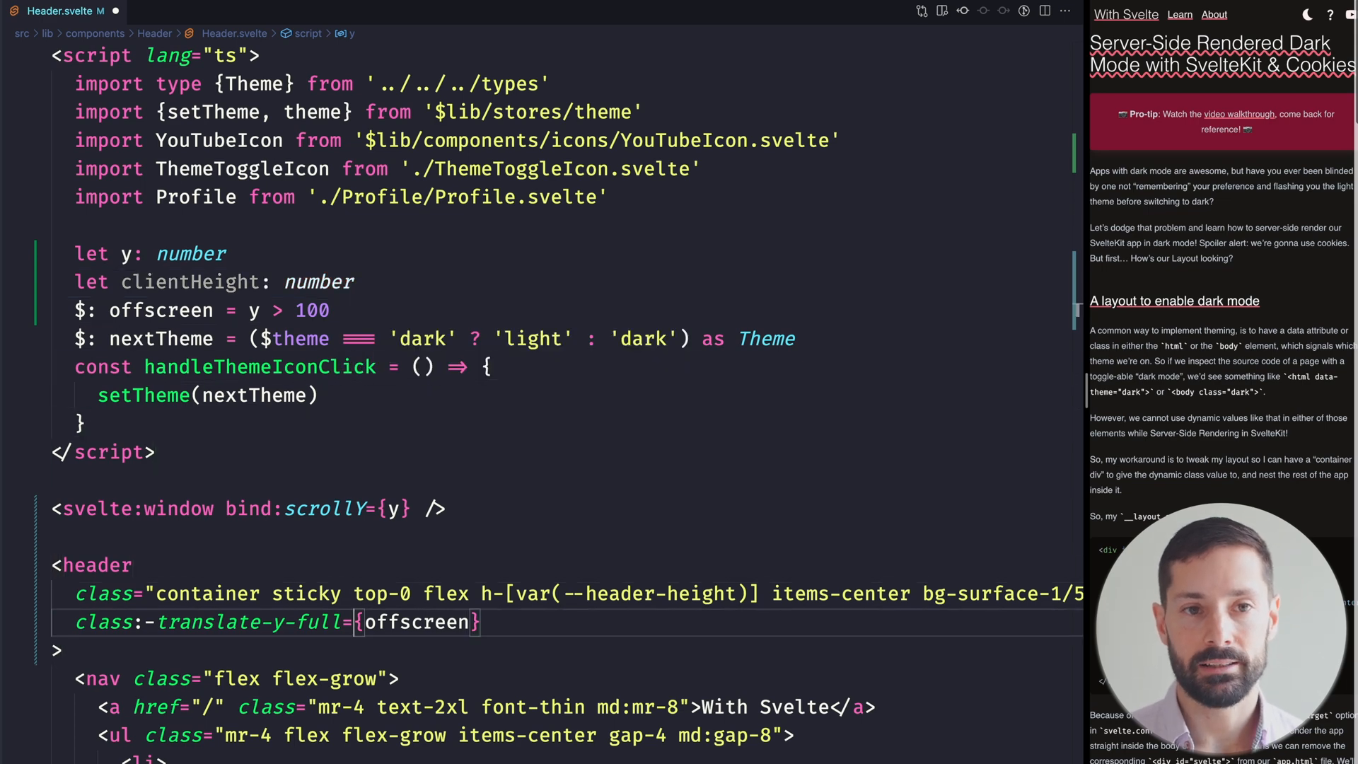
text(bind:)
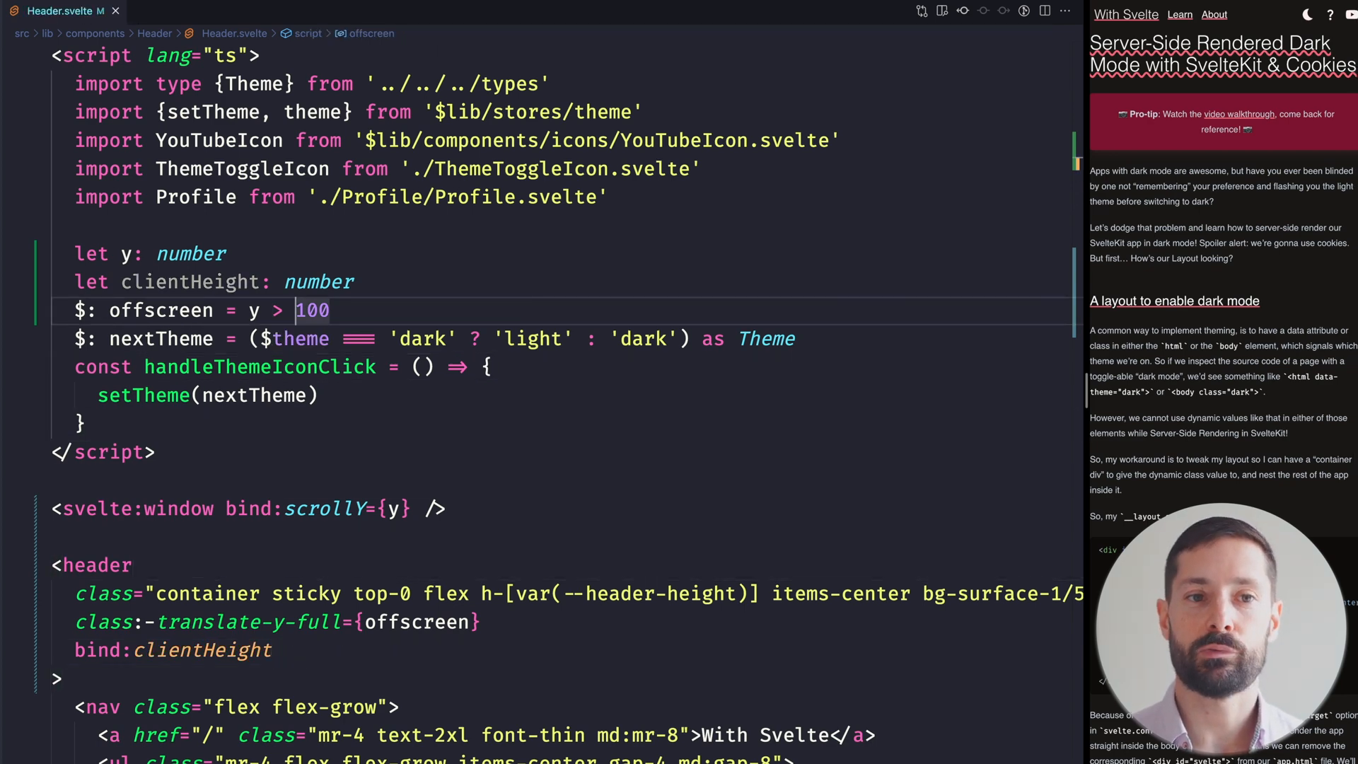
text(clientHeight * 4)
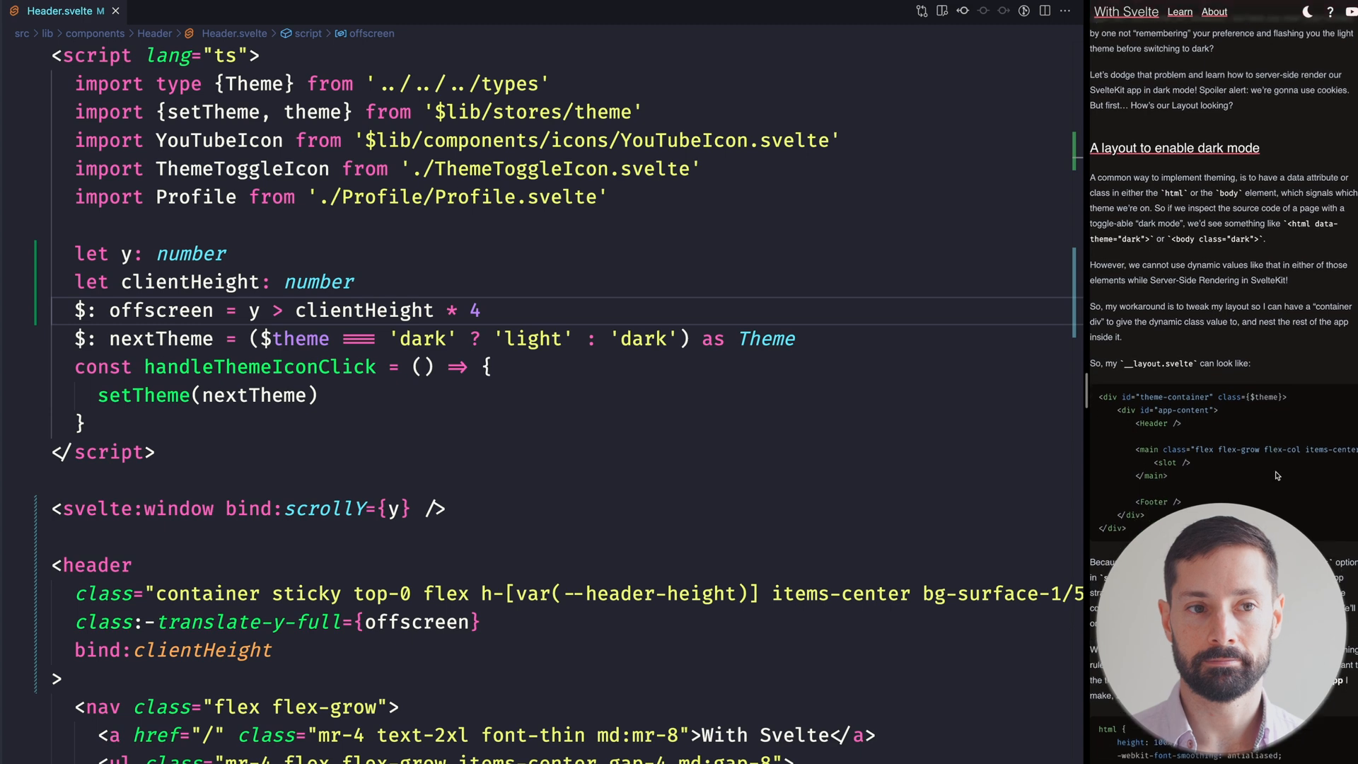
scroll(up, 3)
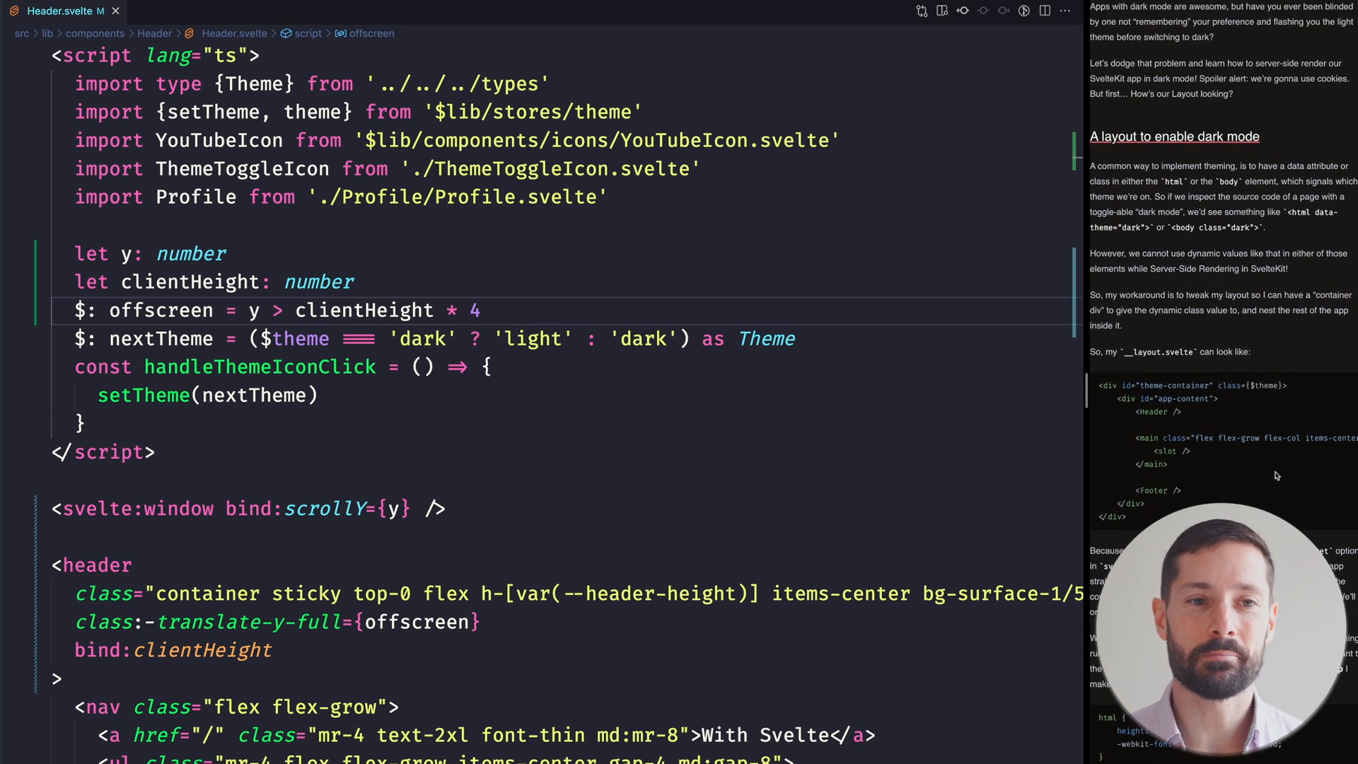
scroll(up, 3)
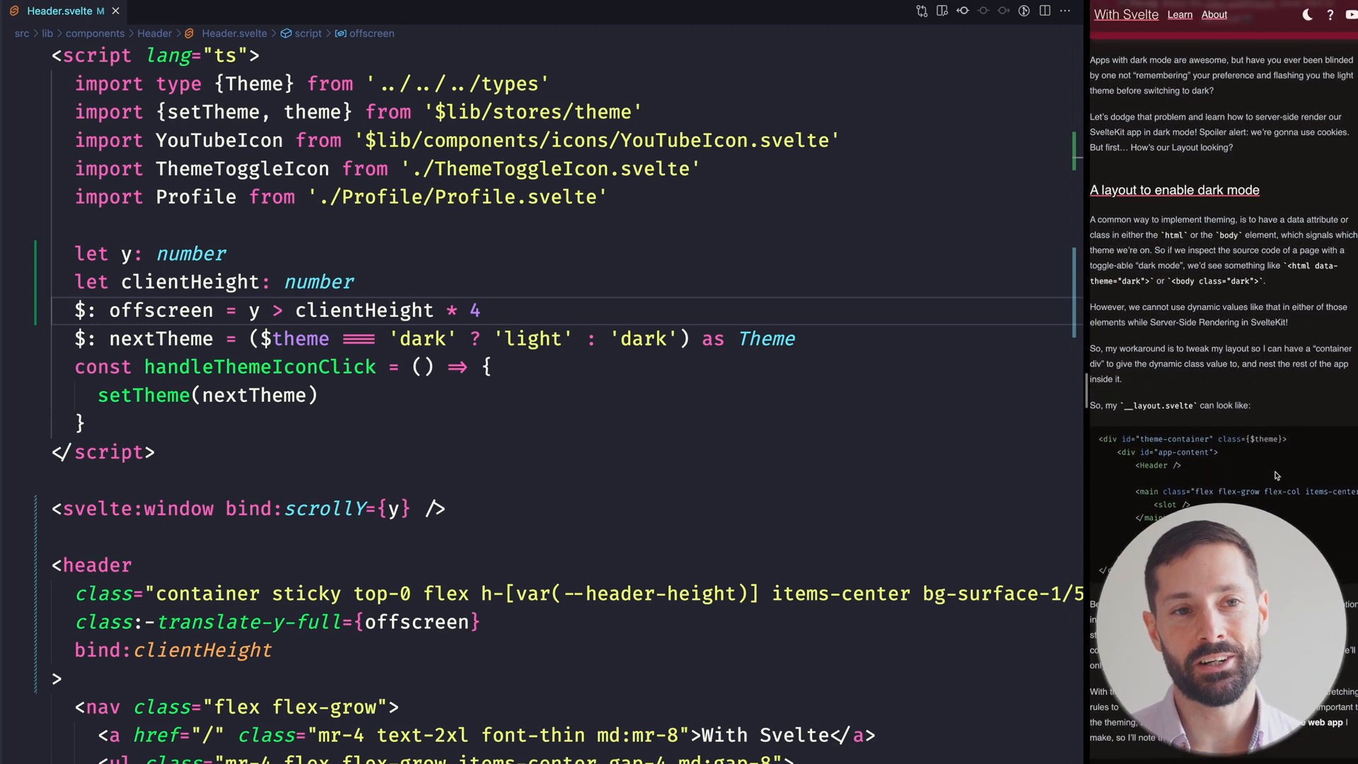
scroll(down, 3)
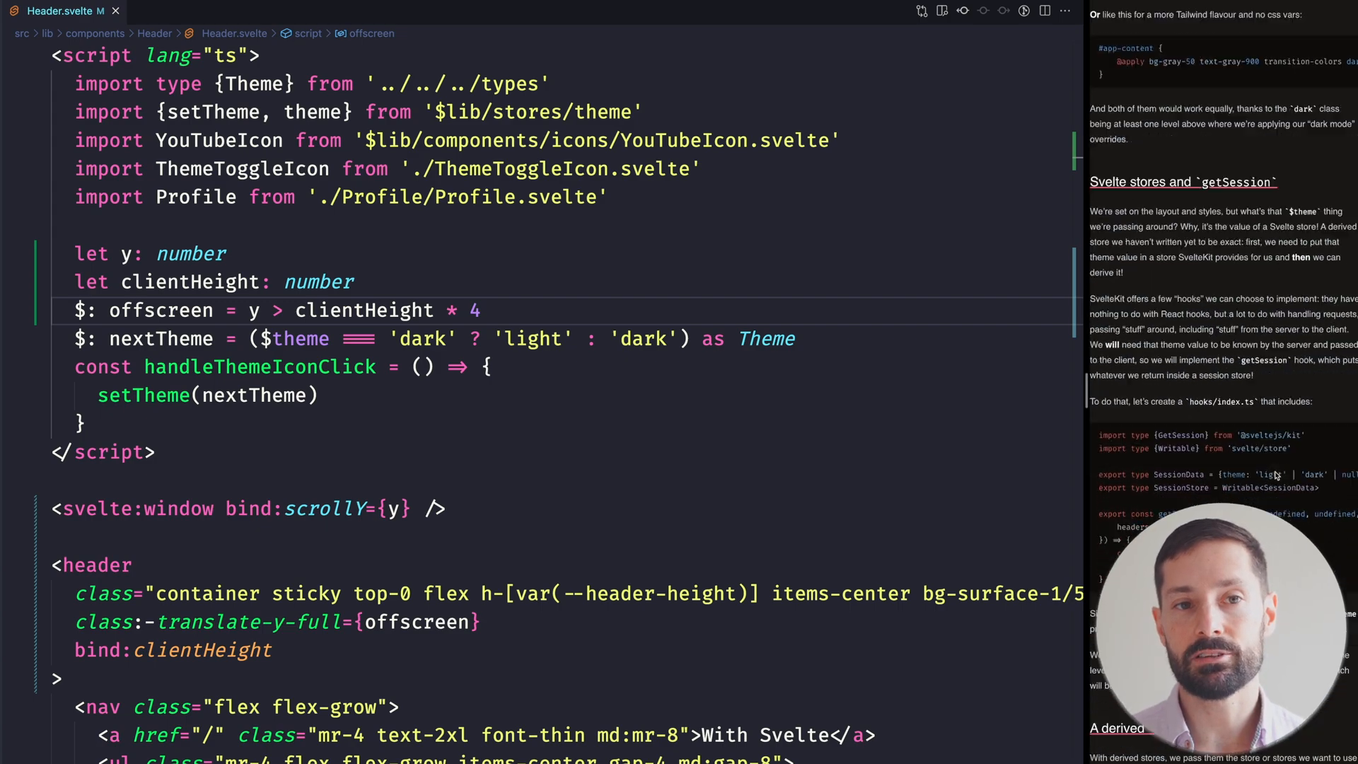
scroll(down, 3)
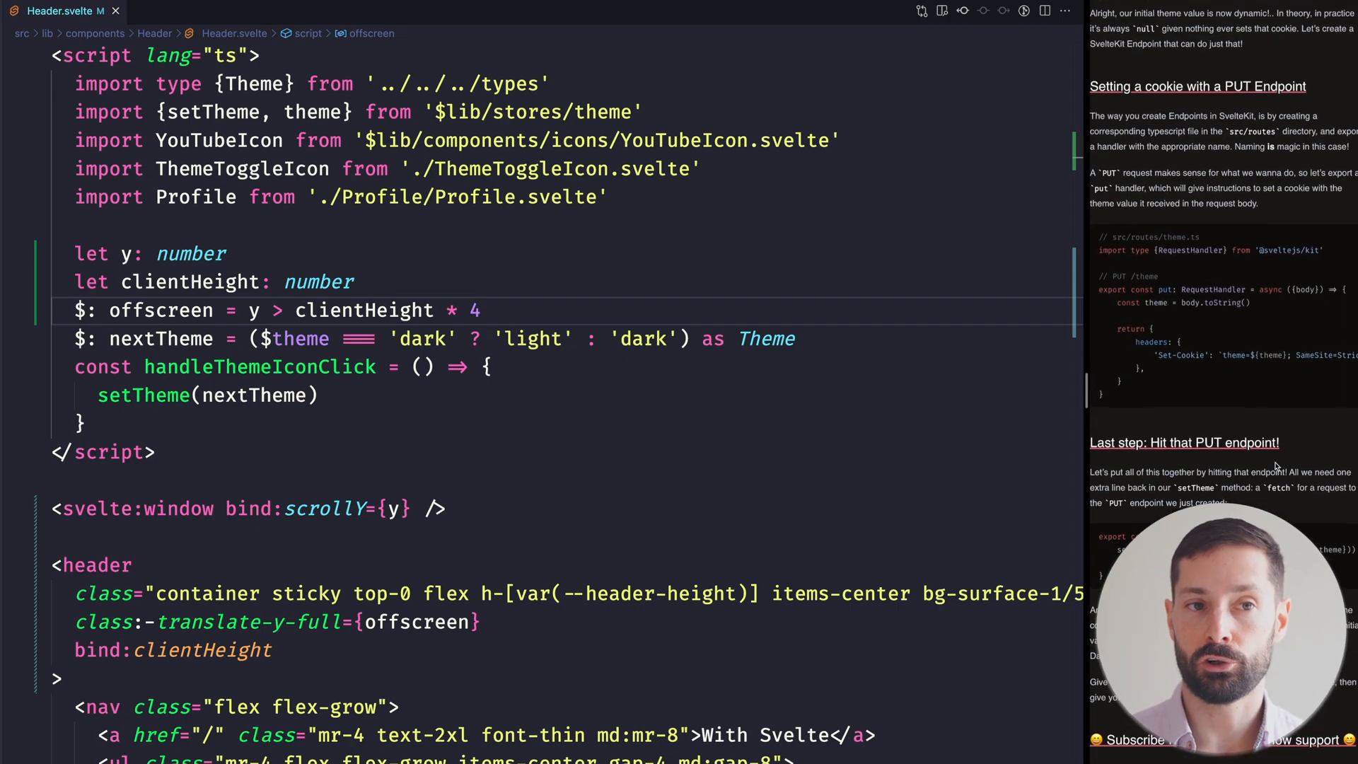
scroll(down, 3)
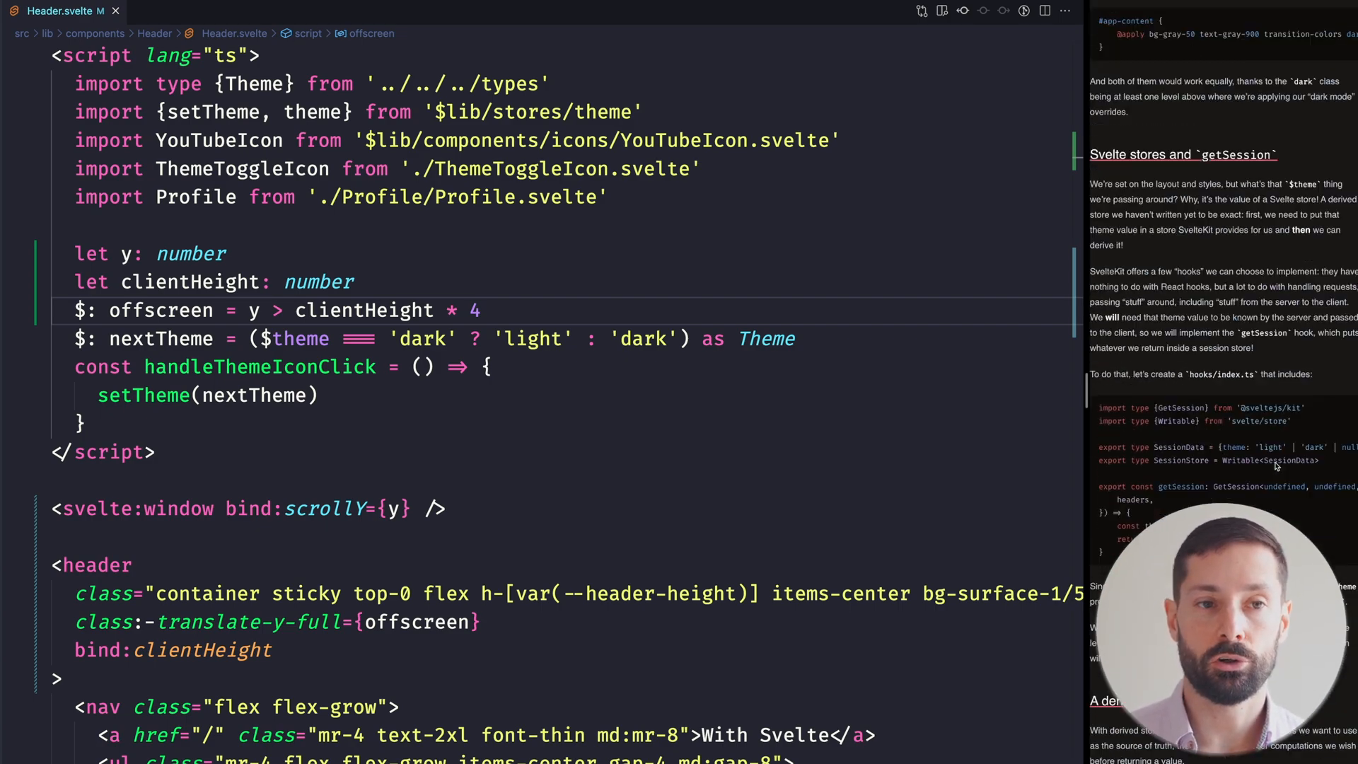
scroll(up, 3)
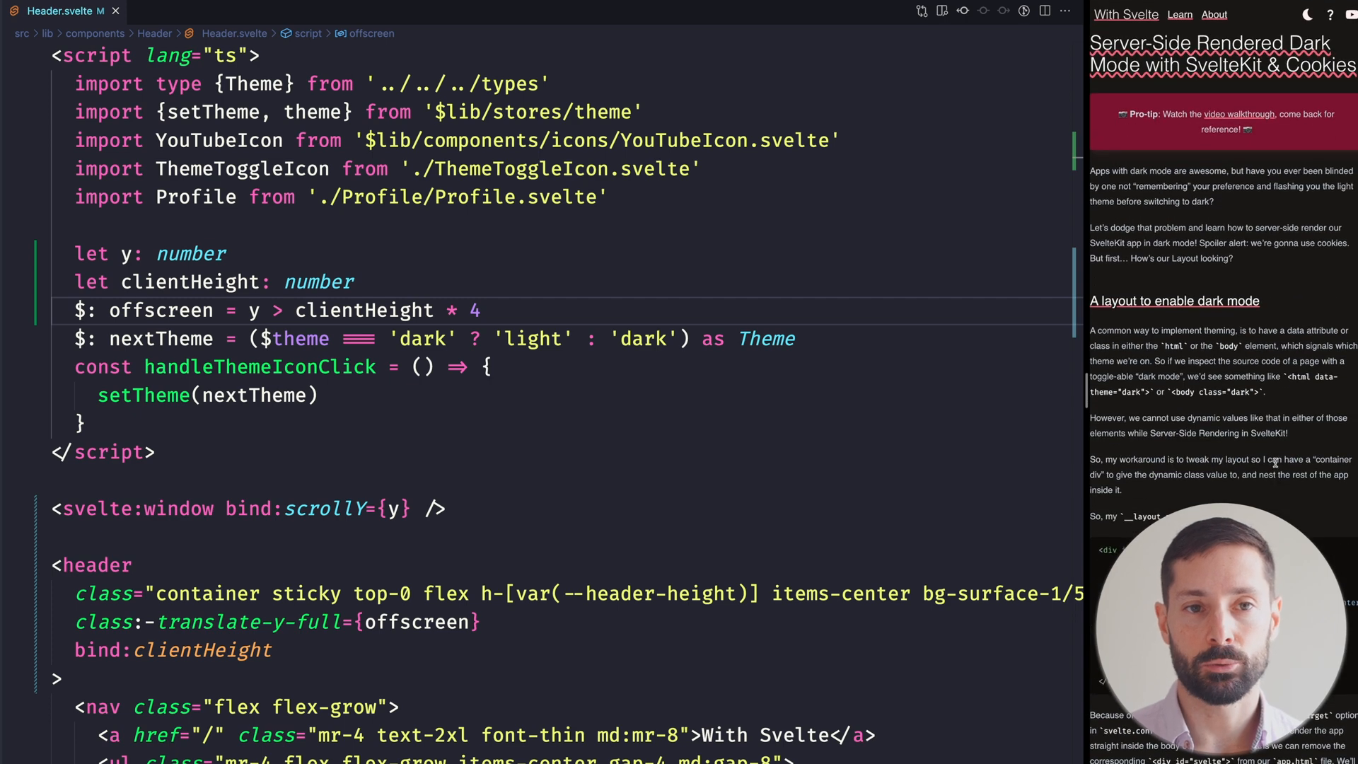
mouse_move(514, 298)
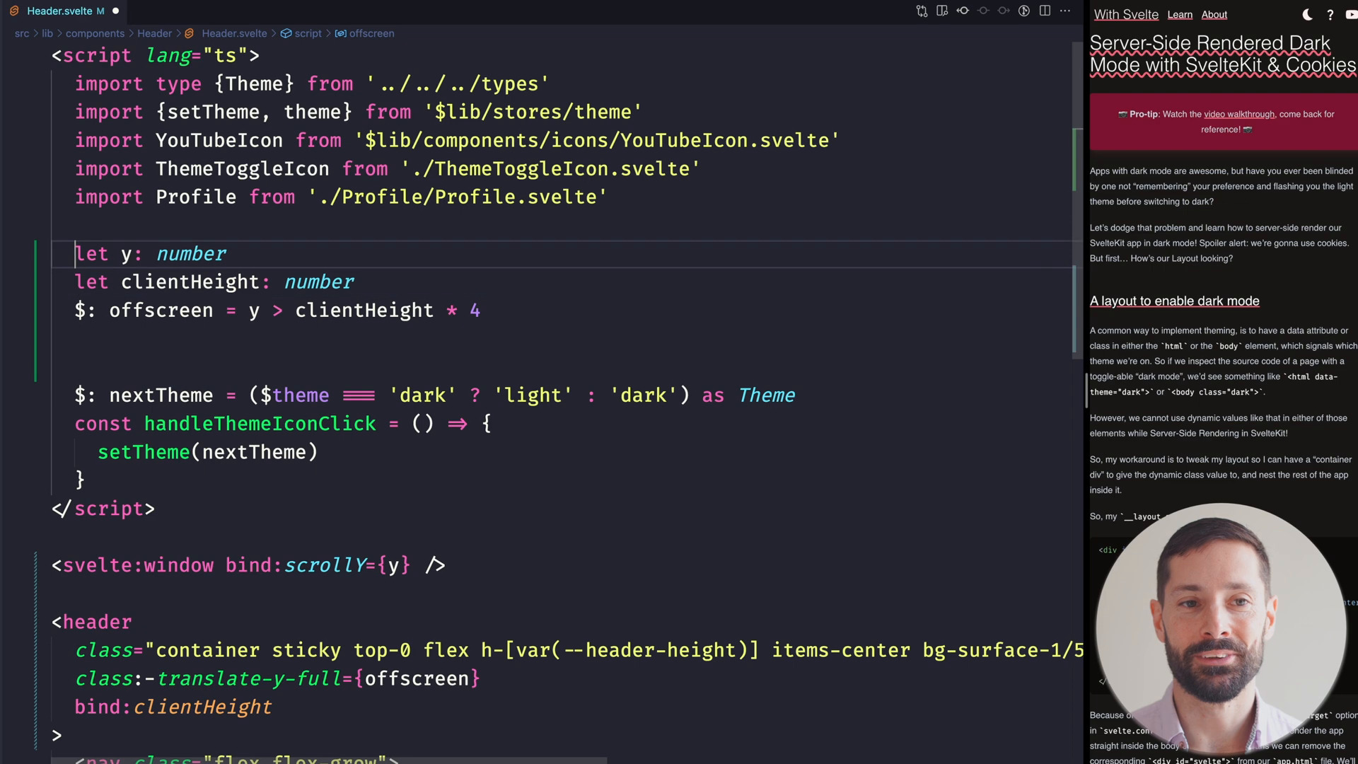
- Declare let previousY: number and rename y to currentY throughout the component
text(l)
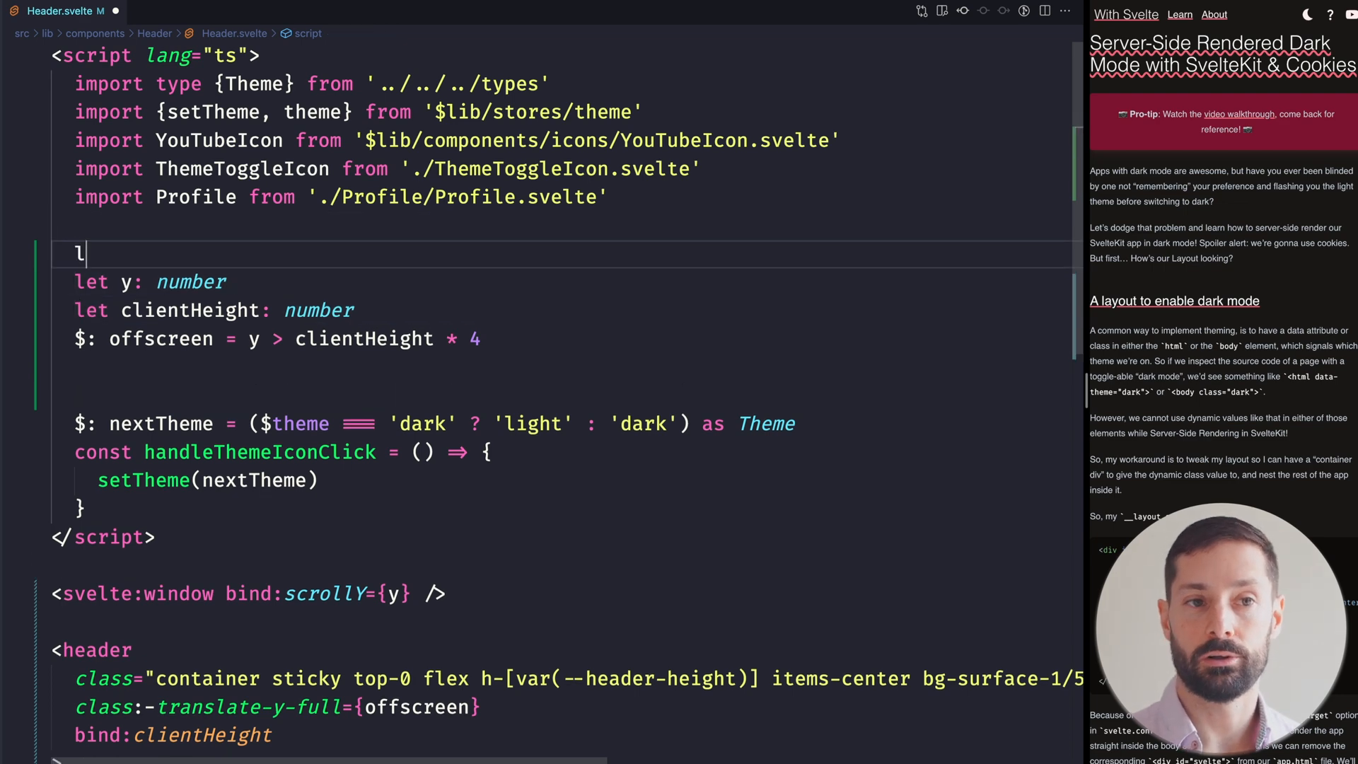
text(et previousY:)
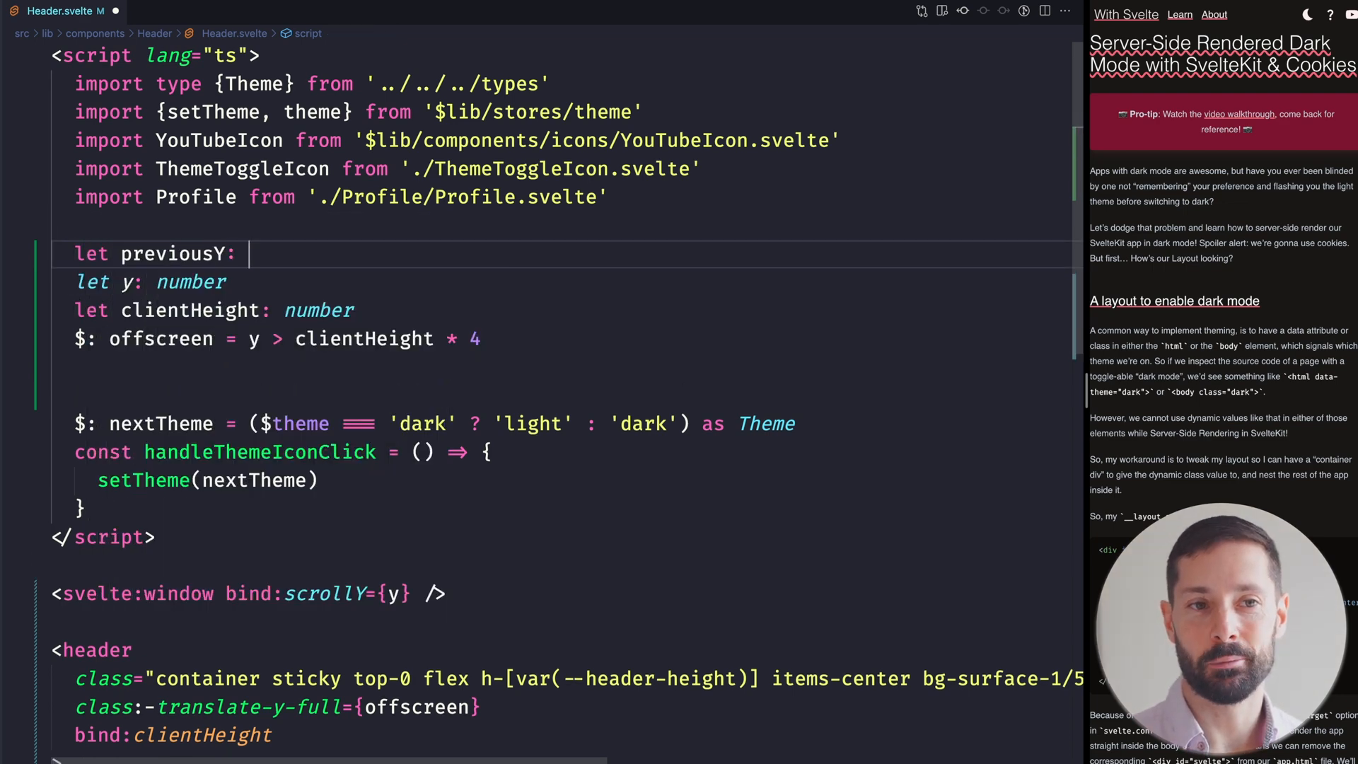
text(number)
text(currentY)
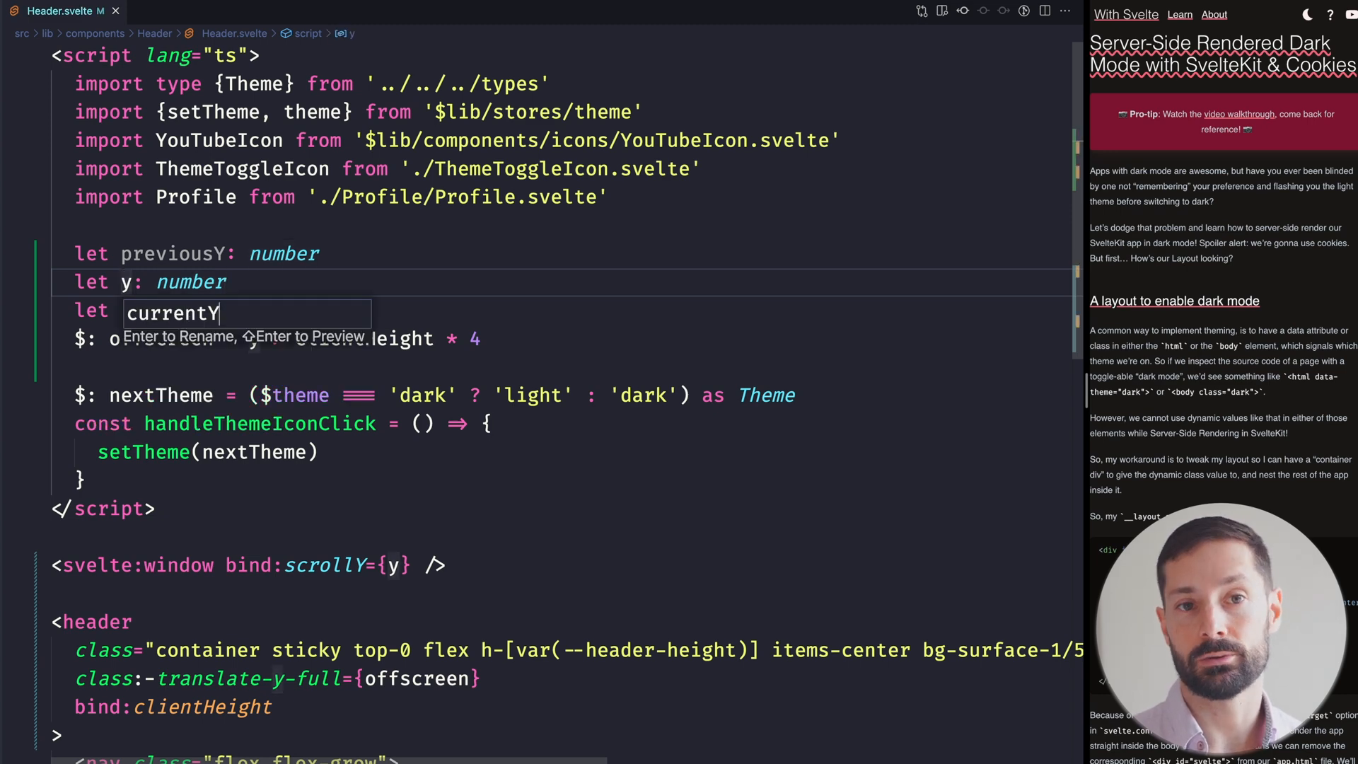
key(Enter)
text($:)
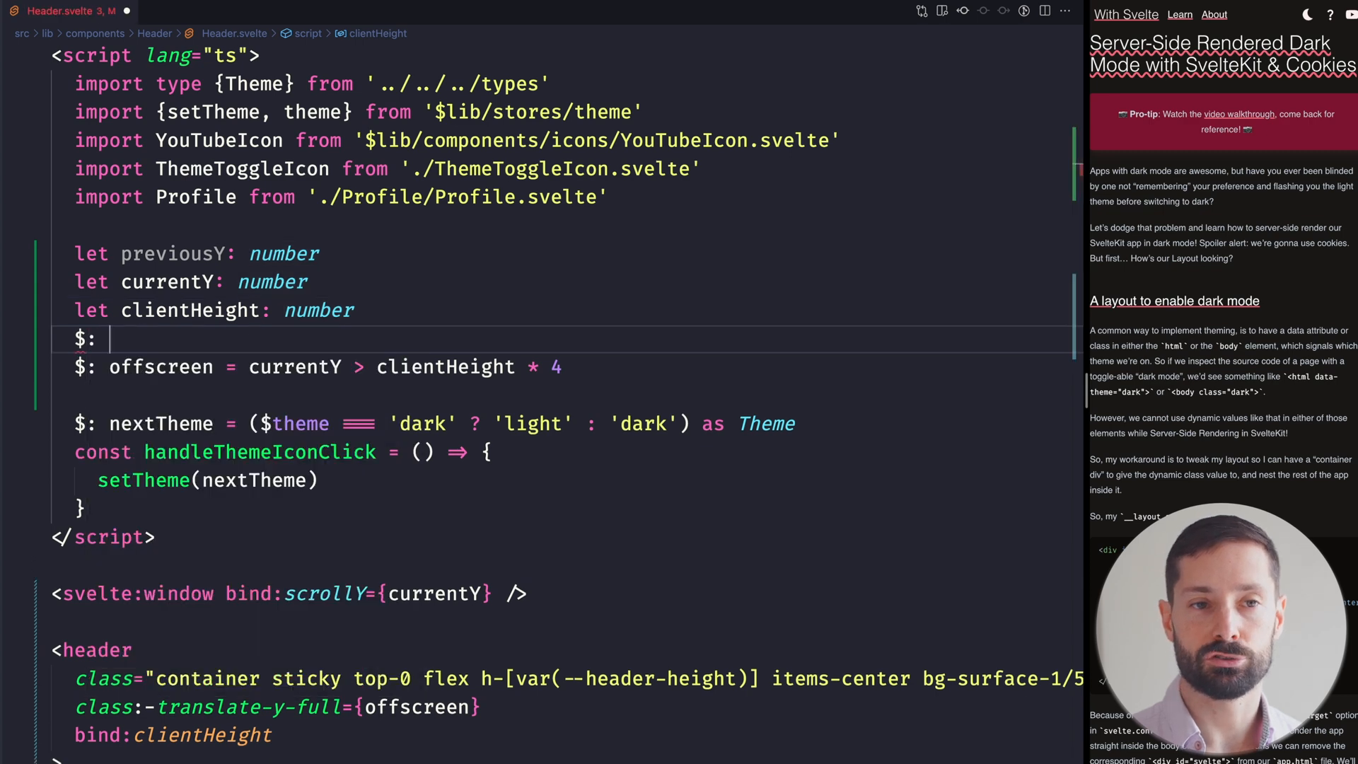
- Derive scrollDirection as 'down' when previousY is unset or below currentY, else 'up'
text(scrollDirectio)
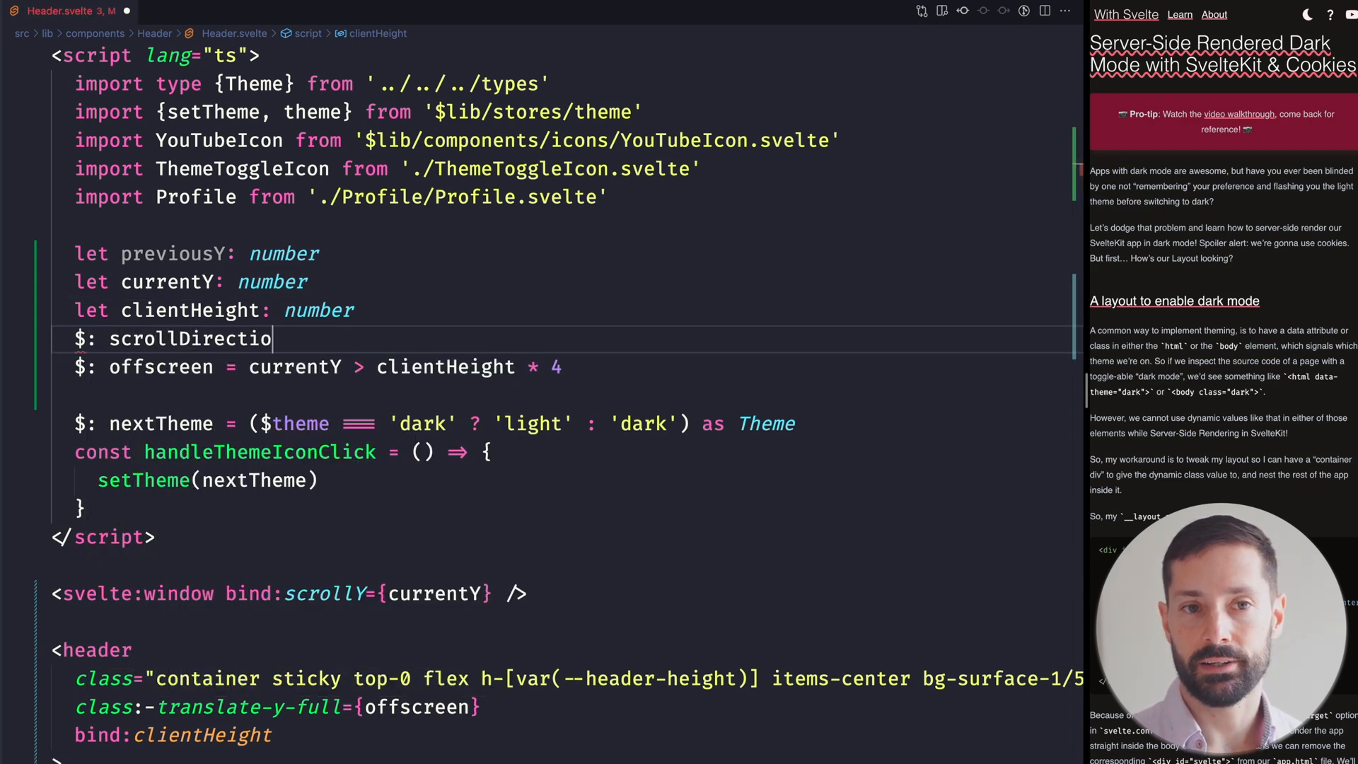
text(= !previousY)
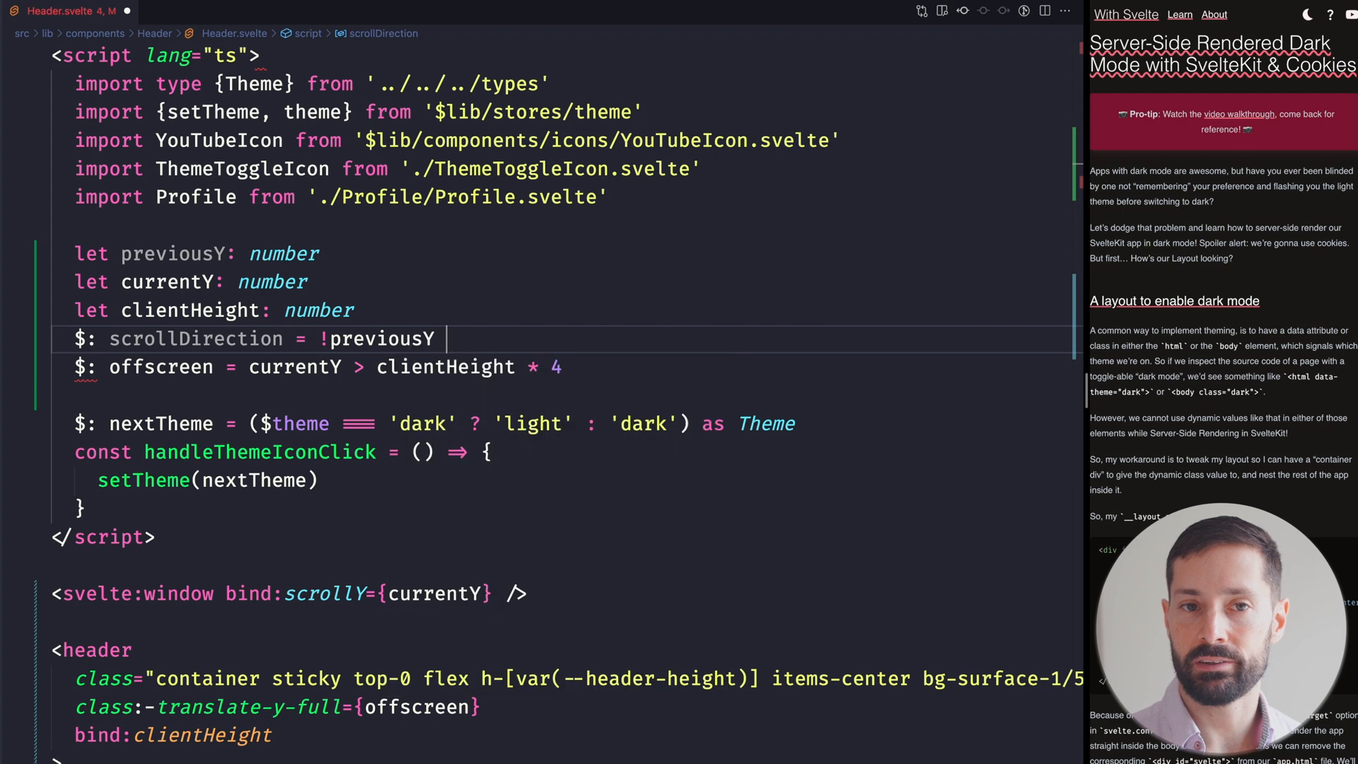
text(|| p)
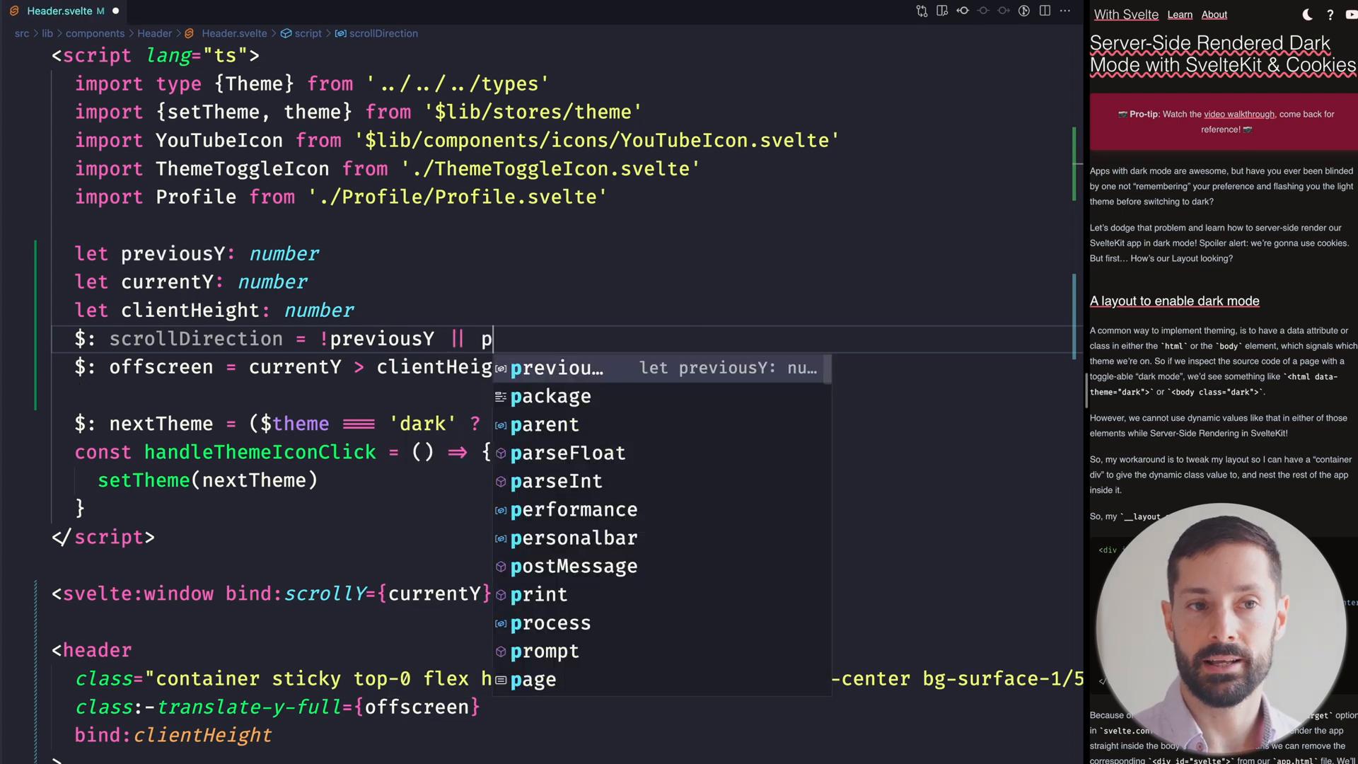
text(reviousY <)
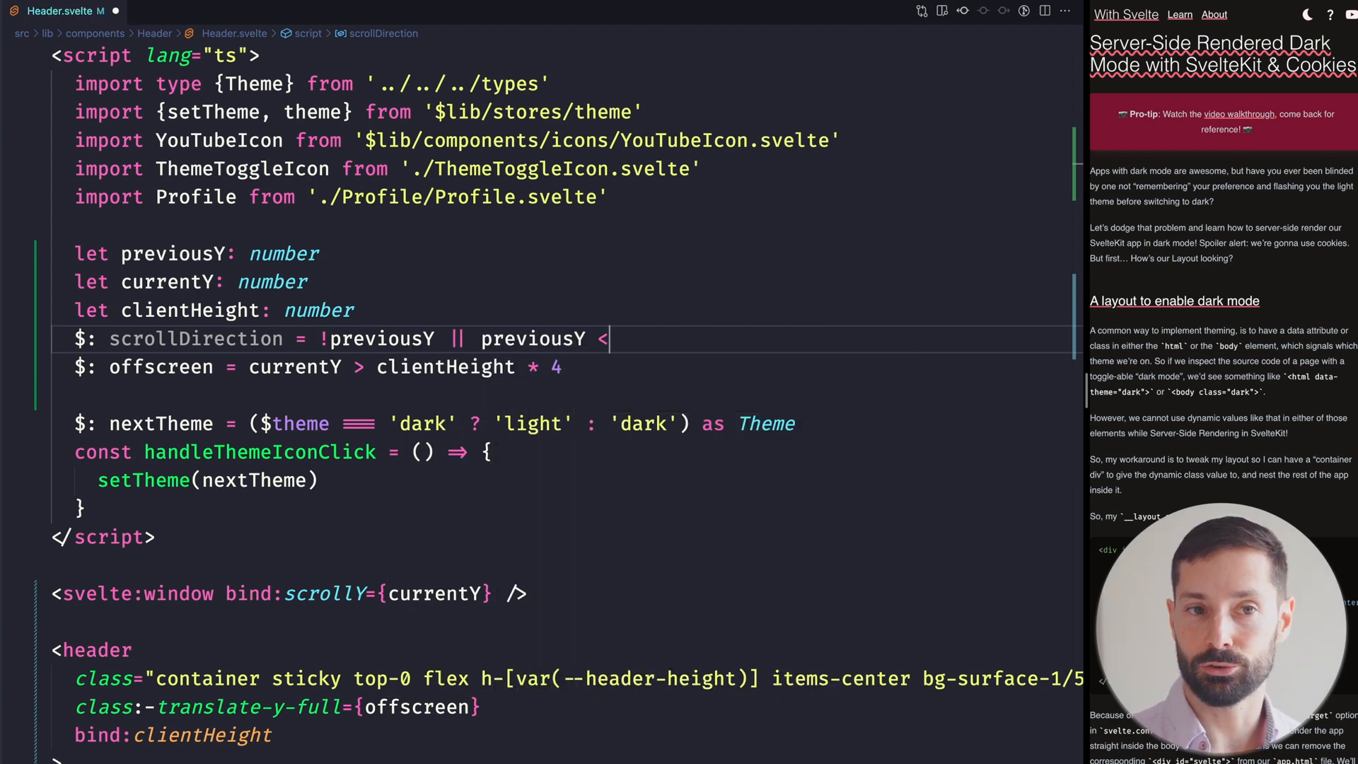
text(currentY)
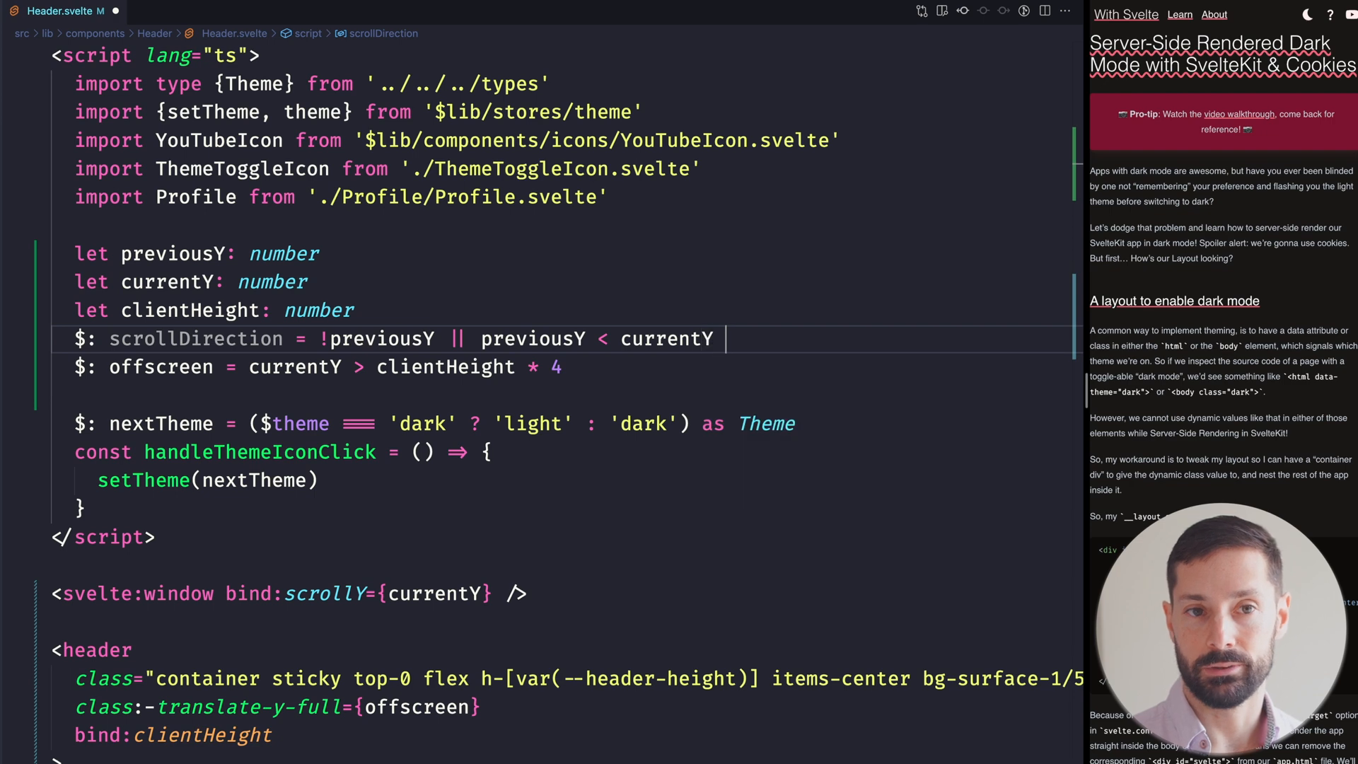
text(? 'down' : 'up')
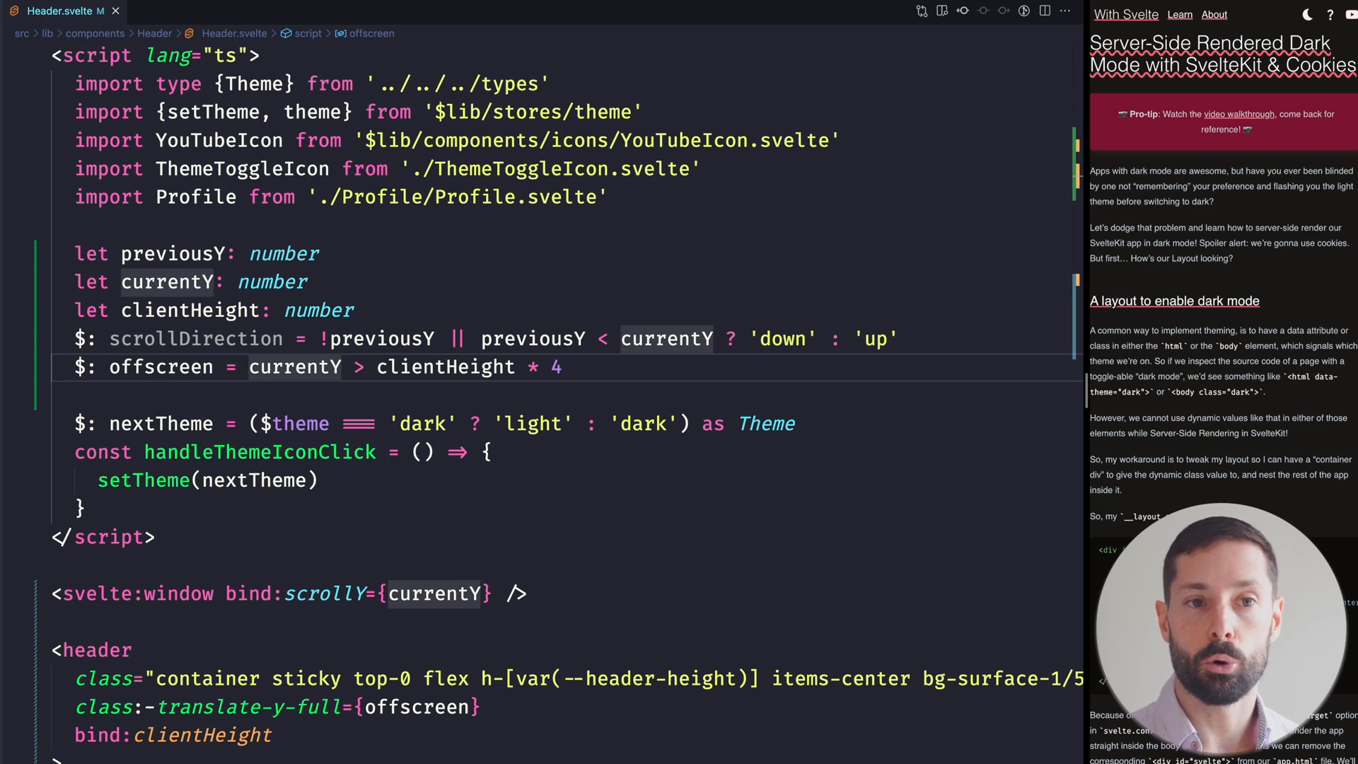
- Require scrollDirection === 'down' && currentY > clientHeight * 4 for offscreen
text(scrollDirection === 'd)
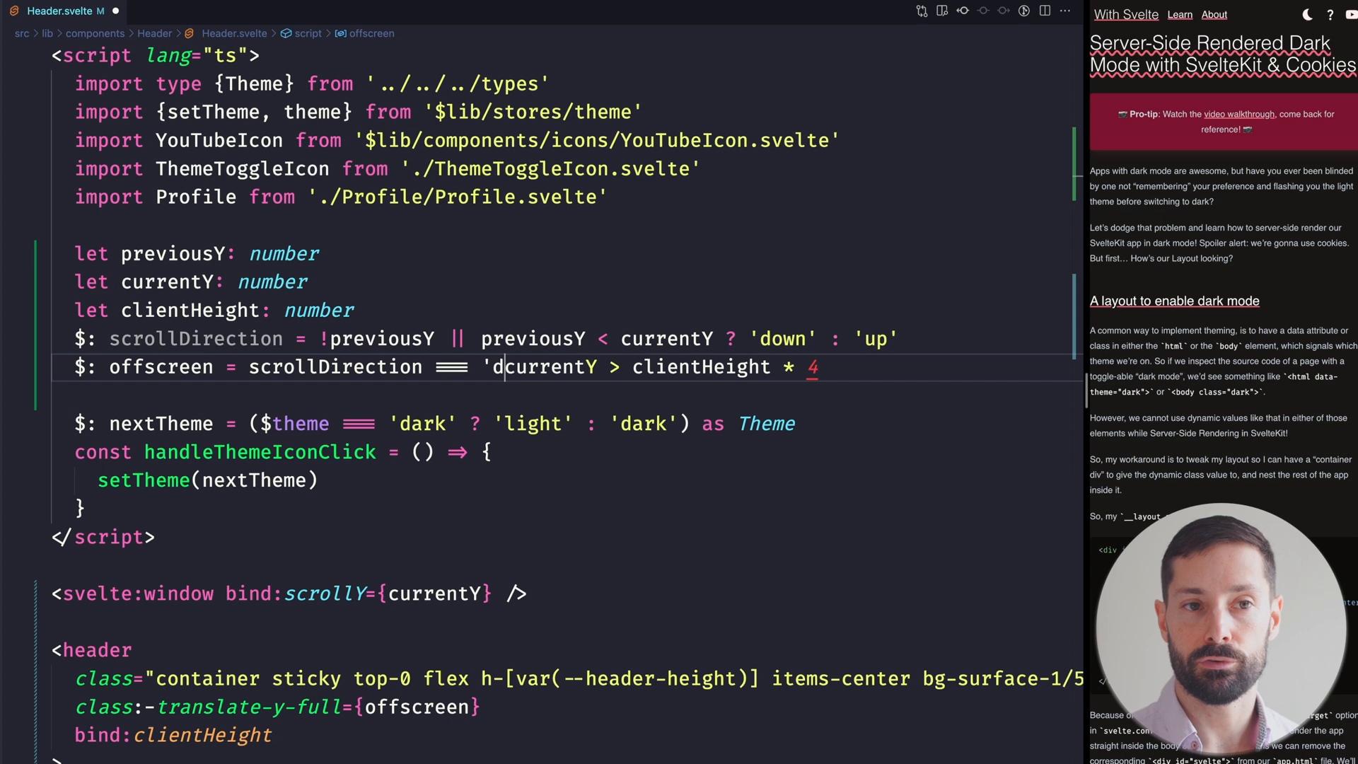
text(own')
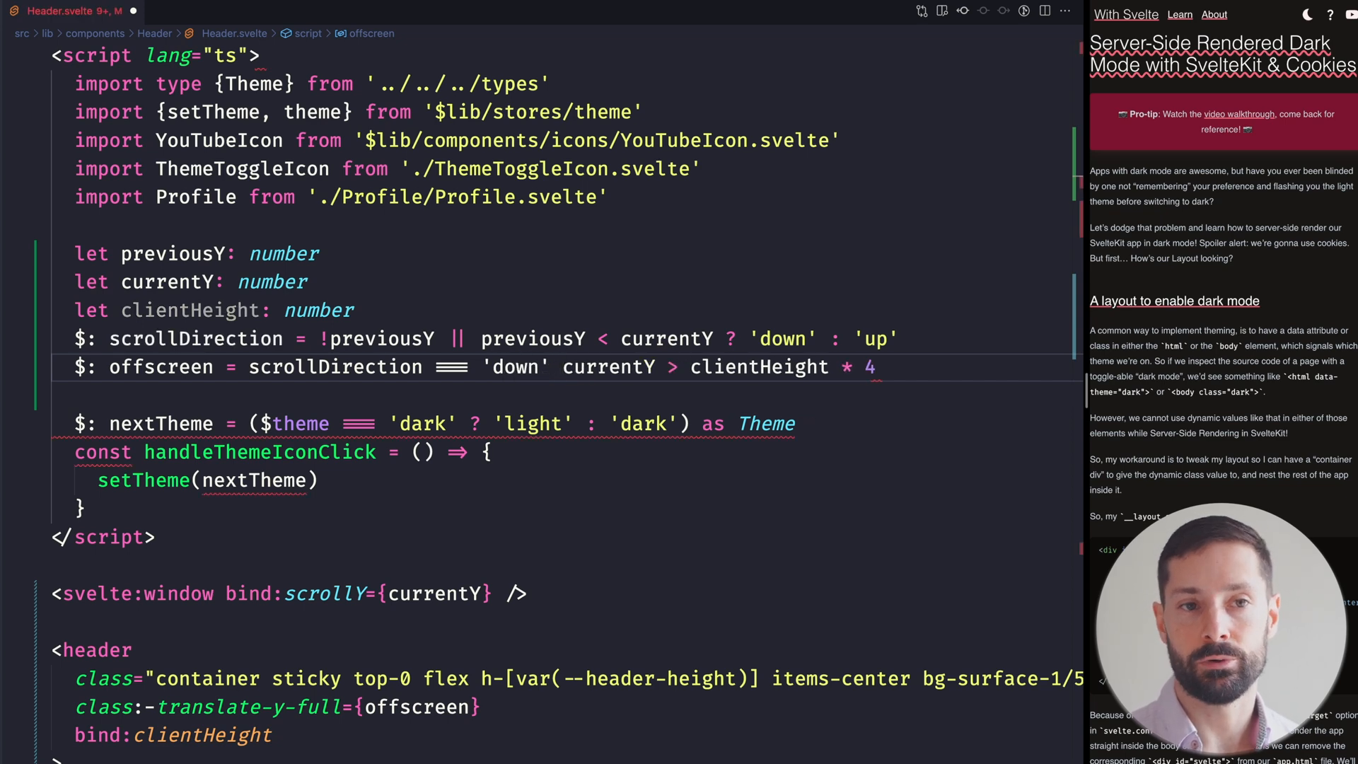
text(&&)
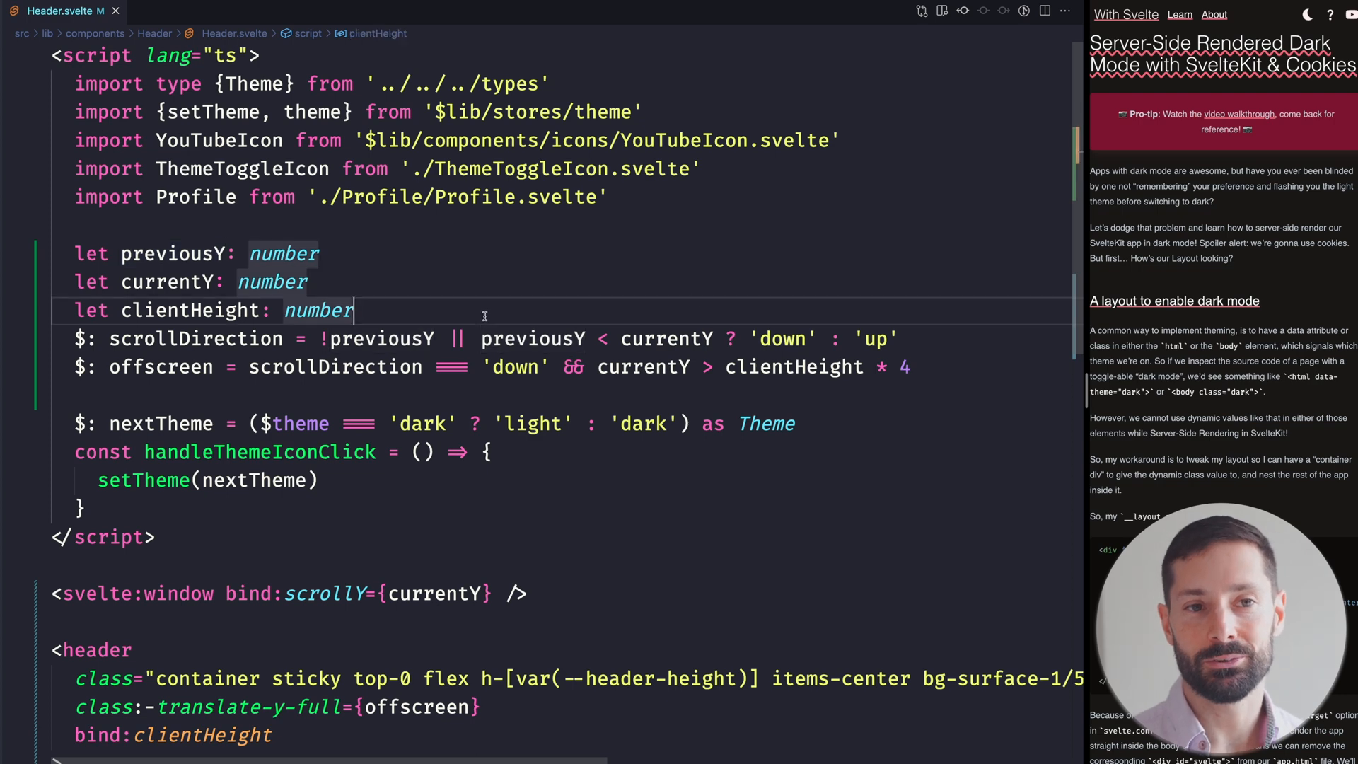
- Start a reactive statement and declare const deriveDirection = (y: number) => { ... }
key(enter)
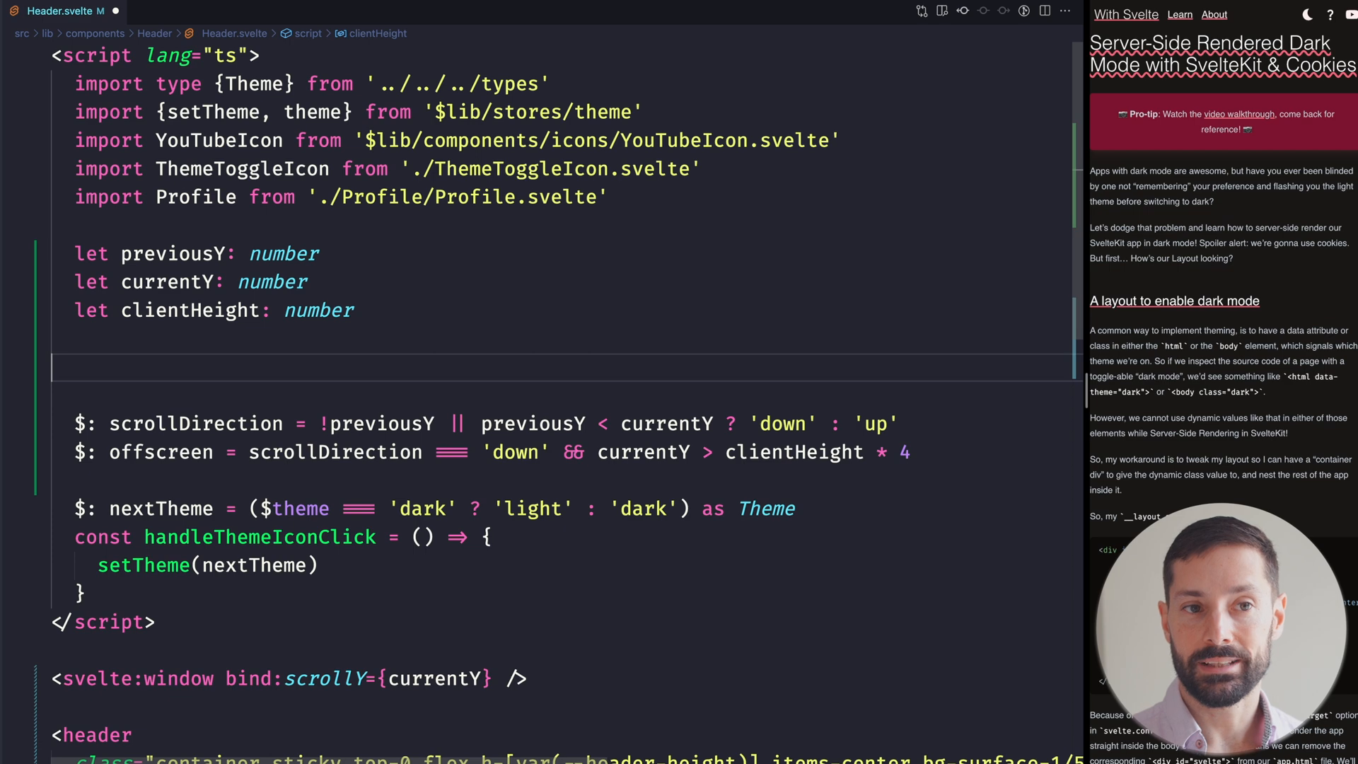
text($: previousY =)
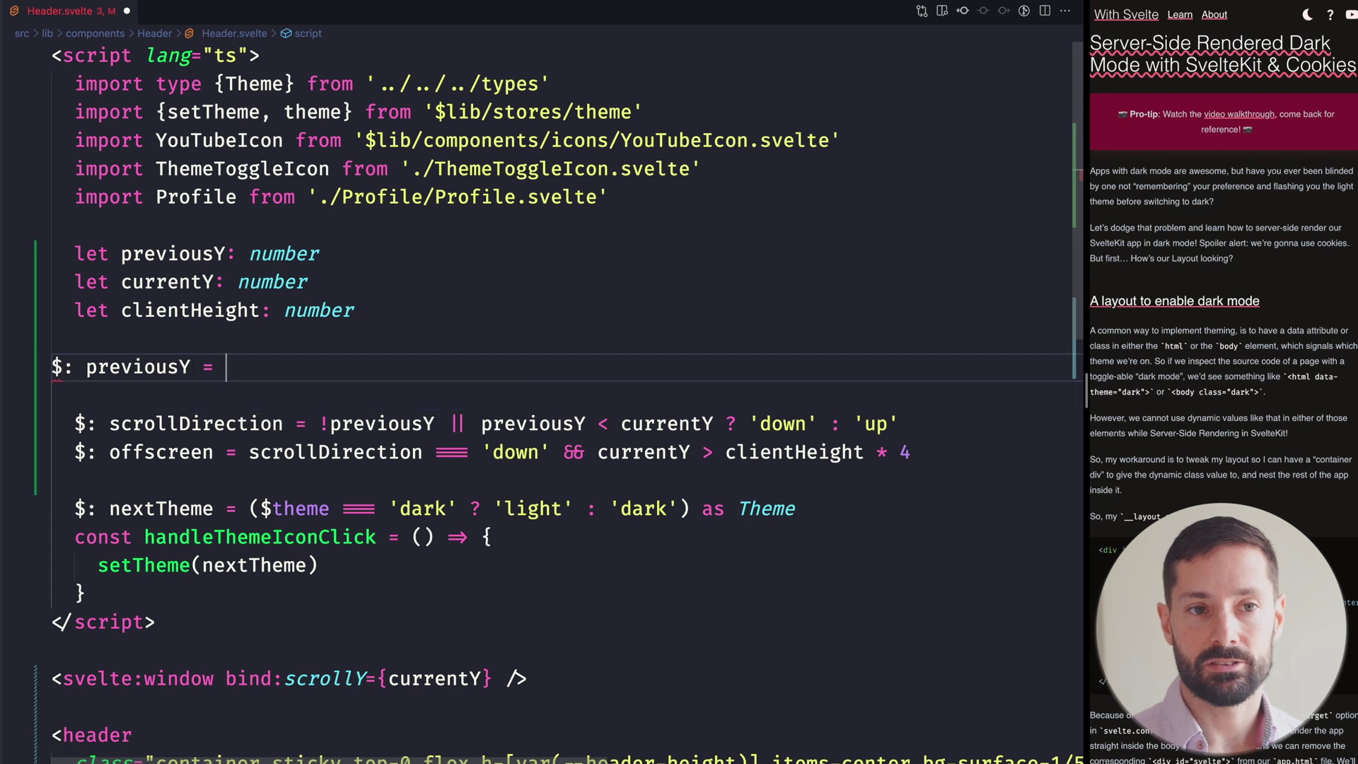
text(currentY)
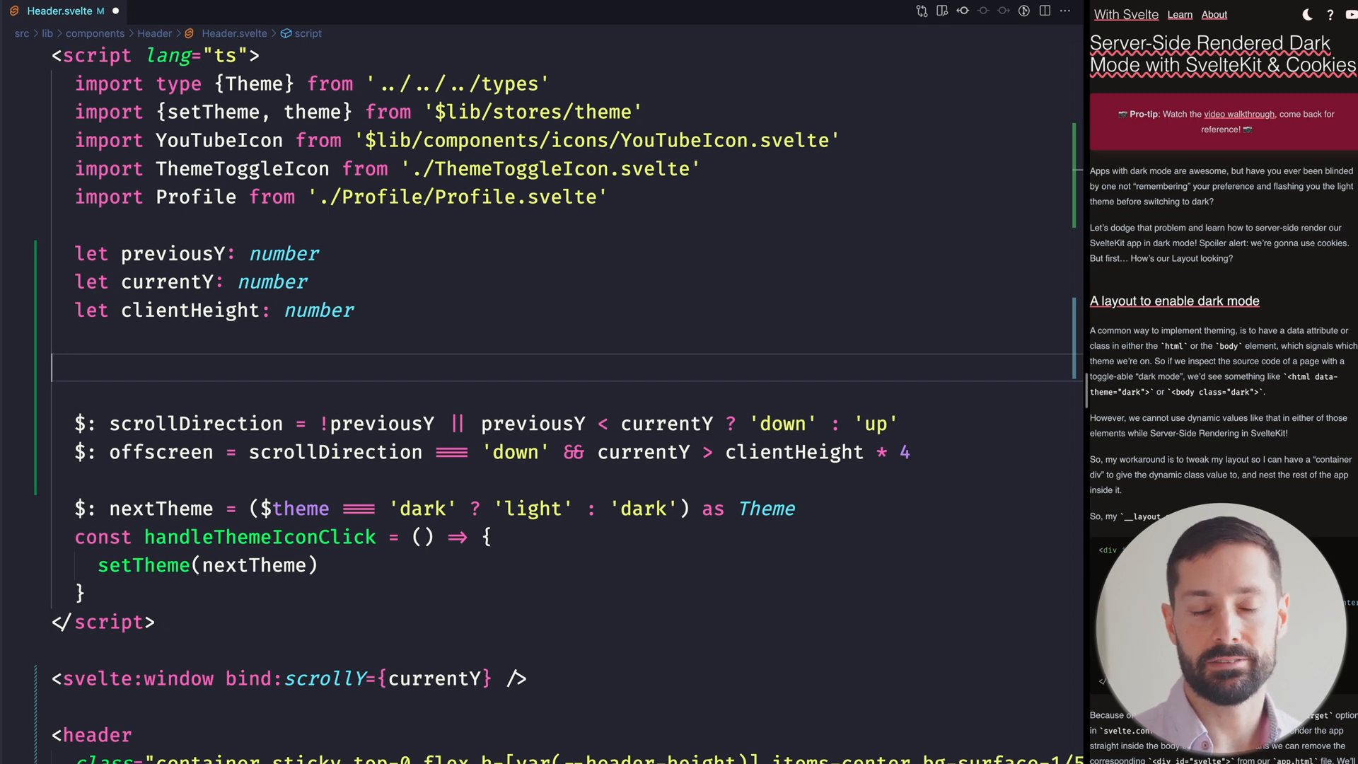
text(const derive)
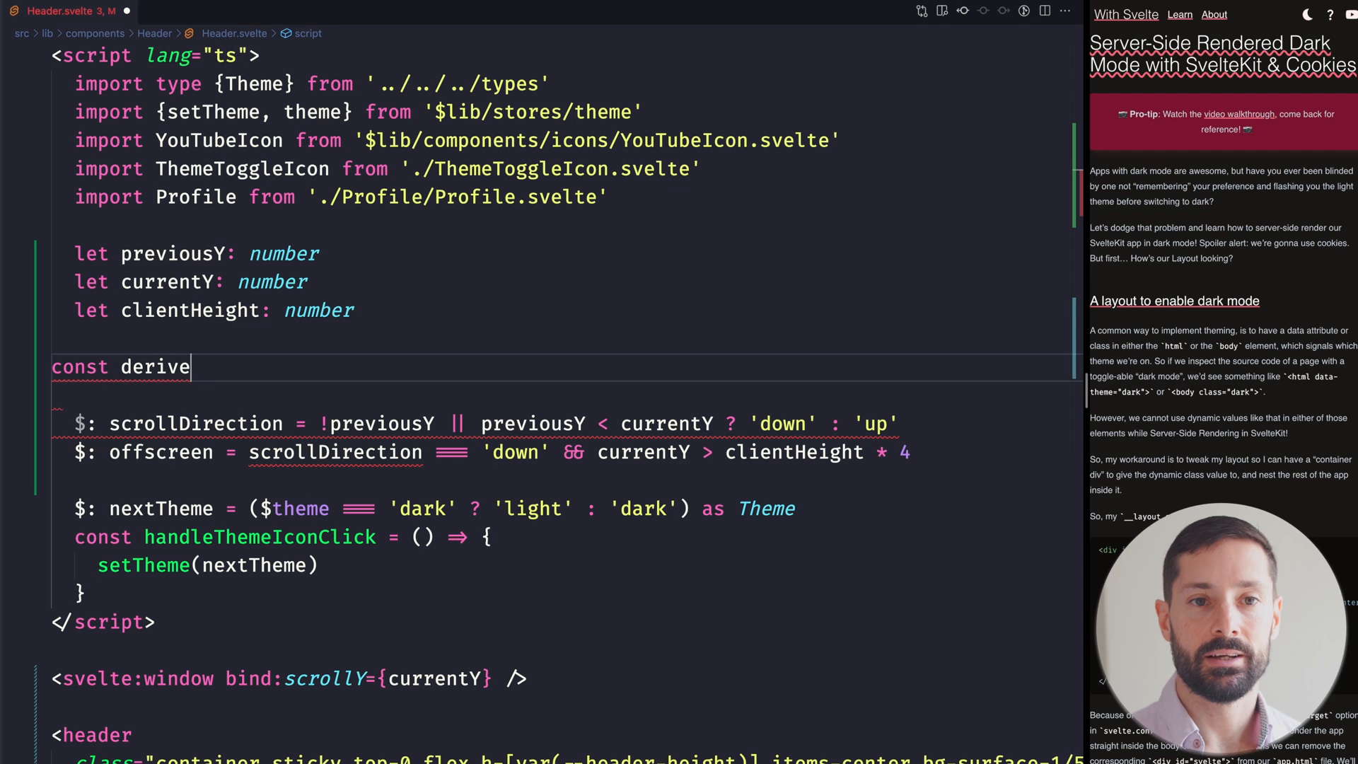
text(Direction =)
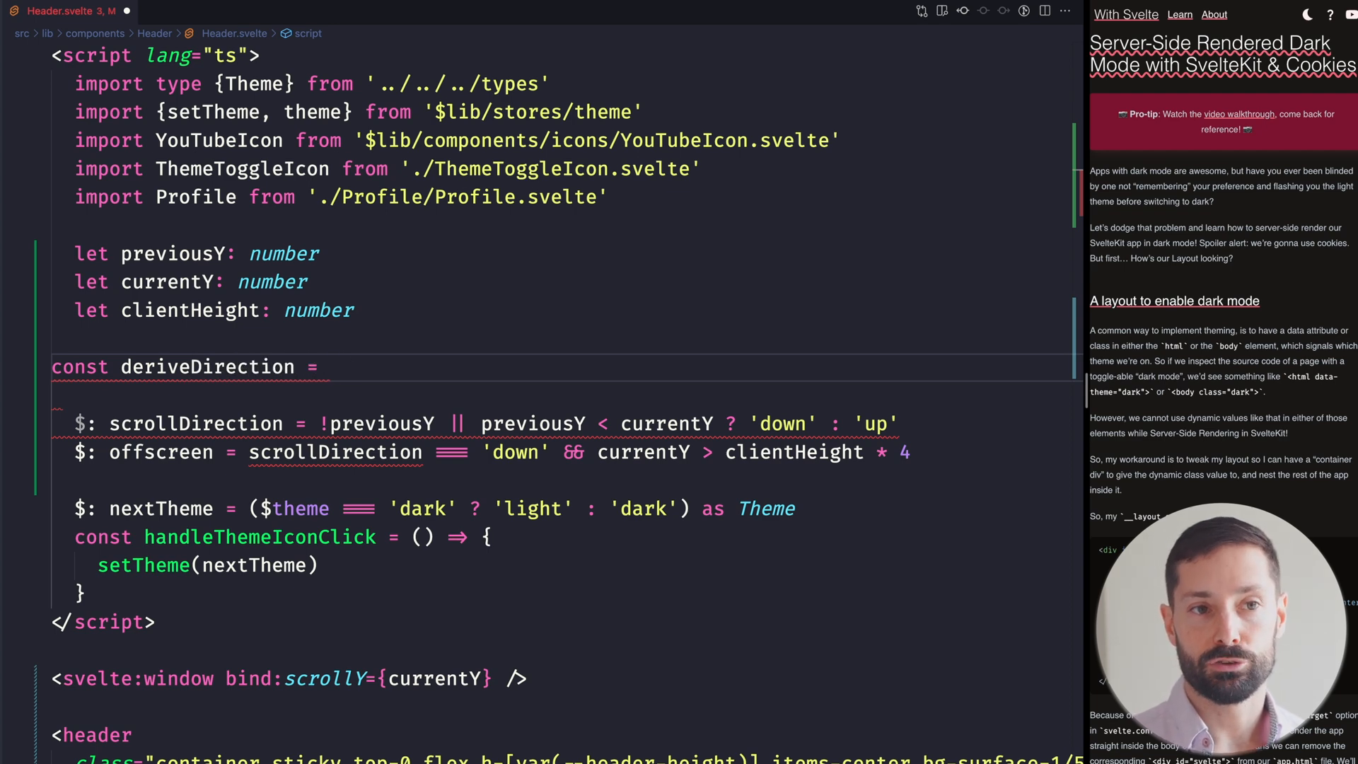
text((y: number))
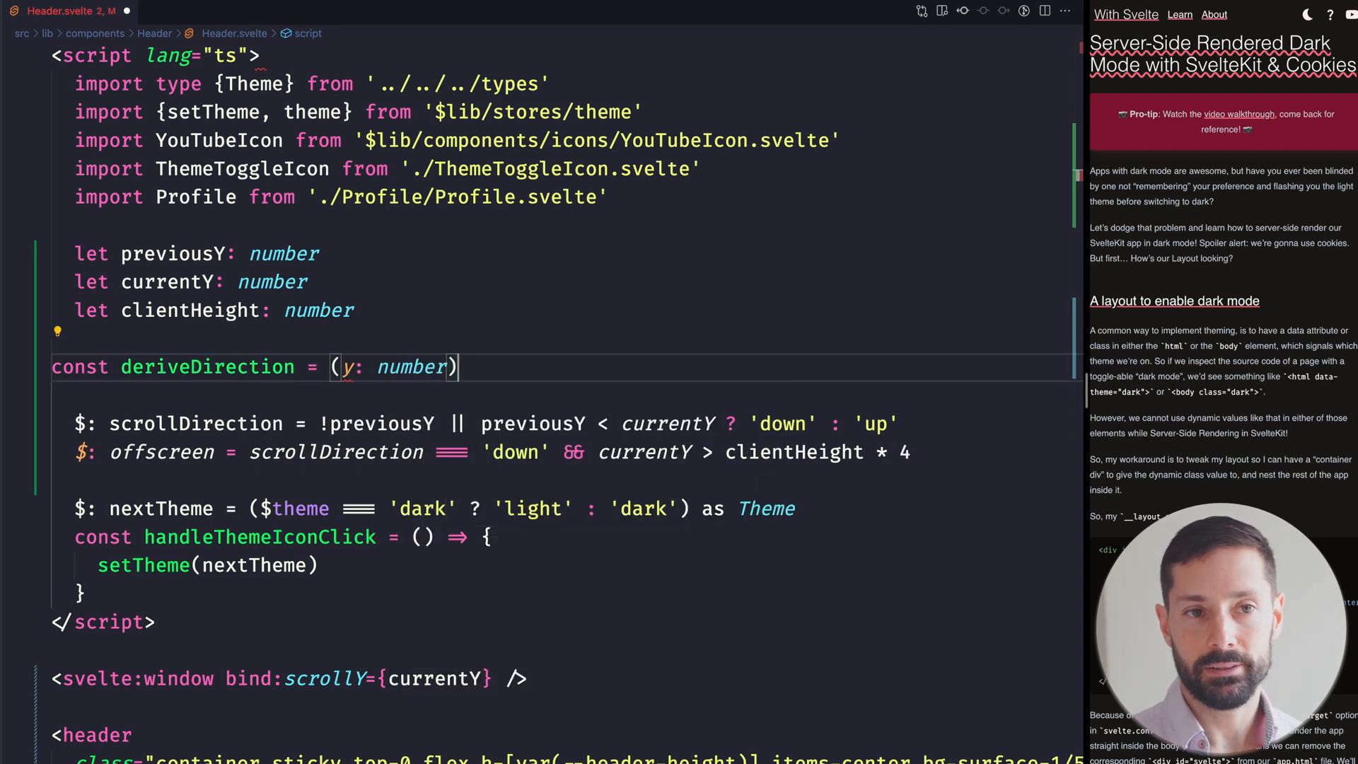
text(=> {)
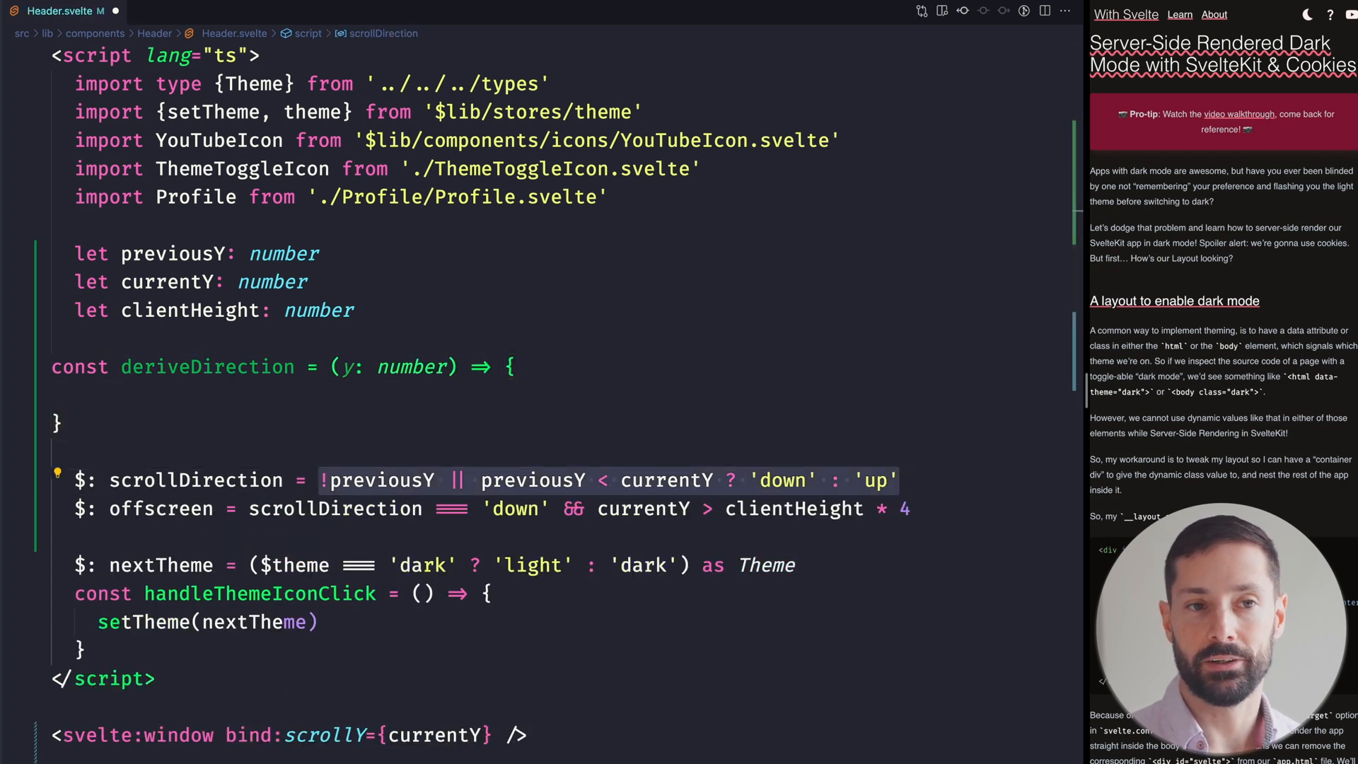
- Compute direction inside deriveDirection, return it, and set scrollDirection = deriveDirection(currentY)
text(const direction = !previousY || previousY < y ? 'down' : 'up)
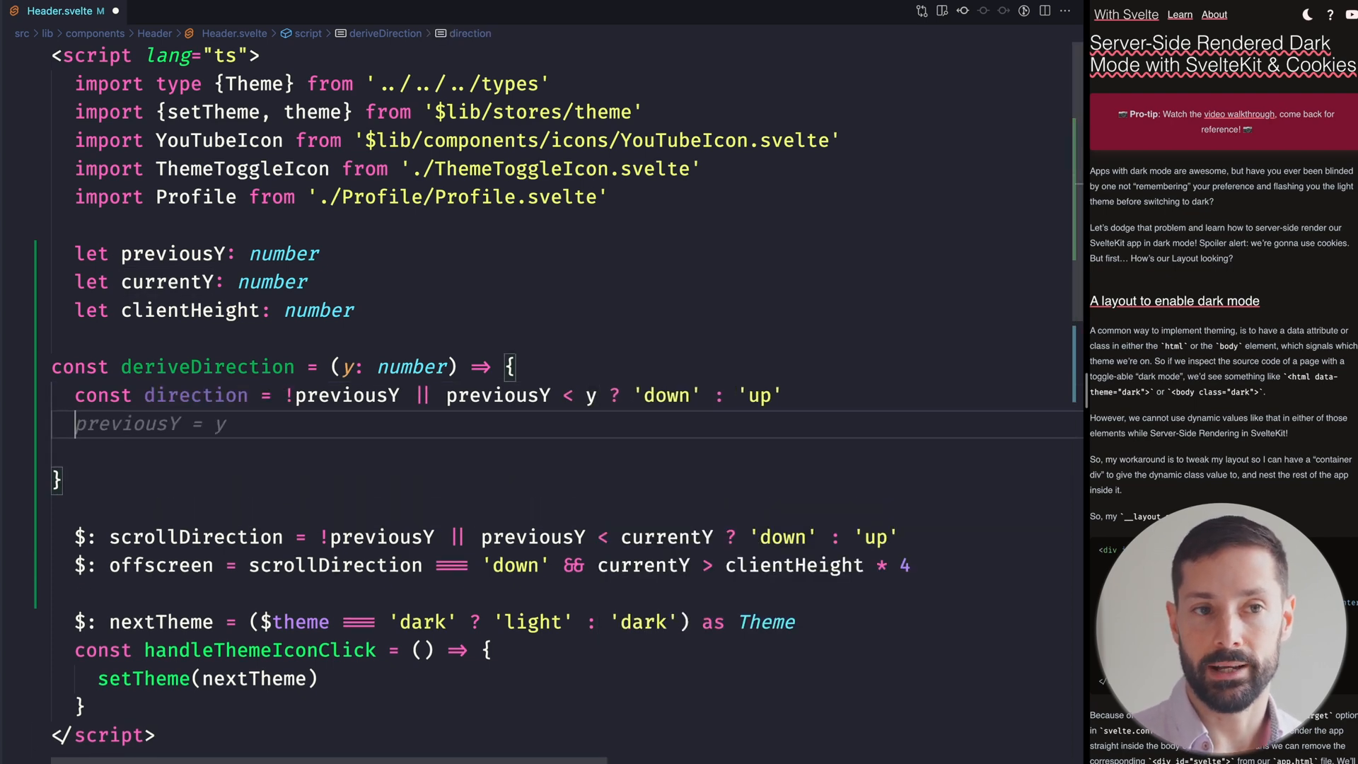
text(return)
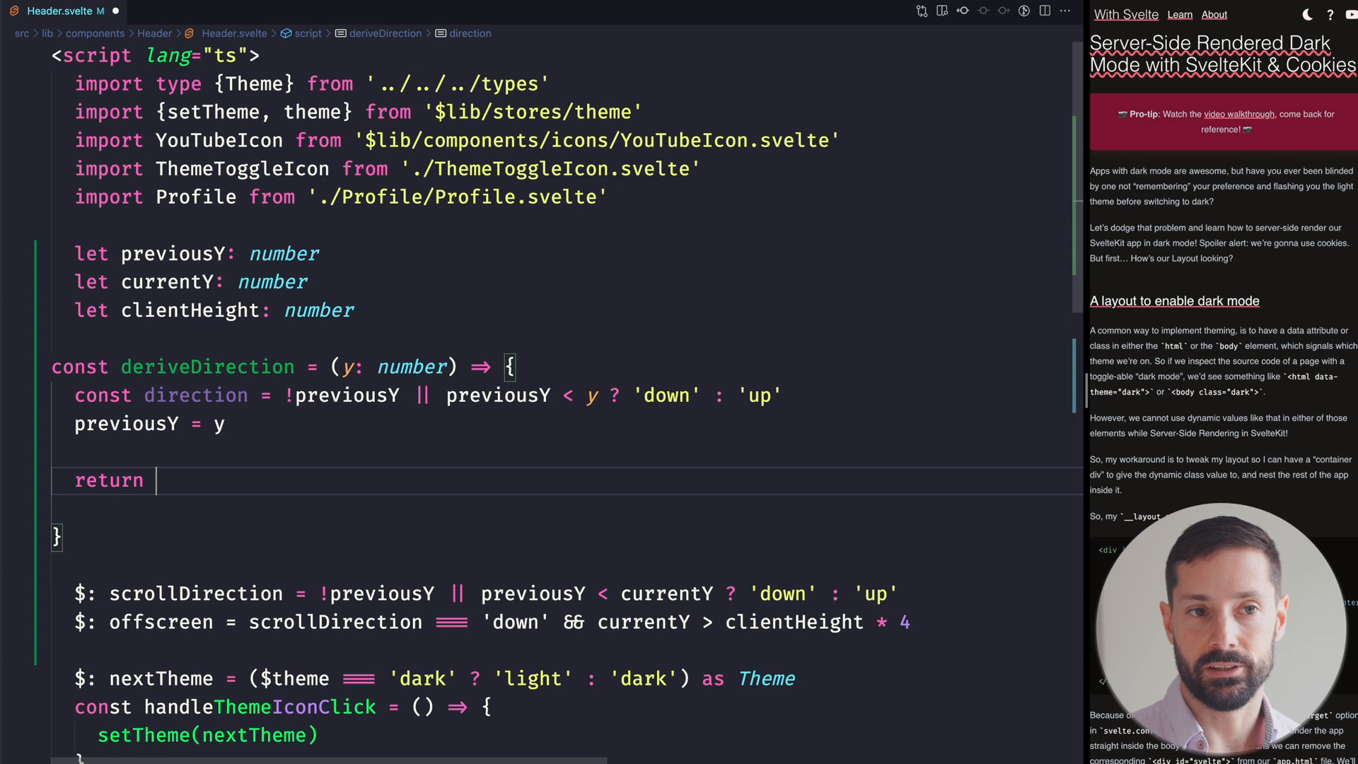
text(direction)
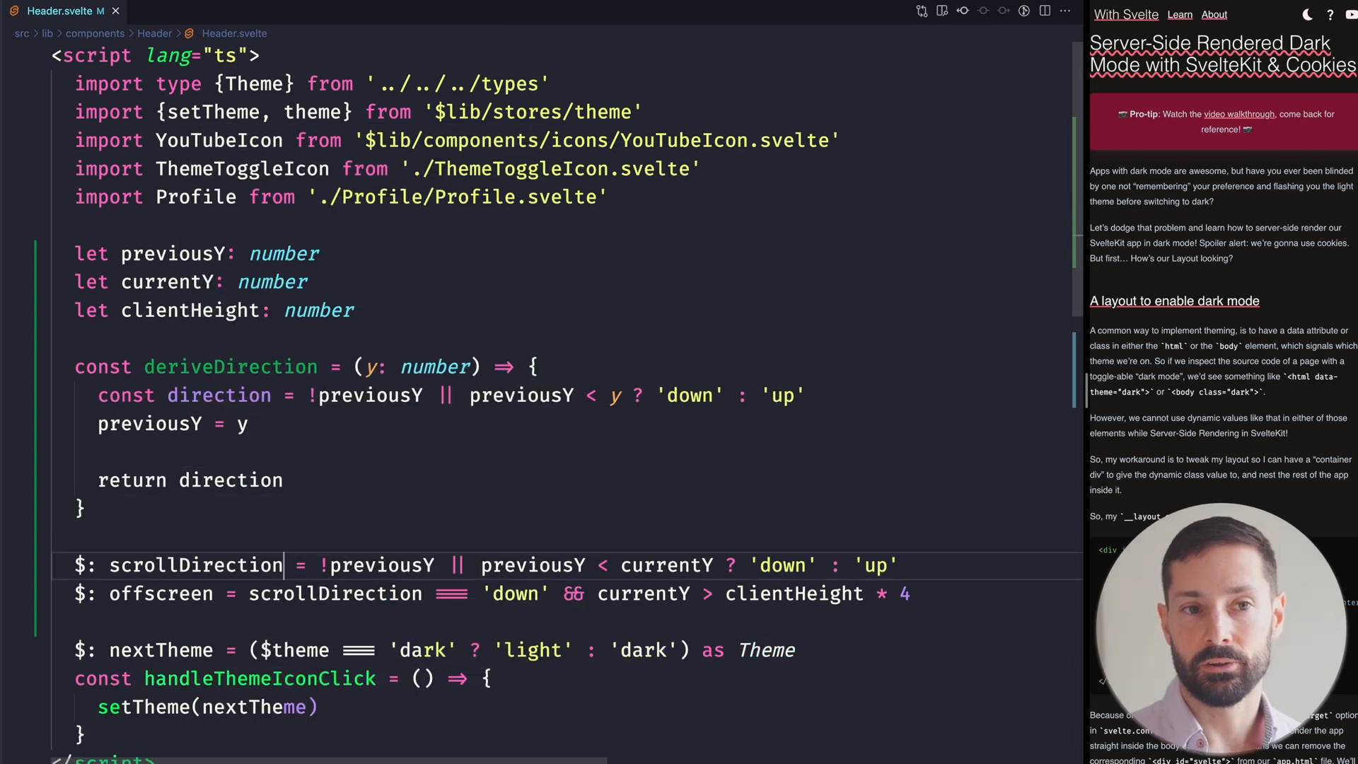
text(d)
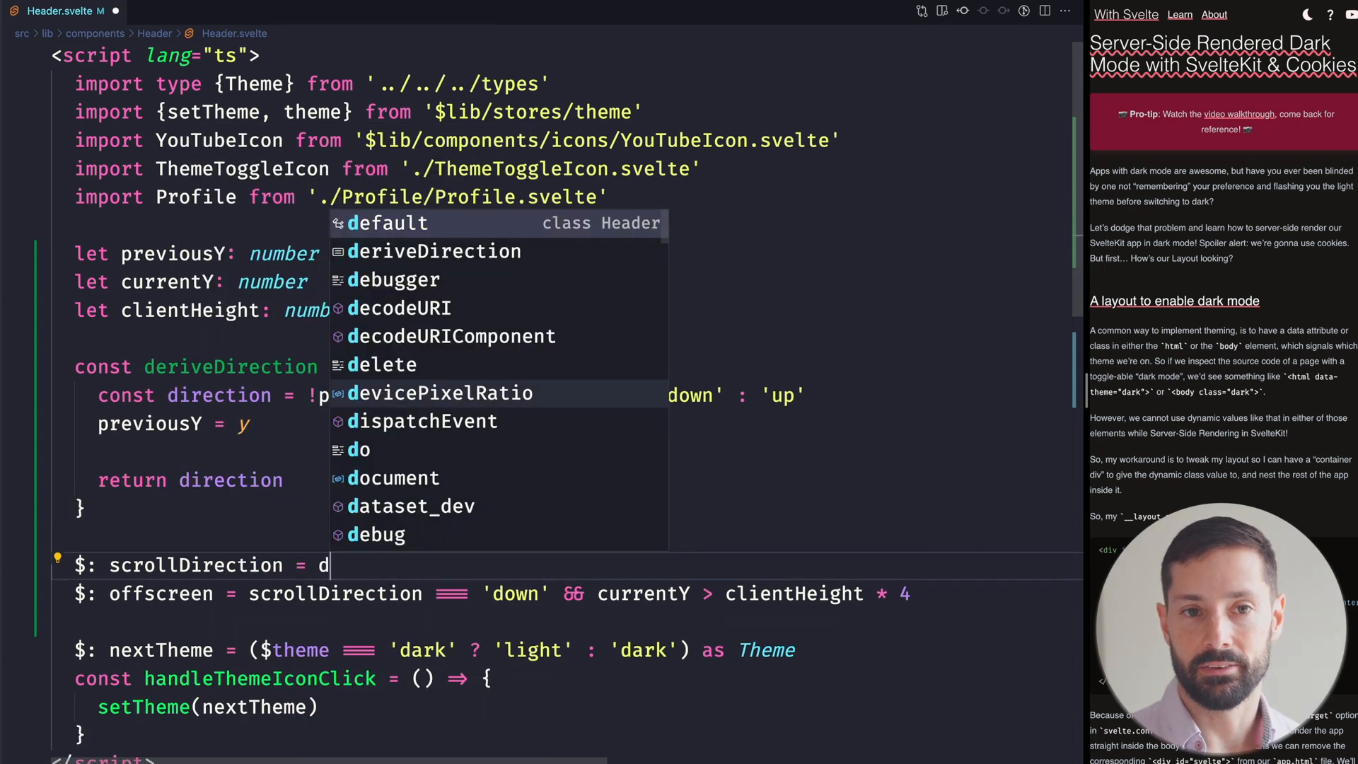
click(434, 252)
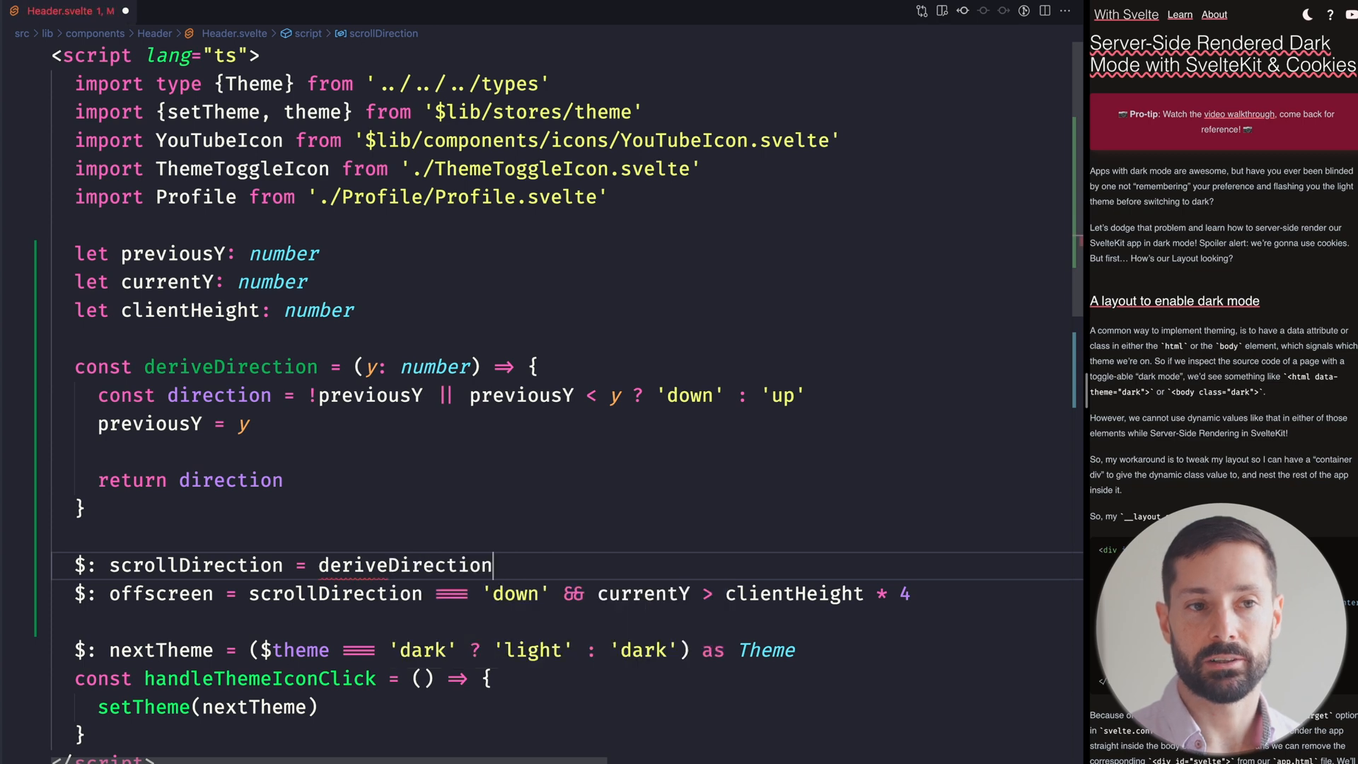
text((currentY))
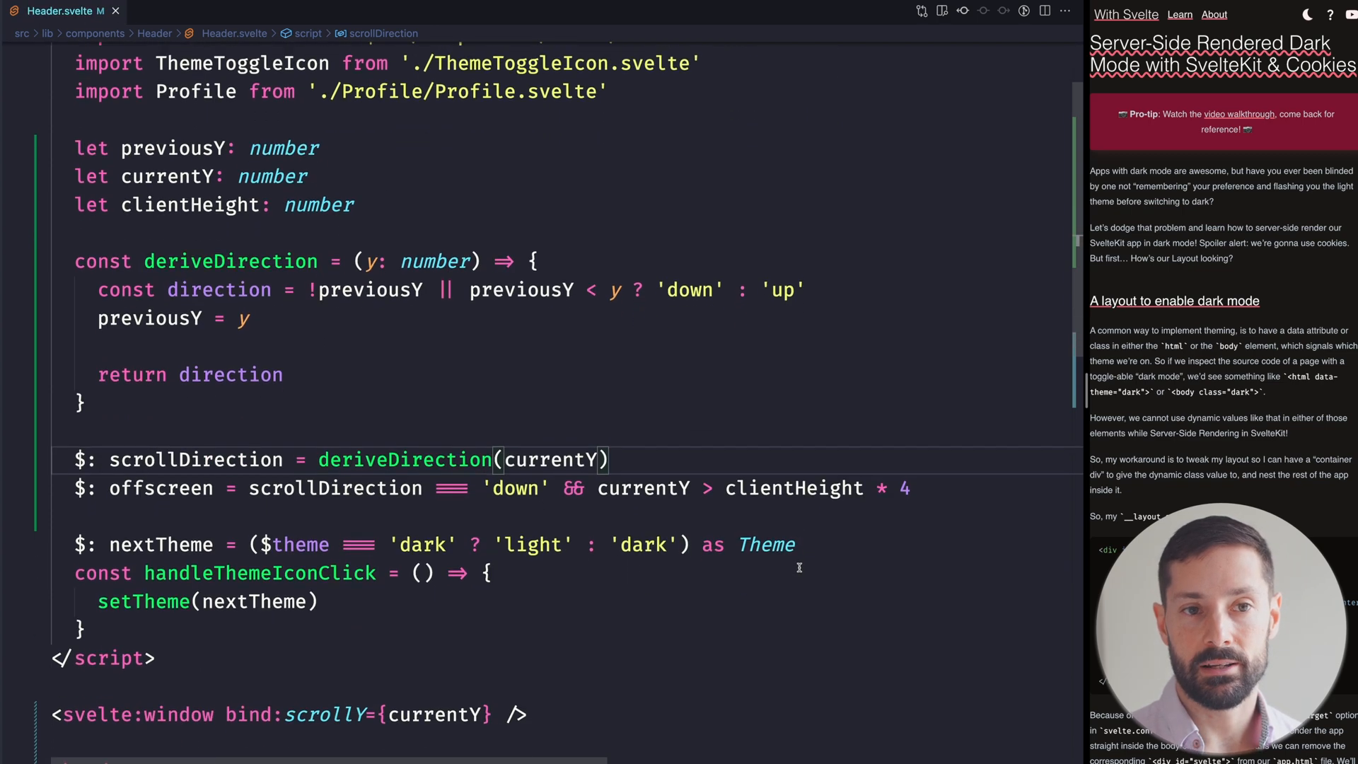
- Review every use of currentY in Header.svelte
scroll(up, 3)
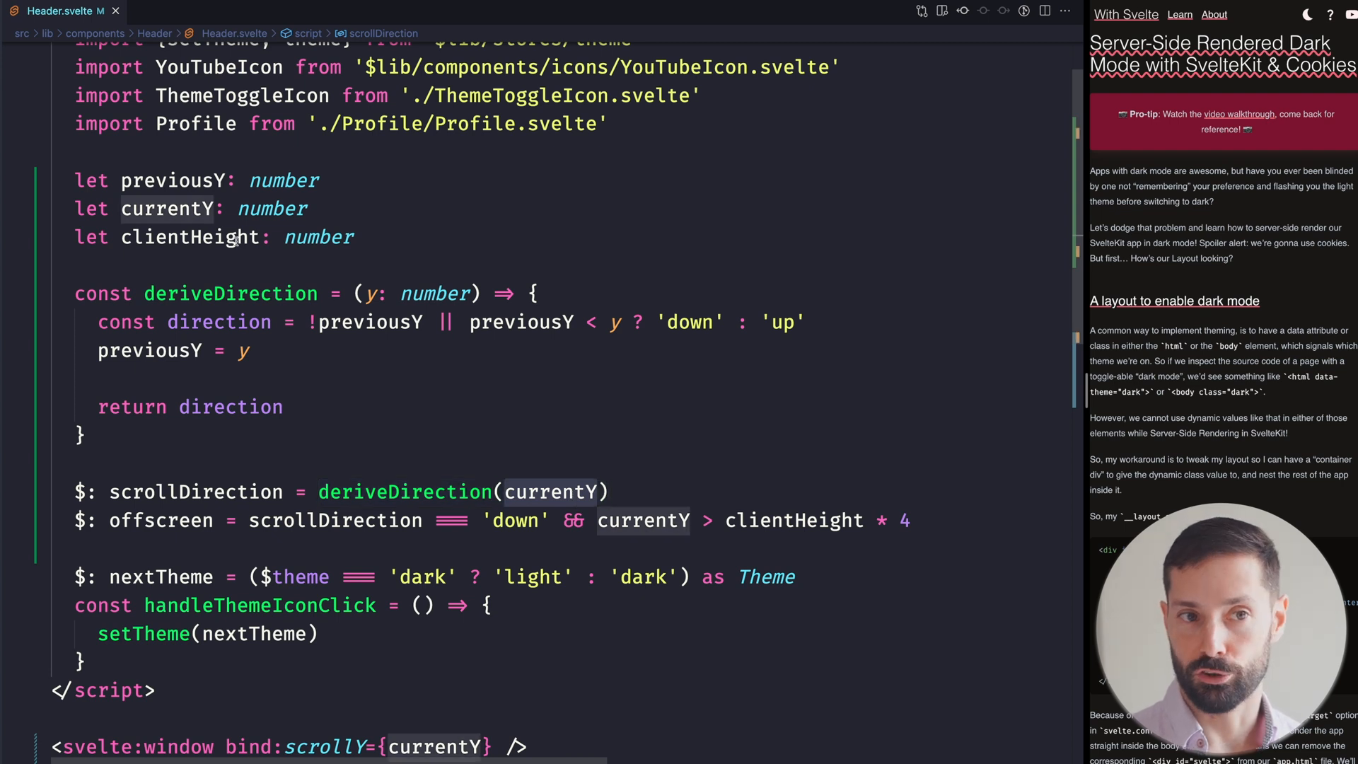
click(326, 430)
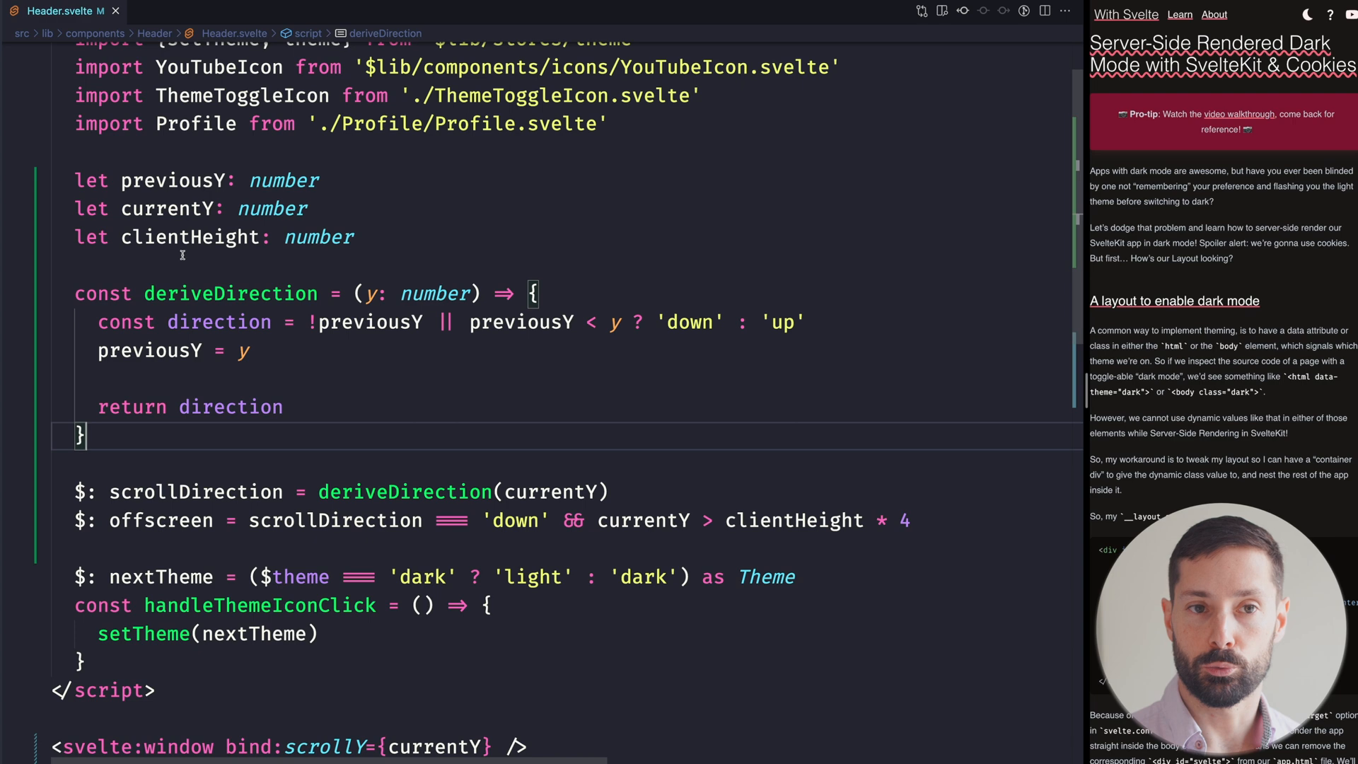
click(528, 492)
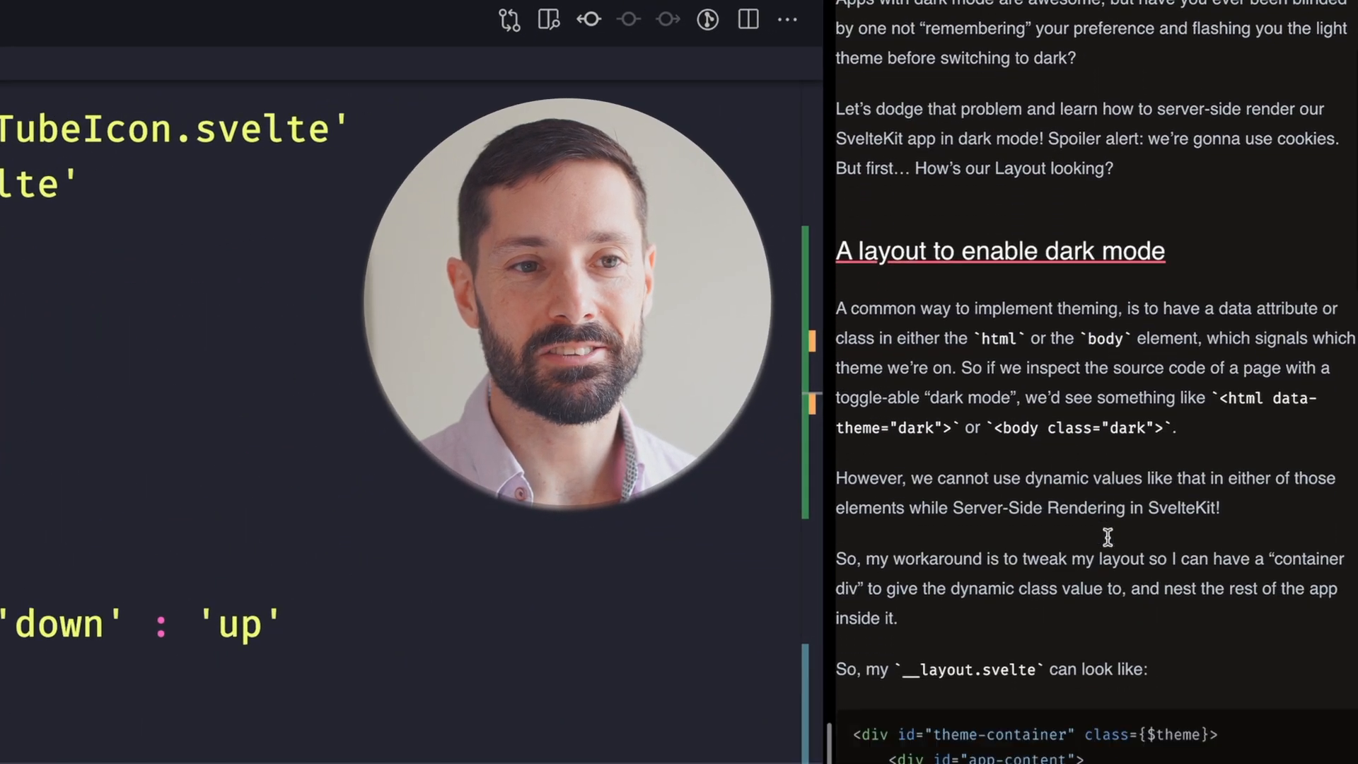
scroll(down, 3)
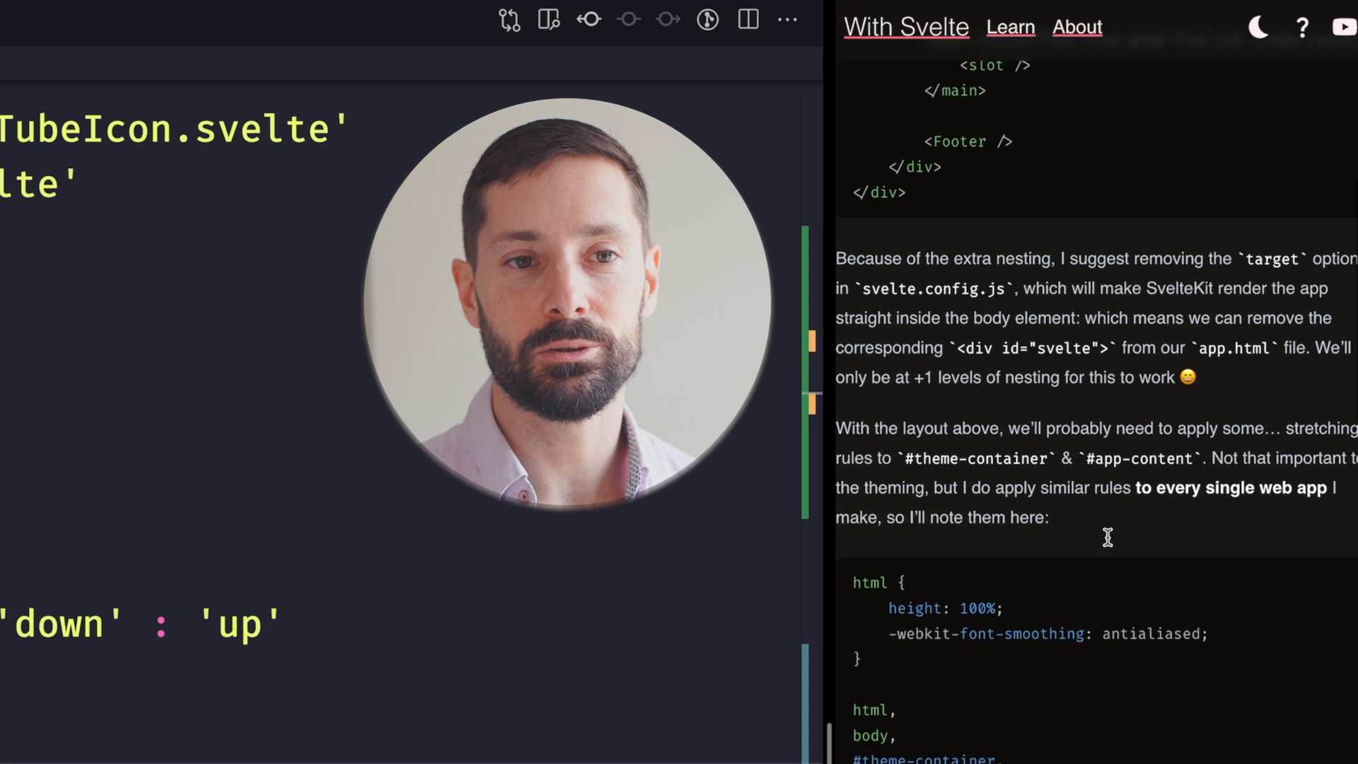
scroll(down, 3)
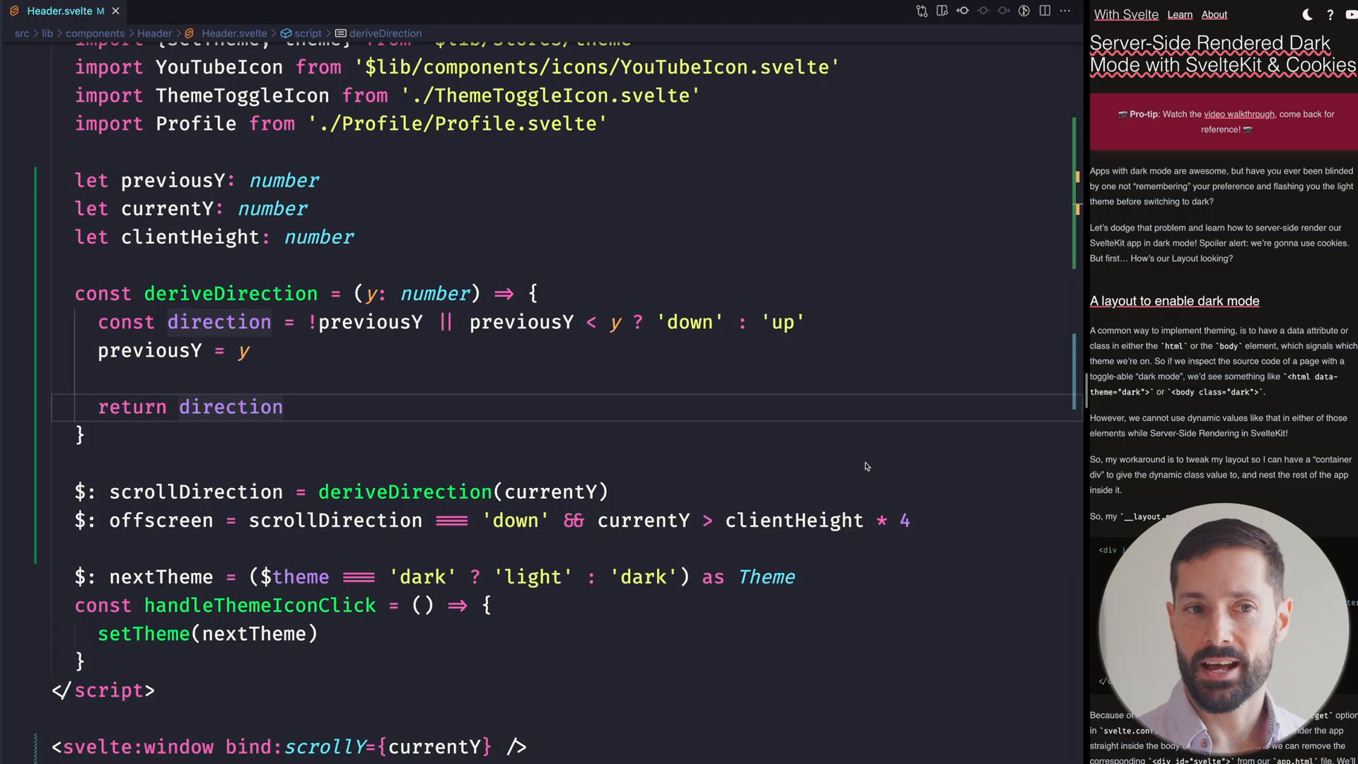
- Scroll to the header markup and begin a motion-safe variant on the -translate-y-full class binding
scroll(down, 3)
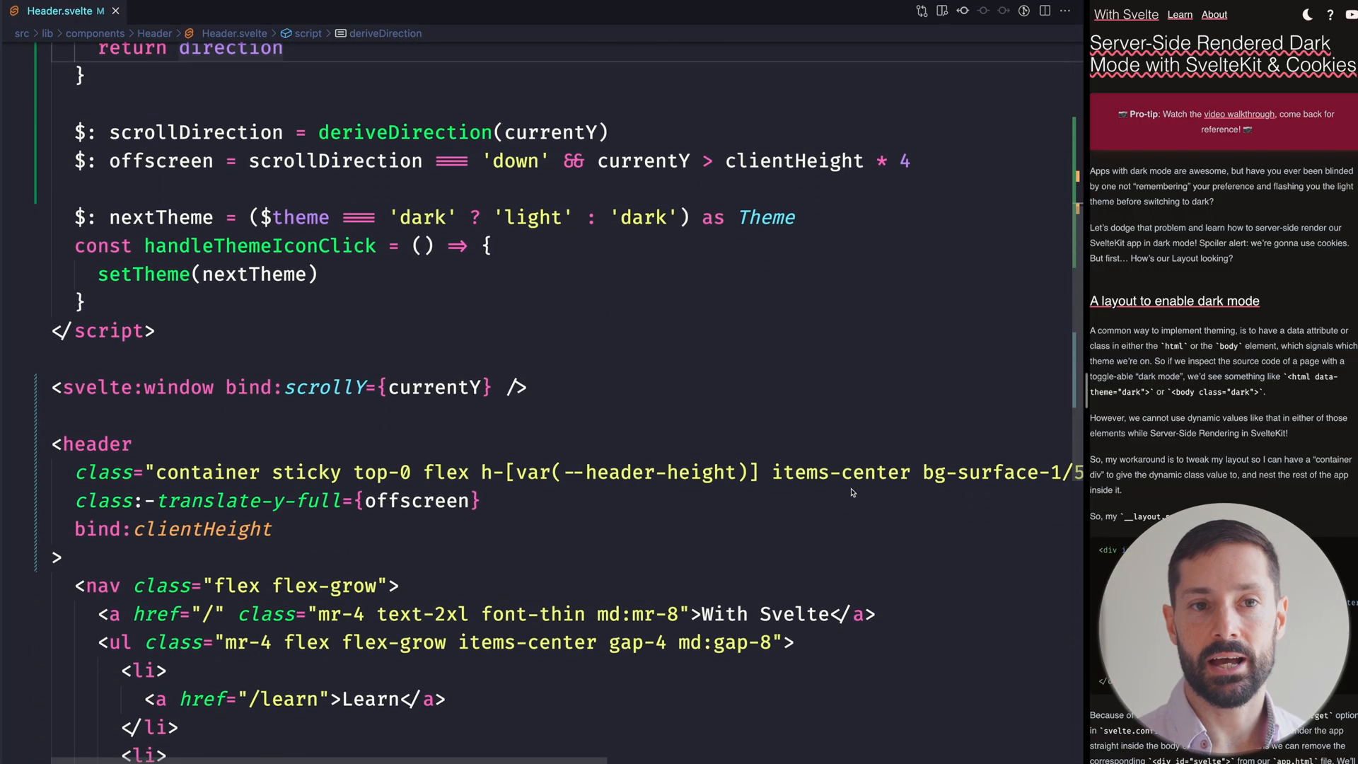
click(151, 500)
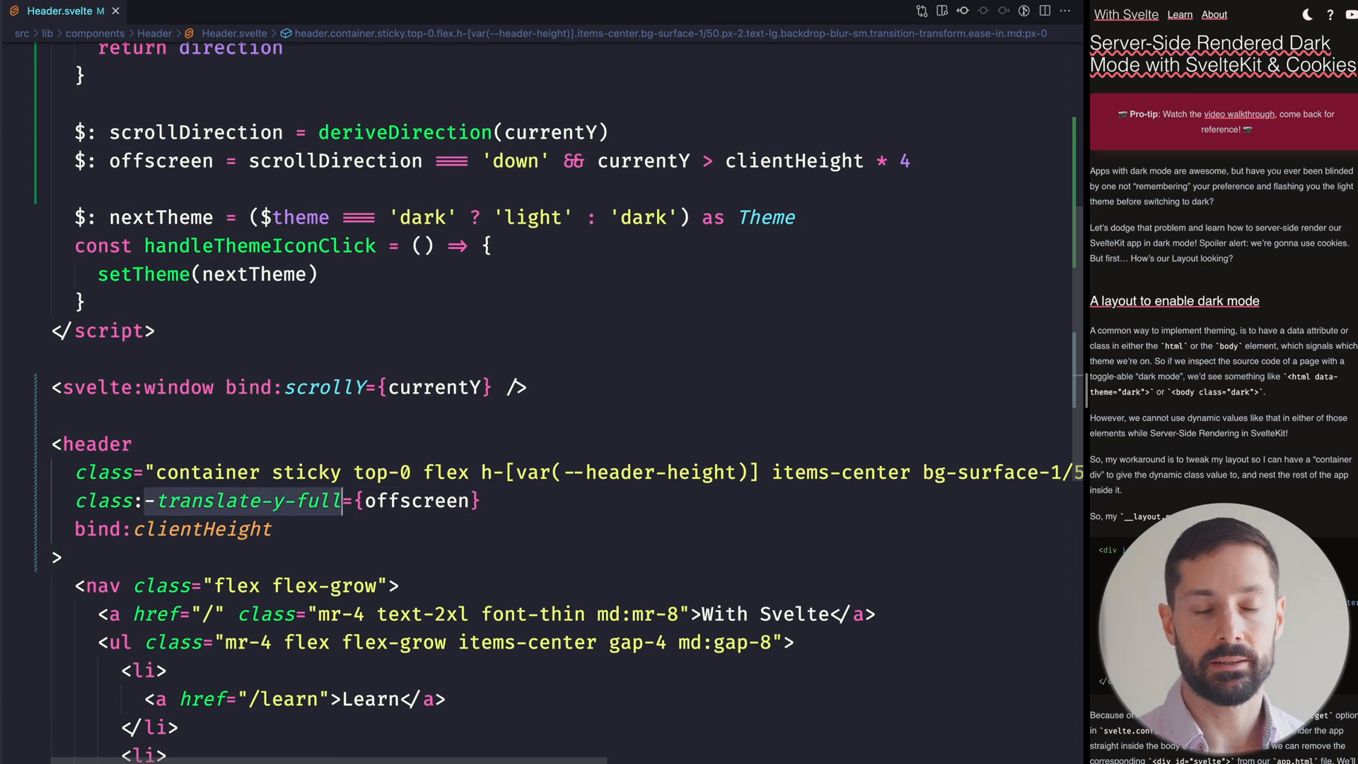
text(mo)
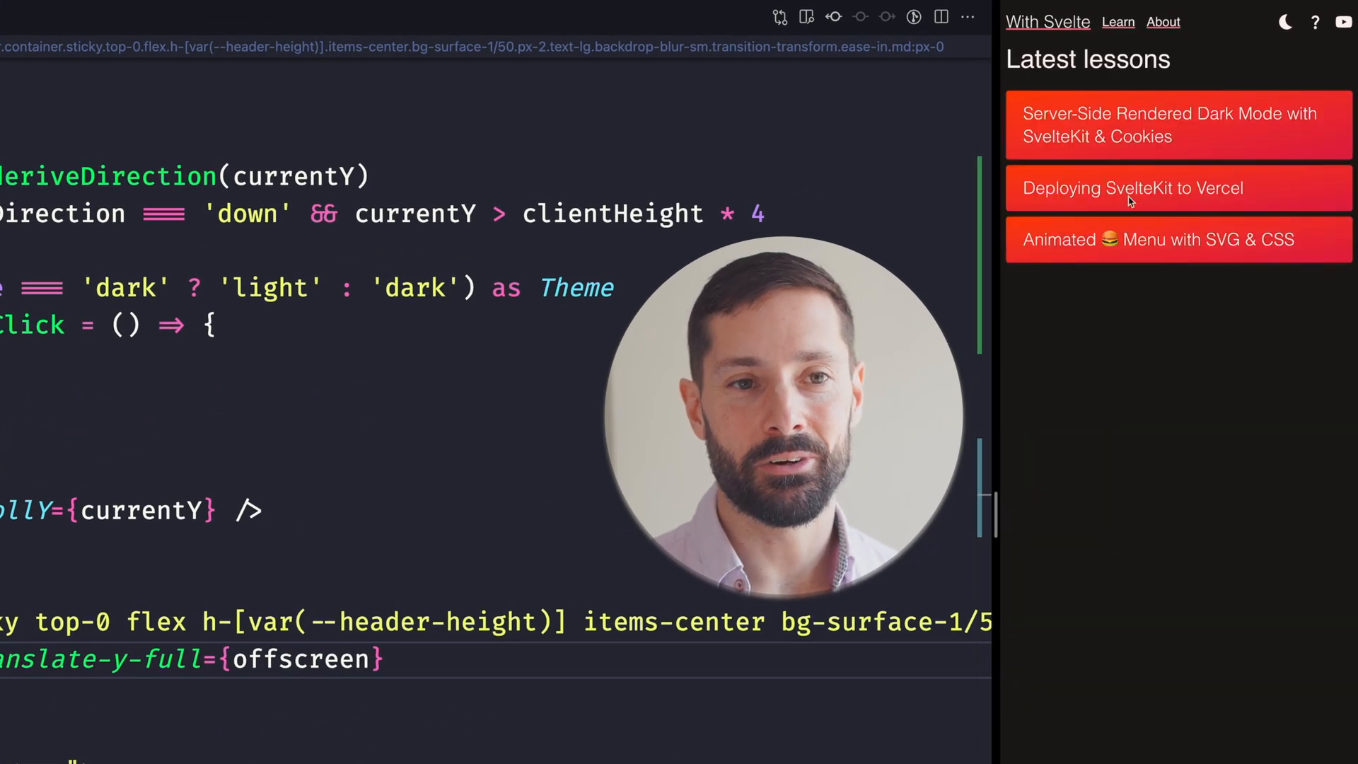
- Open the Server-Side Rendered Dark Mode lesson and scroll to watch the header hide and reappear
click(1170, 124)
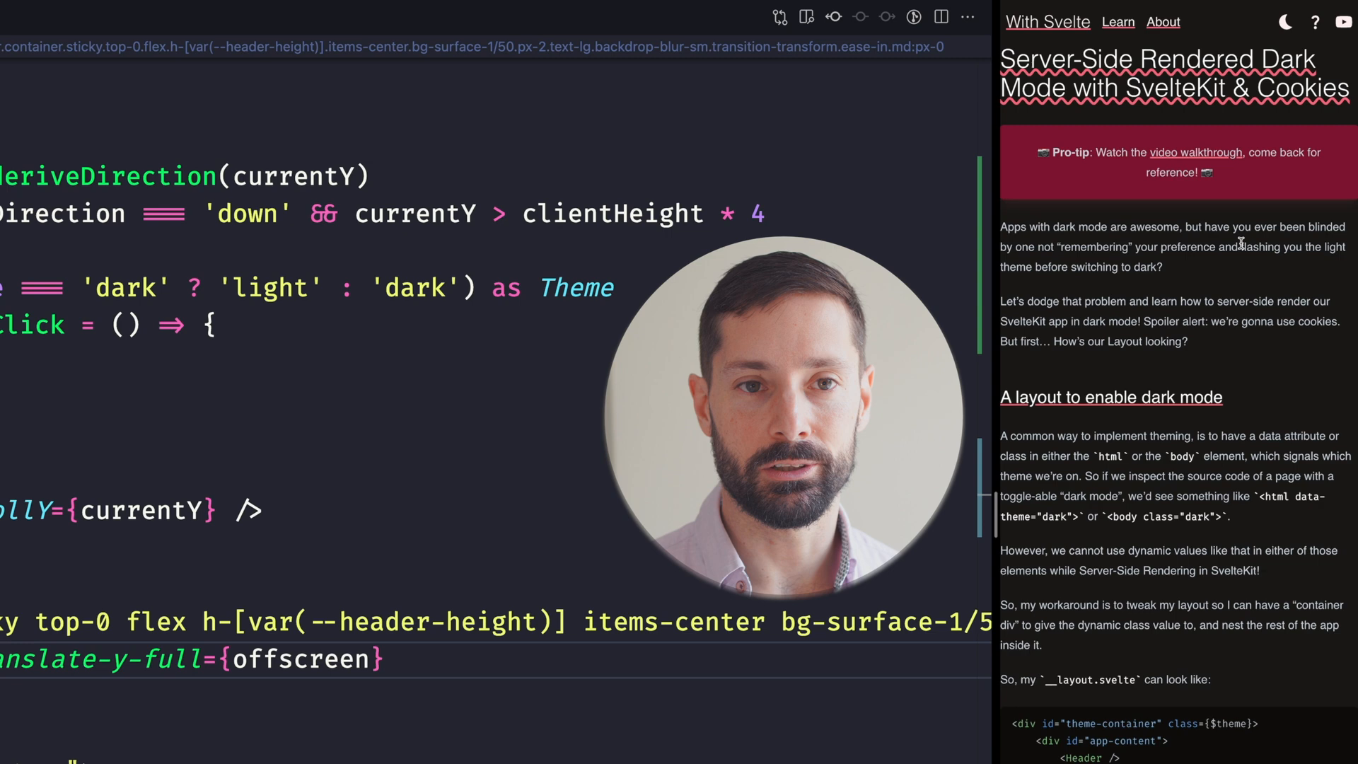
scroll(down, 3)
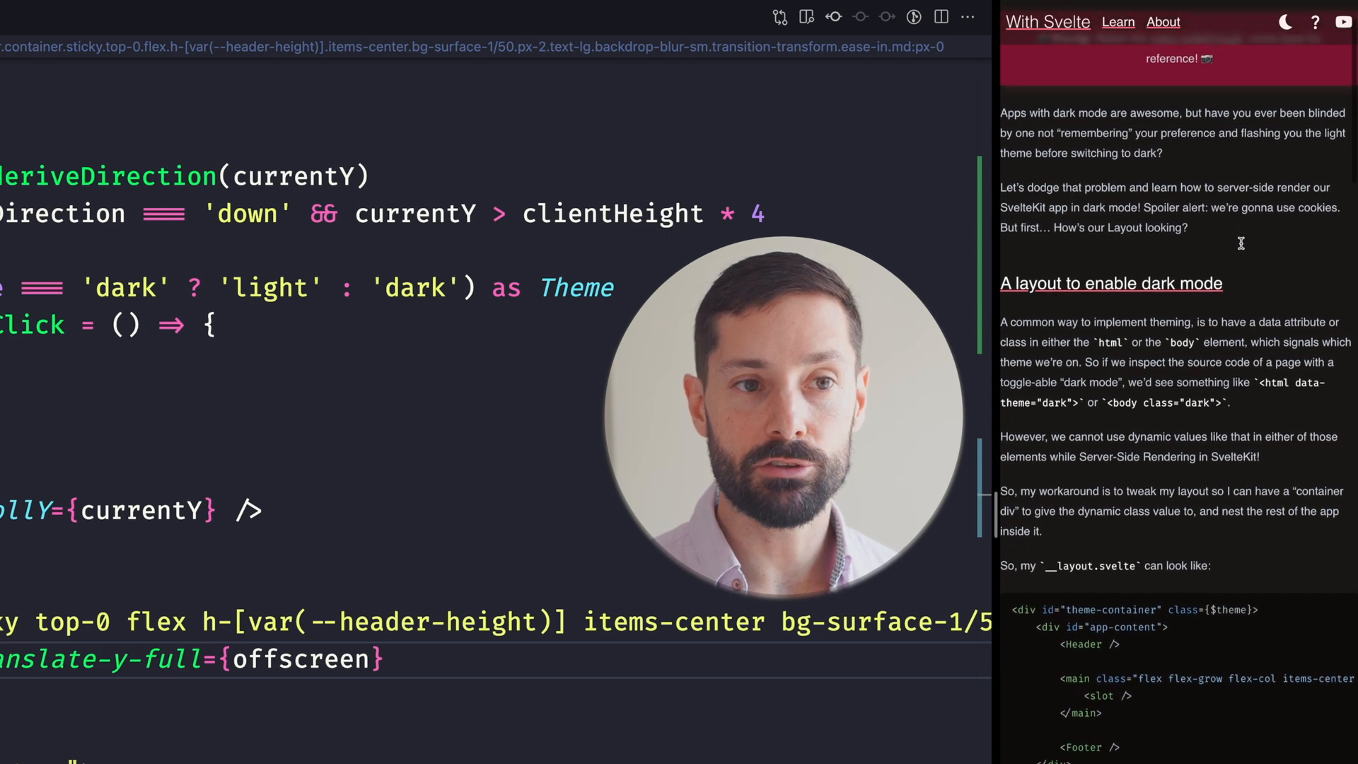
scroll(down, 3)
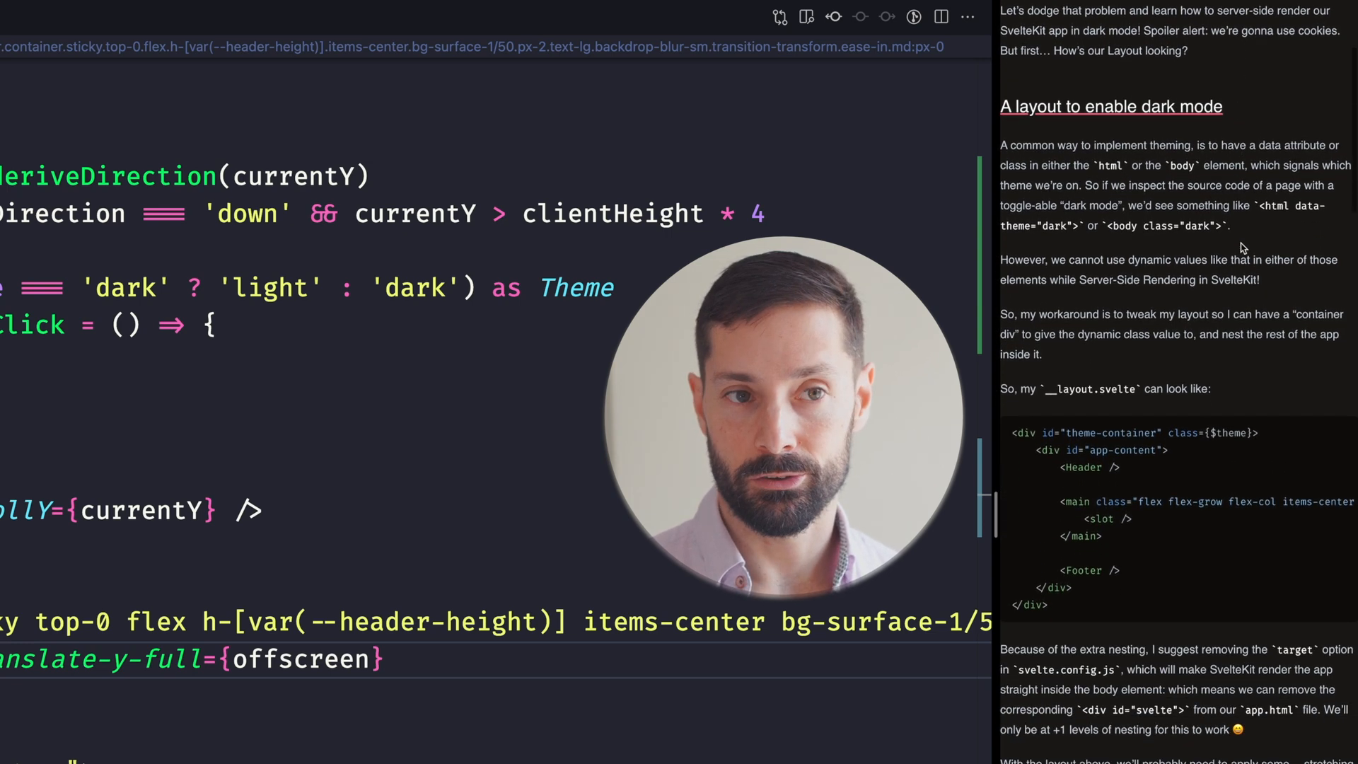
scroll(down, 3)
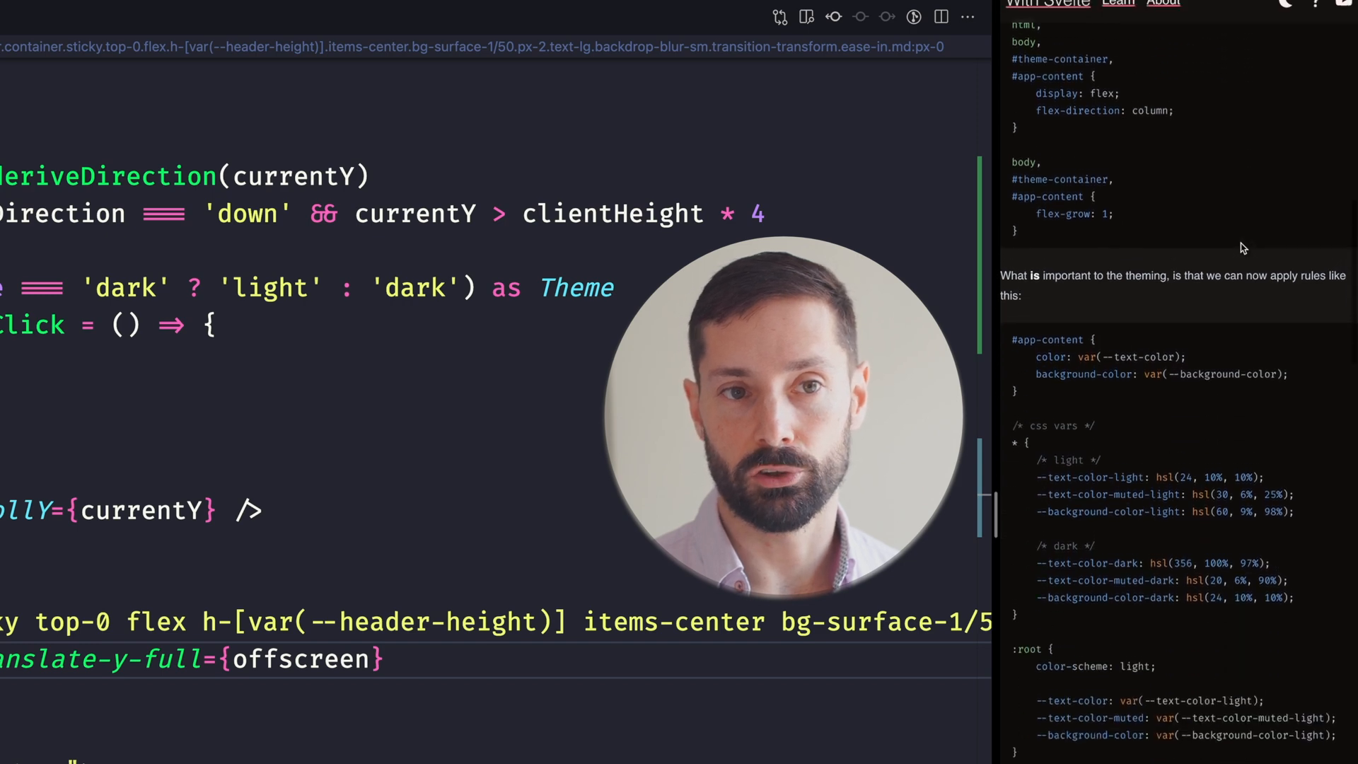
scroll(up, 3)
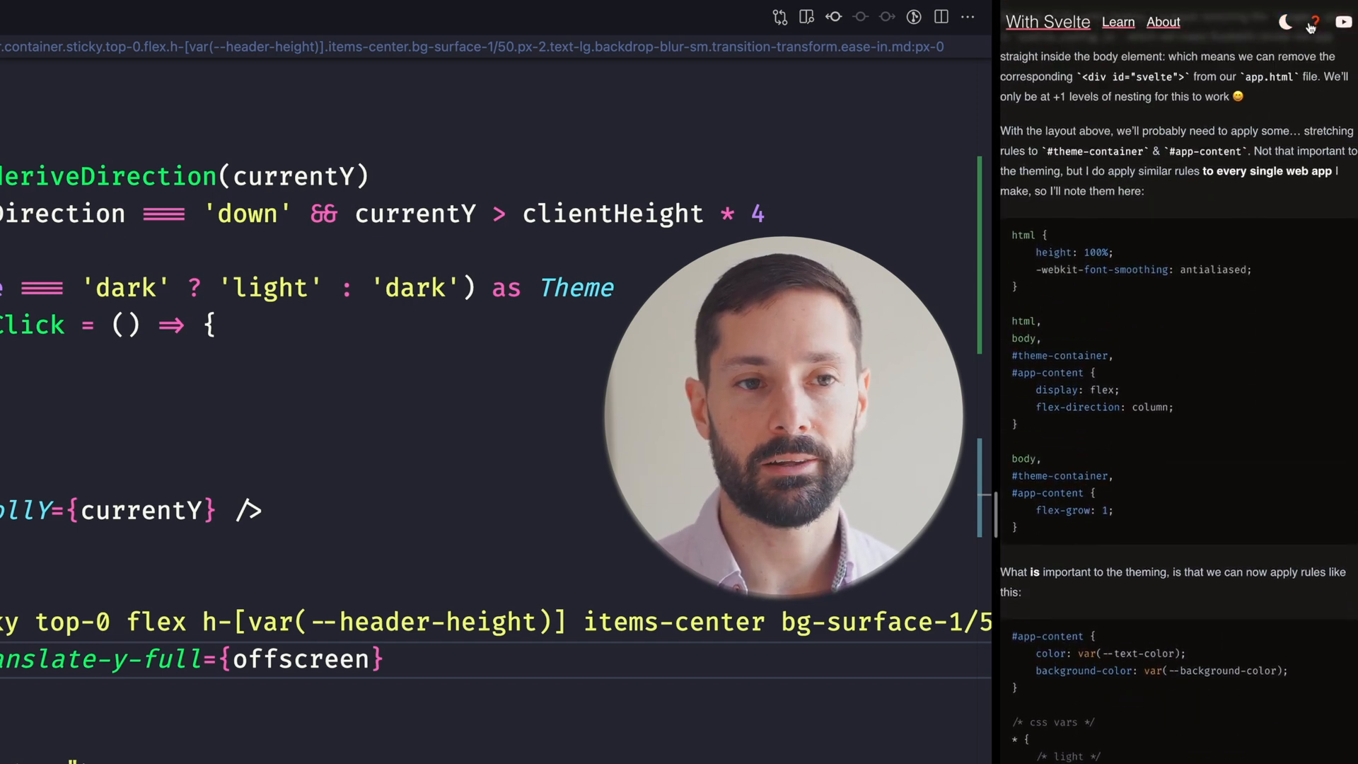
- Visit the login page and lessons list, reopen the dark mode lesson, and scroll it again
click(1286, 21)
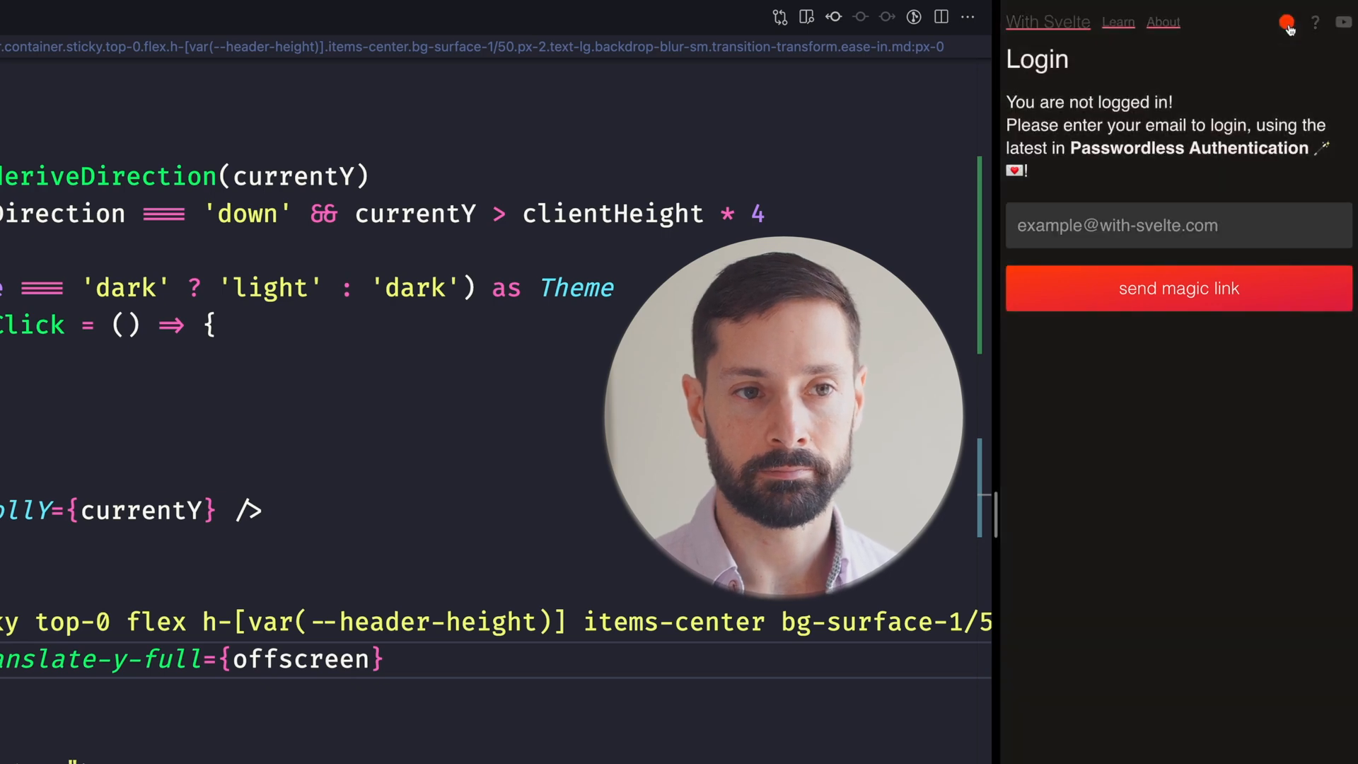
click(1116, 21)
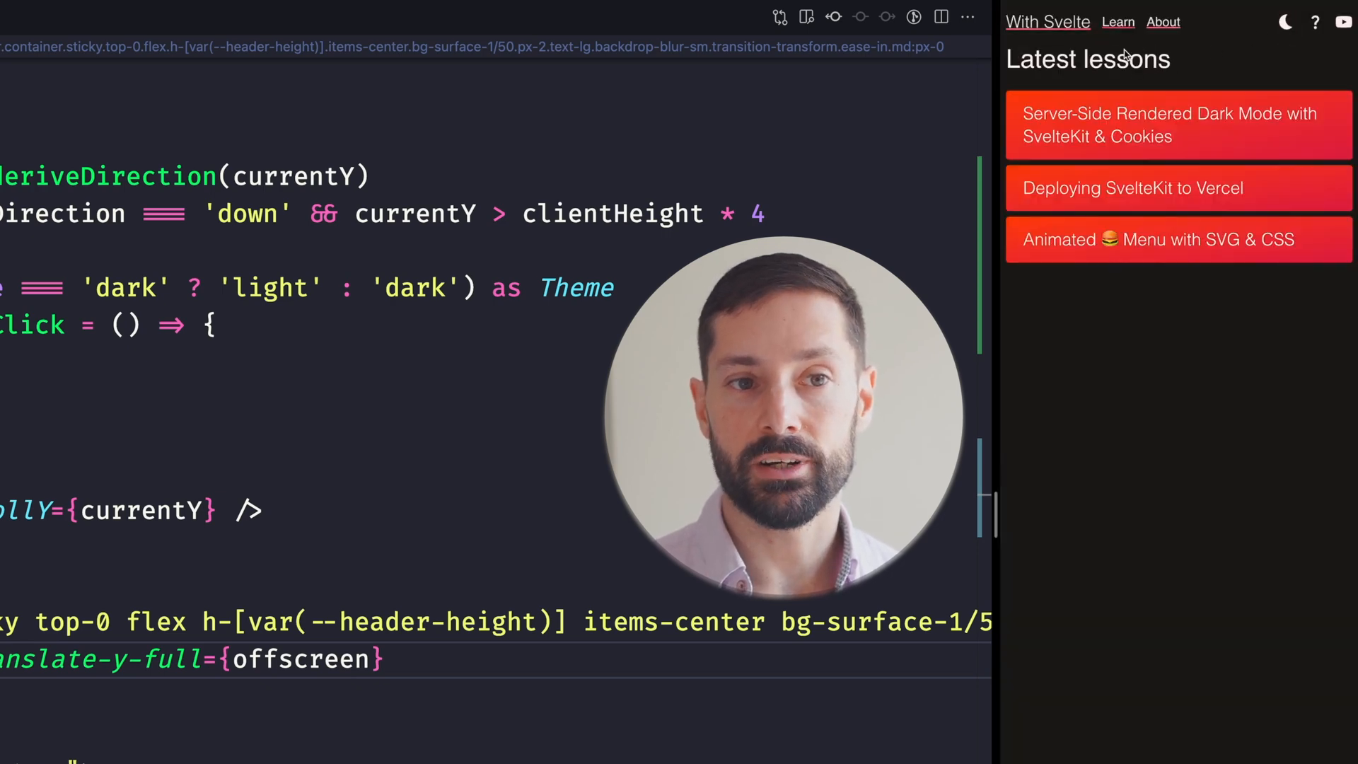
click(1170, 125)
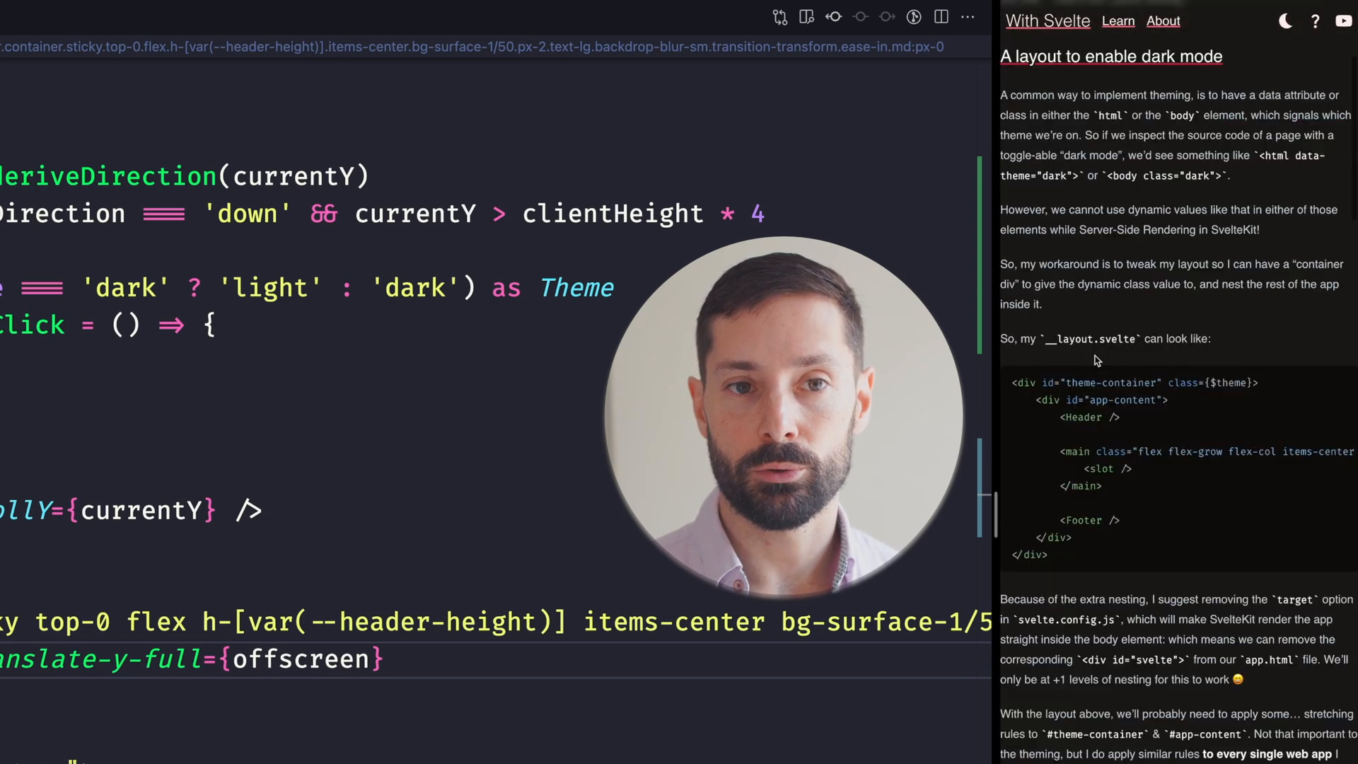
scroll(down, 3)
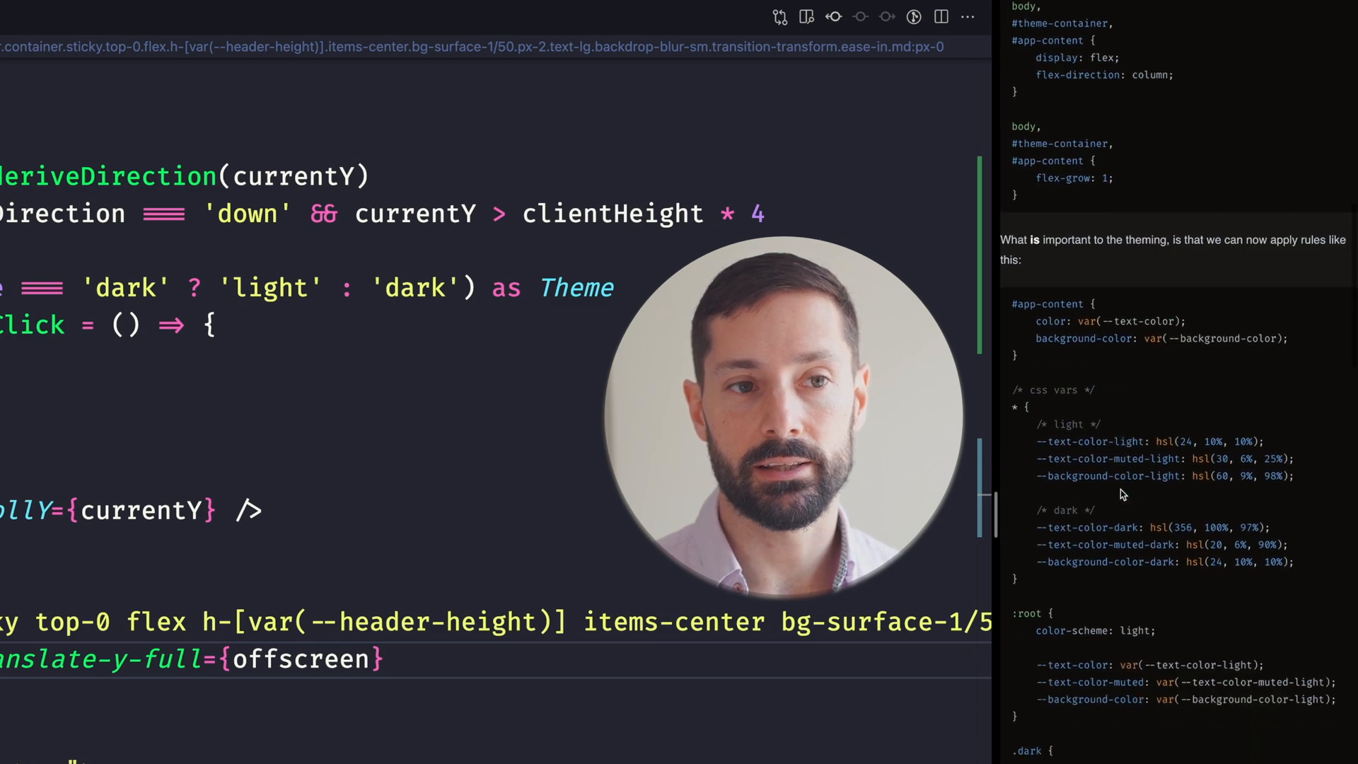
scroll(down, 3)
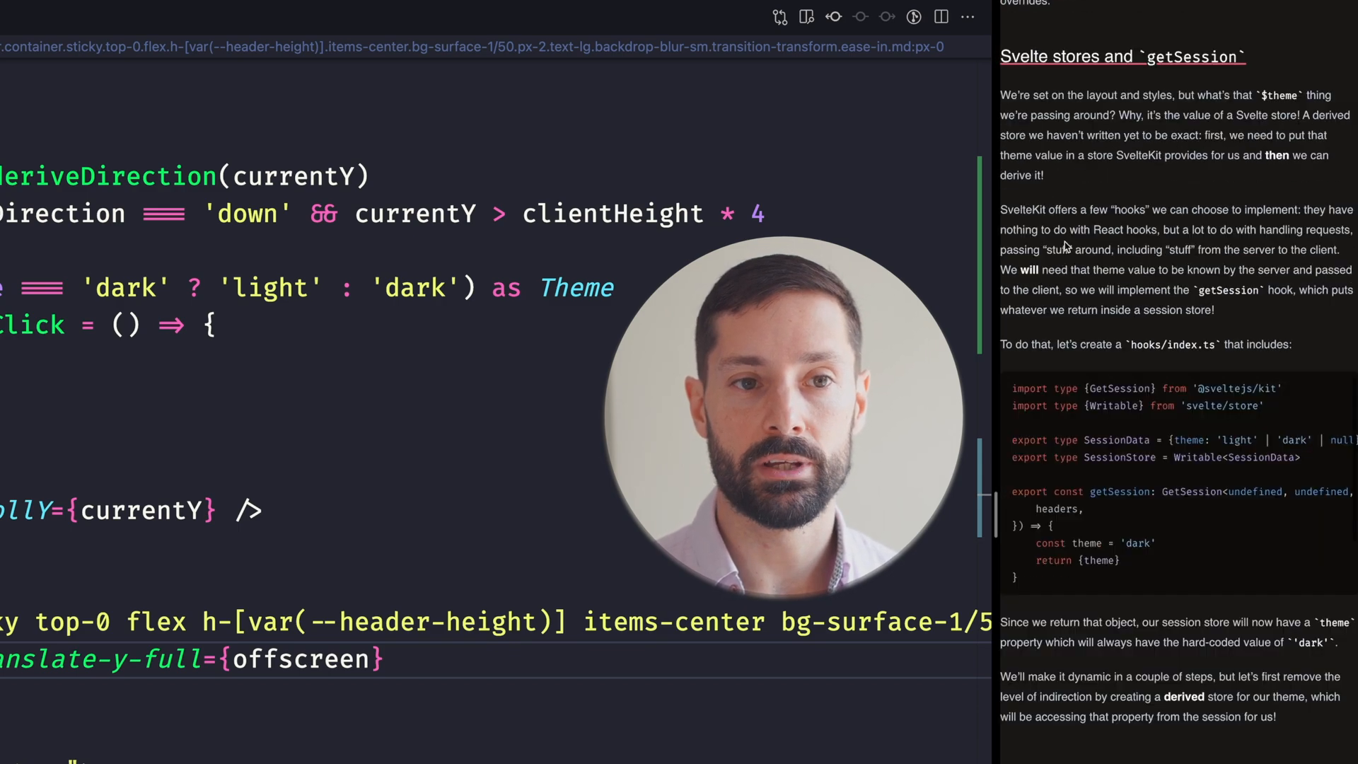
scroll(up, 3)
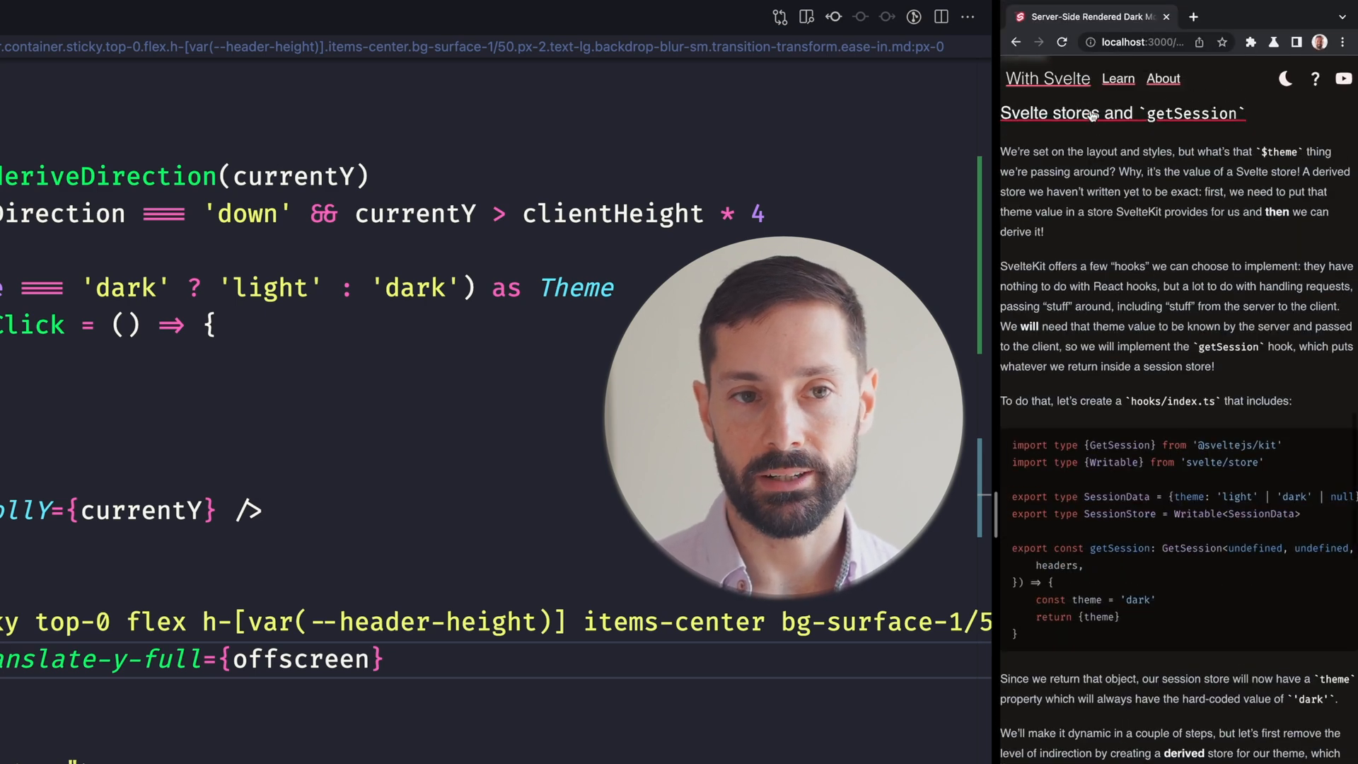
- Scroll to the Svelte stores and getSession section and select the page's address
click(1143, 41)
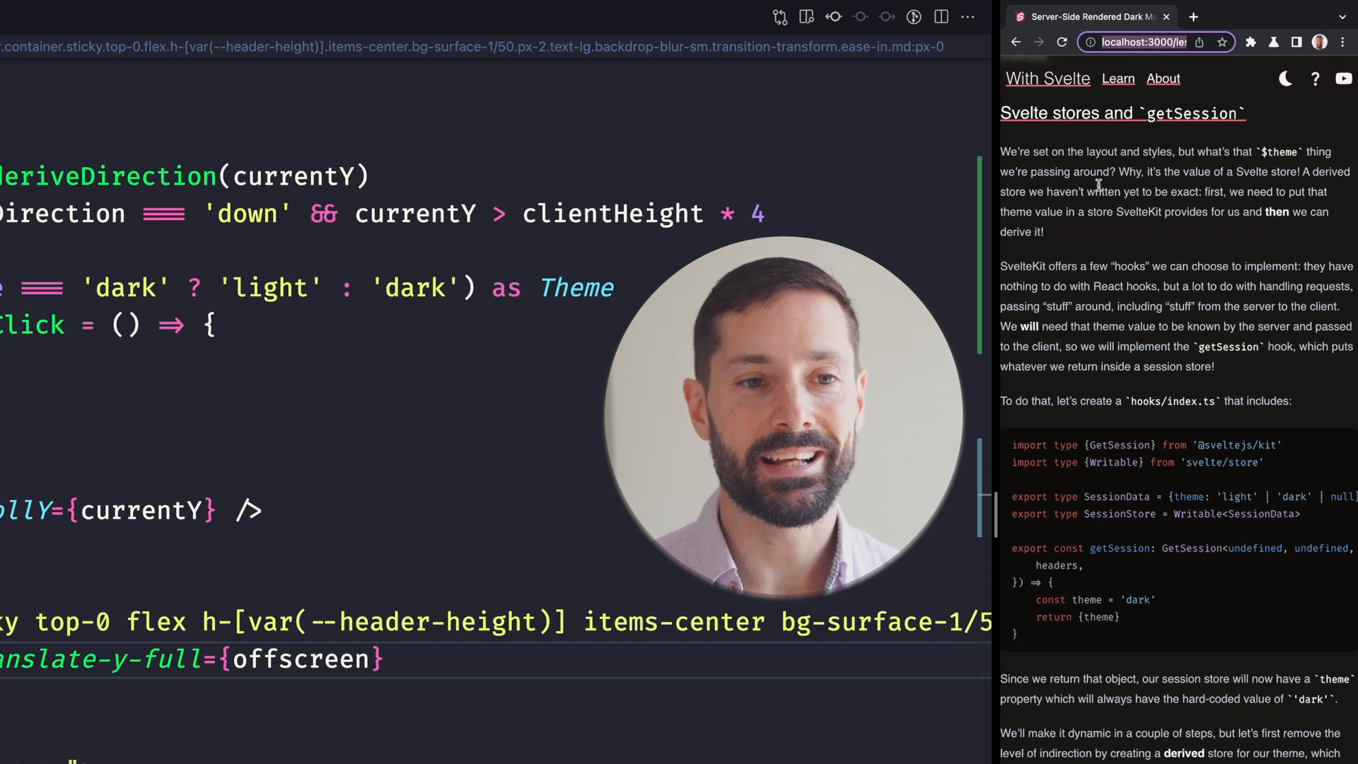
scroll(down, 3)
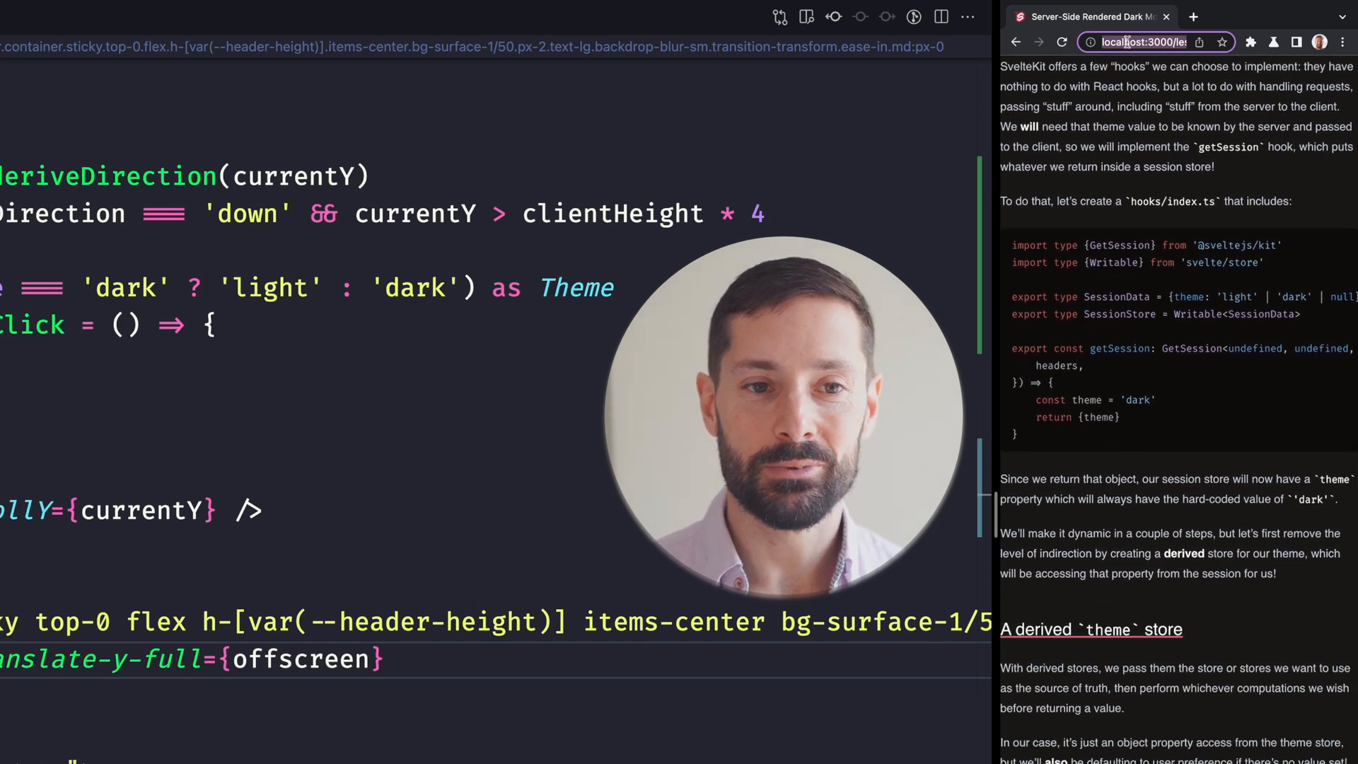
click(1154, 41)
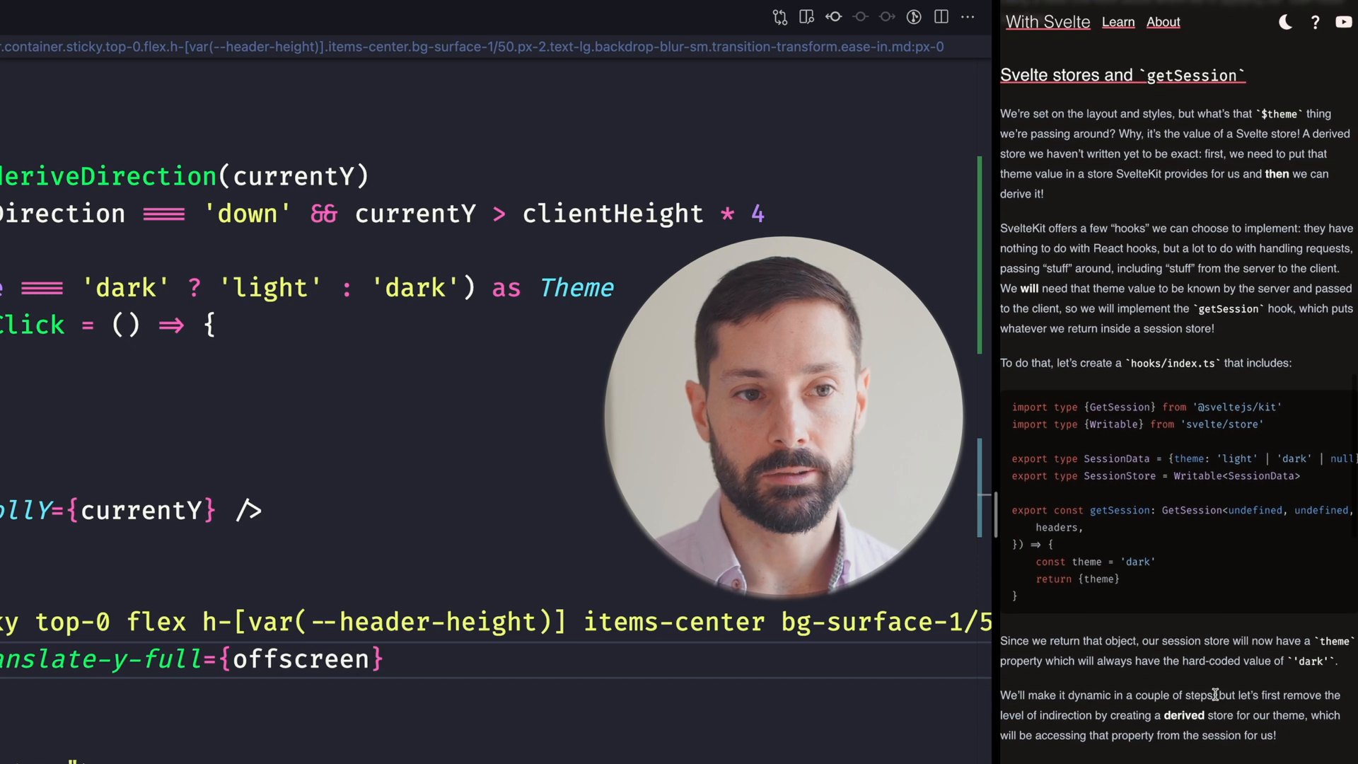
scroll(down, 3)
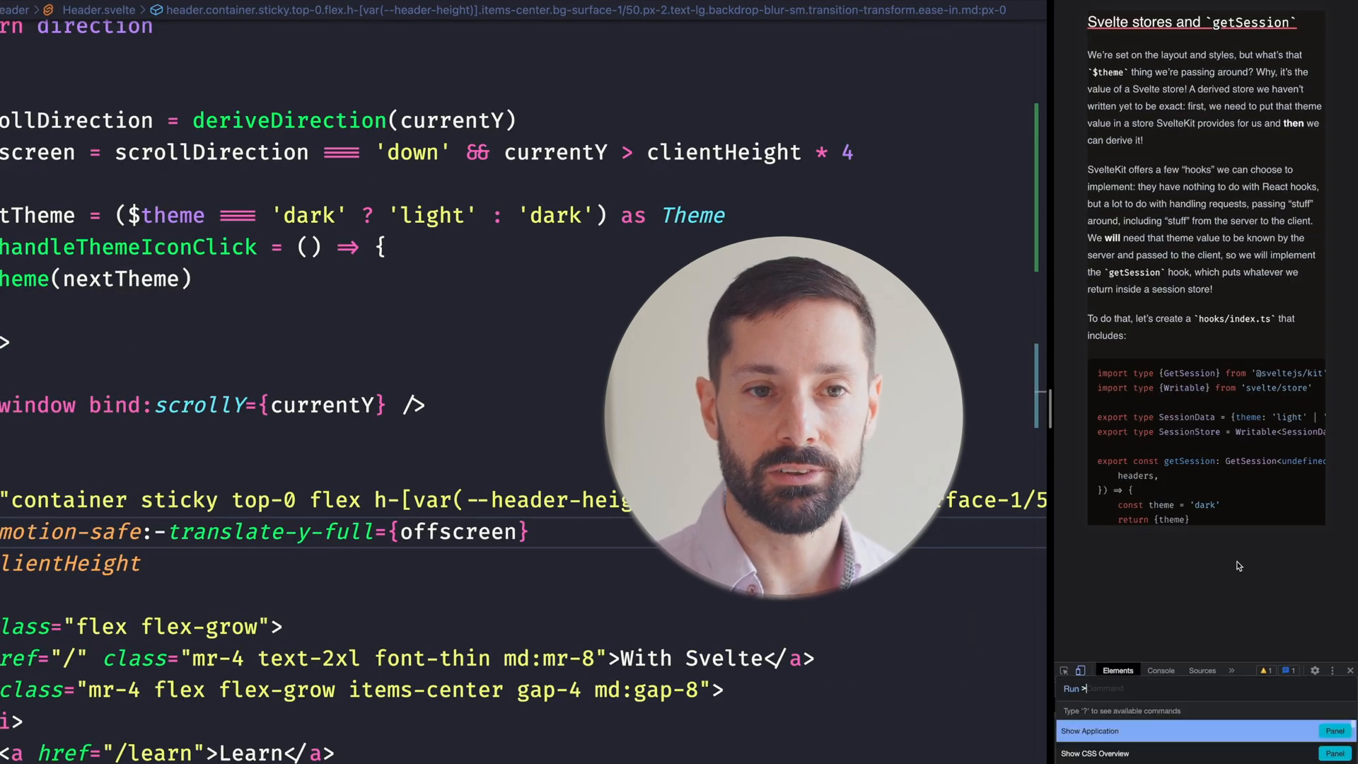
- Emulate CSS prefers-reduced-motion: reduce in DevTools and scroll to test the motion-safe header
text(reduce)
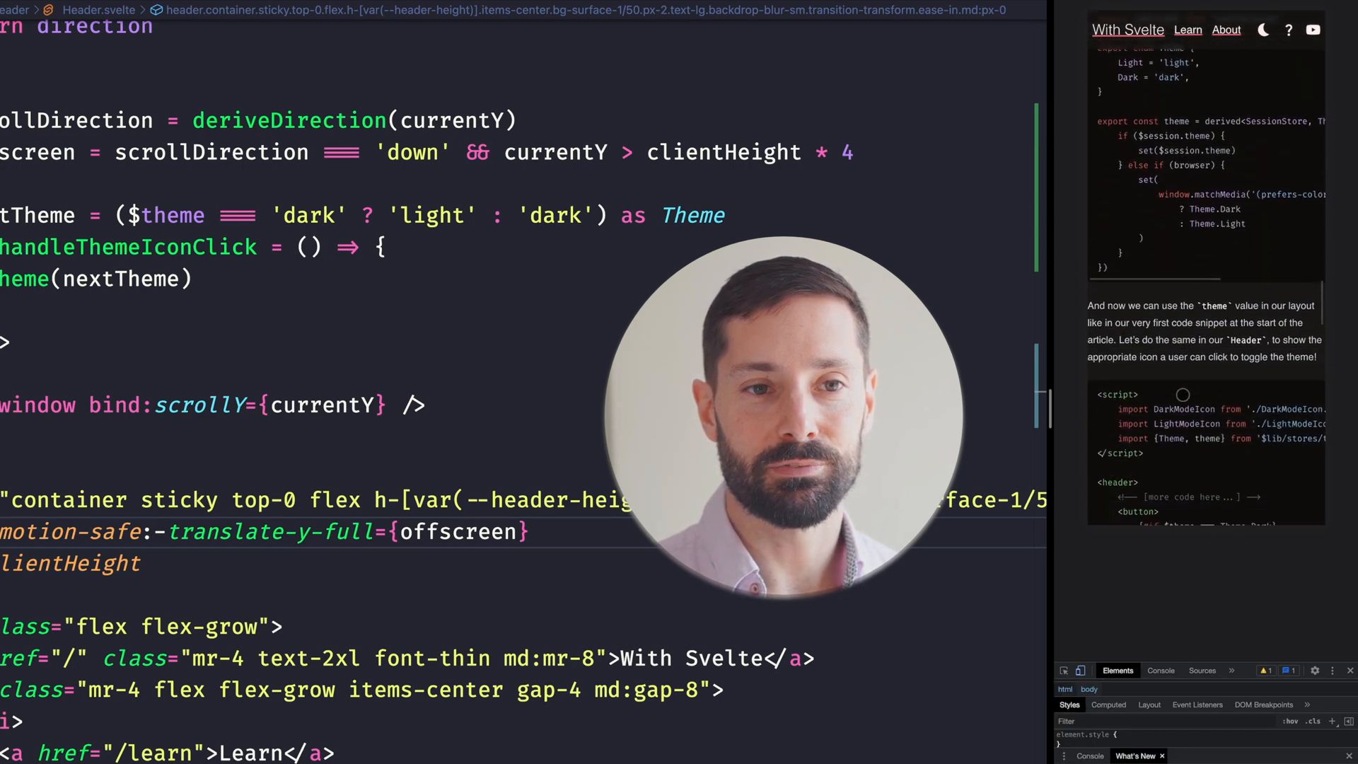
scroll(up, 3)
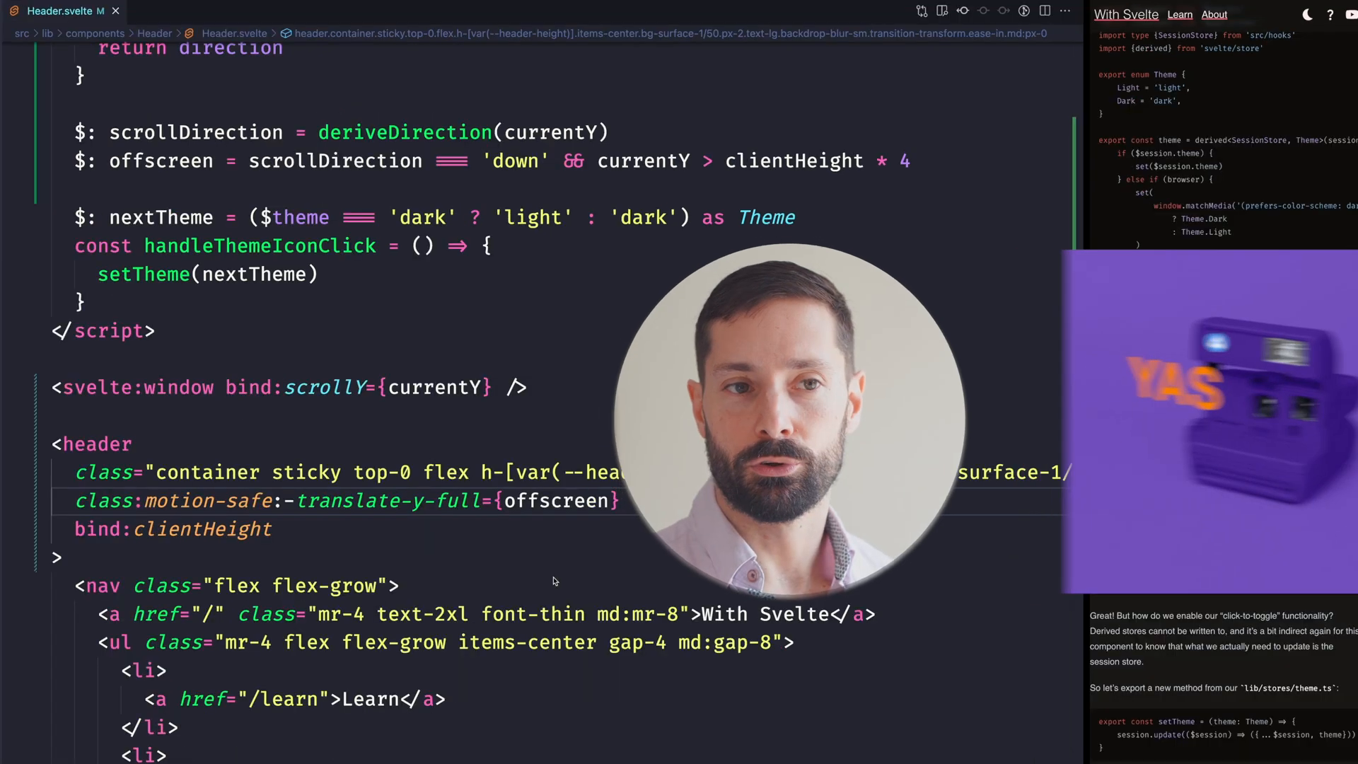
- Close __layout.svelte and discard its unsaved changes
scroll(up, 3)
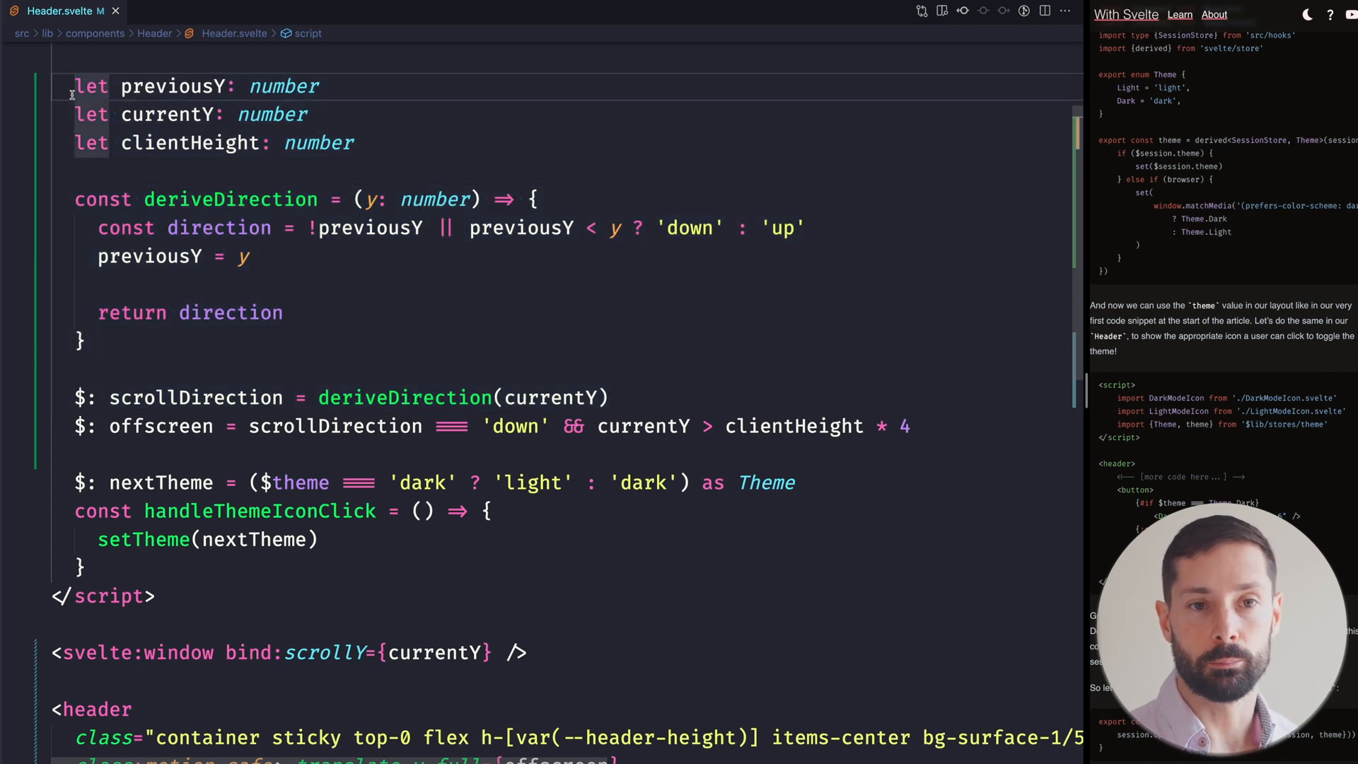
click(186, 10)
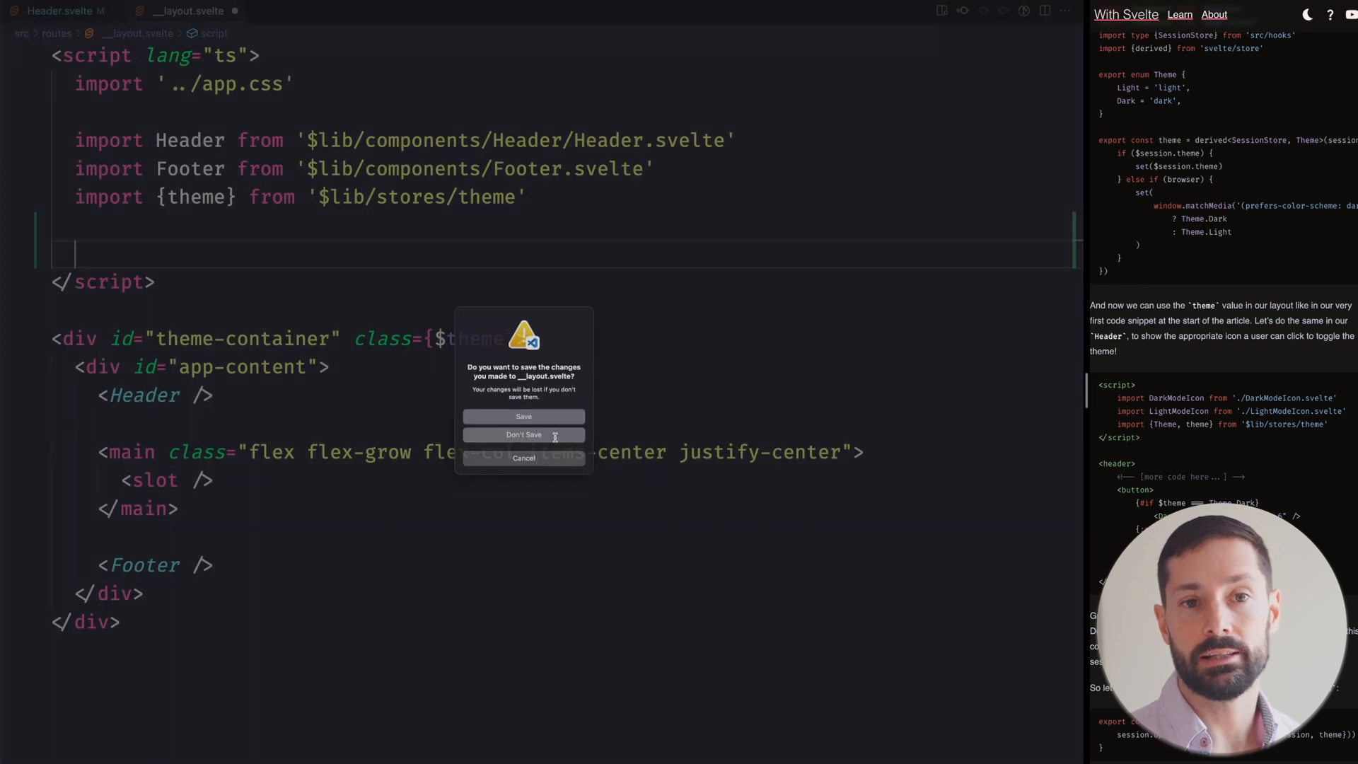
click(523, 434)
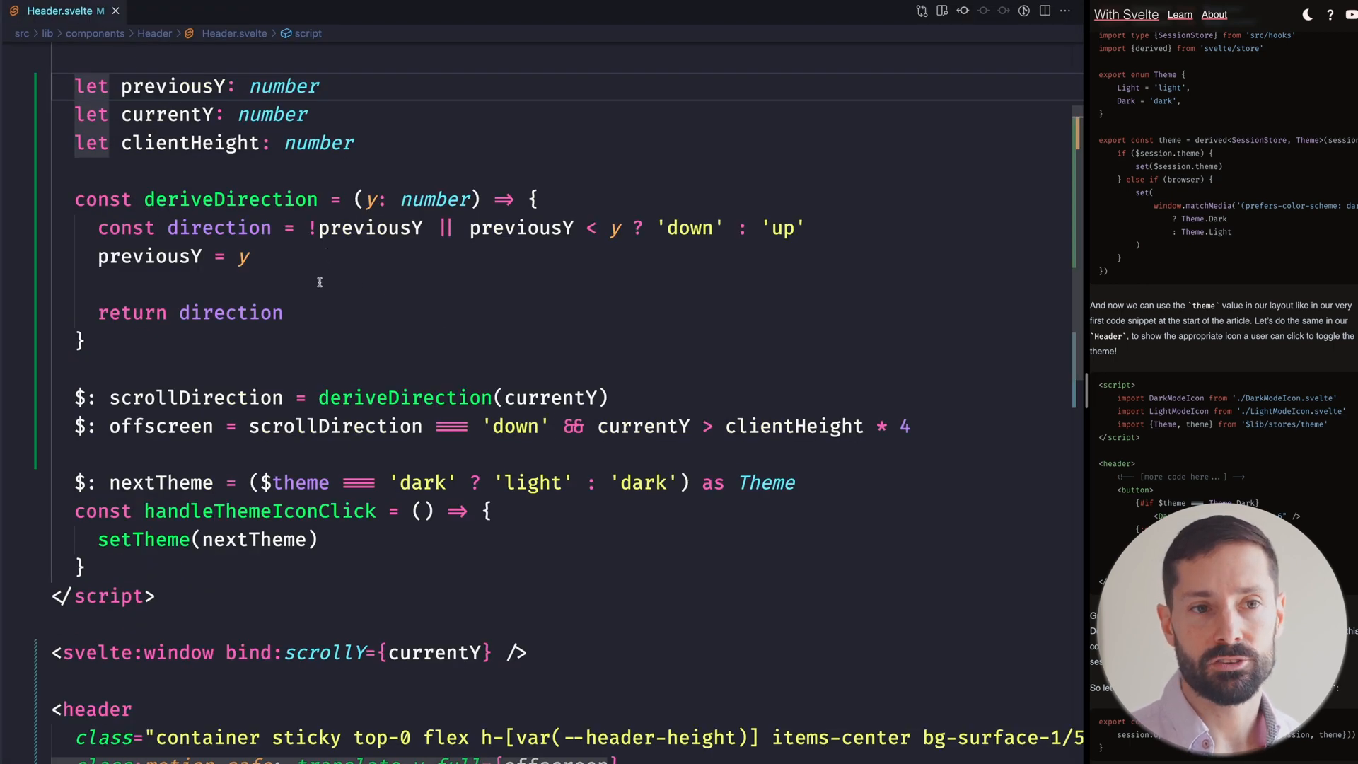
click(15, 10)
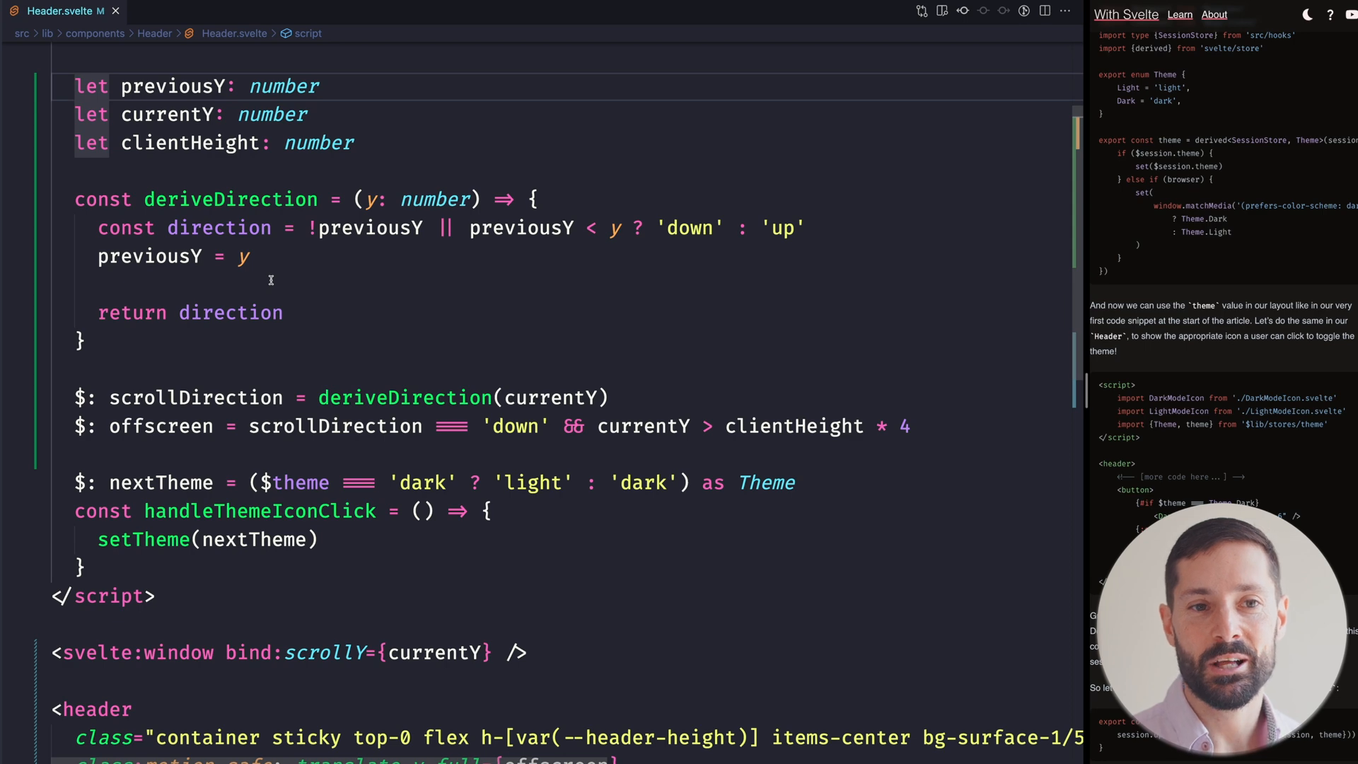
- Browse to Header.svelte in the with-svelte GitHub repo and view its raw source
scroll(down, 3)
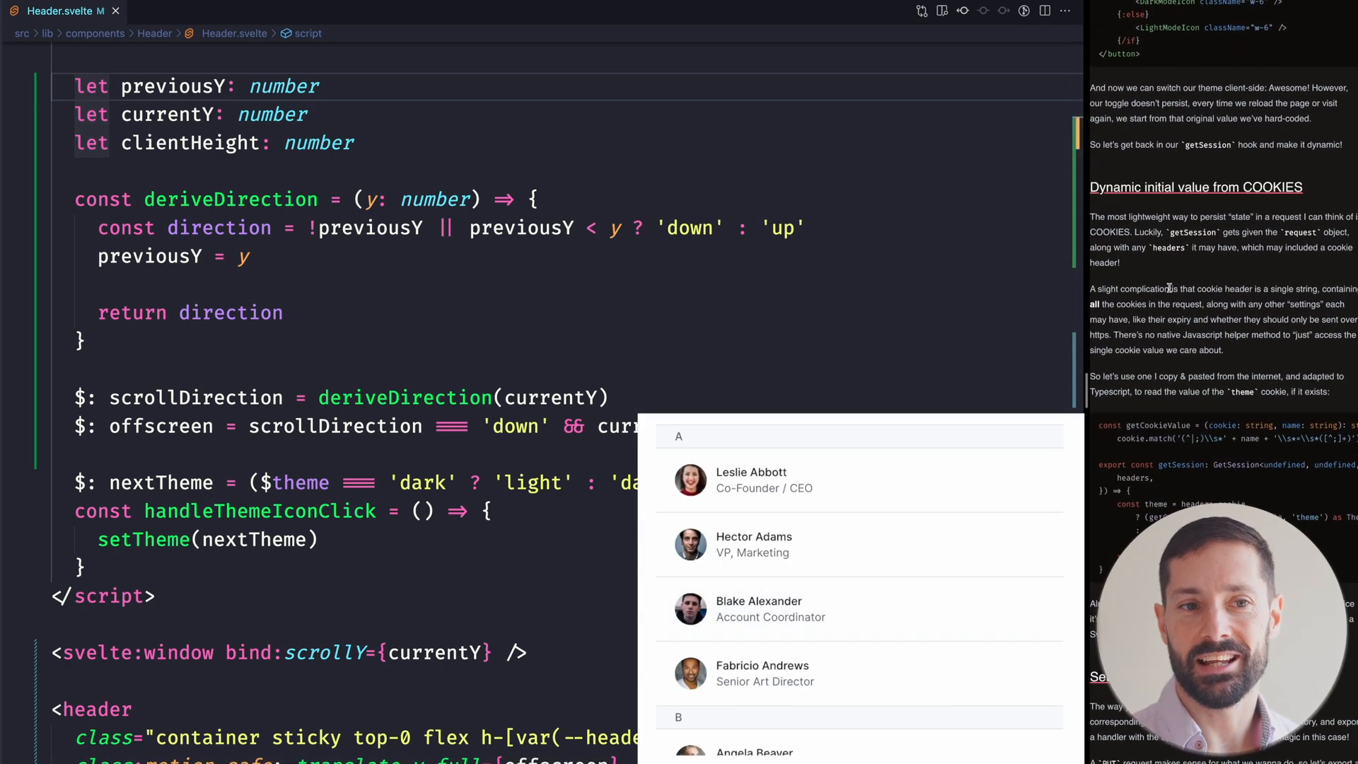
scroll(down, 3)
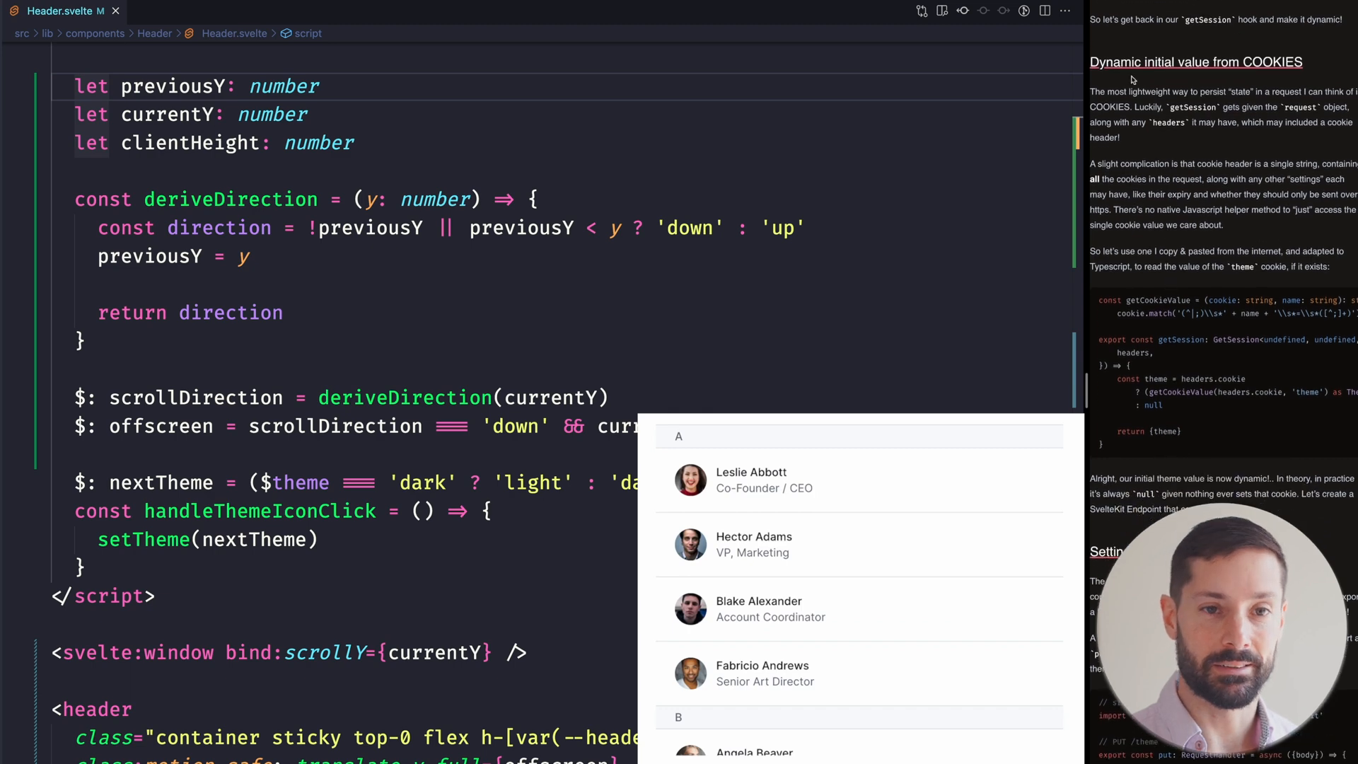
scroll(down, 3)
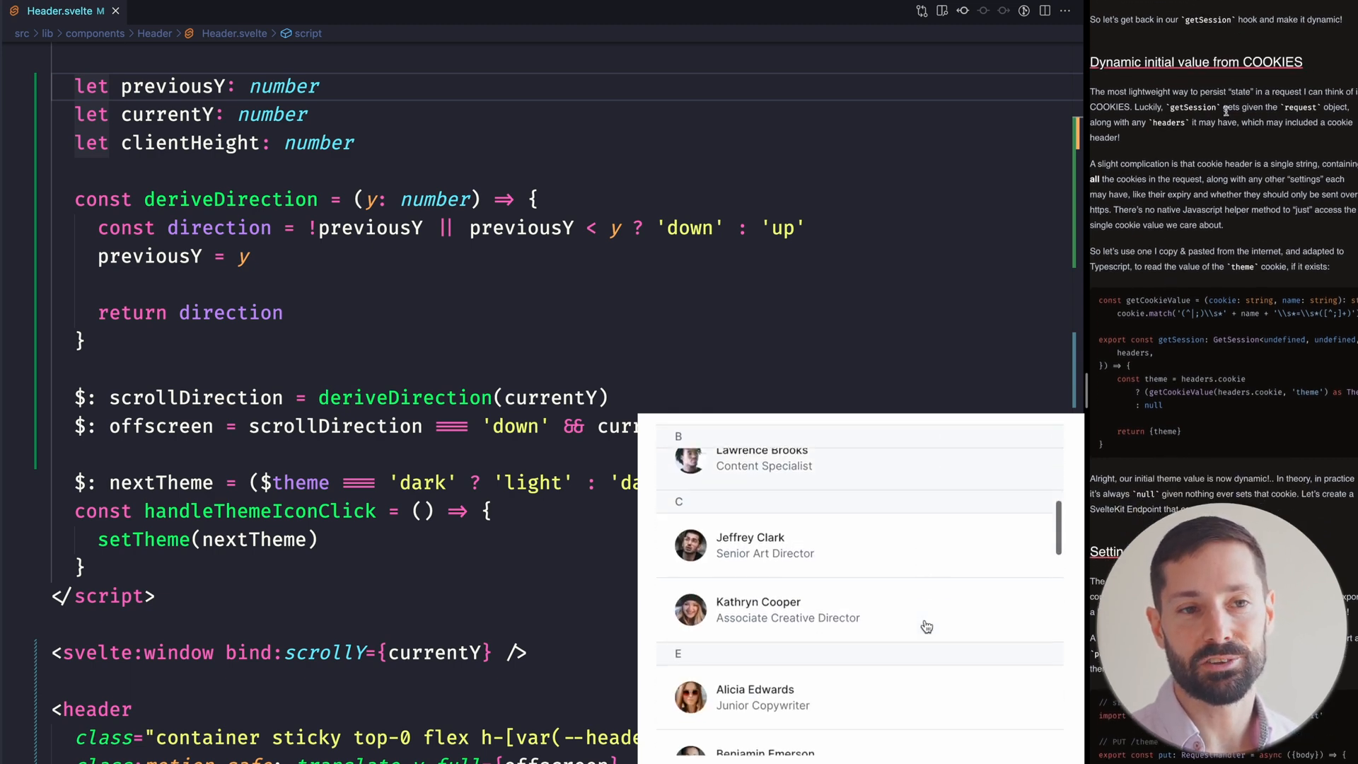
scroll(down, 3)
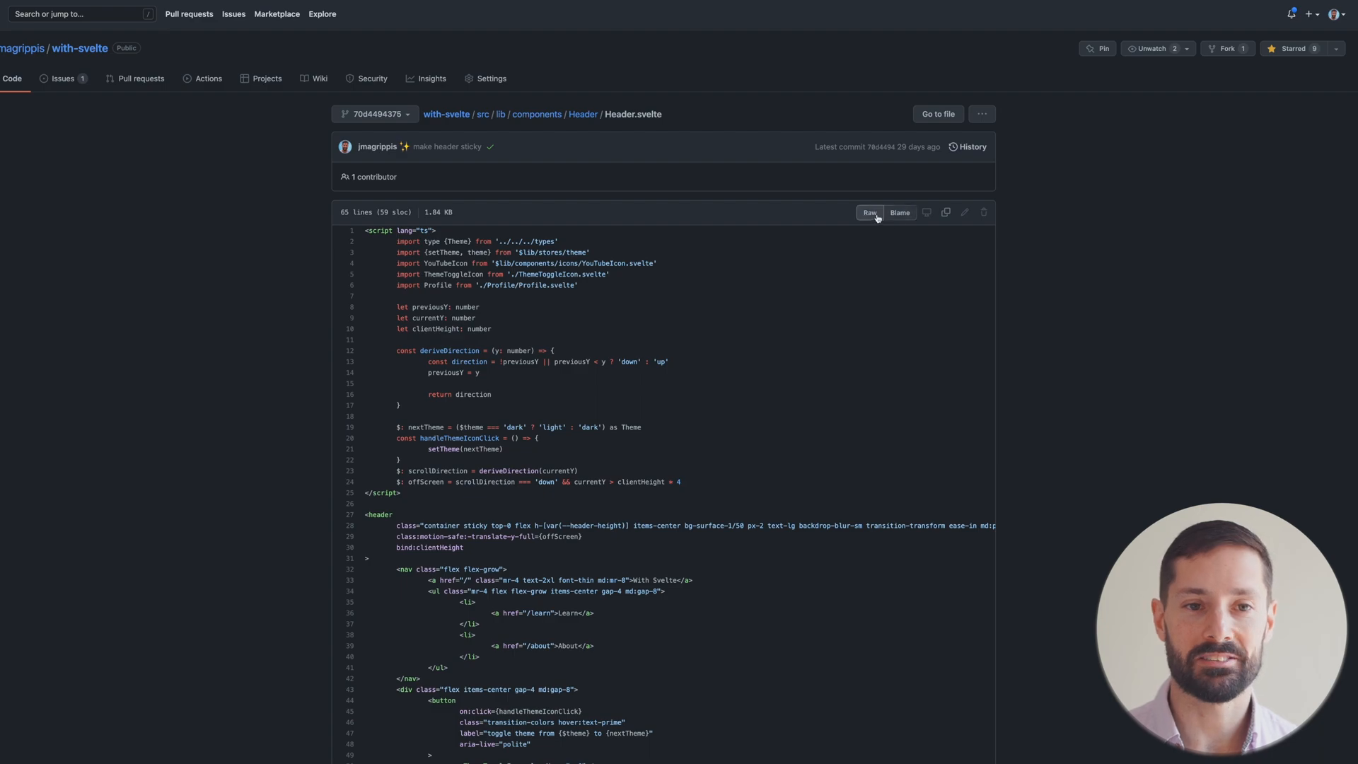
click(870, 212)
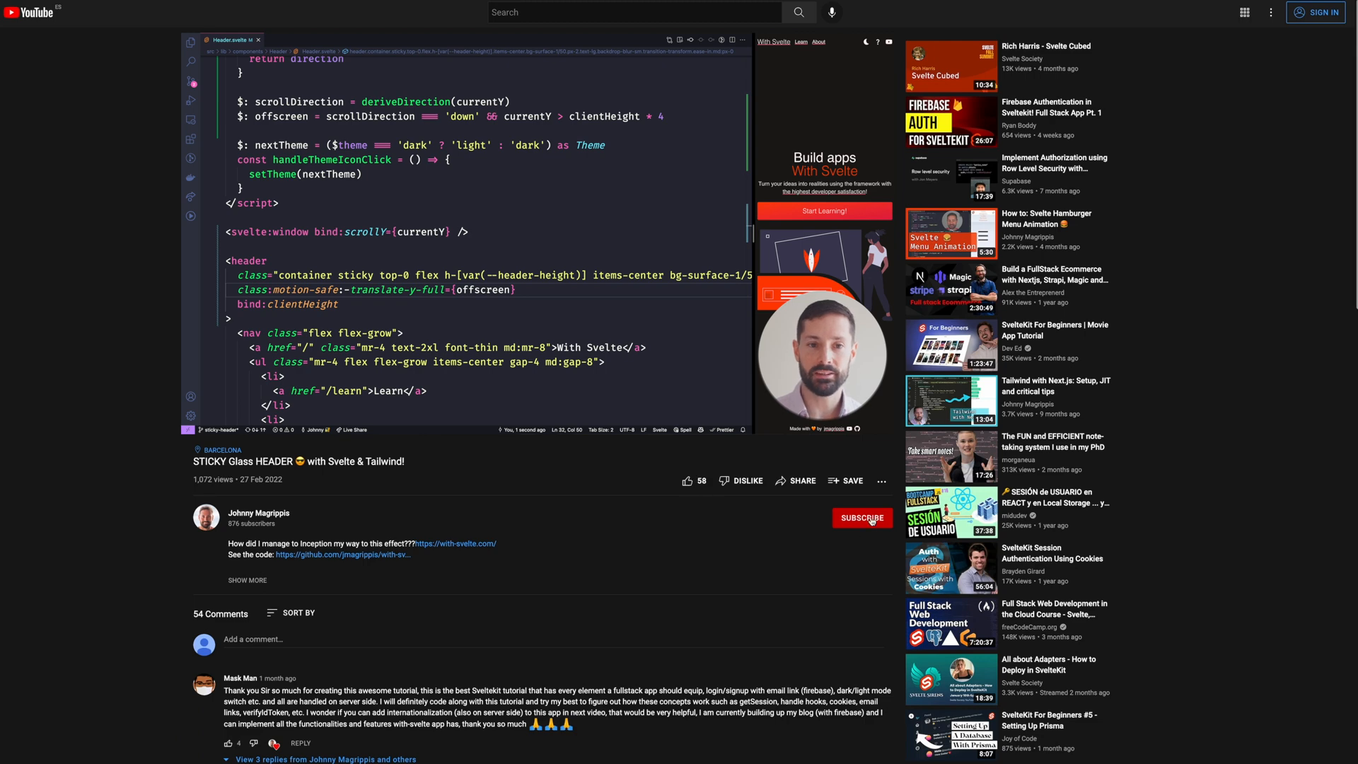
mouse_move(858, 532)
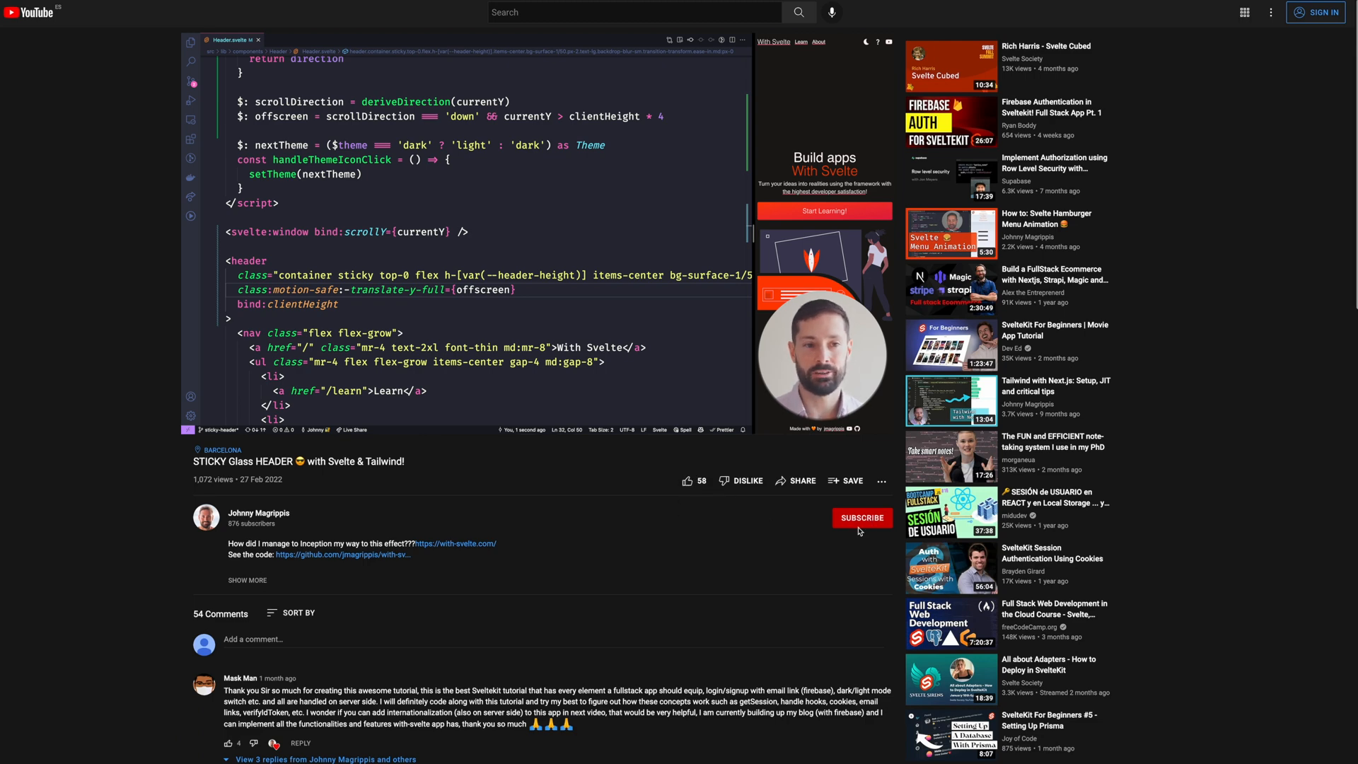